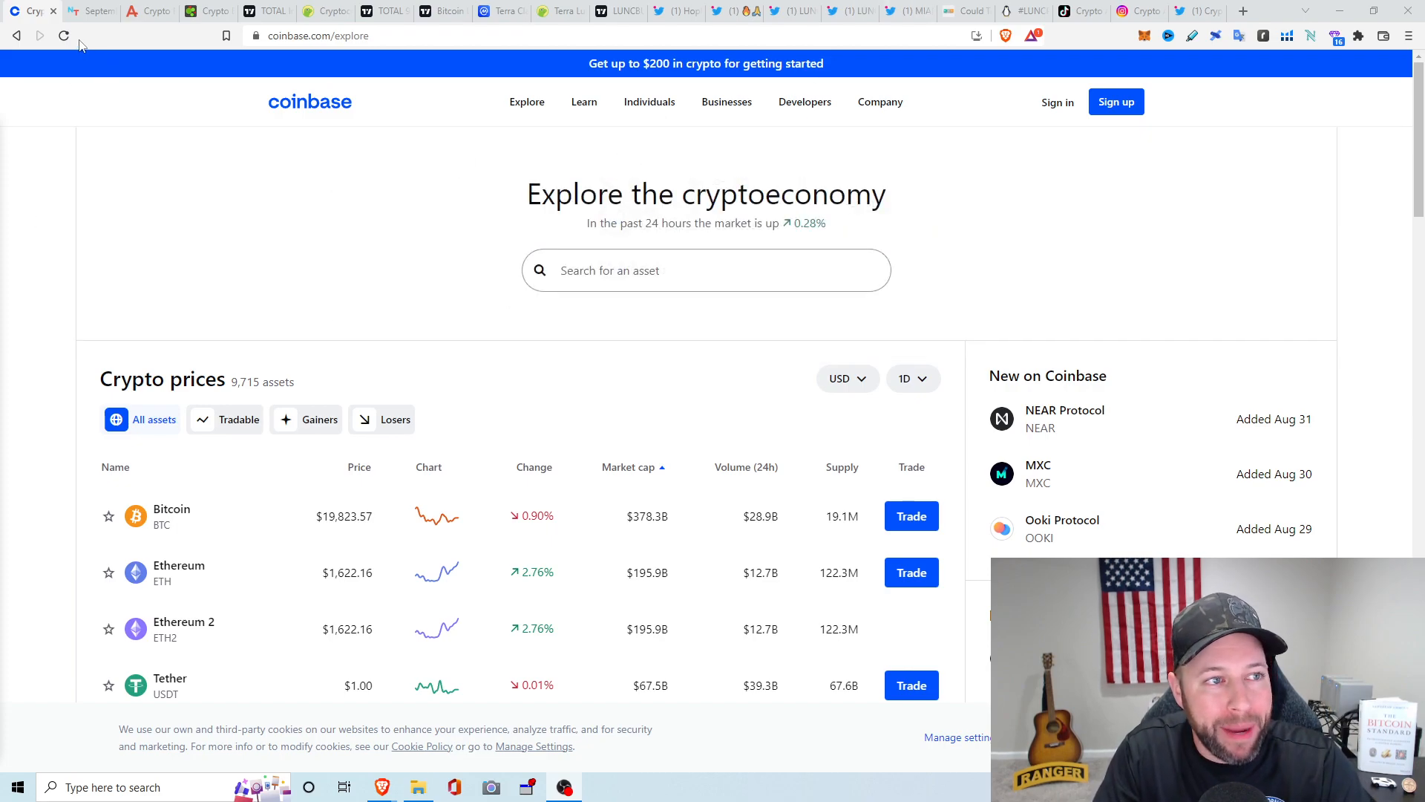
pyautogui.moveTo(64, 36)
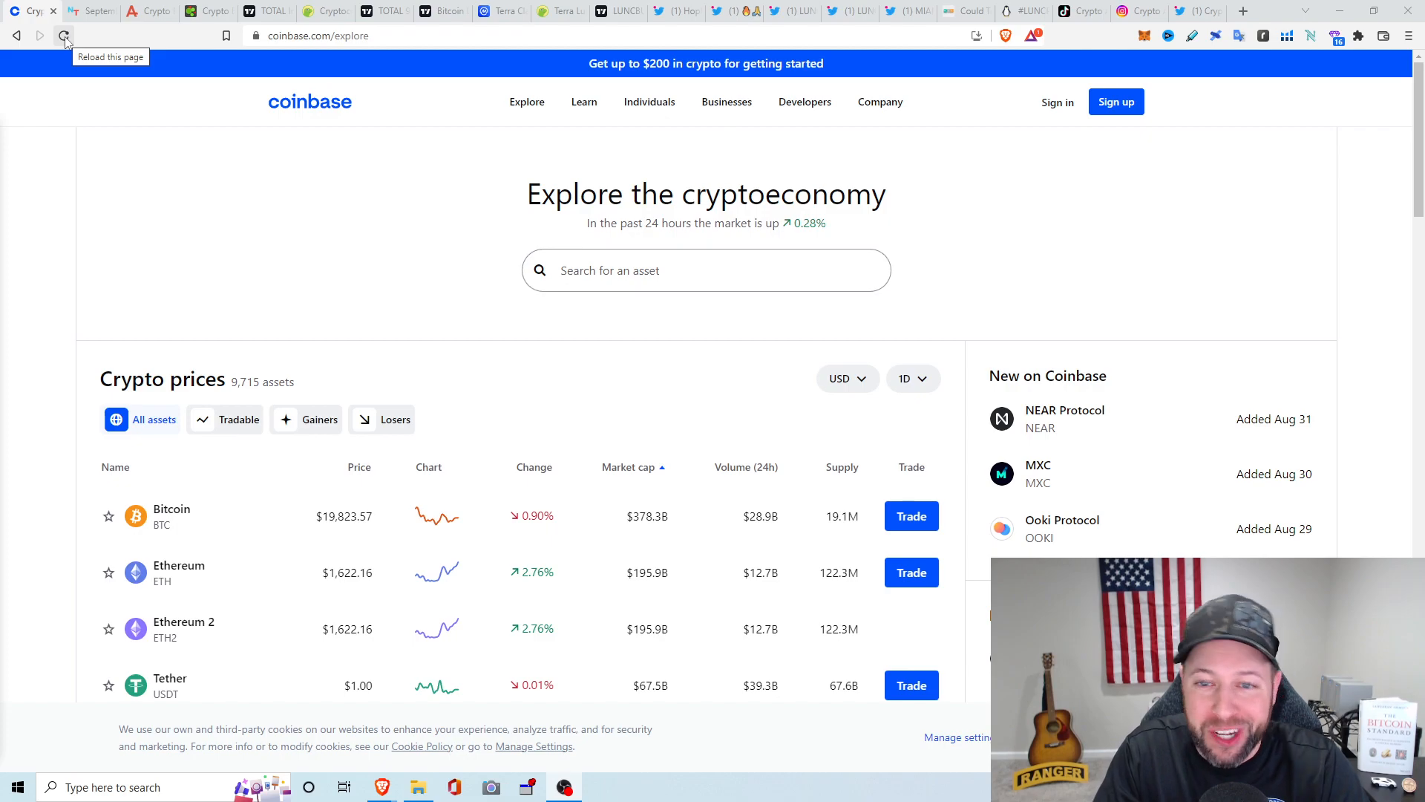
# Reload Coinbase Explore and review prices: Bitcoin near $19,834, Ethereum near $1,622
pyautogui.click(64, 35)
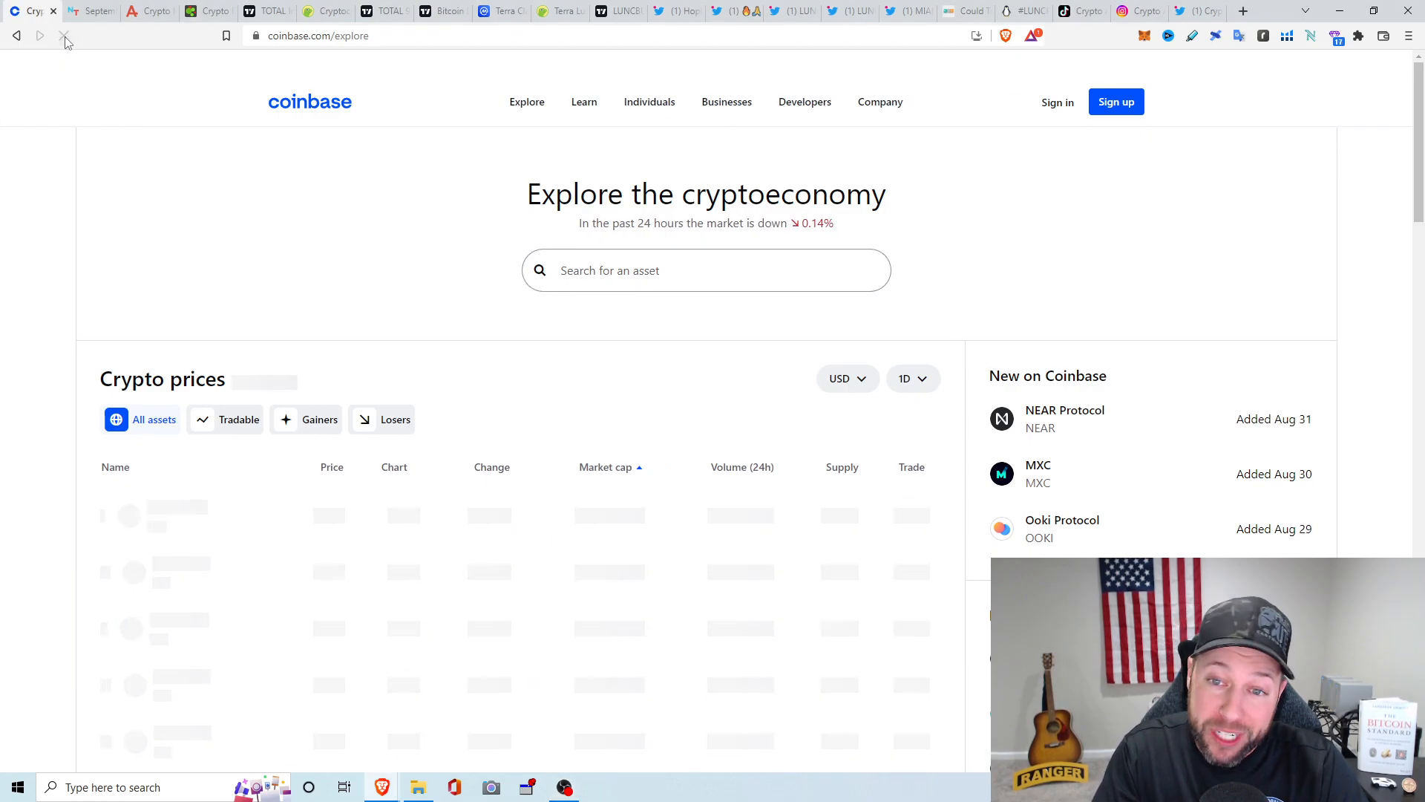
pyautogui.click(65, 36)
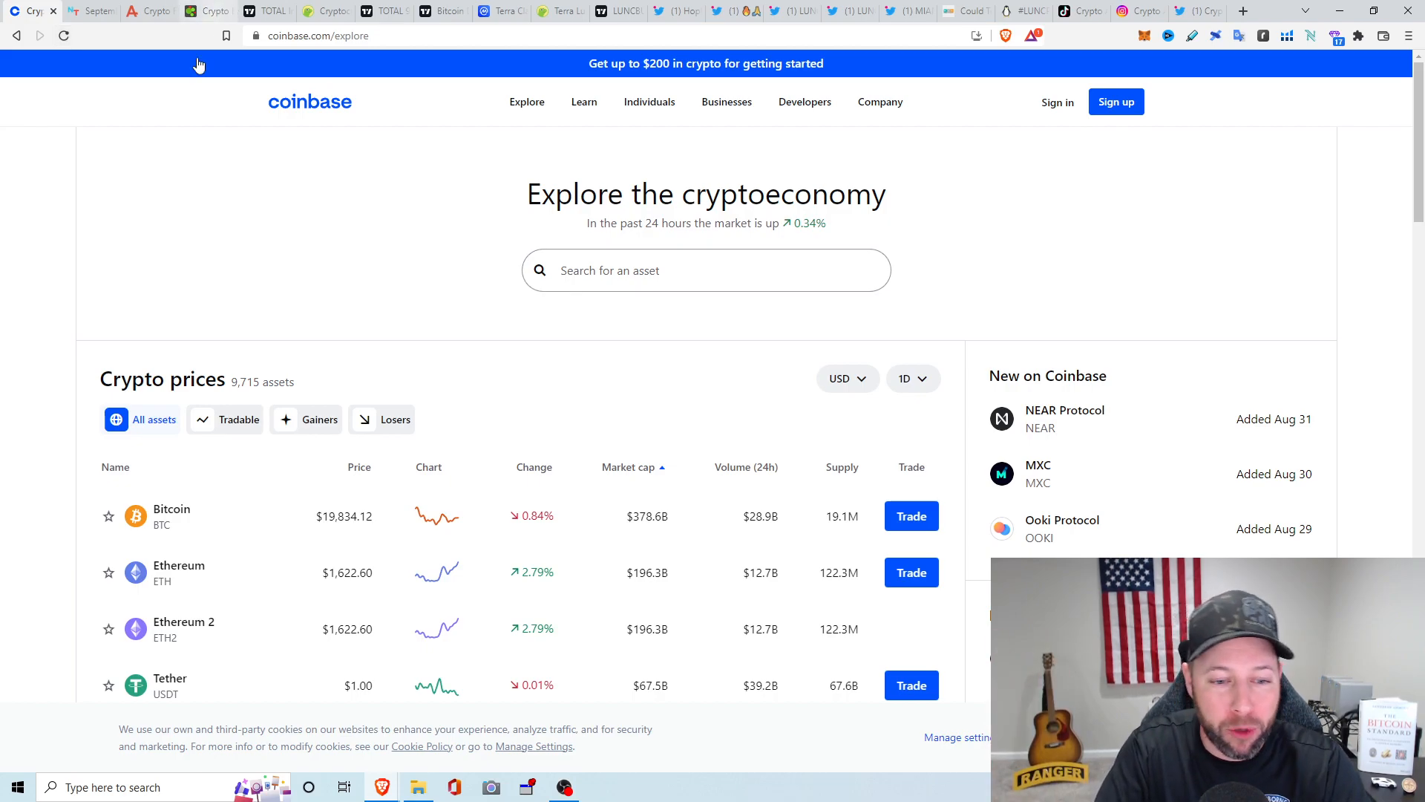
pyautogui.scroll(-3)
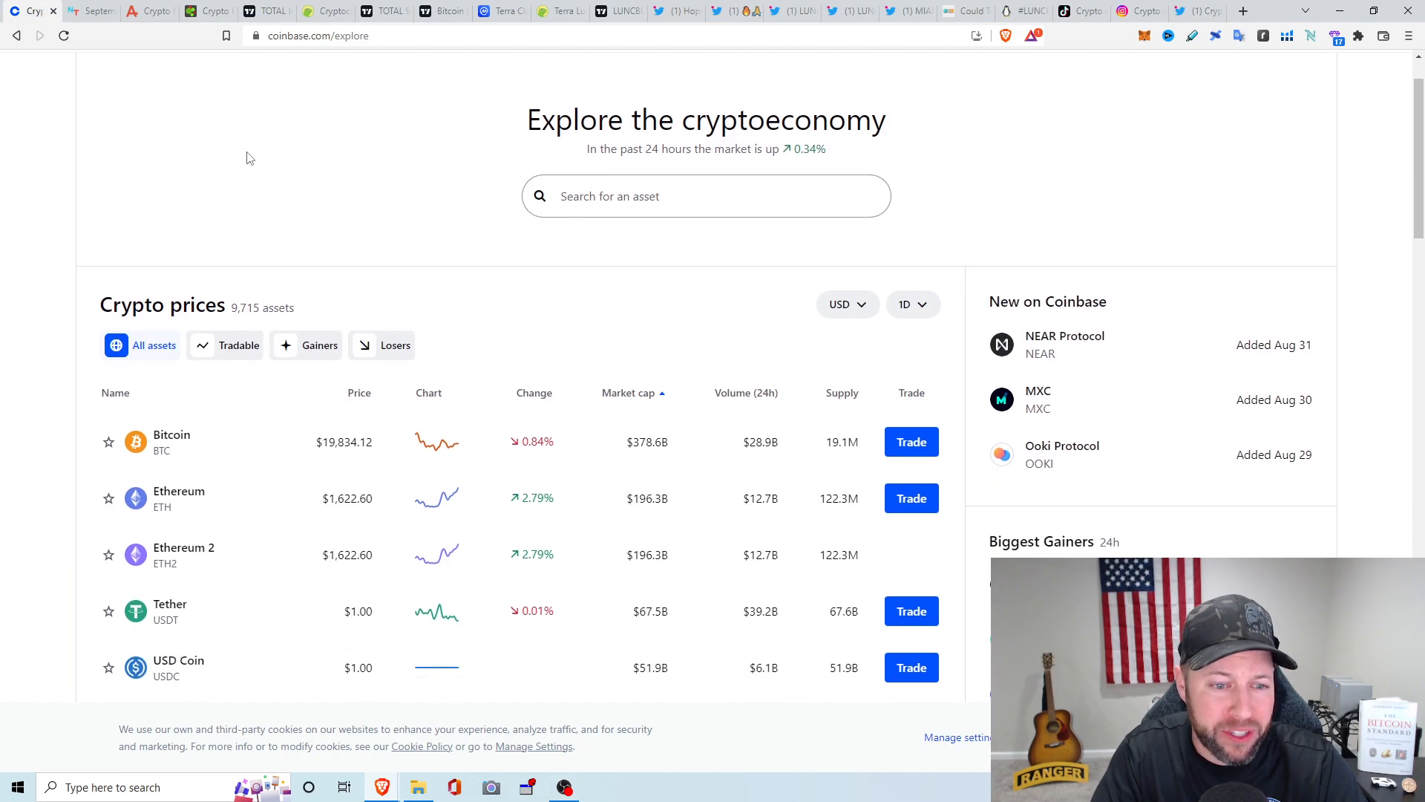
pyautogui.moveTo(240, 135)
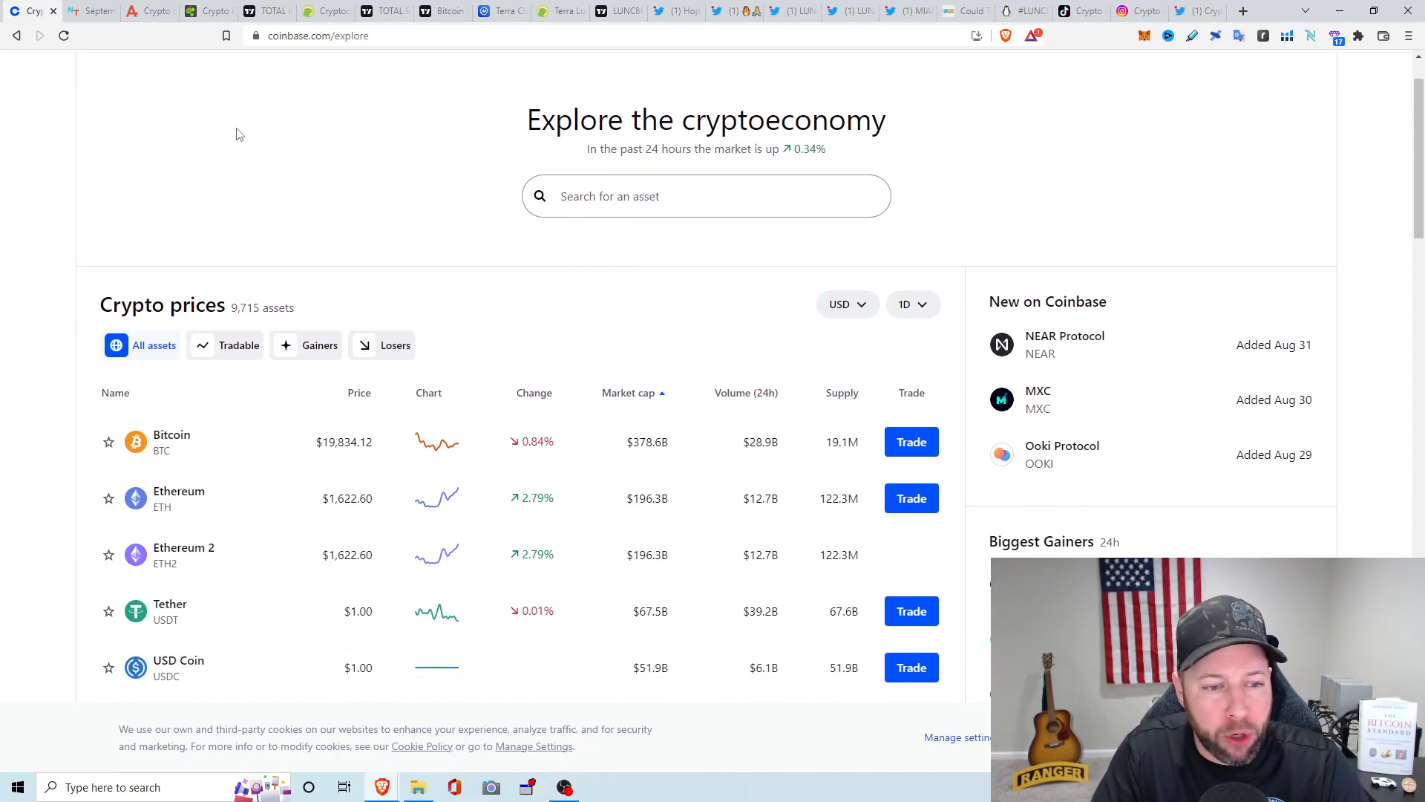
pyautogui.moveTo(277, 135)
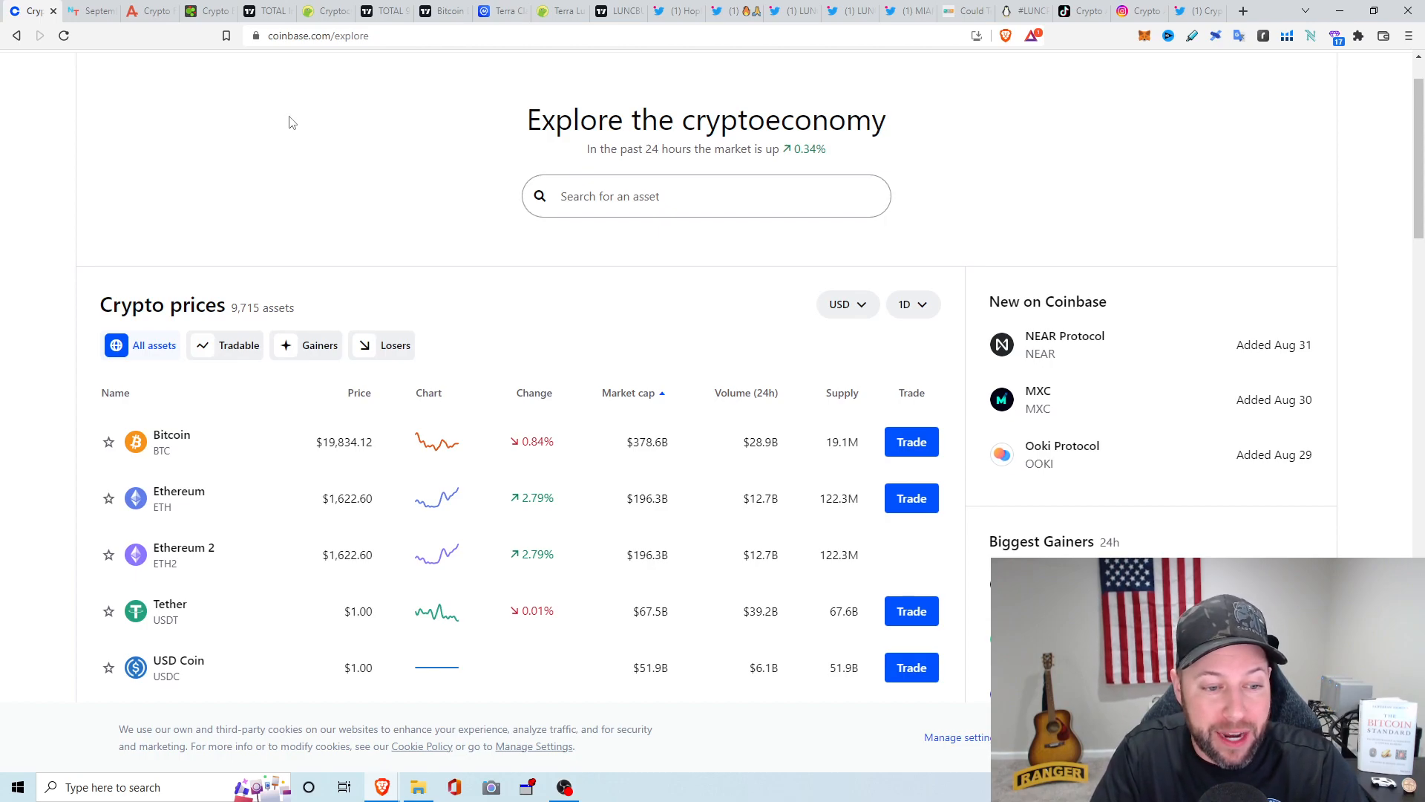
pyautogui.scroll(-3)
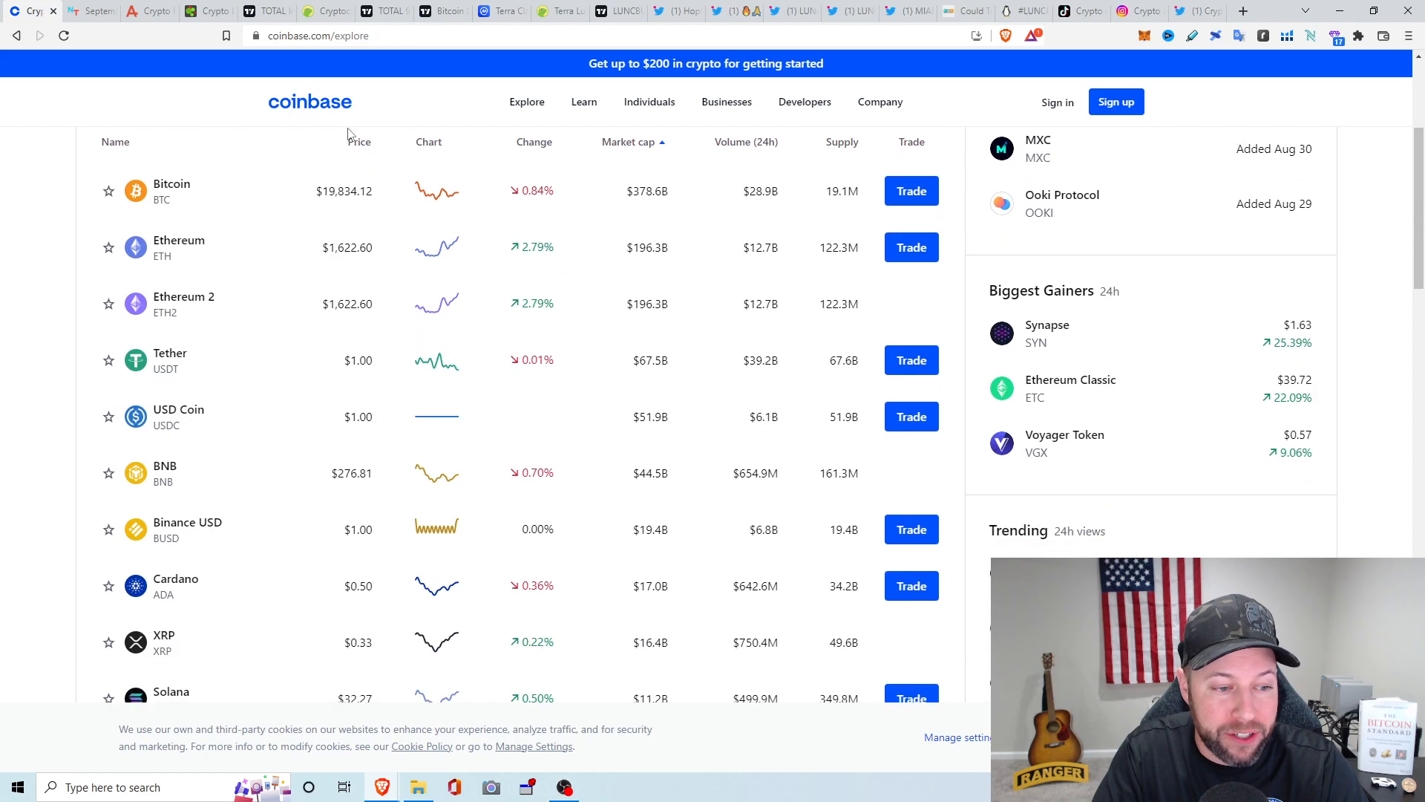
pyautogui.scroll(-3)
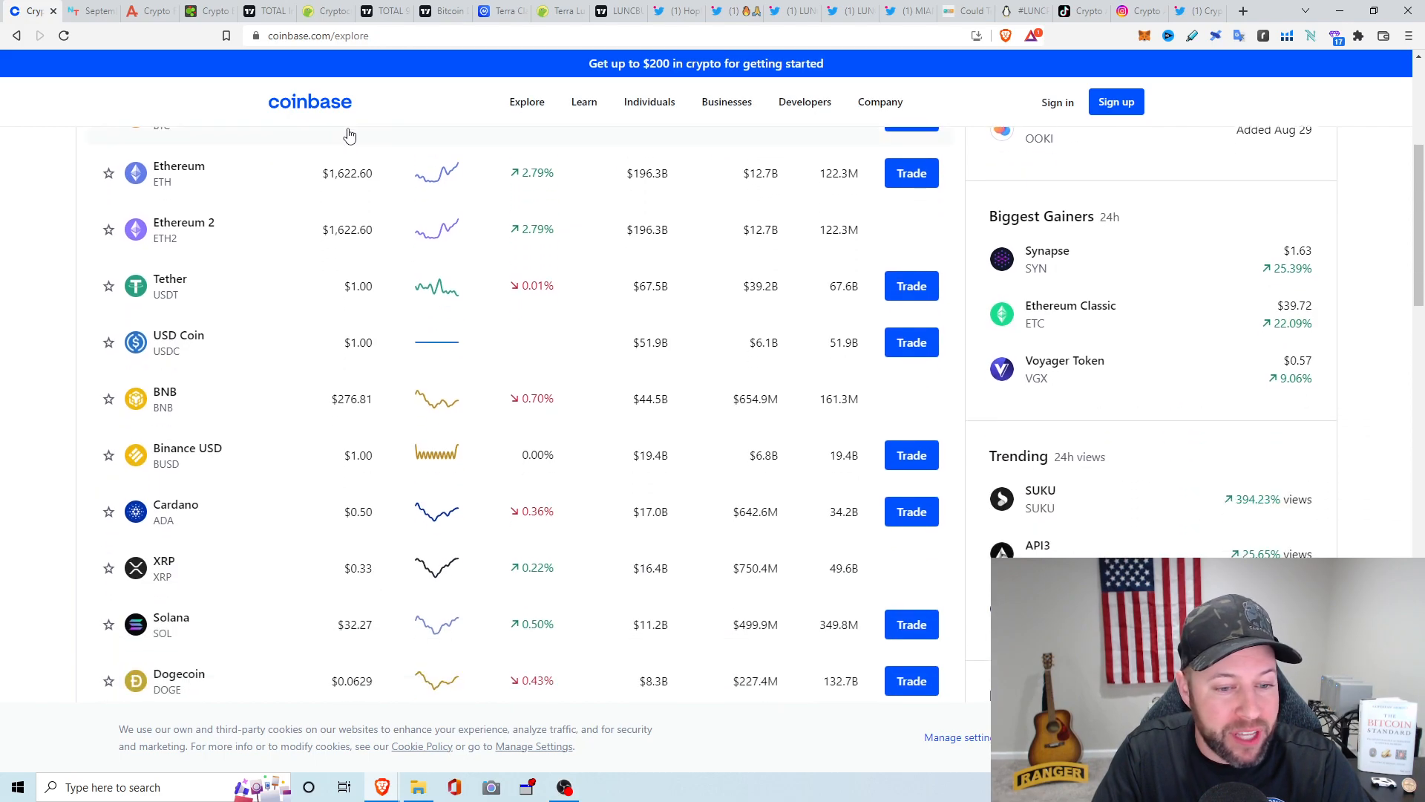
pyautogui.moveTo(384, 240)
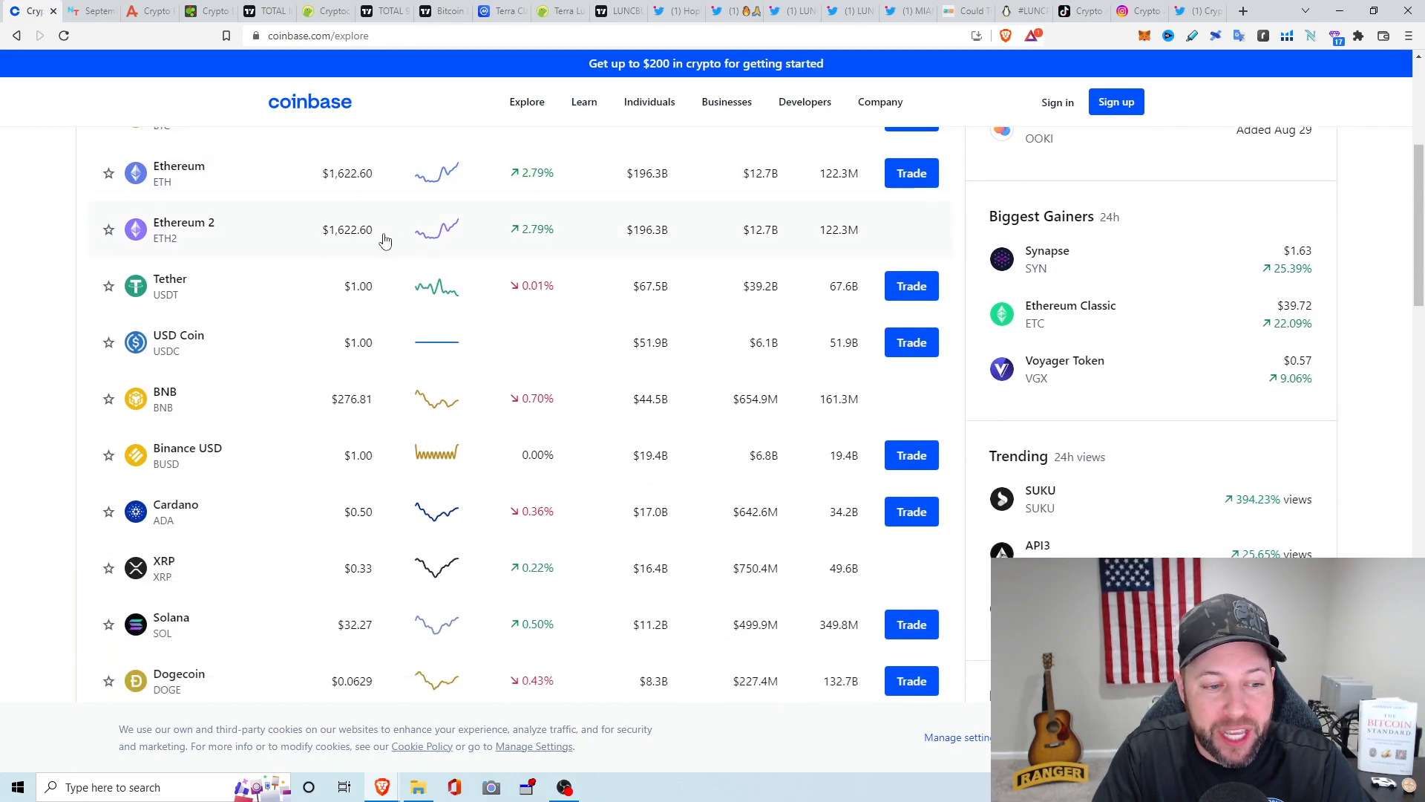
pyautogui.scroll(3)
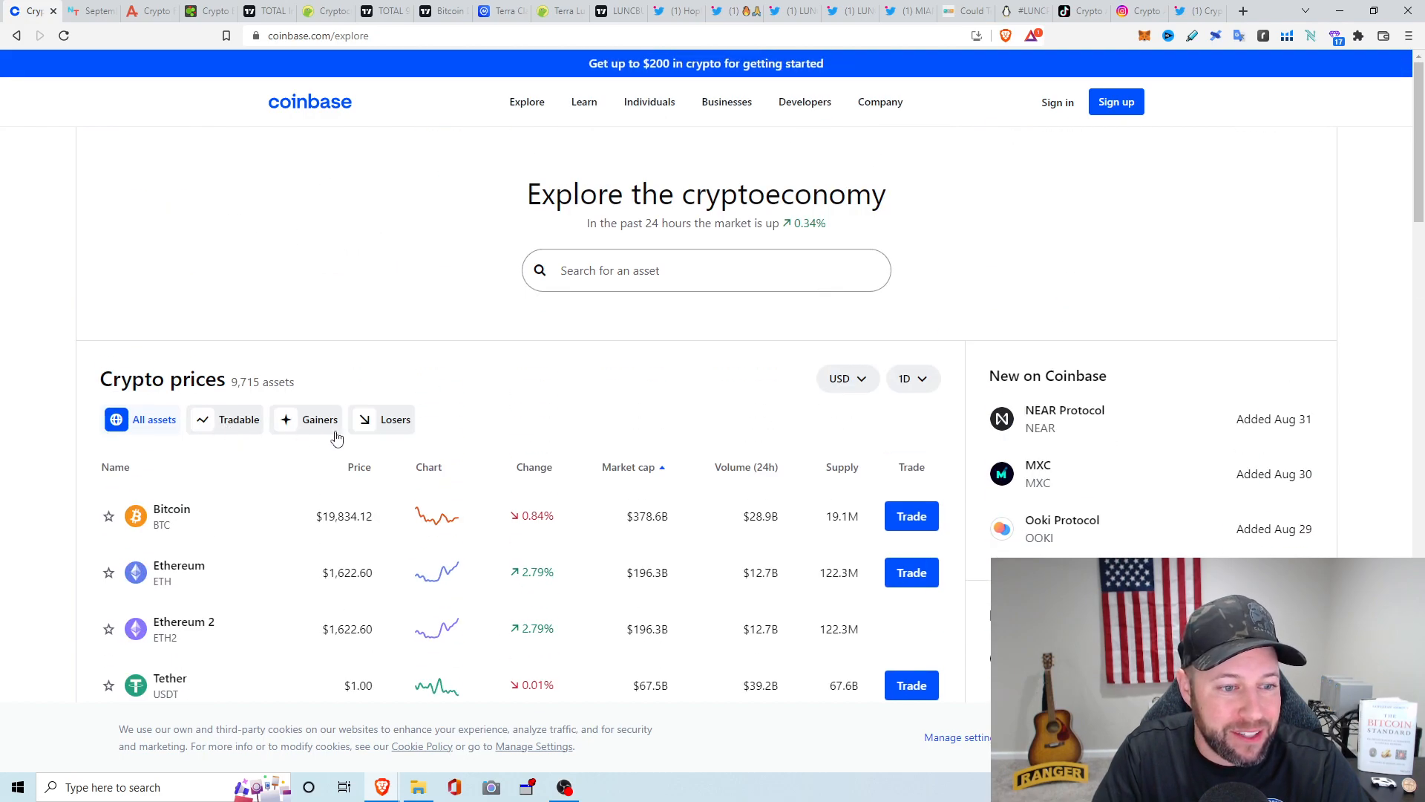
# Filter Coinbase prices to the 97 gainers and browse Synapse, Ethereum Classic, Voyager Token
pyautogui.click(306, 419)
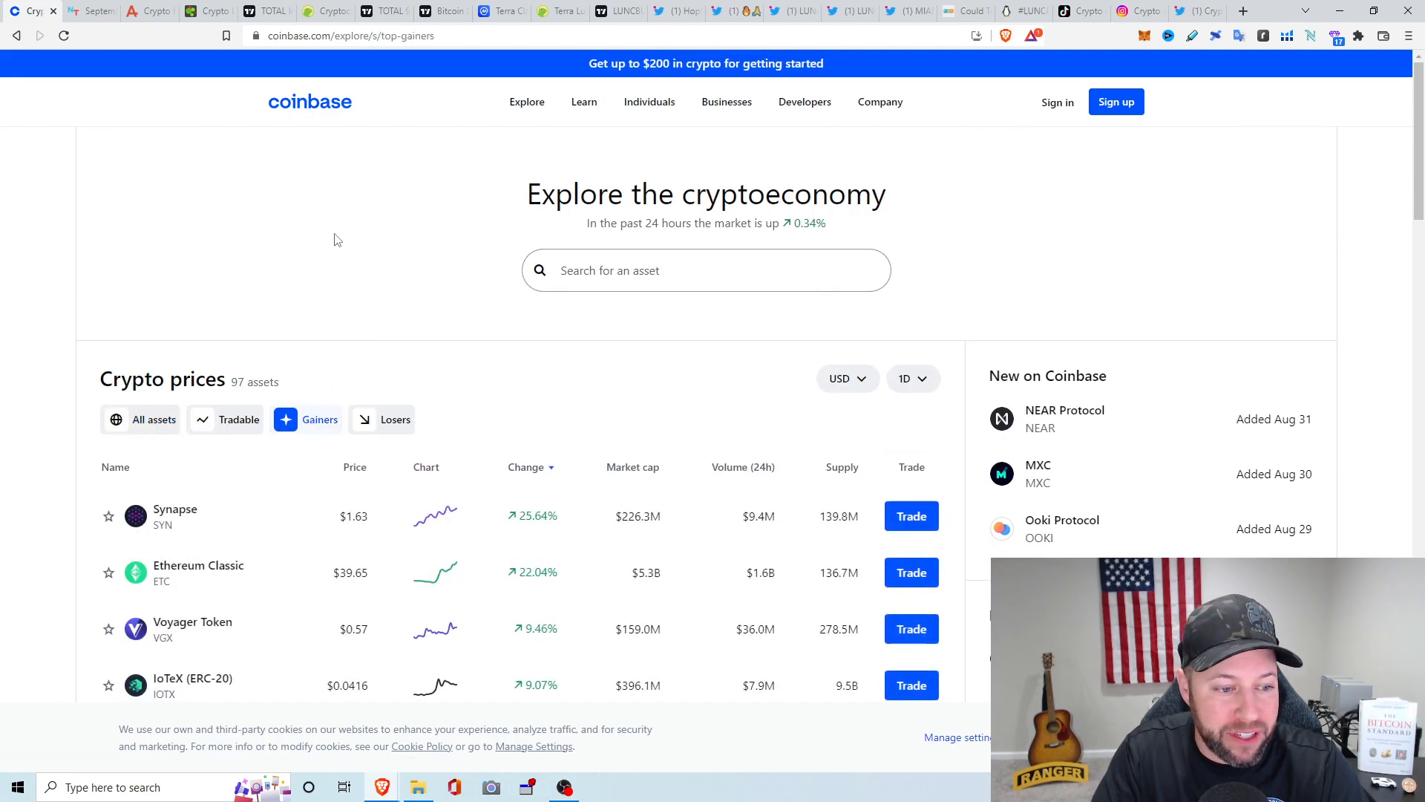
pyautogui.moveTo(439, 247)
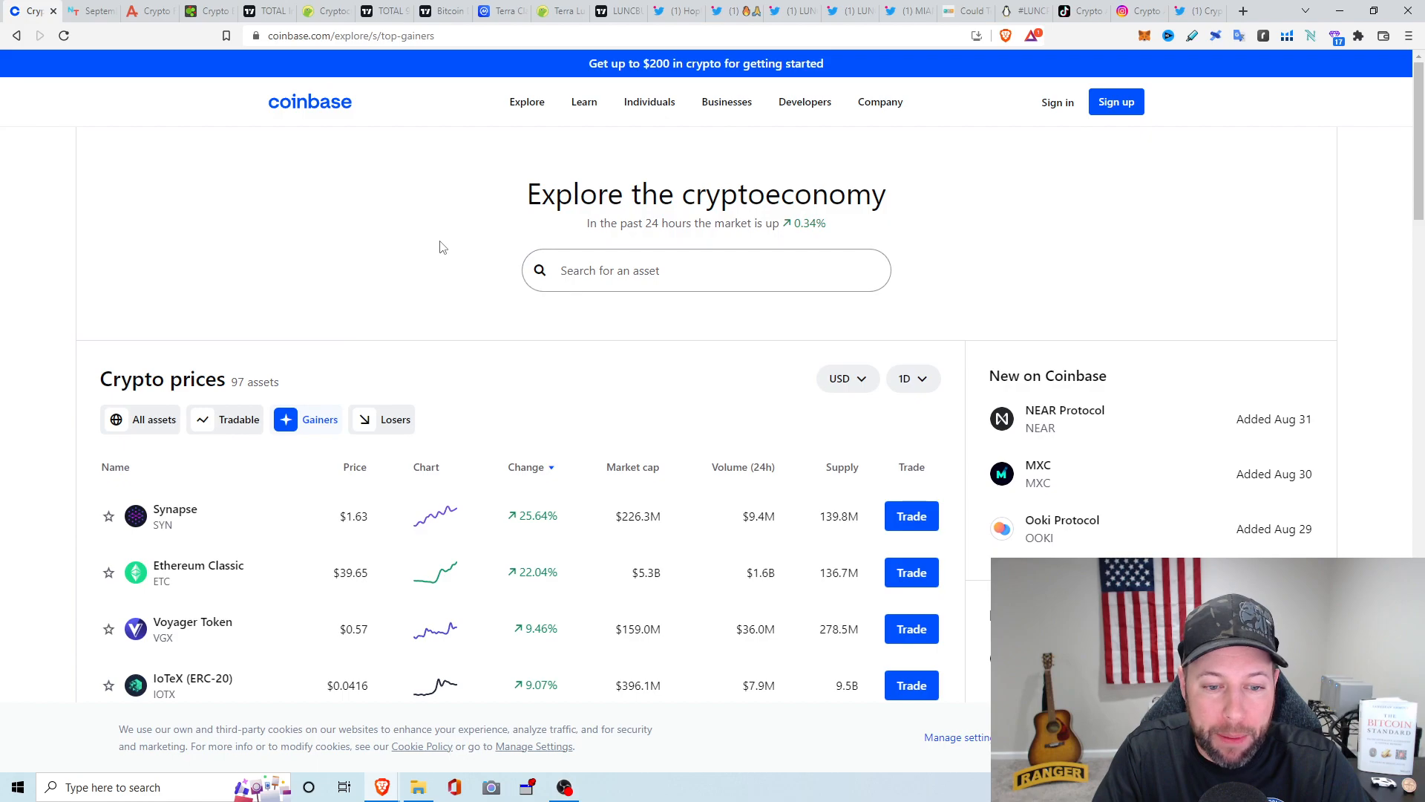
pyautogui.moveTo(421, 250)
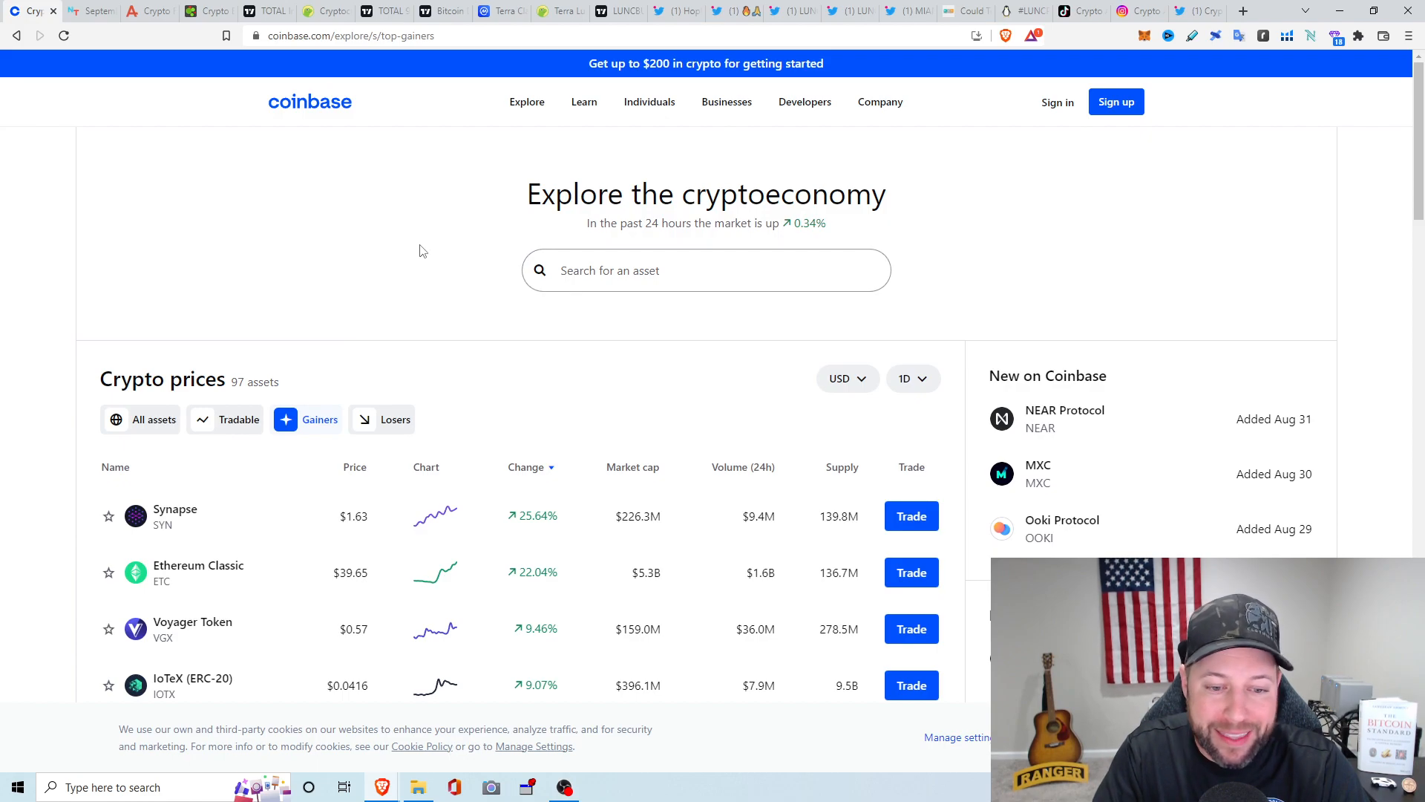
pyautogui.moveTo(405, 211)
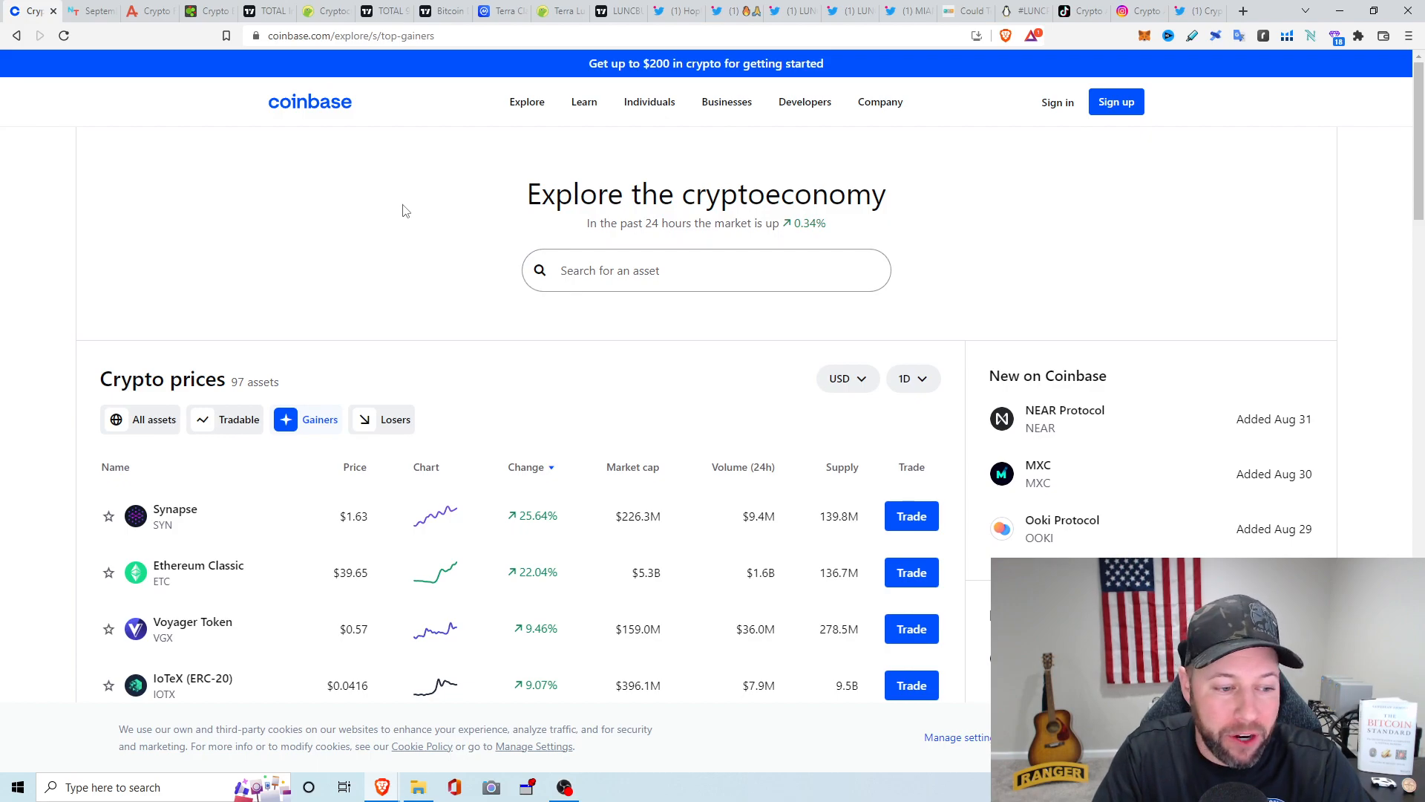
pyautogui.moveTo(268, 220)
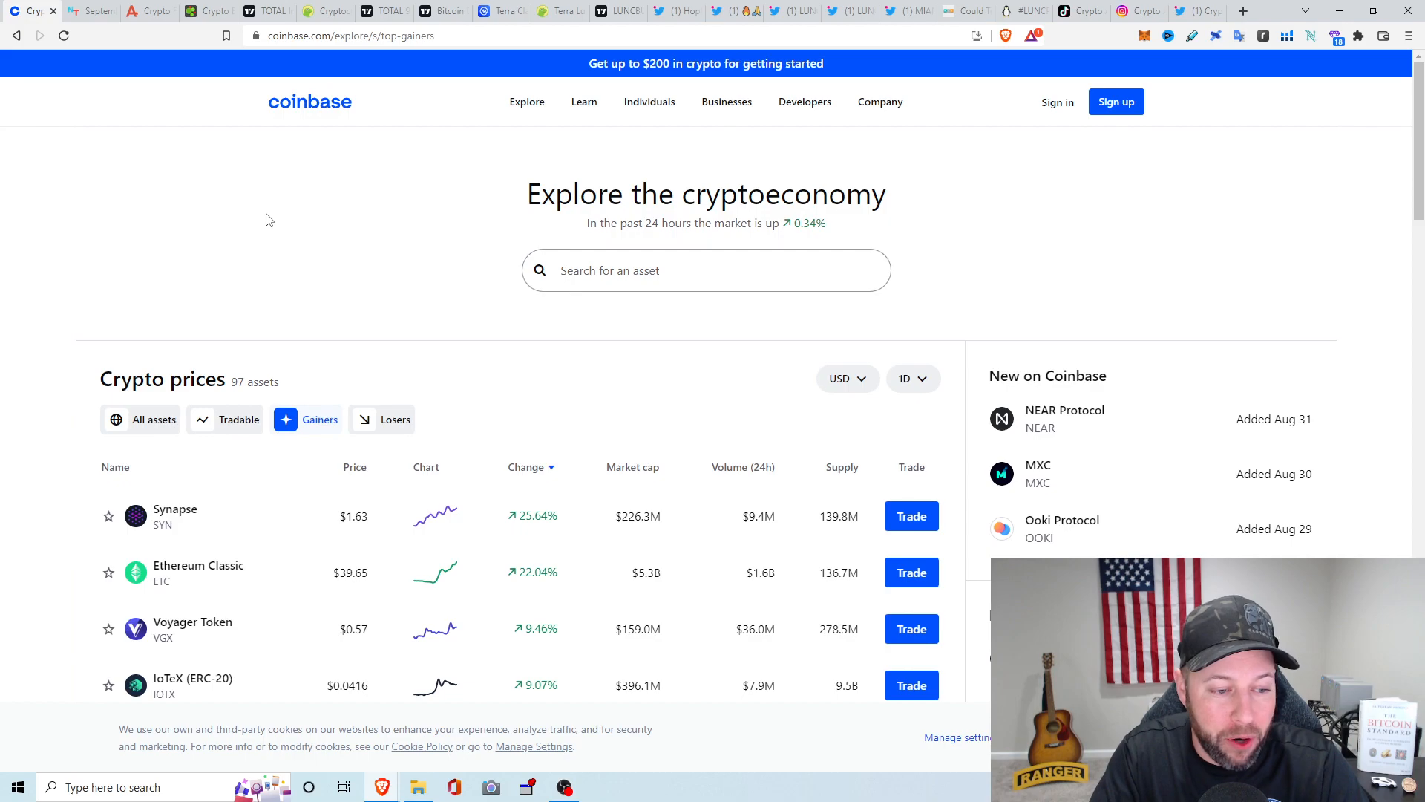
pyautogui.moveTo(352, 203)
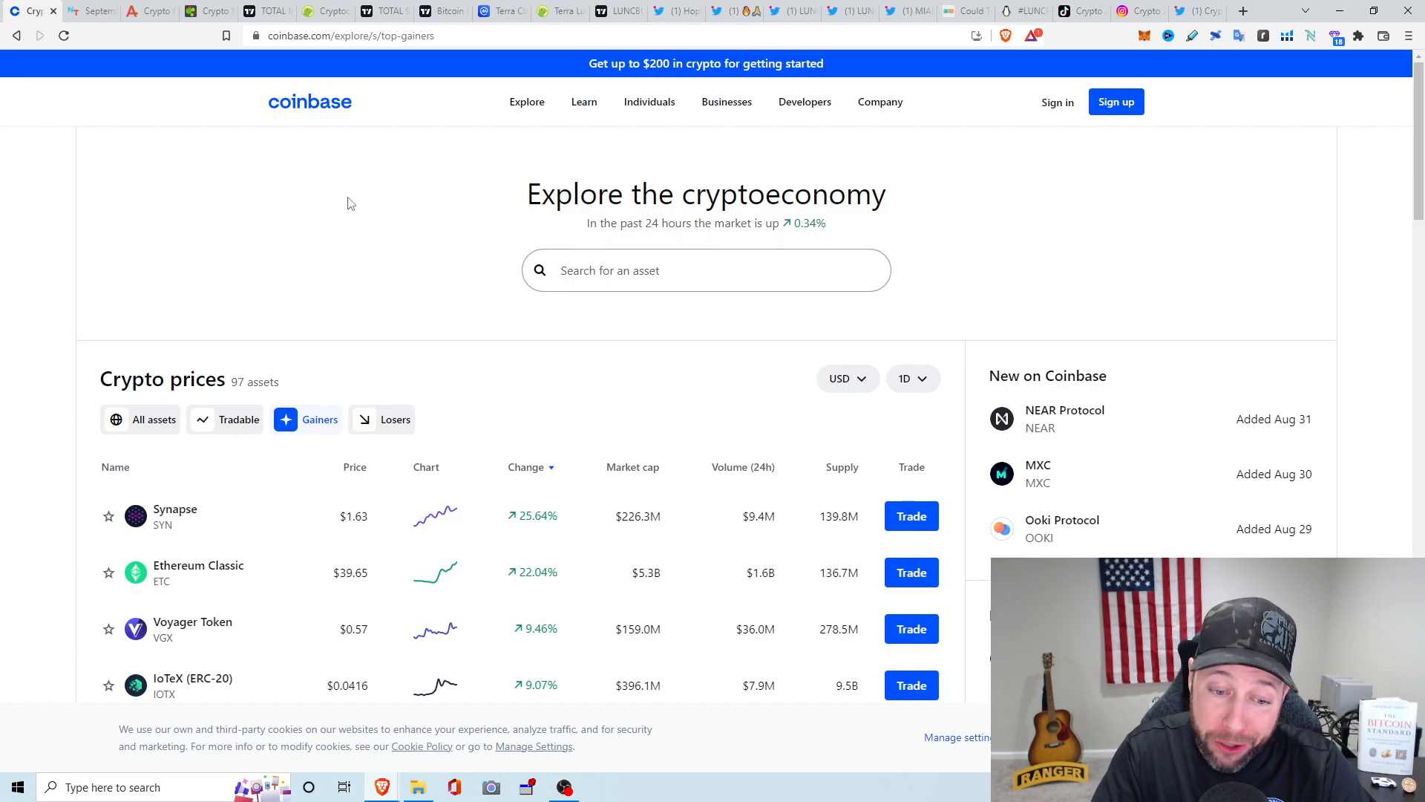
pyautogui.moveTo(349, 222)
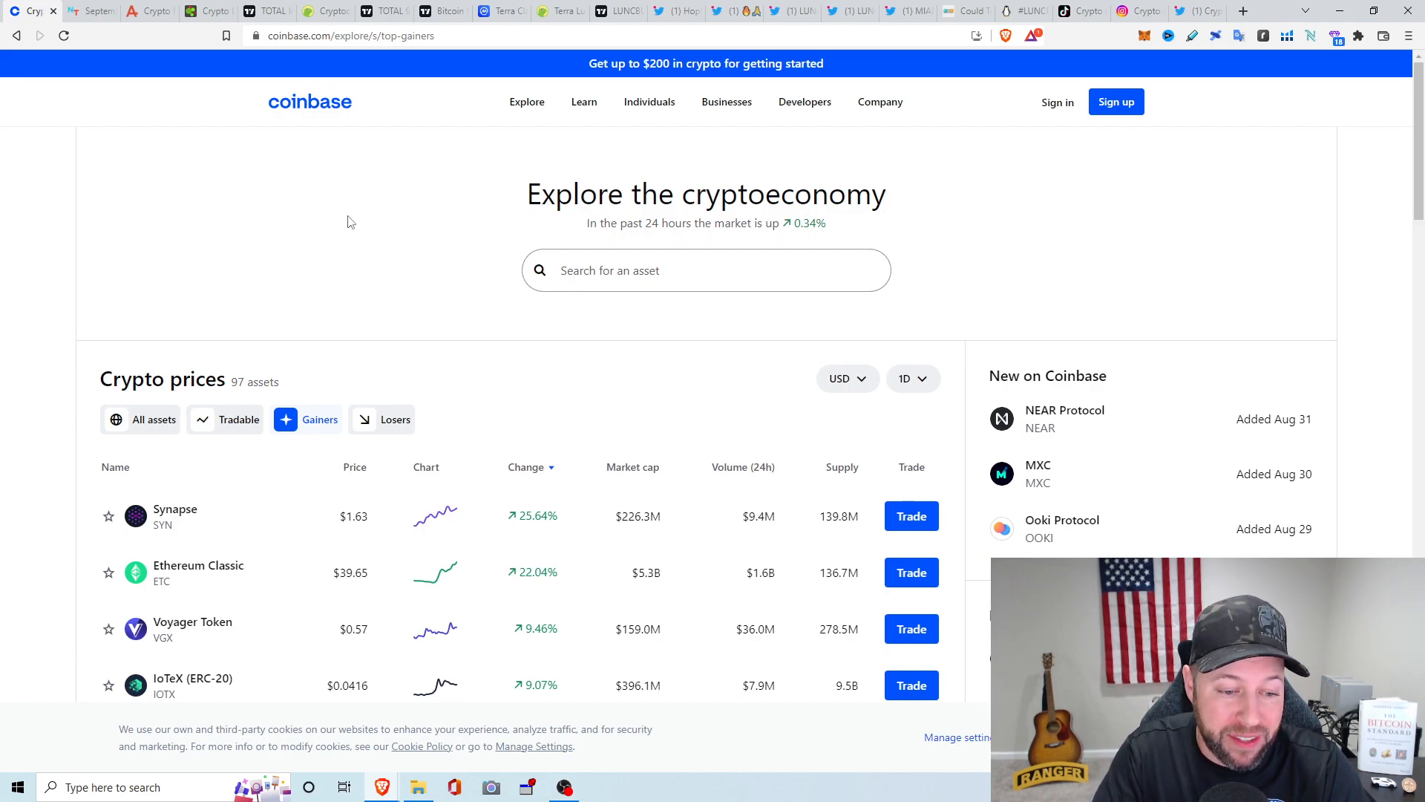
pyautogui.scroll(-3)
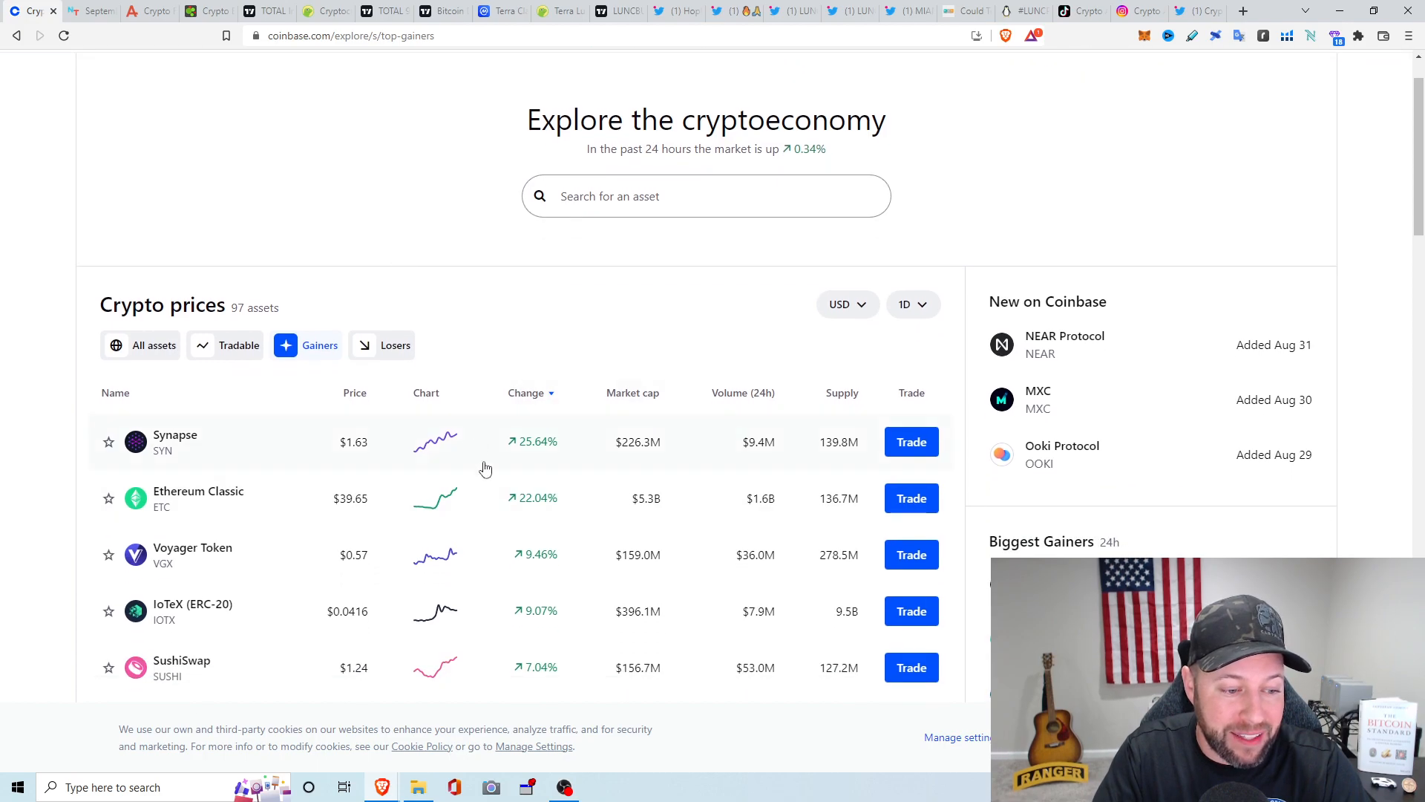
pyautogui.scroll(-3)
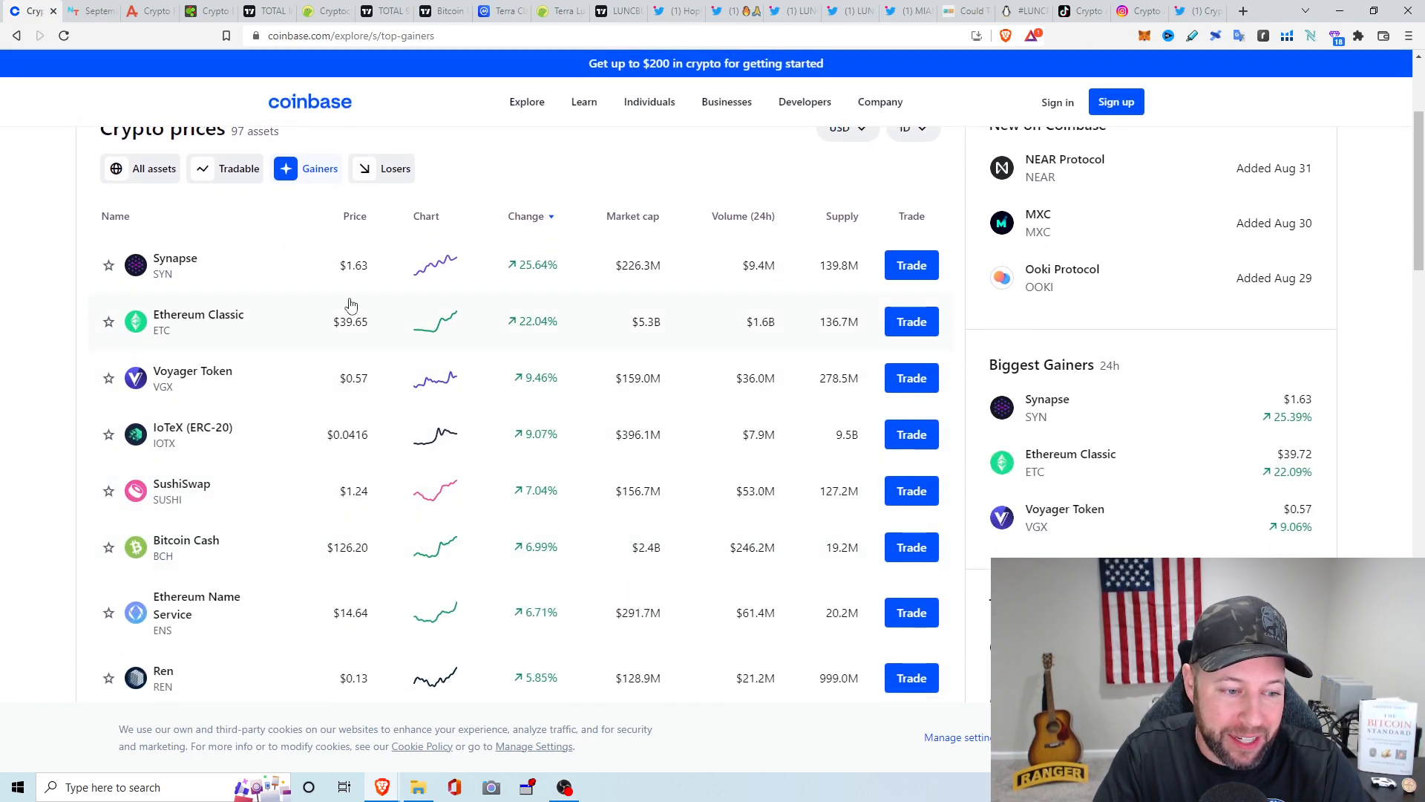
pyautogui.moveTo(210, 386)
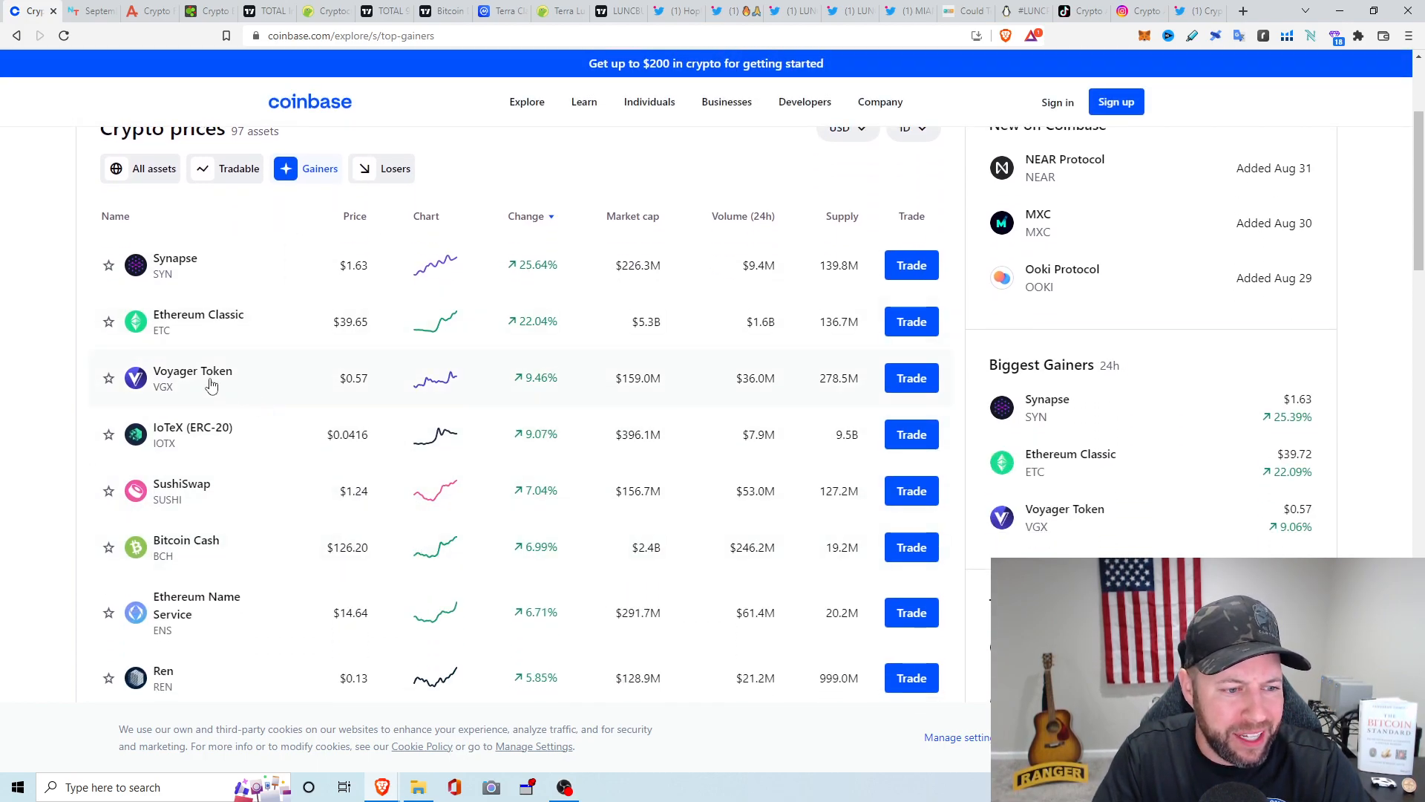
pyautogui.moveTo(359, 455)
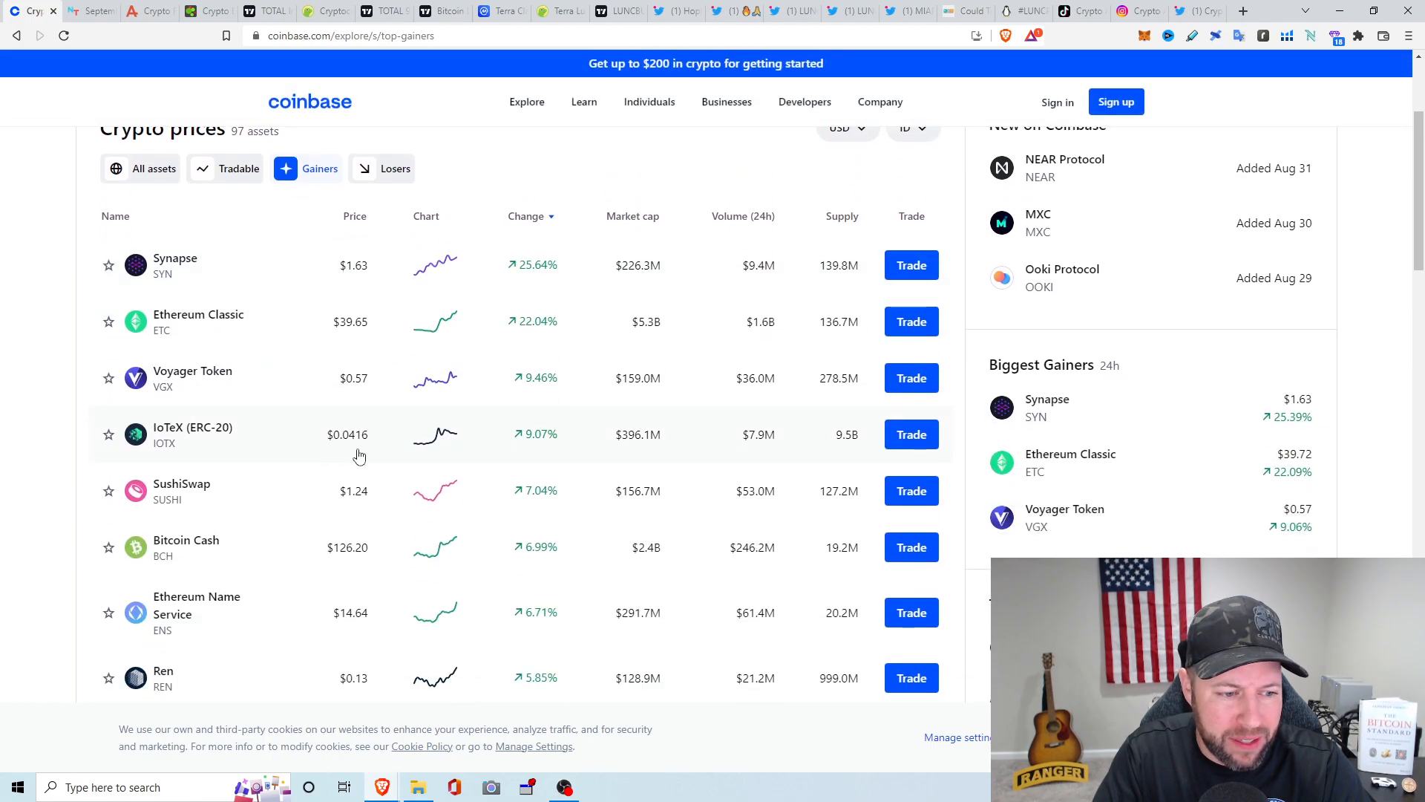
pyautogui.scroll(3)
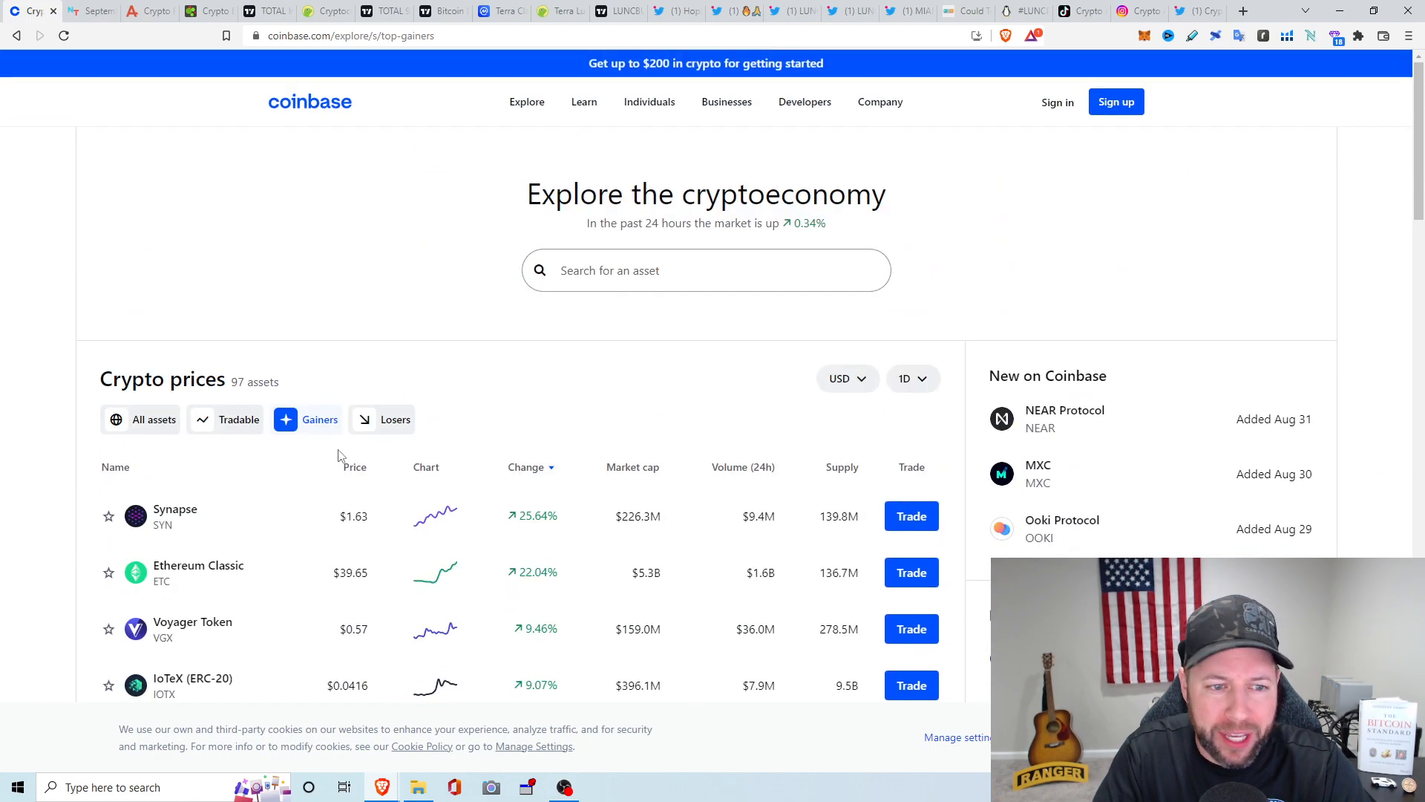
# Switch the Coinbase price filter to Losers, showing 126 coins led by Aleph.im
pyautogui.click(394, 419)
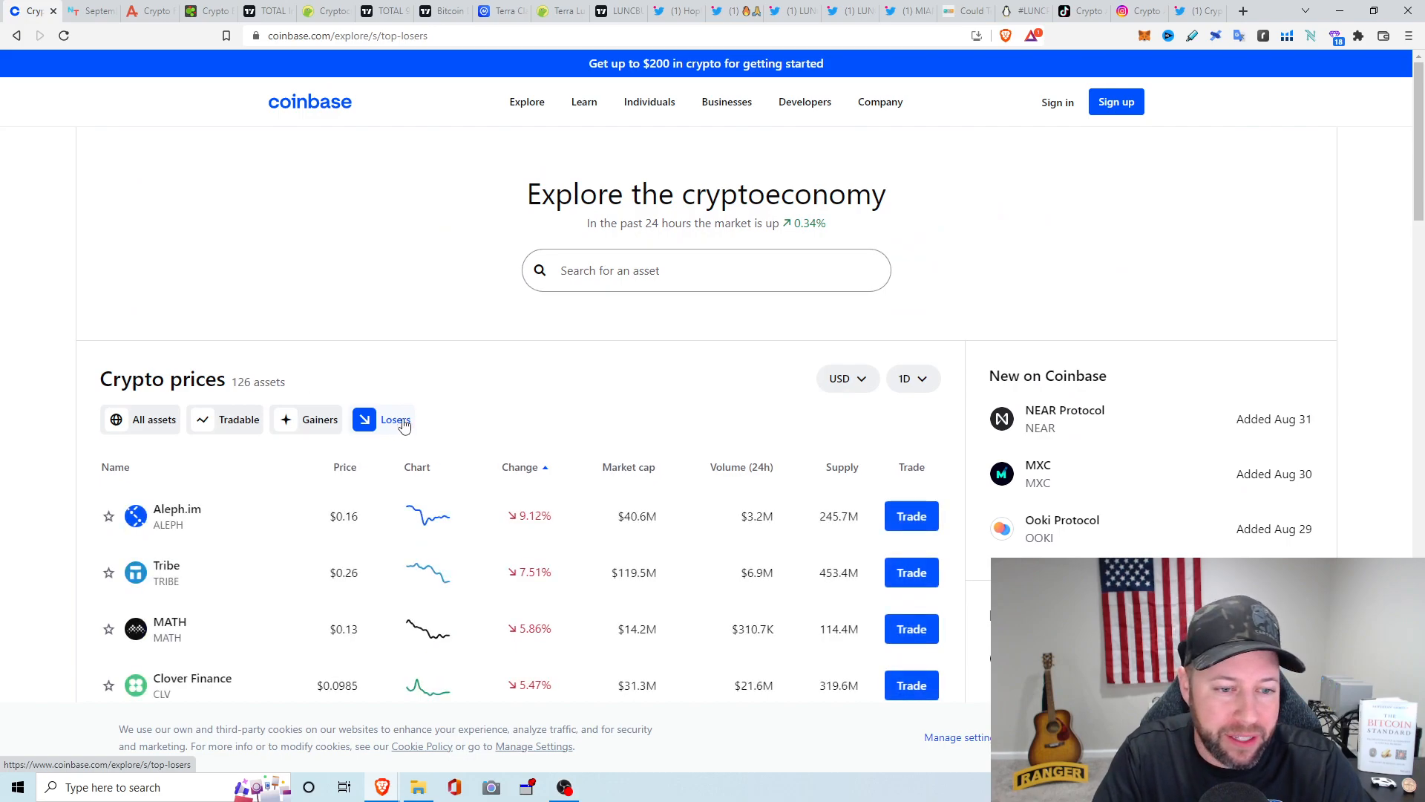
pyautogui.moveTo(329, 252)
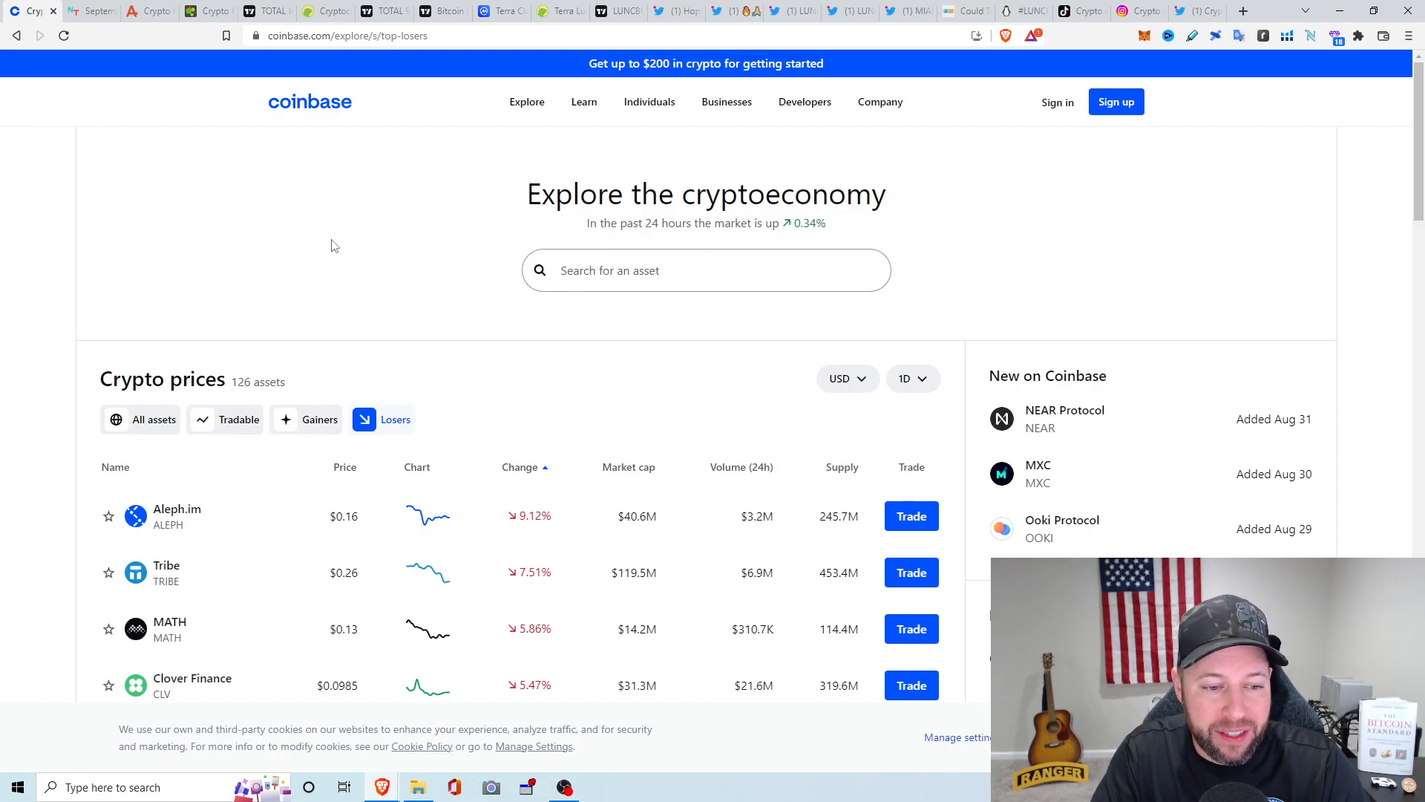
pyautogui.moveTo(344, 256)
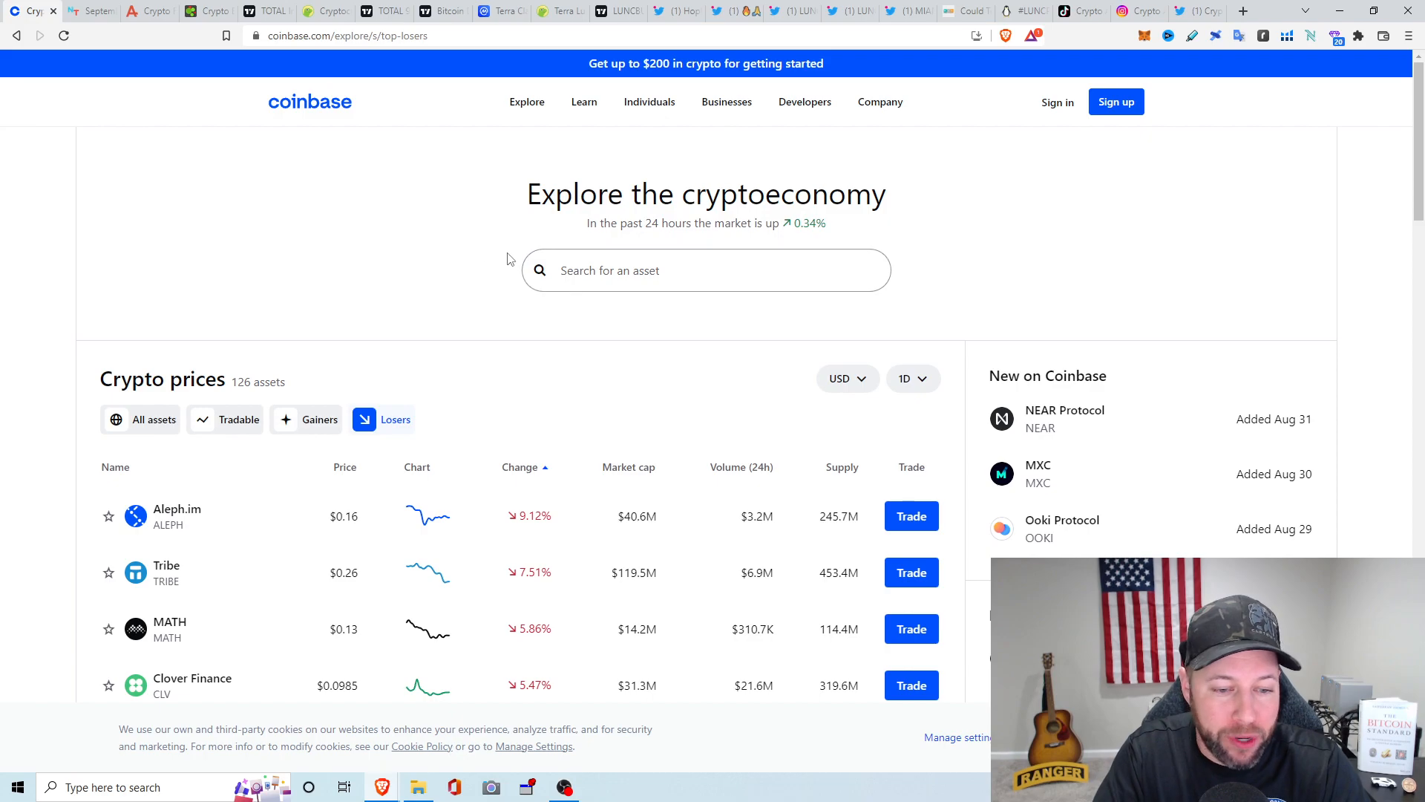
pyautogui.moveTo(461, 209)
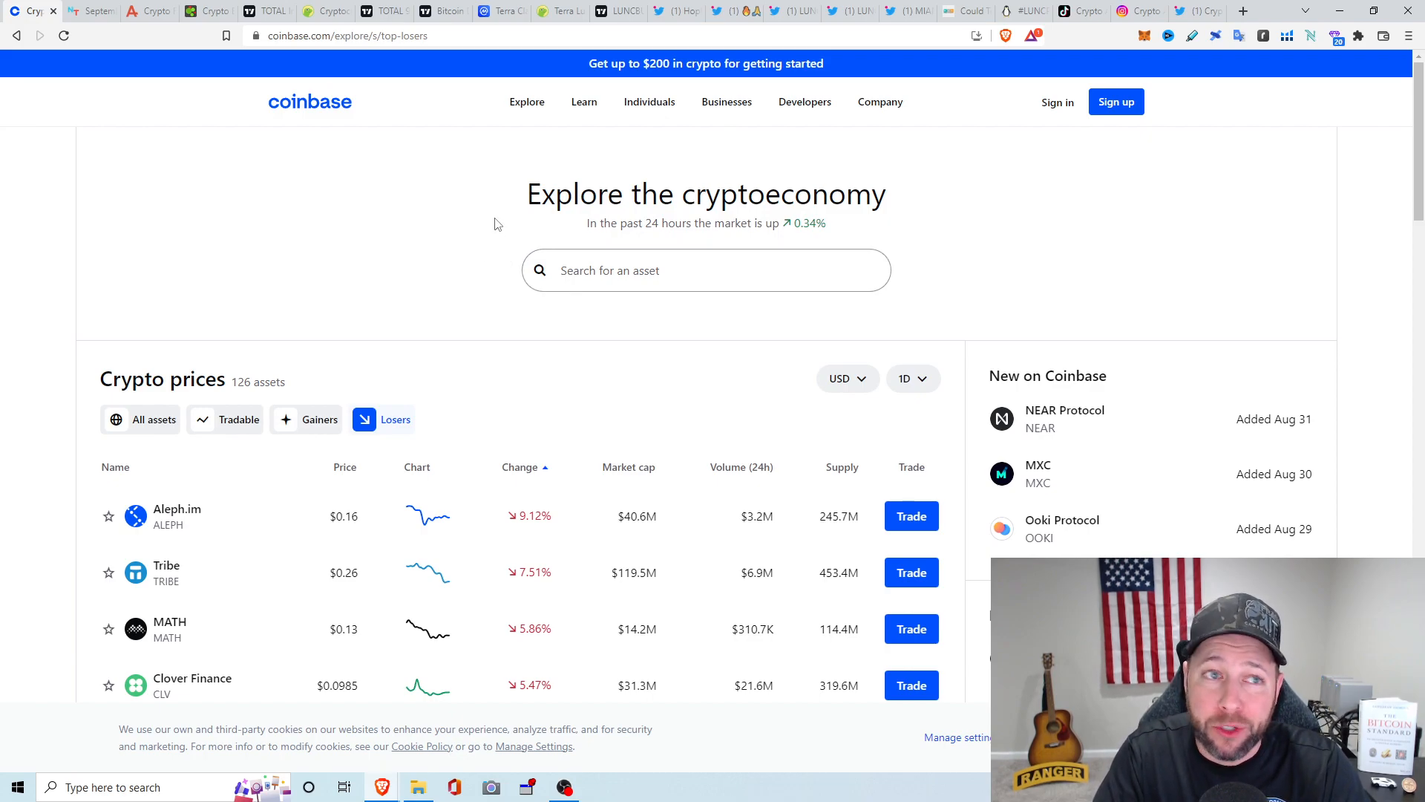
pyautogui.click(89, 12)
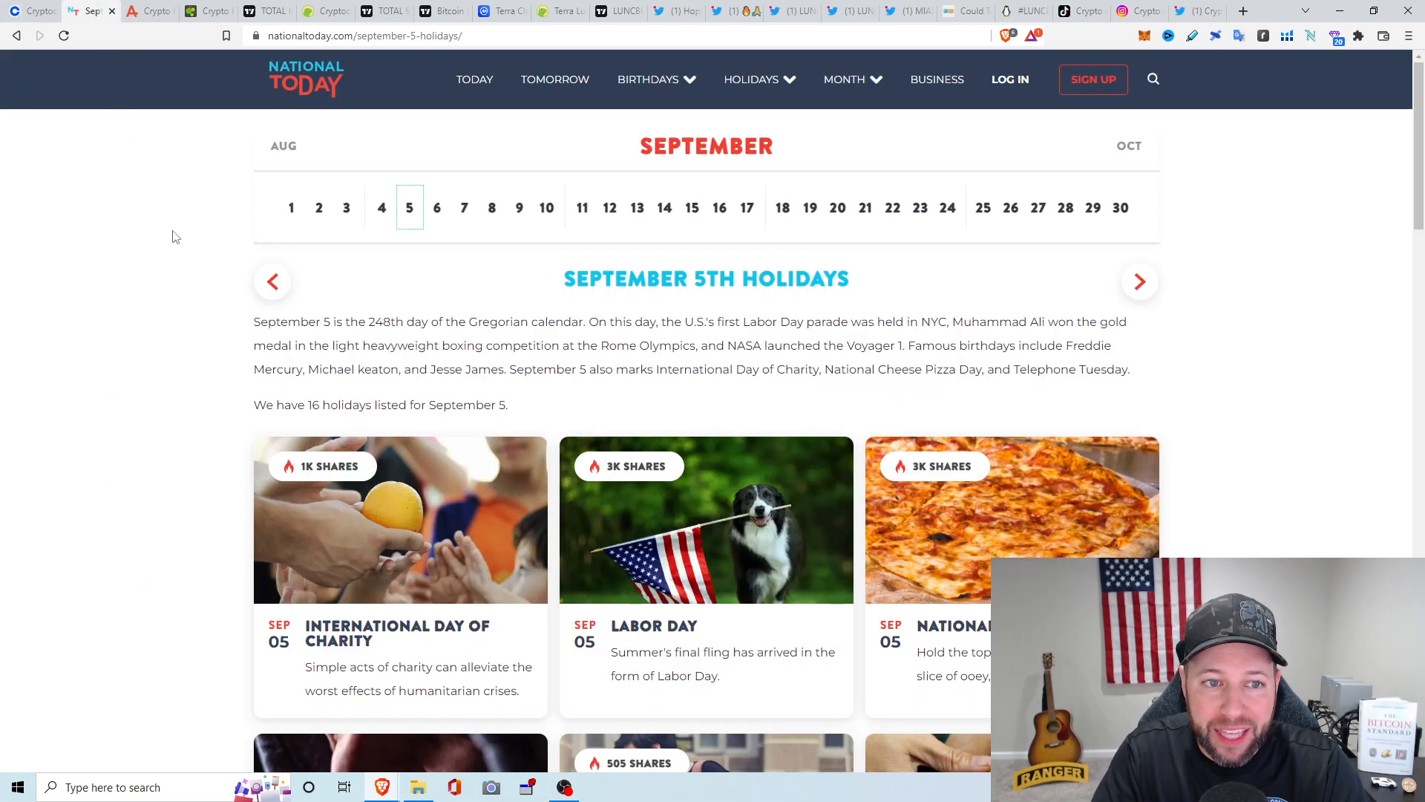
pyautogui.moveTo(117, 159)
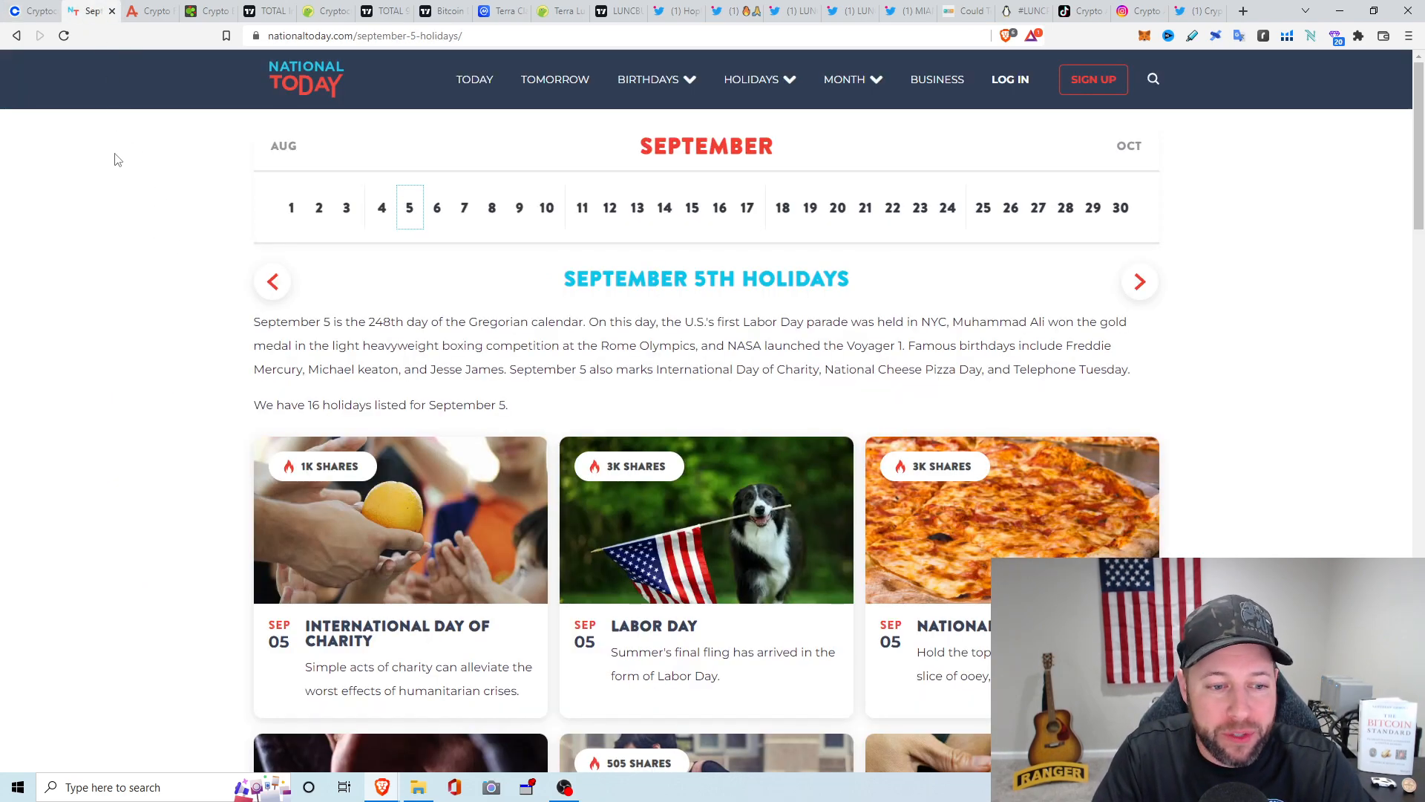
pyautogui.moveTo(181, 227)
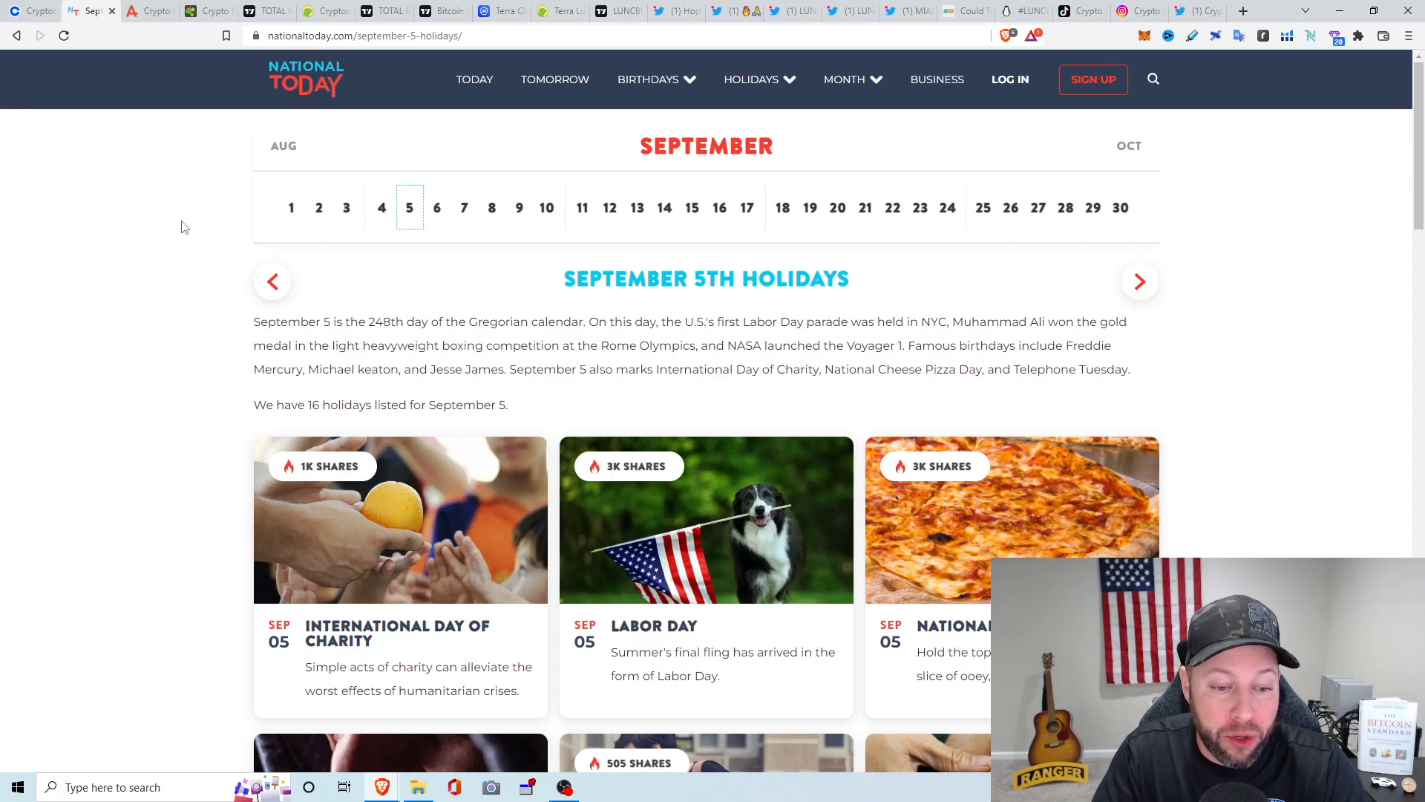
pyautogui.moveTo(153, 264)
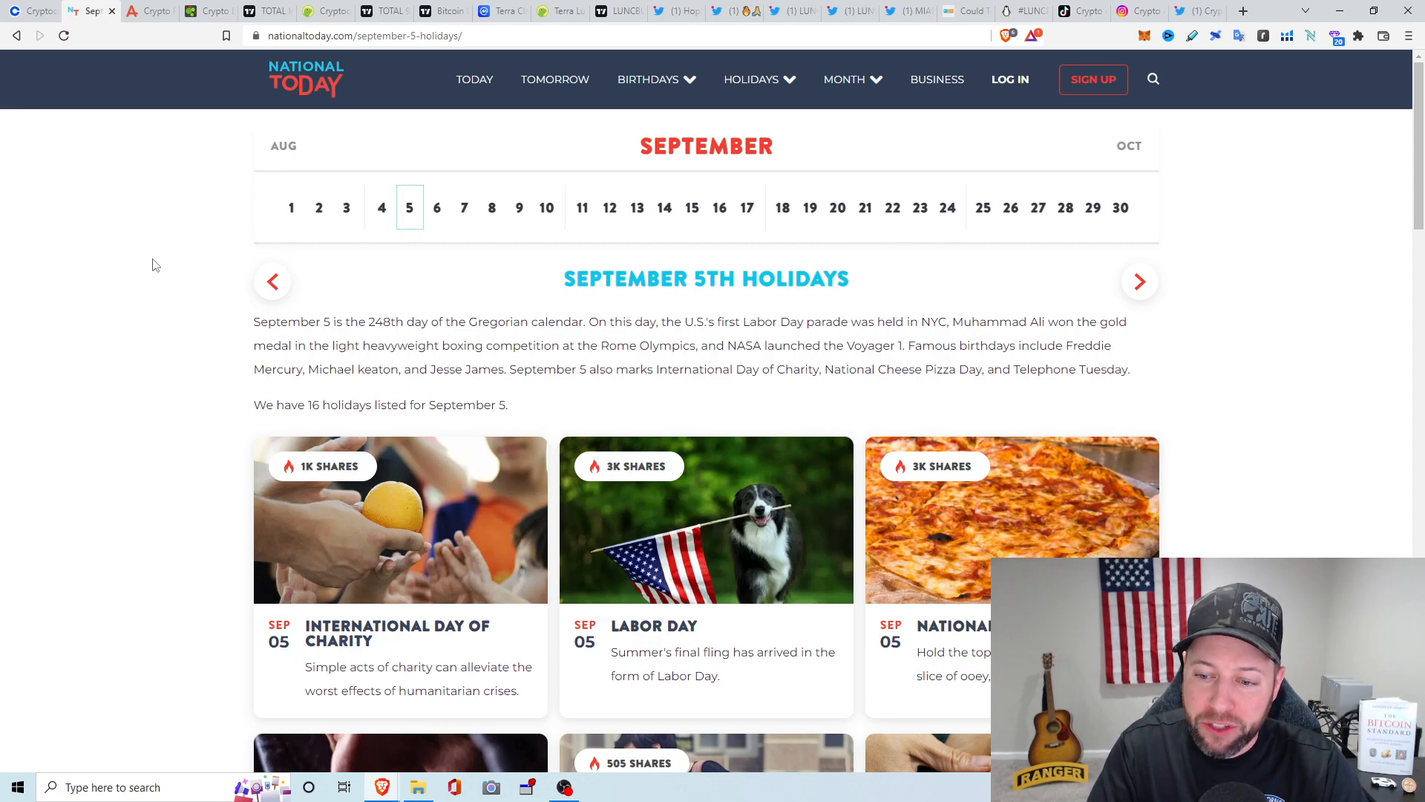
pyautogui.scroll(-3)
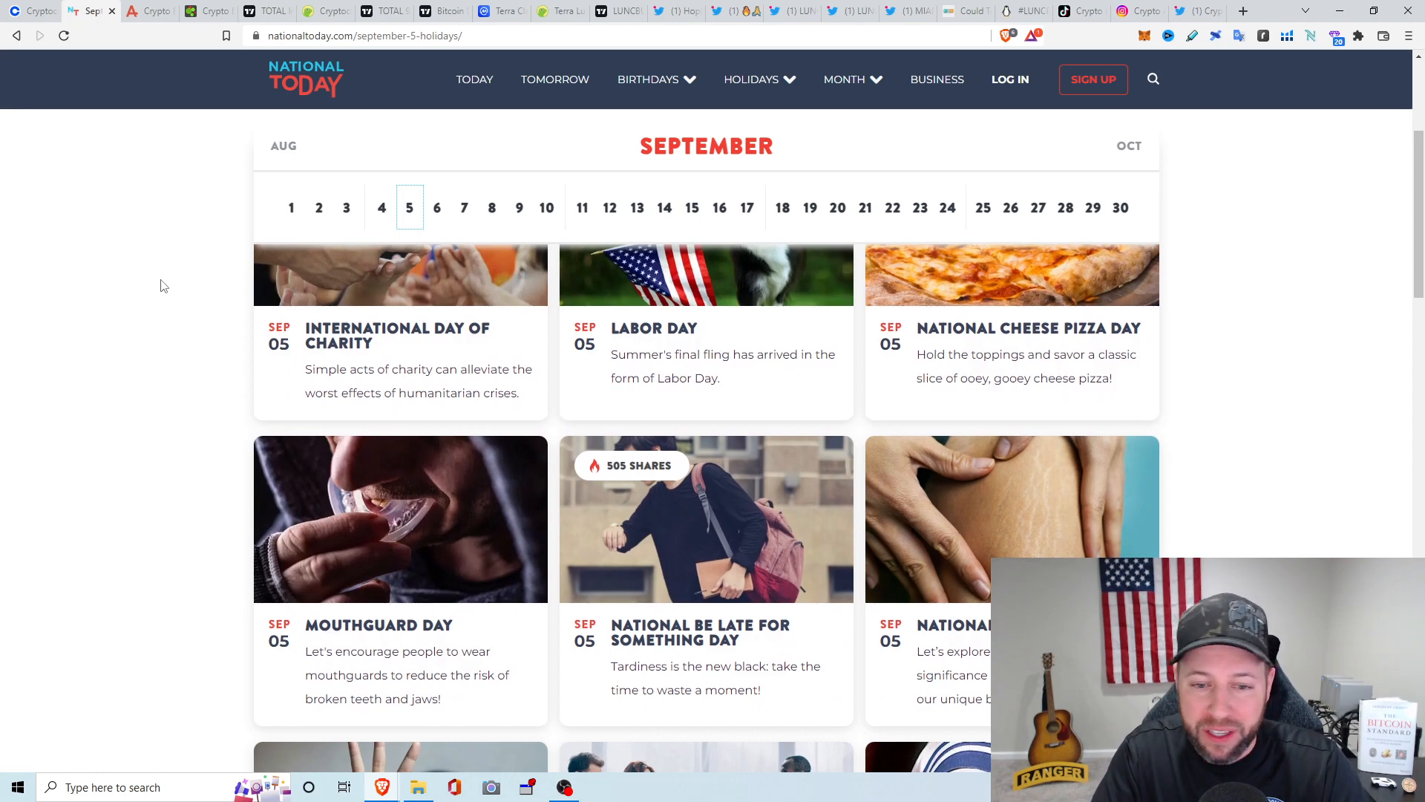
pyautogui.scroll(-3)
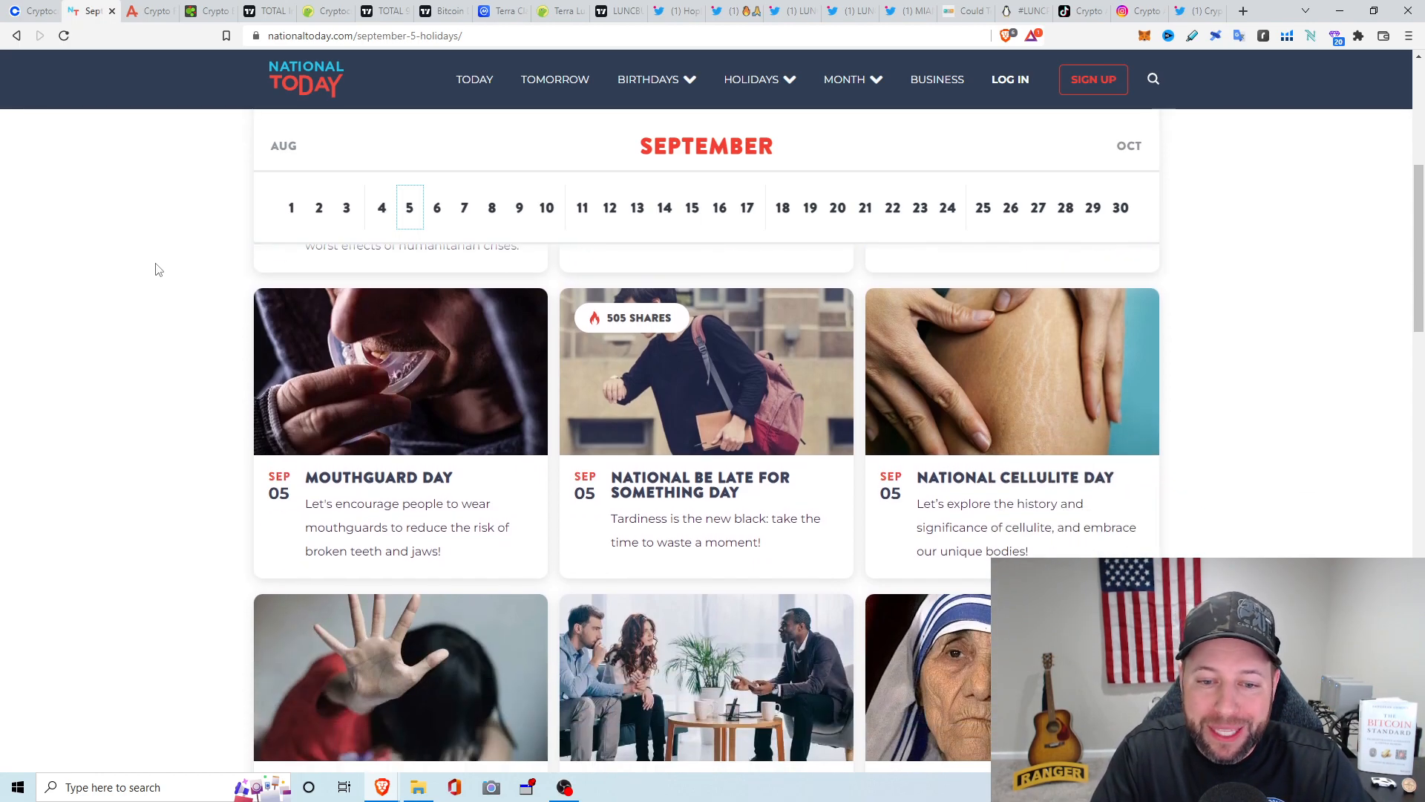
pyautogui.scroll(-3)
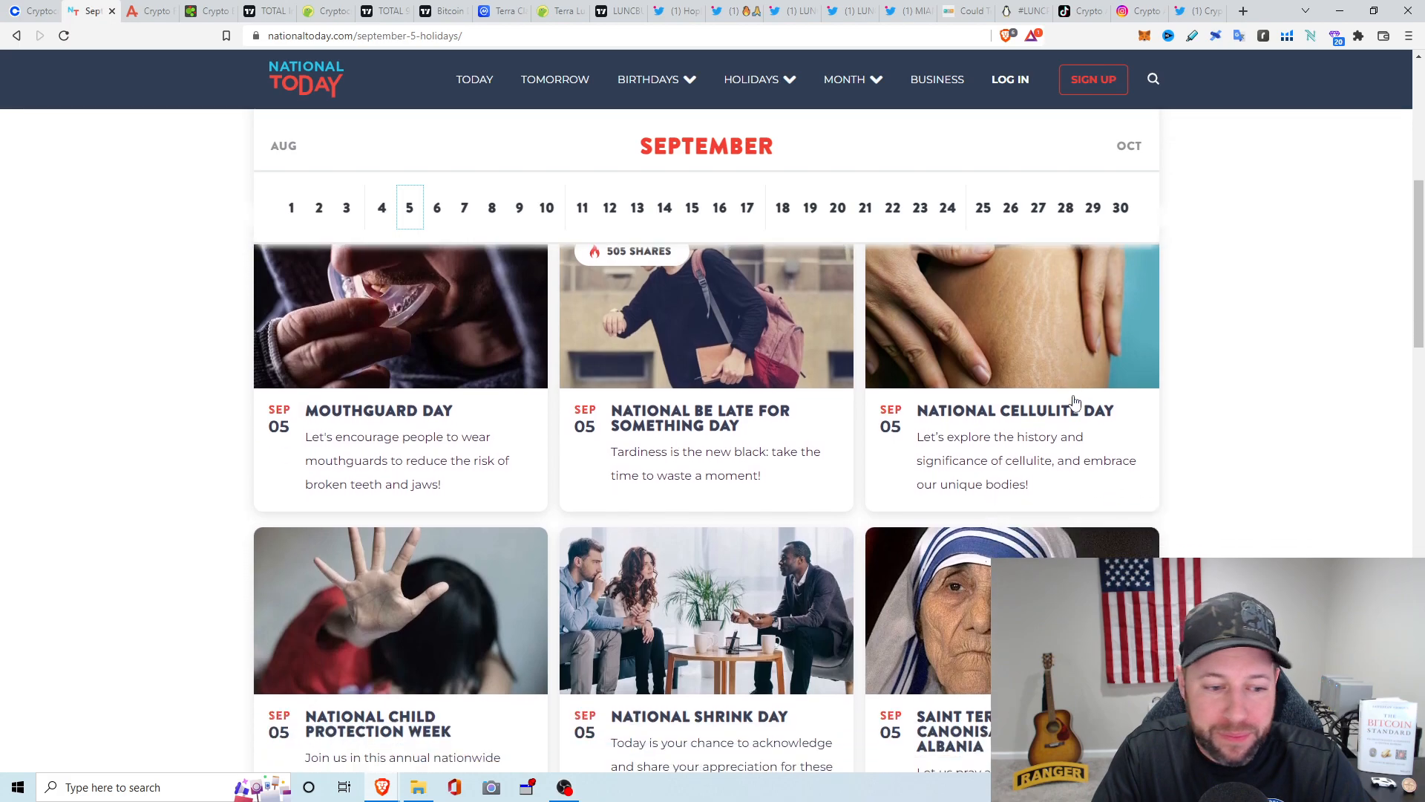
pyautogui.scroll(-3)
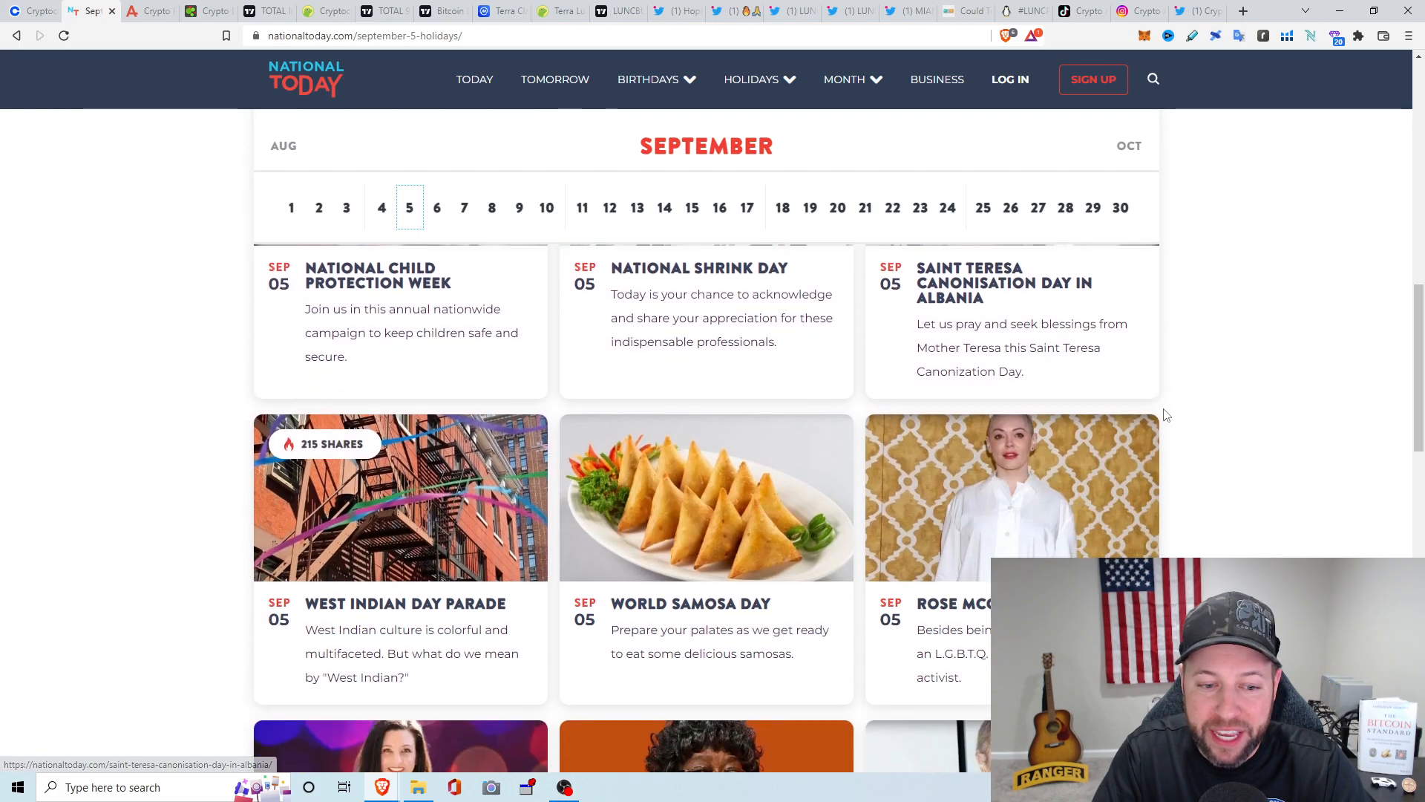
pyautogui.scroll(-3)
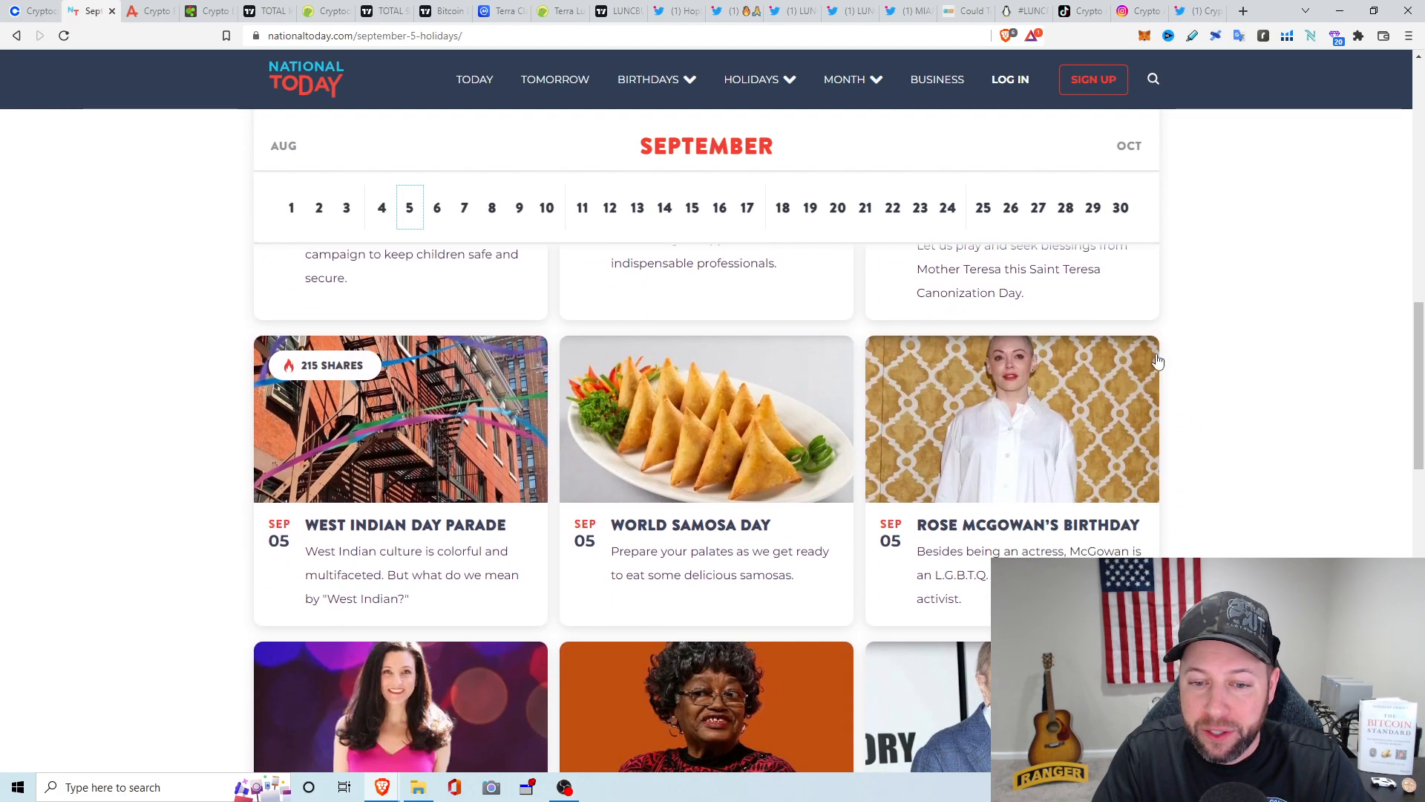
pyautogui.scroll(-3)
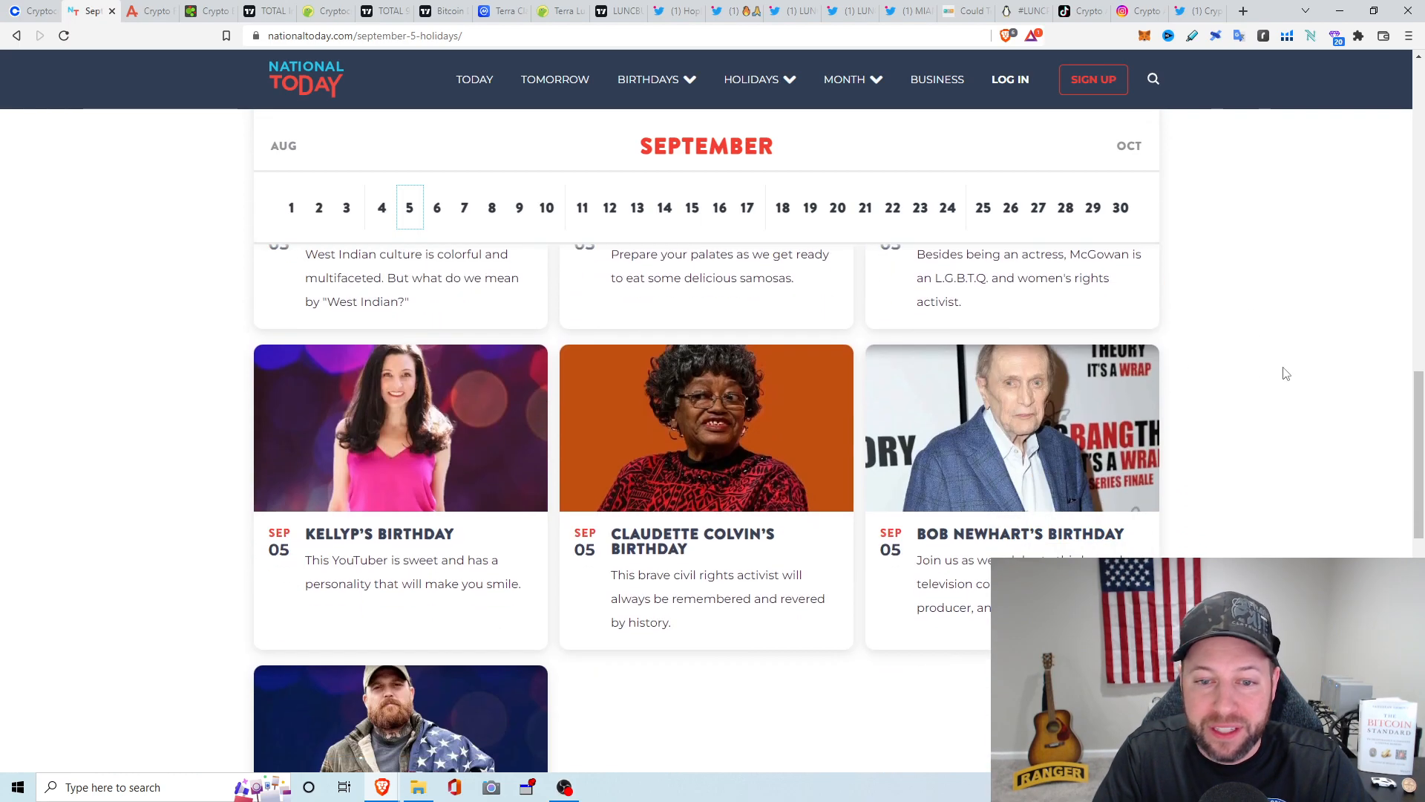
pyautogui.scroll(3)
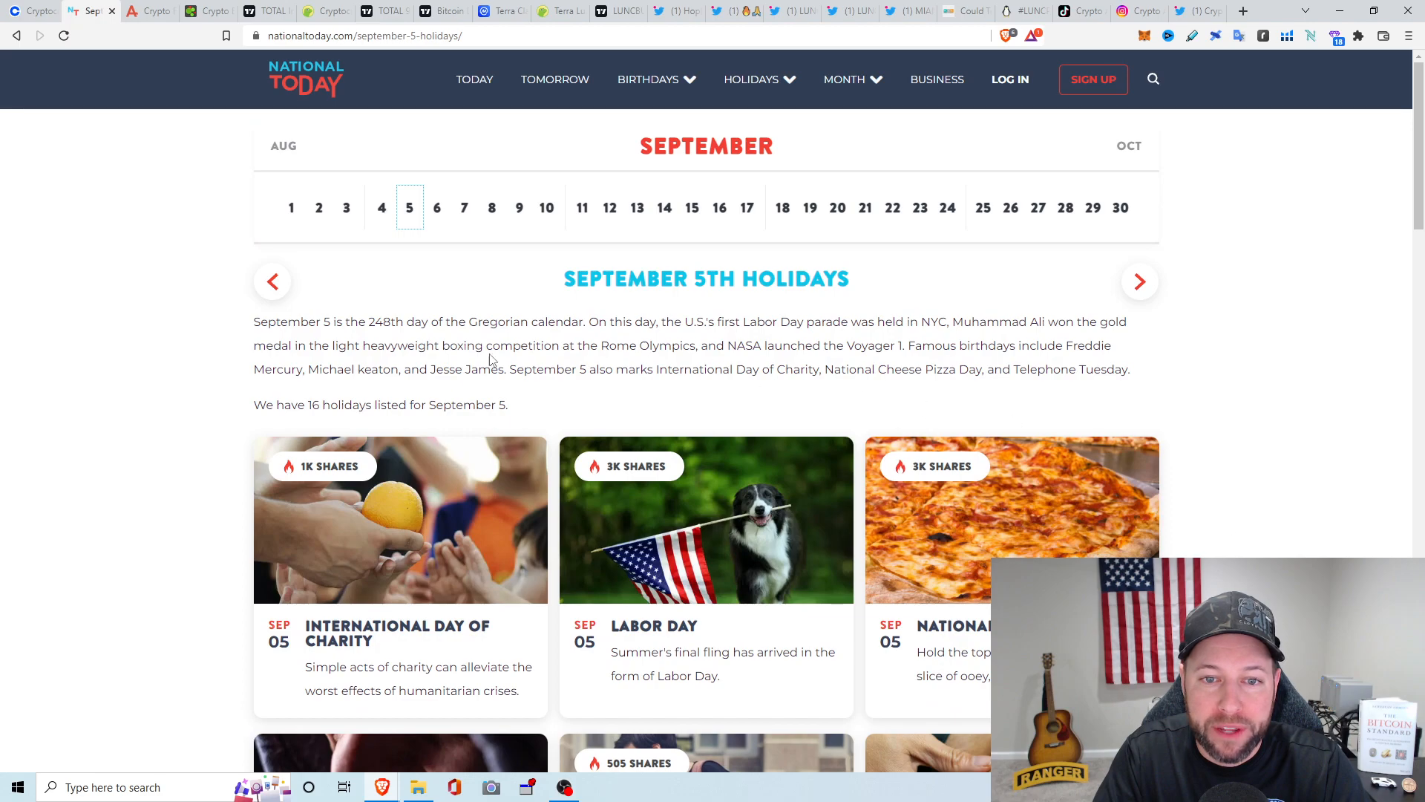
# Show the Alternative.me Fear & Greed Index reading 23, Extreme Fear
pyautogui.click(149, 10)
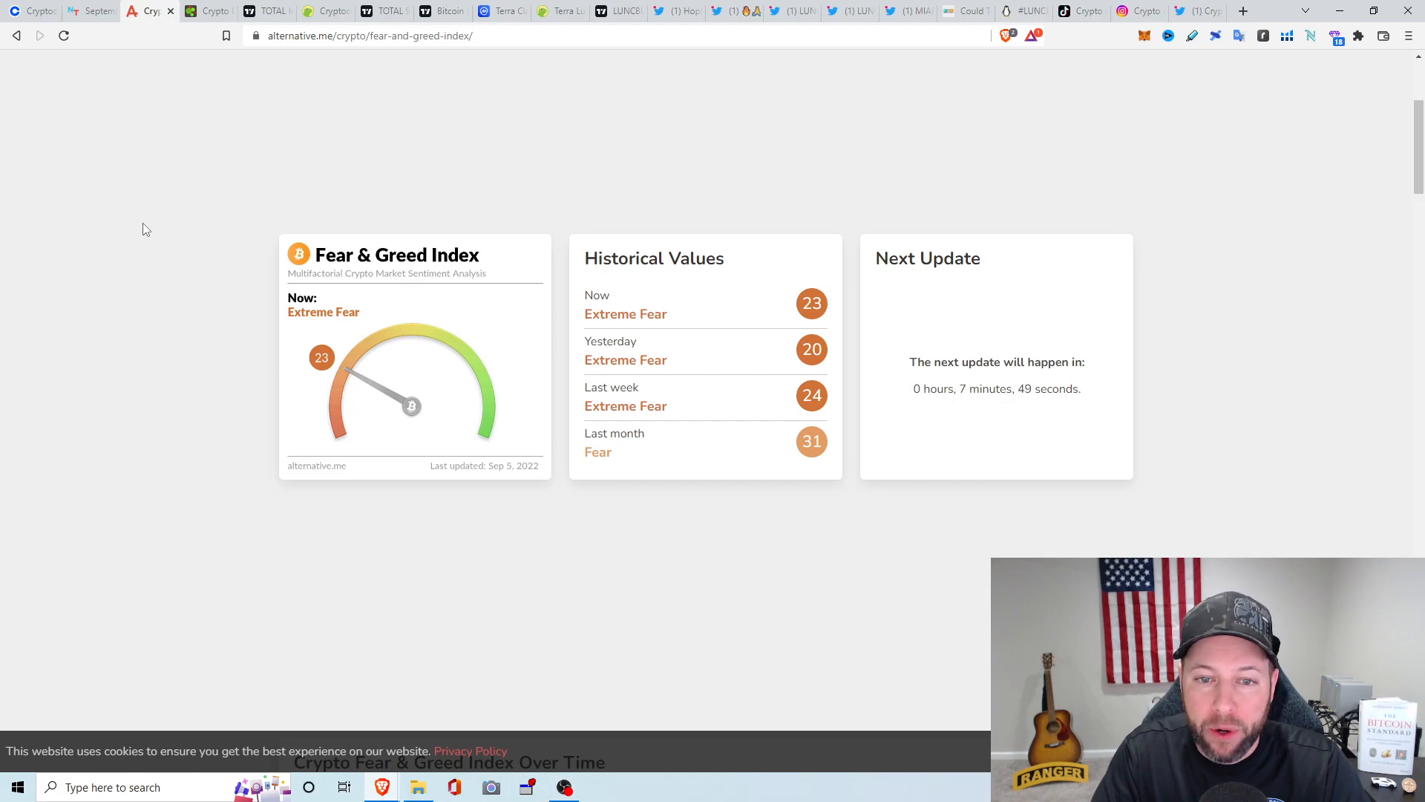
pyautogui.moveTo(959, 416)
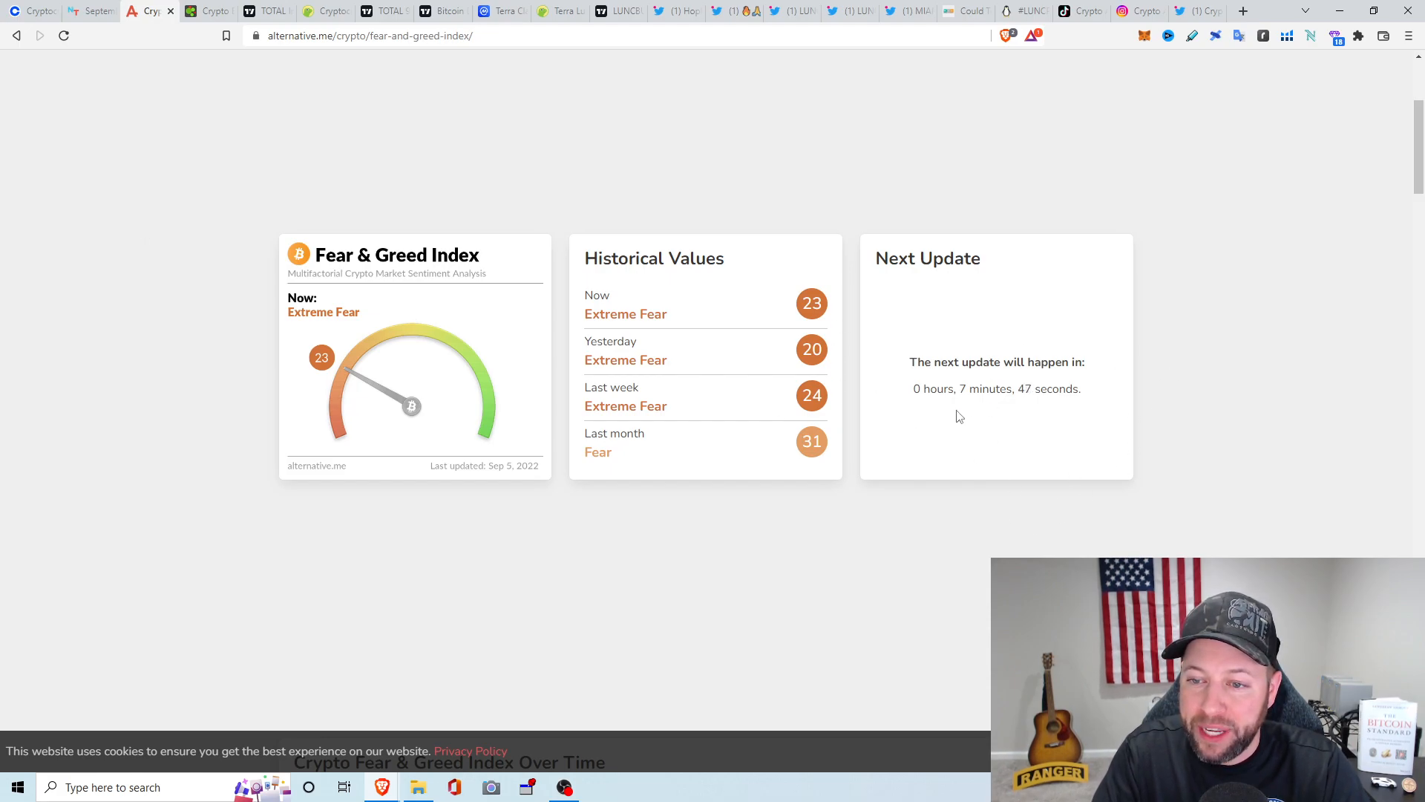
pyautogui.moveTo(1076, 438)
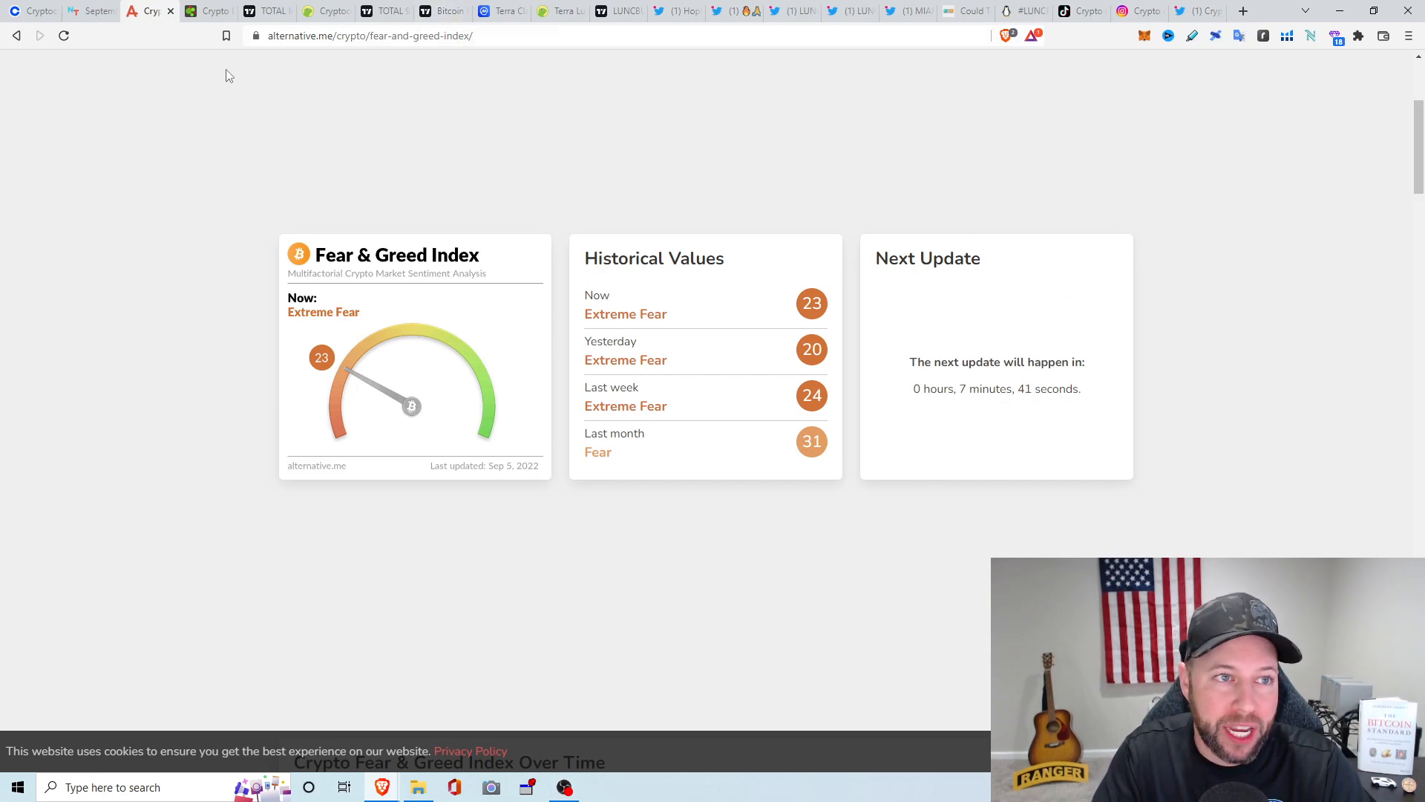
# On Crypto Bubbles, view Terra Classic's week, month and day charts, then close it
pyautogui.click(207, 10)
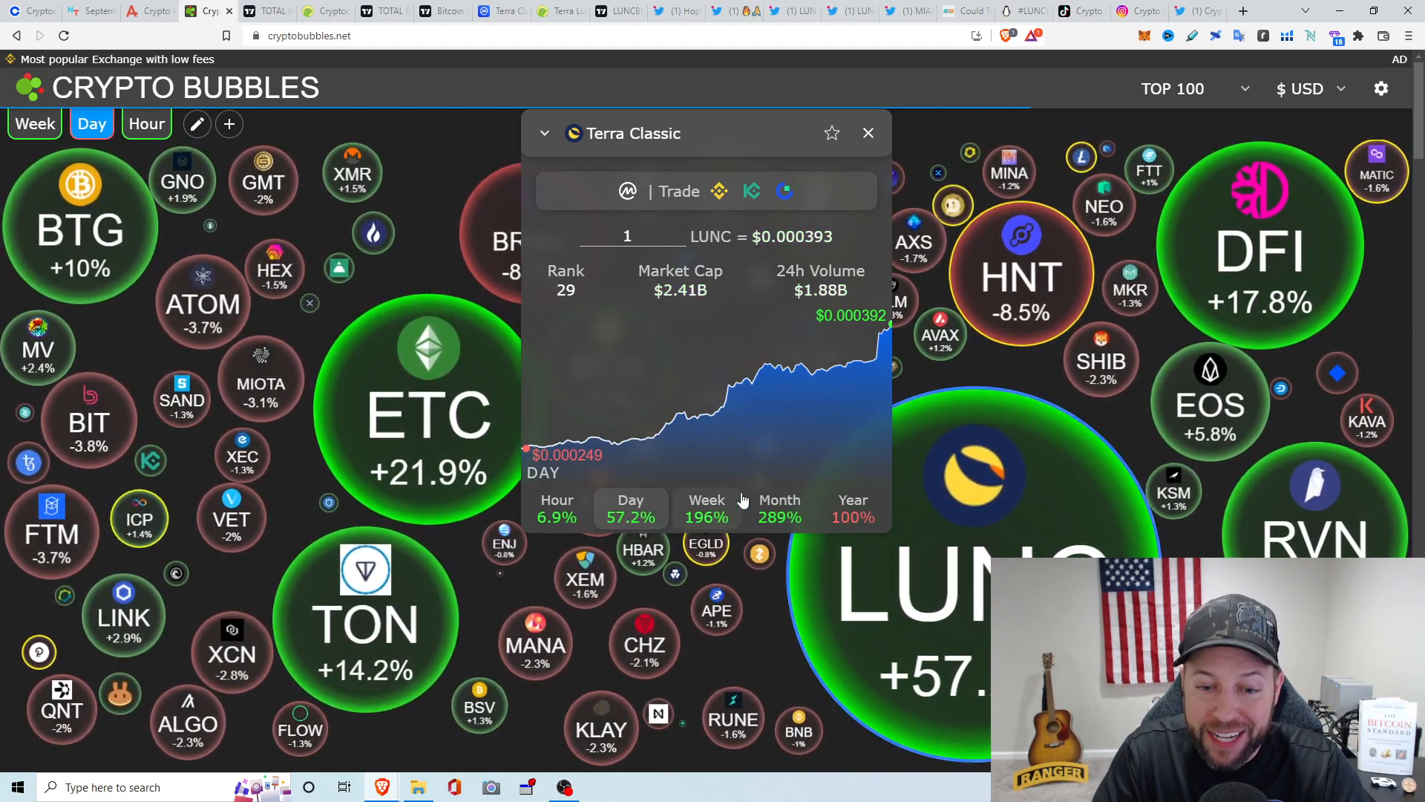
pyautogui.click(706, 507)
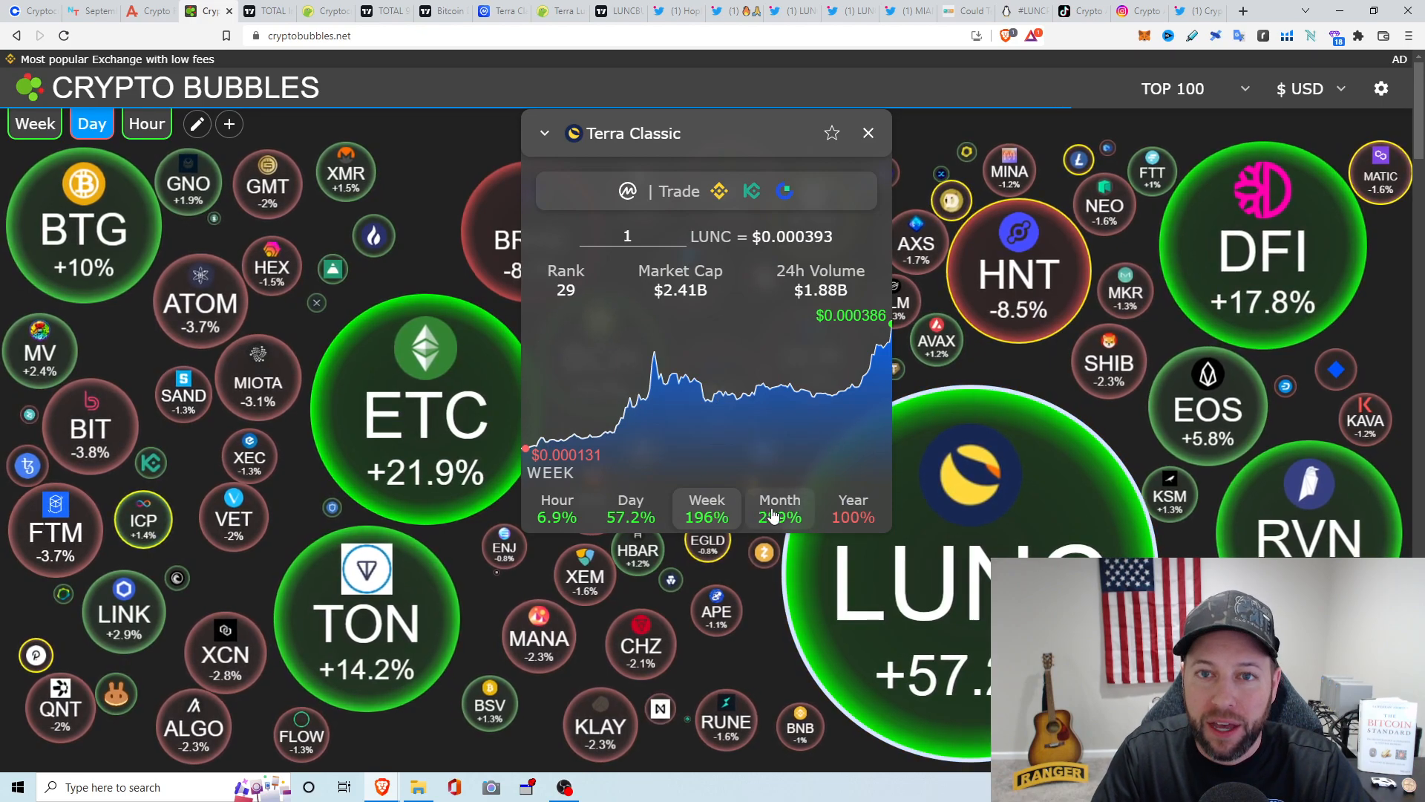
pyautogui.click(778, 507)
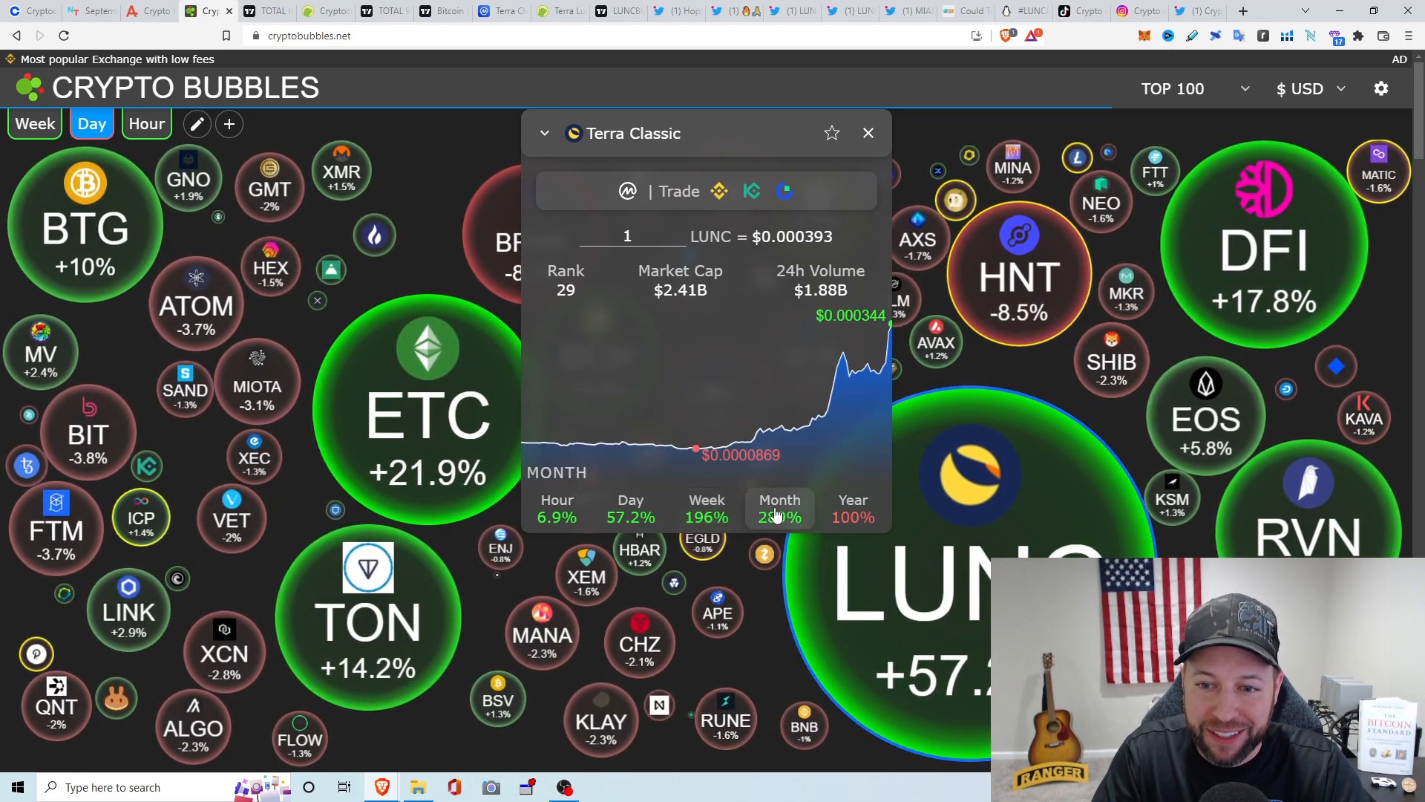
pyautogui.click(631, 507)
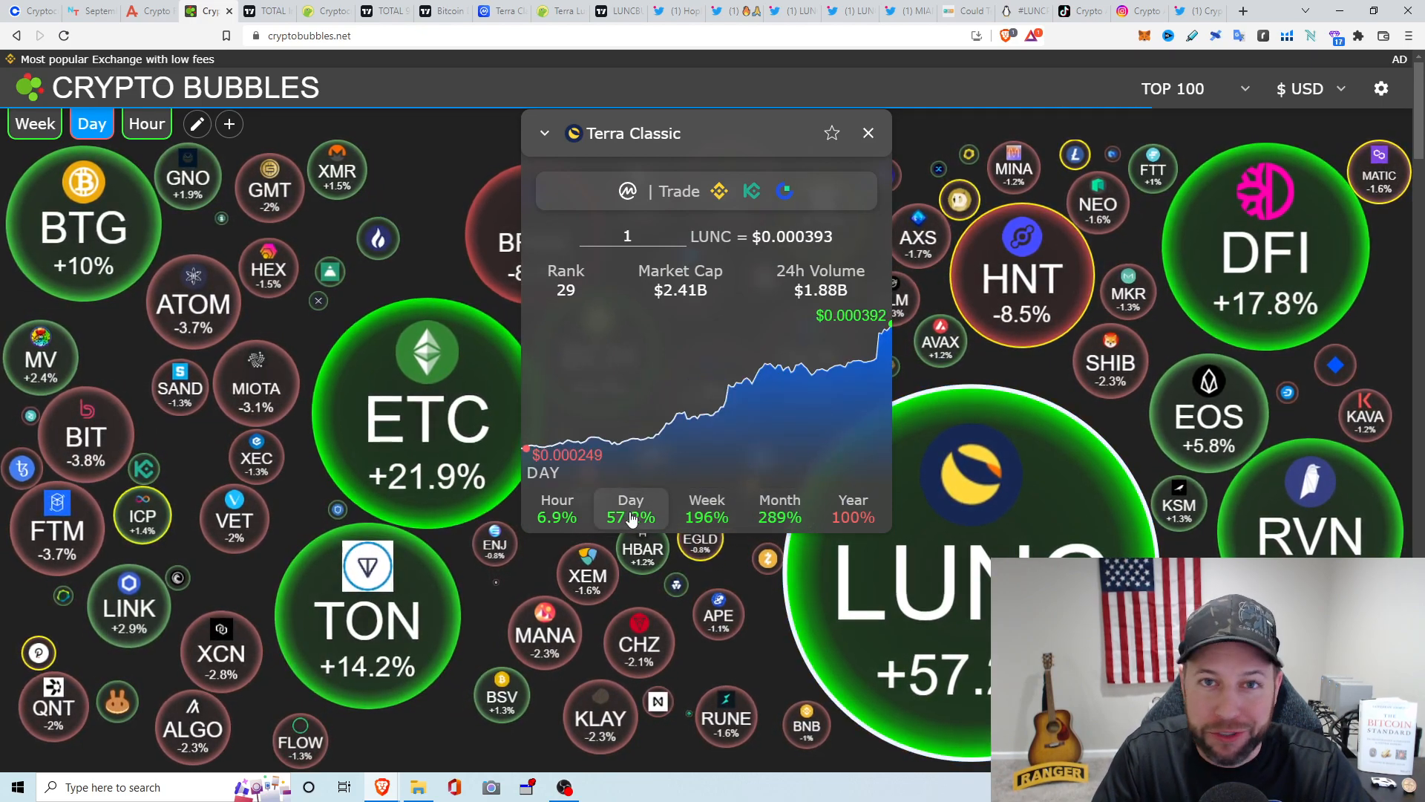
pyautogui.moveTo(867, 134)
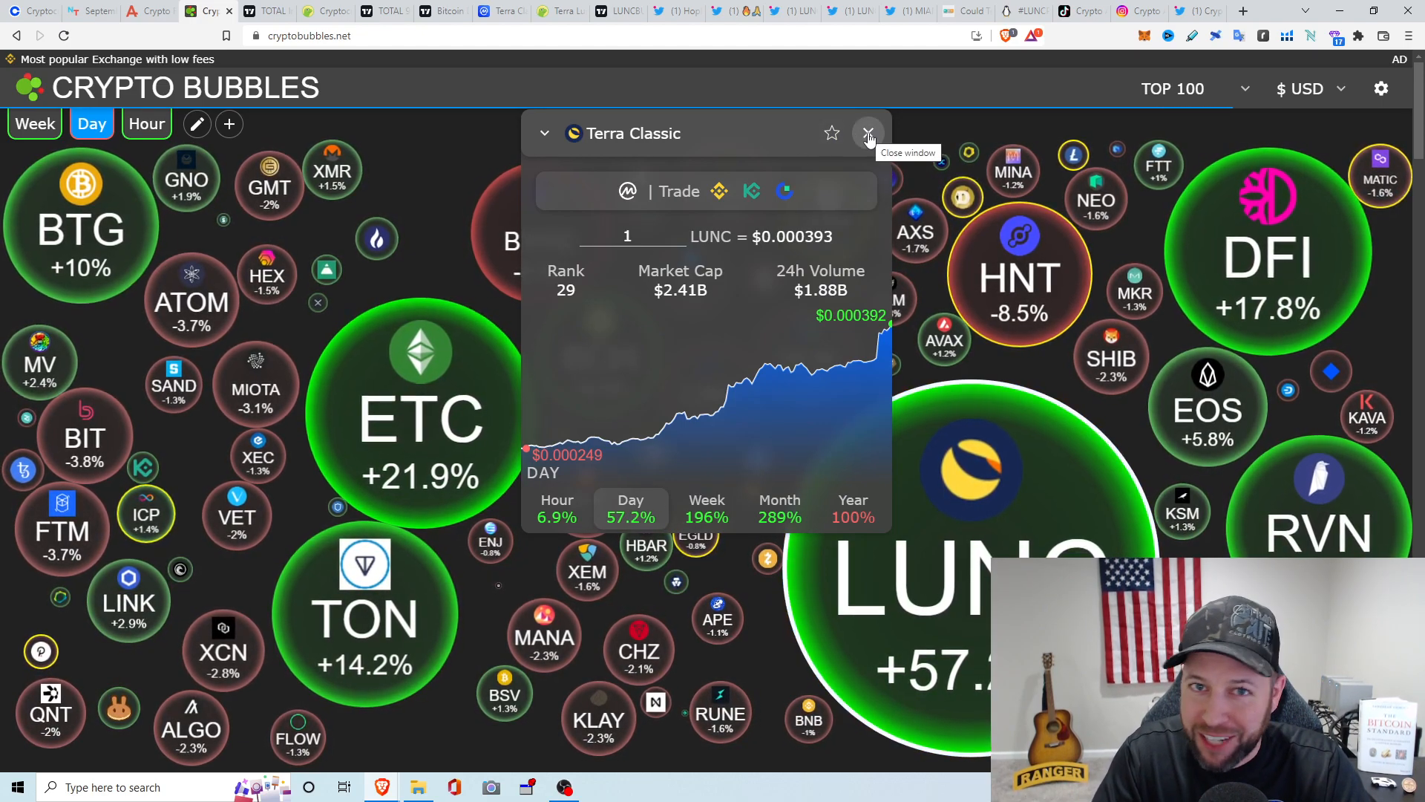
pyautogui.click(867, 133)
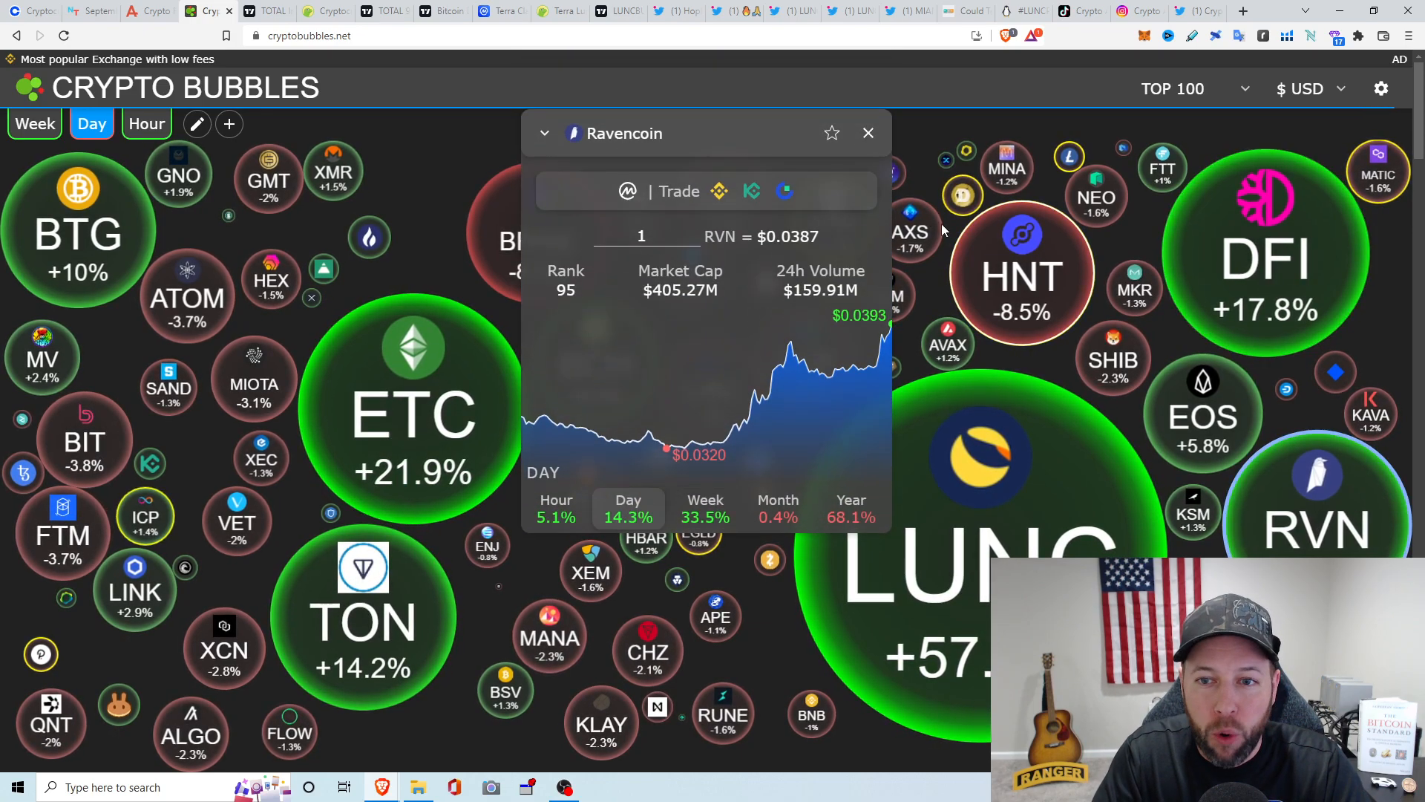
# Close Ravencoin details, view DeFiChain details and open the TOP 100 coin-set dropdown
pyautogui.click(867, 133)
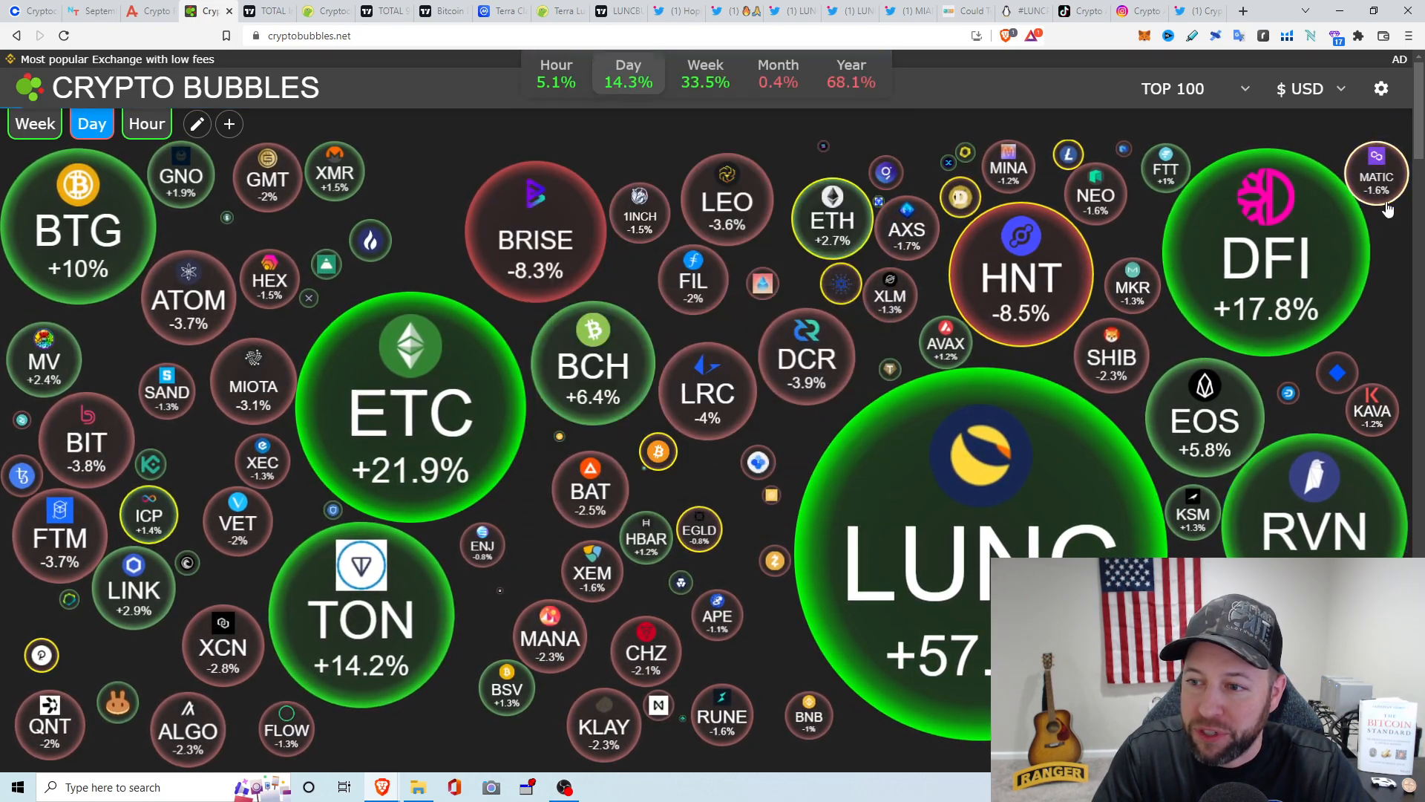
pyautogui.click(1264, 255)
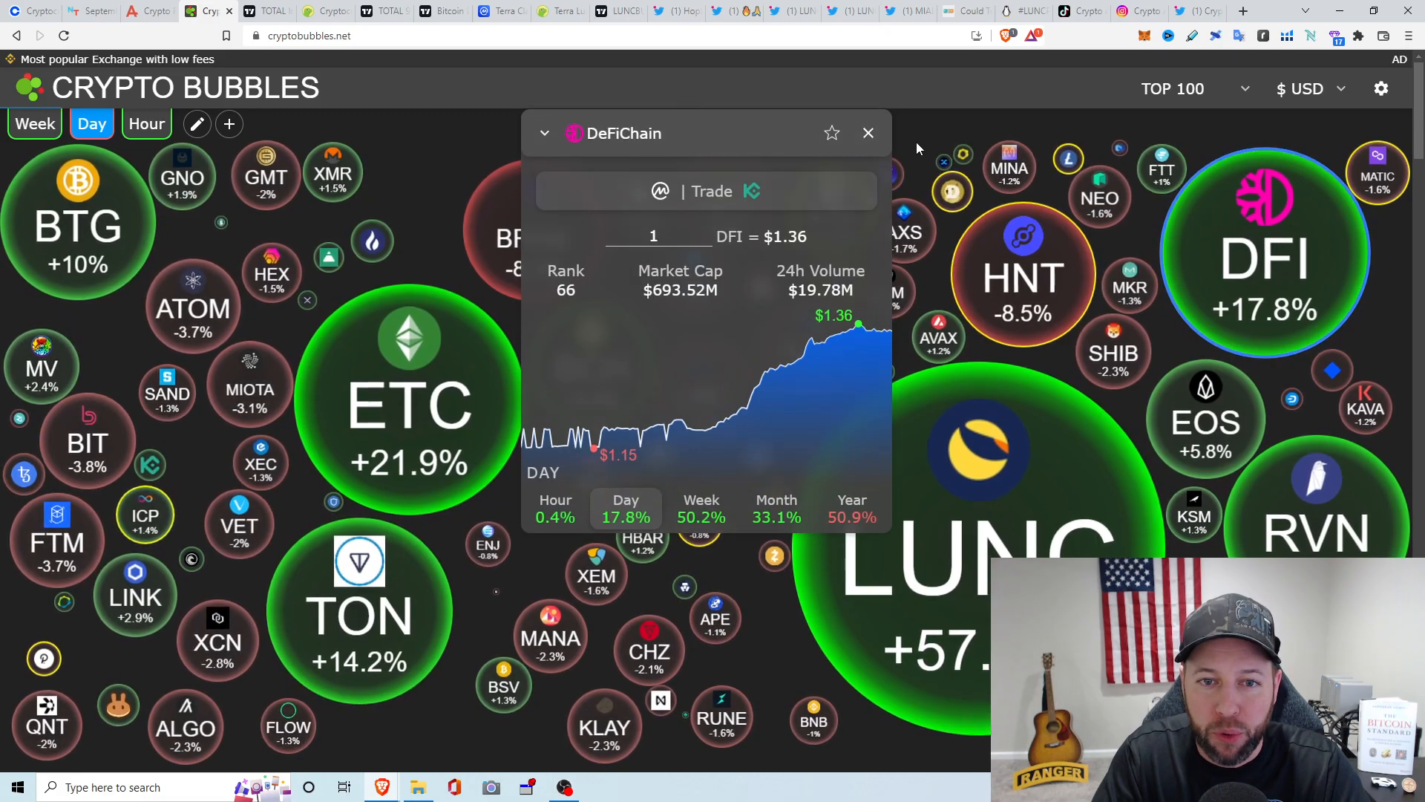
pyautogui.click(1191, 88)
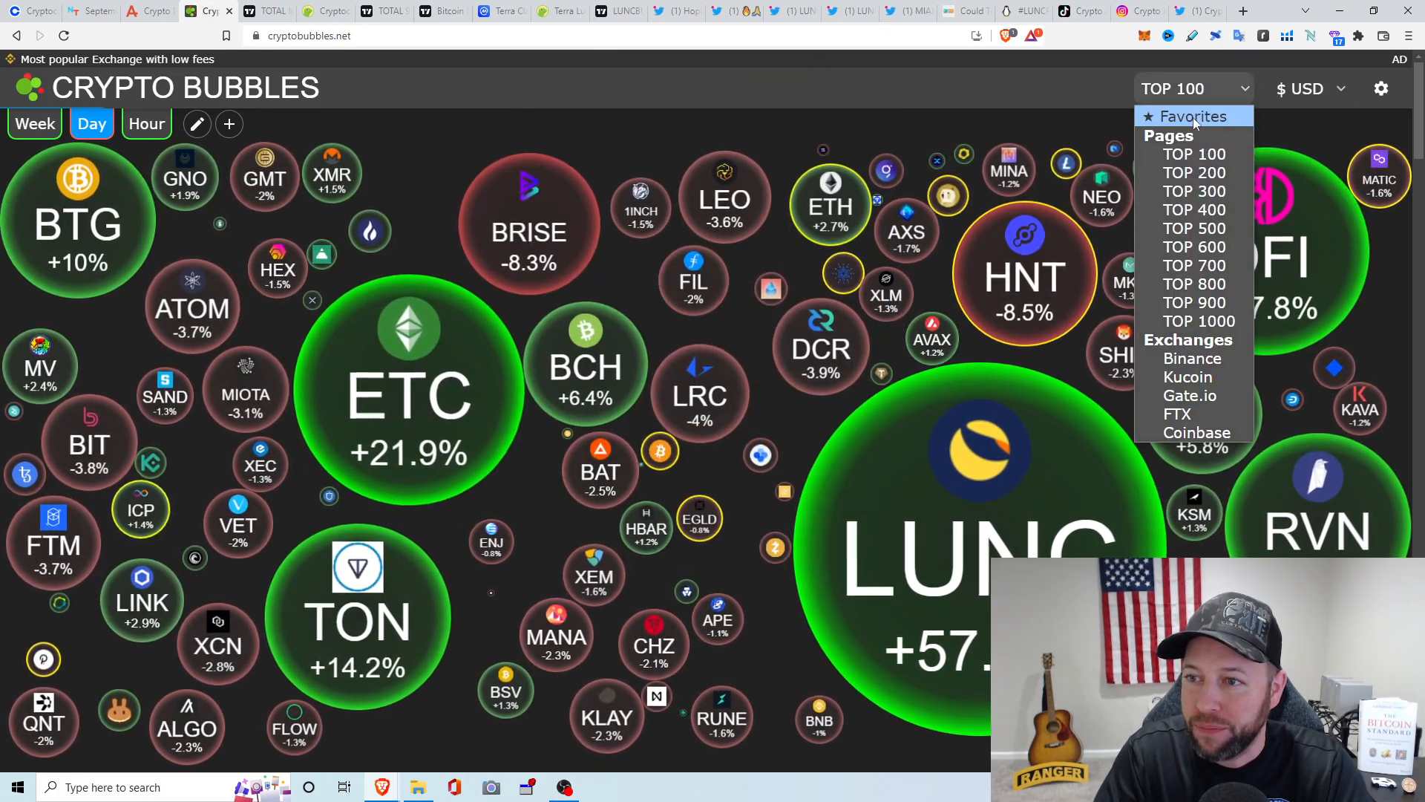
# Select Favorites from the dropdown to map VGX, ETH, HNT and MATIC
pyautogui.click(1191, 117)
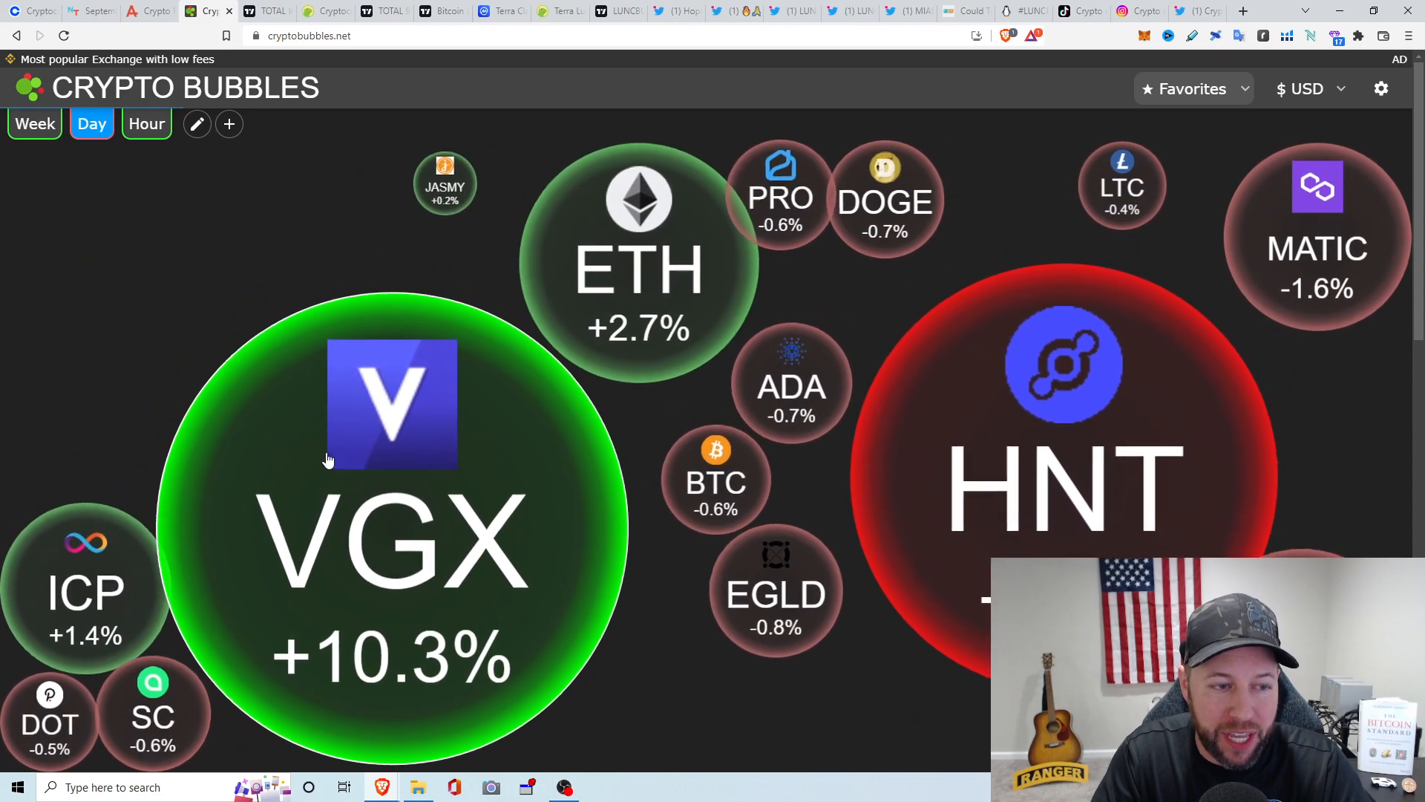
pyautogui.click(196, 124)
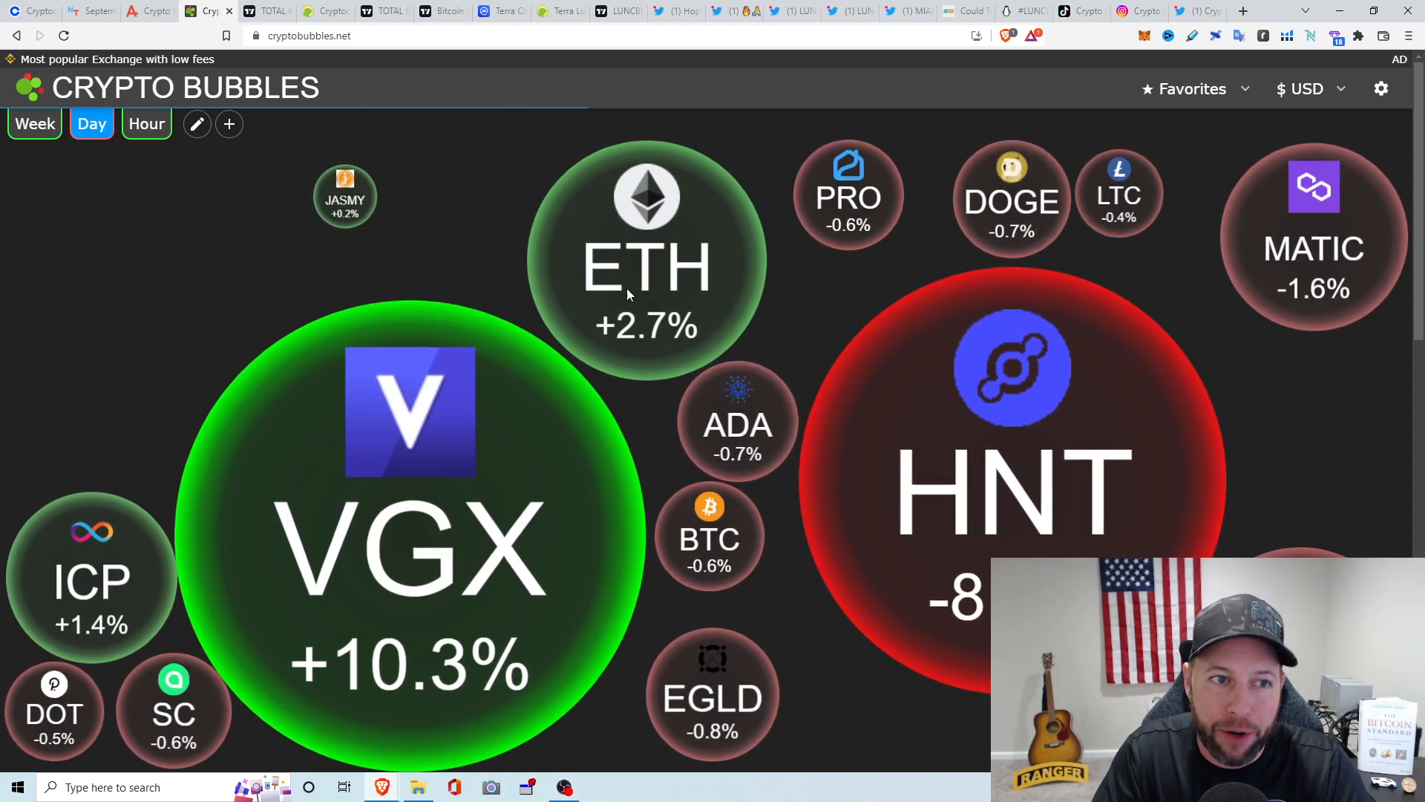
# Show TradingView's TOTAL market cap page at 964.516B with its one-year chart
pyautogui.click(264, 9)
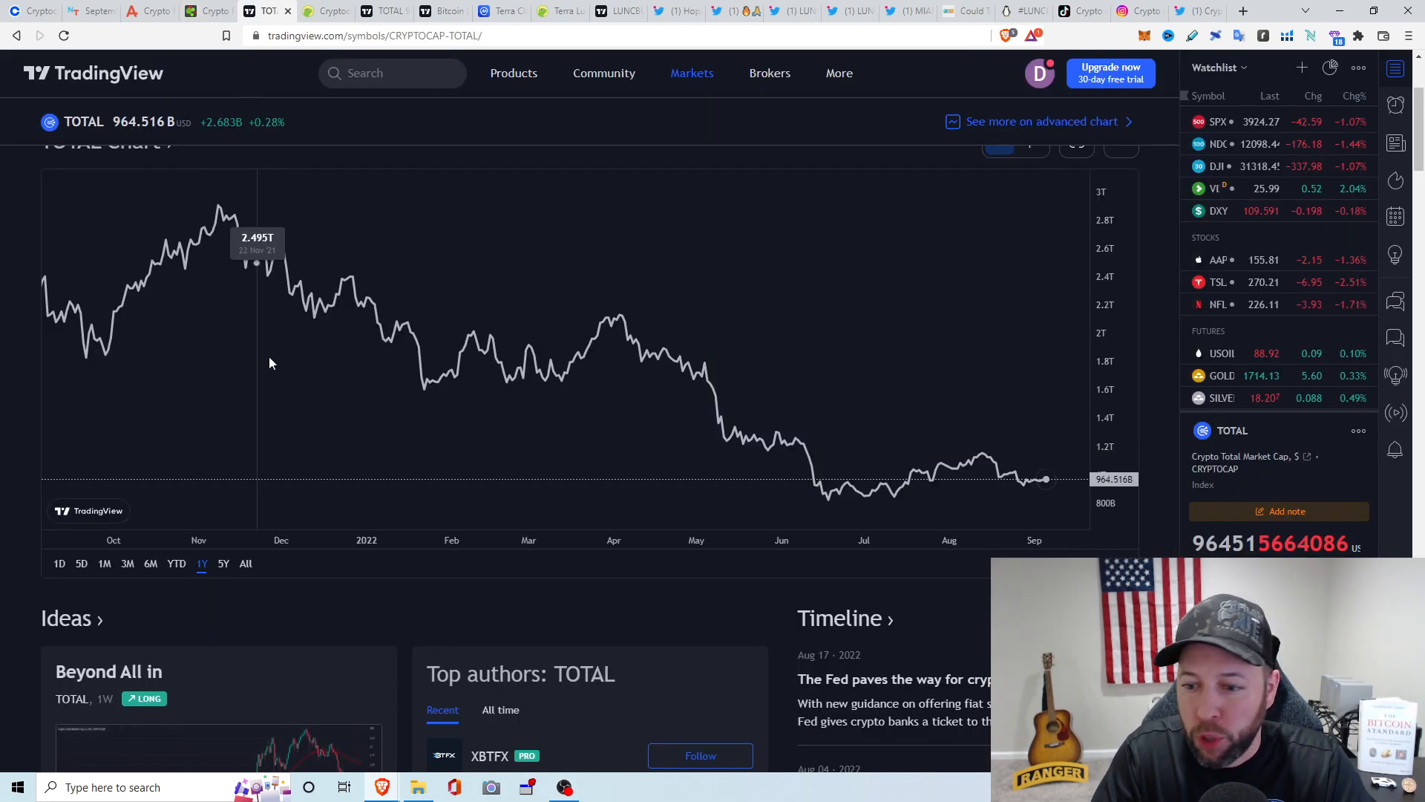
pyautogui.moveTo(1024, 482)
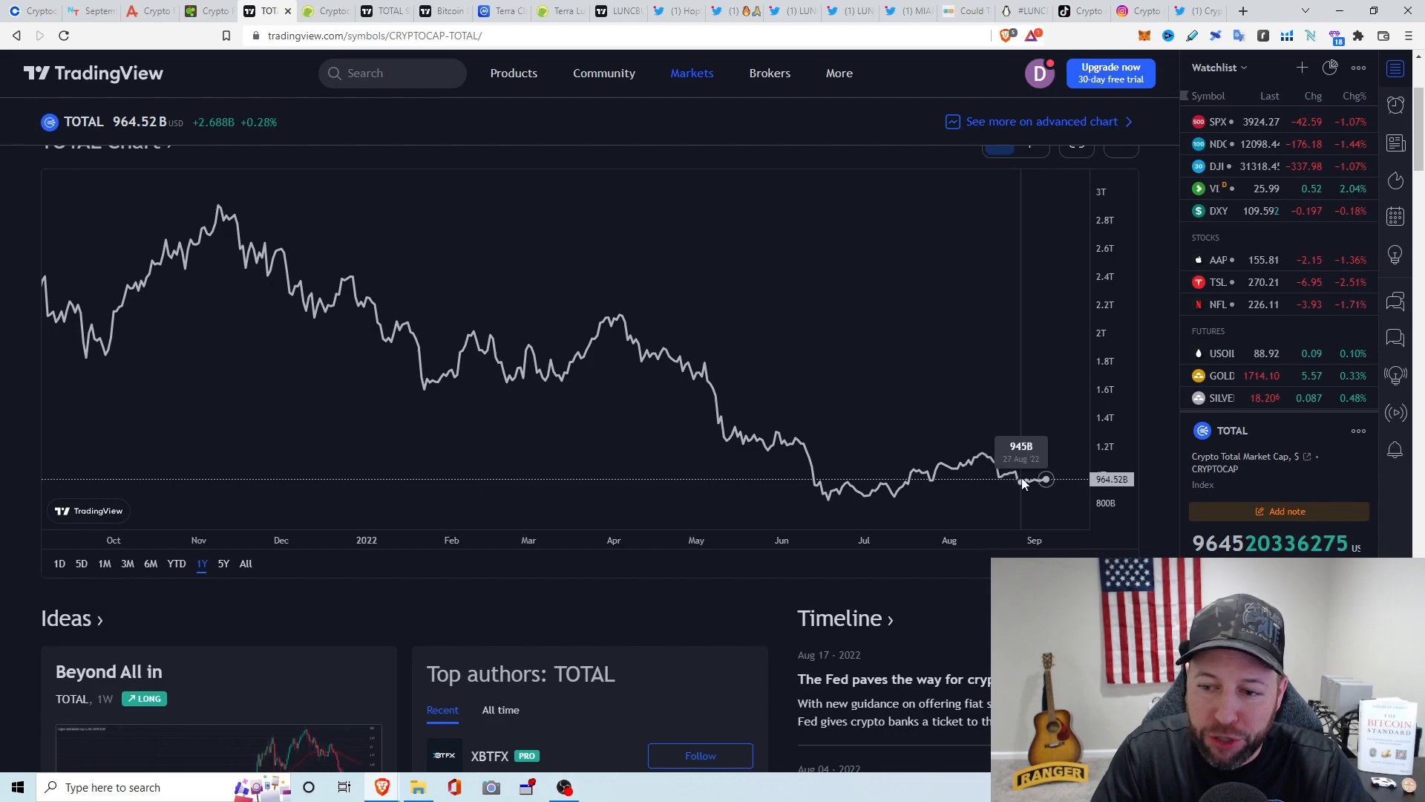
pyautogui.moveTo(1000, 317)
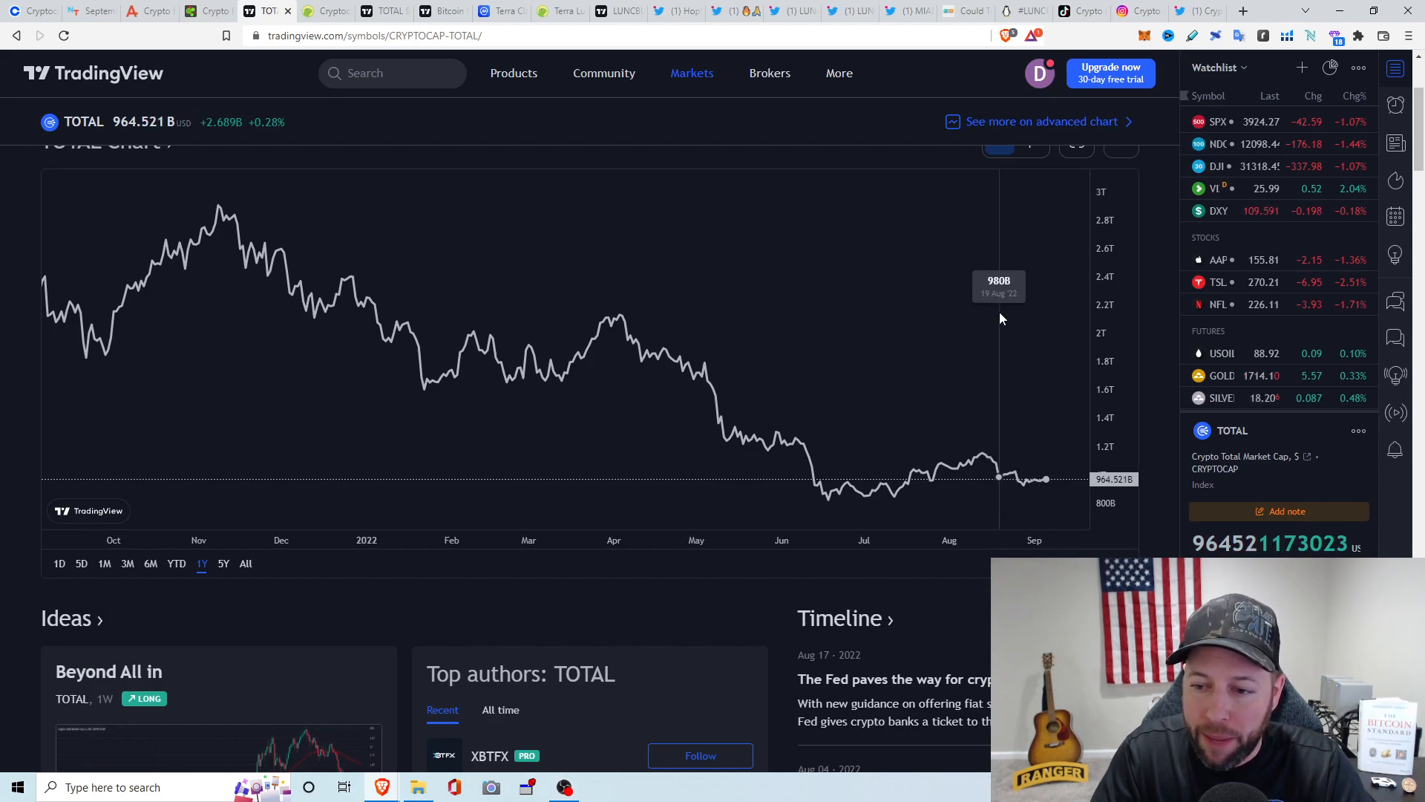
pyautogui.moveTo(635, 259)
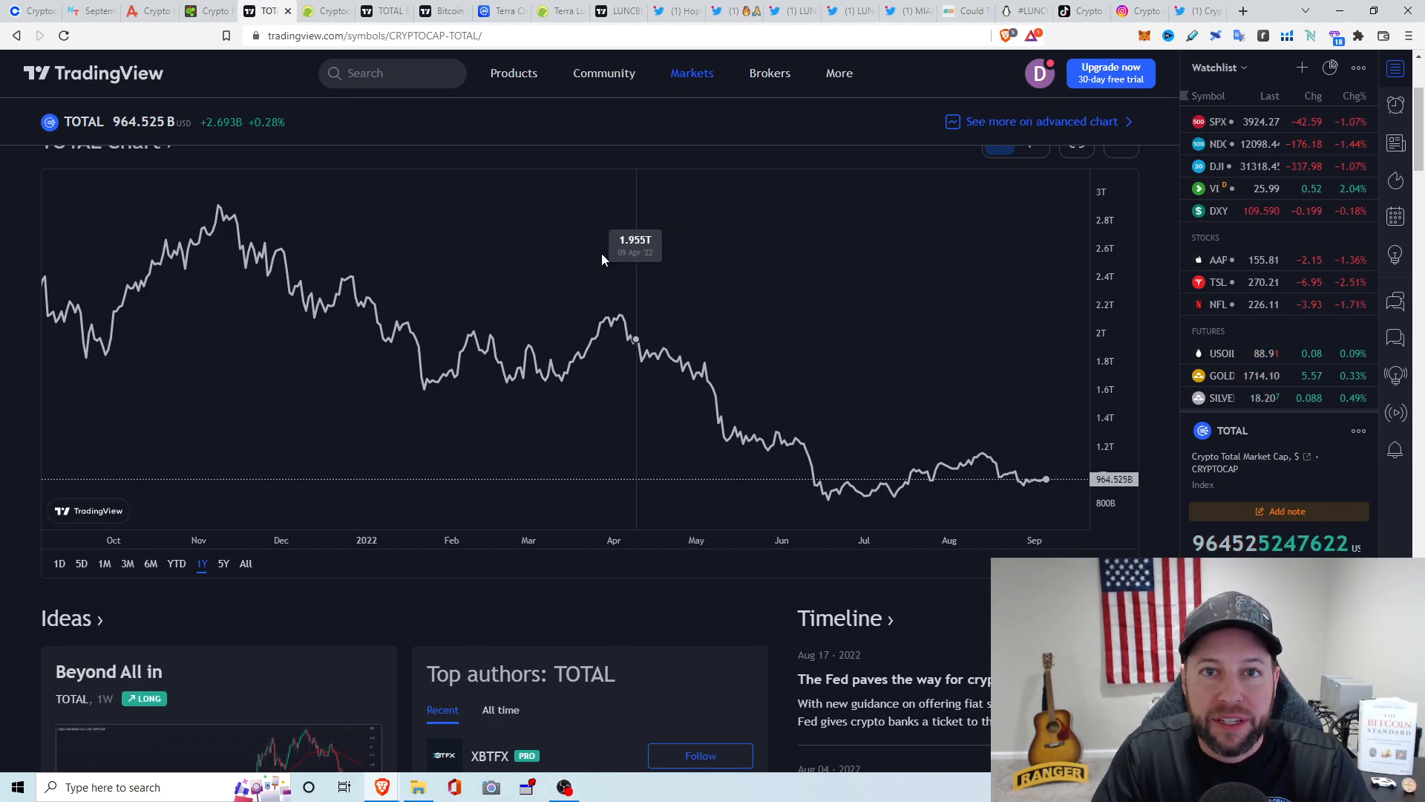
# Switch to CoinGecko's market-cap price table and reload it, showing $1.03 trillion
pyautogui.click(313, 10)
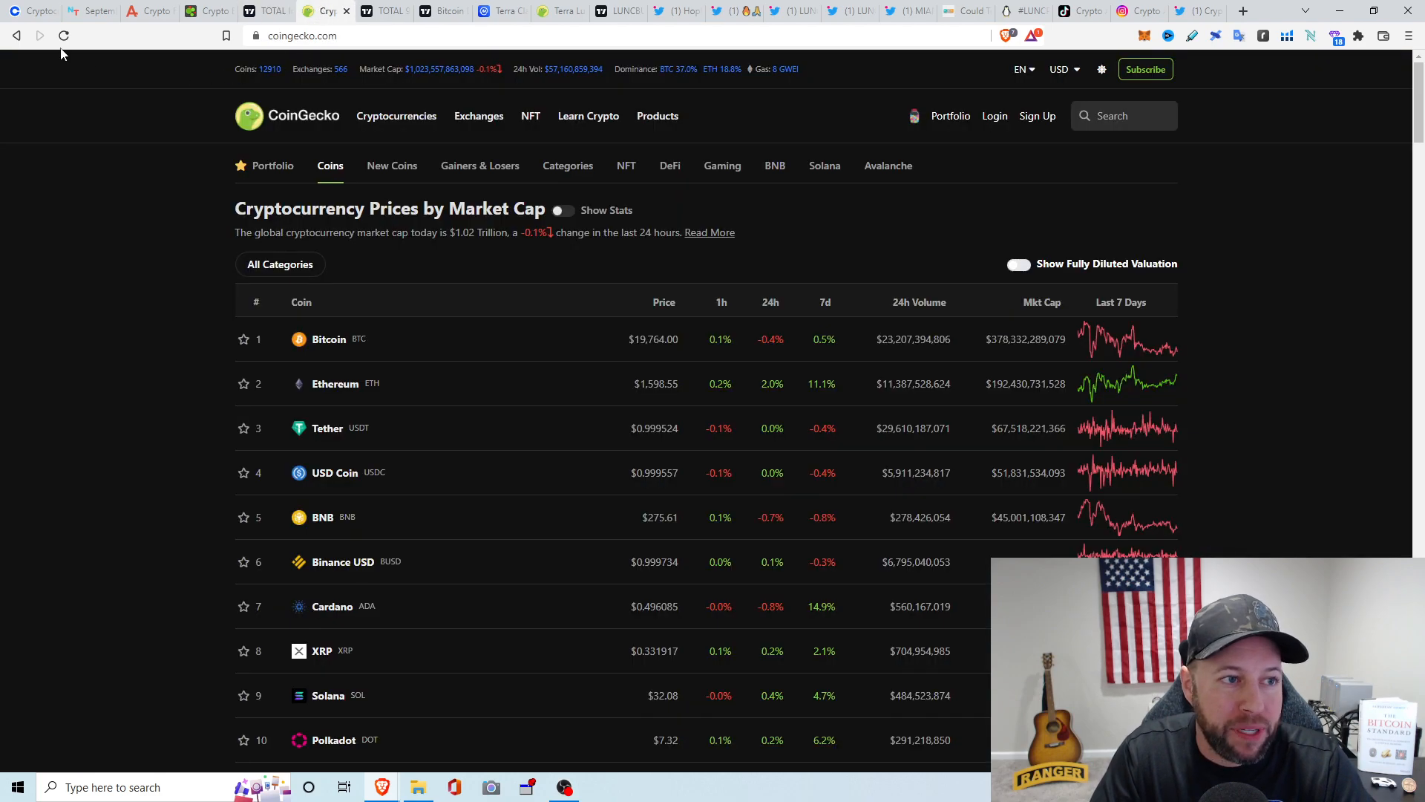
pyautogui.click(63, 35)
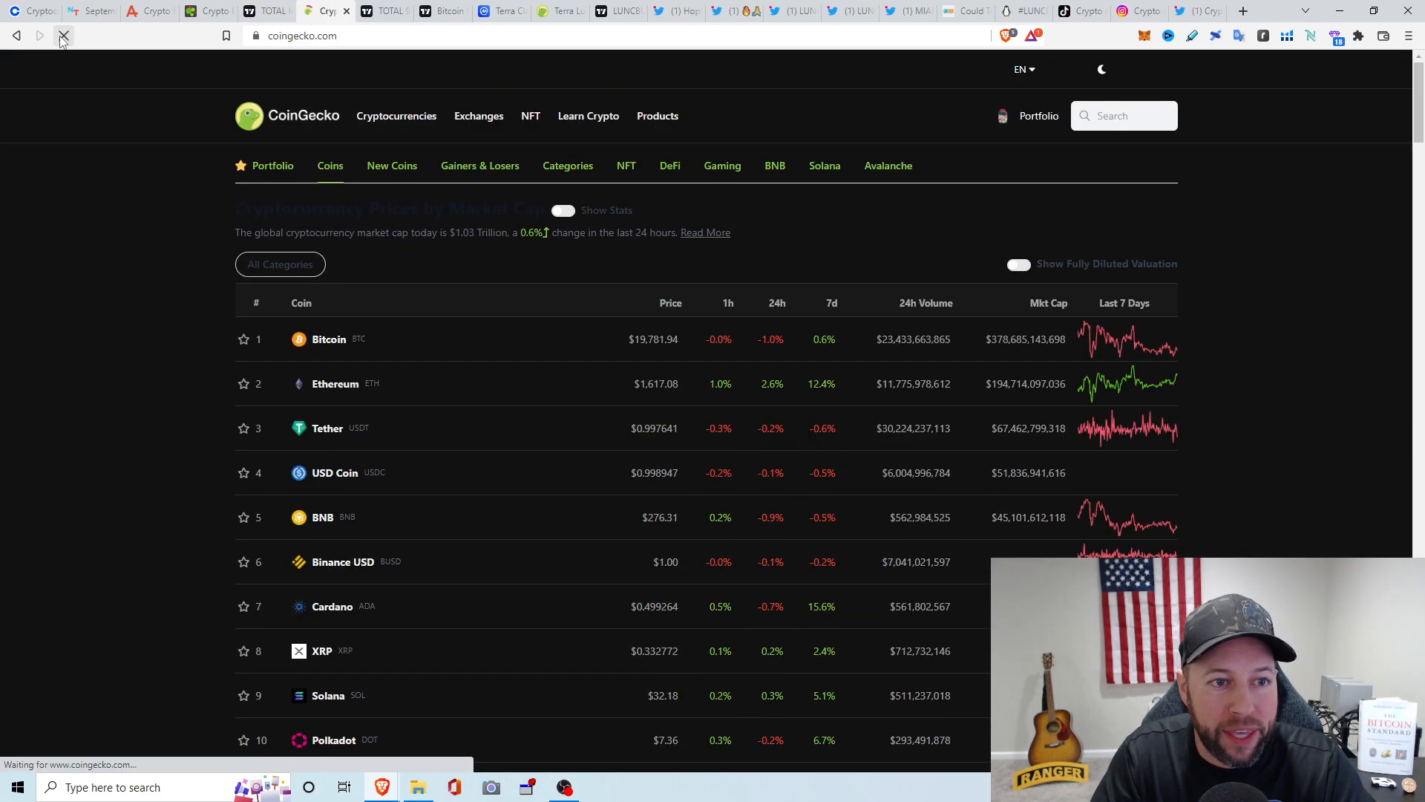
pyautogui.click(64, 36)
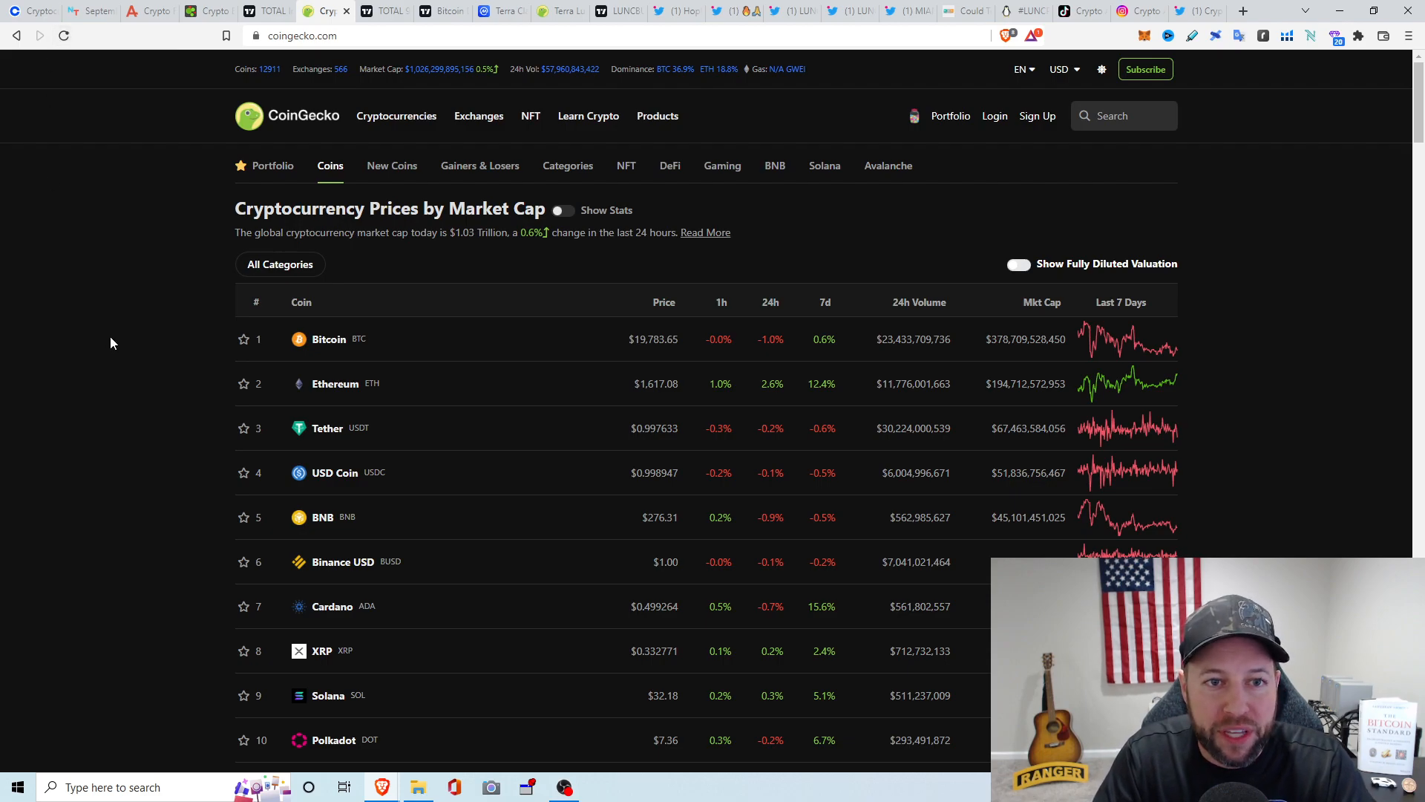
# Show TradingView's advanced TOTAL chart with Heikin Ashi candles, trendlines, RSI and MACD
pyautogui.click(385, 11)
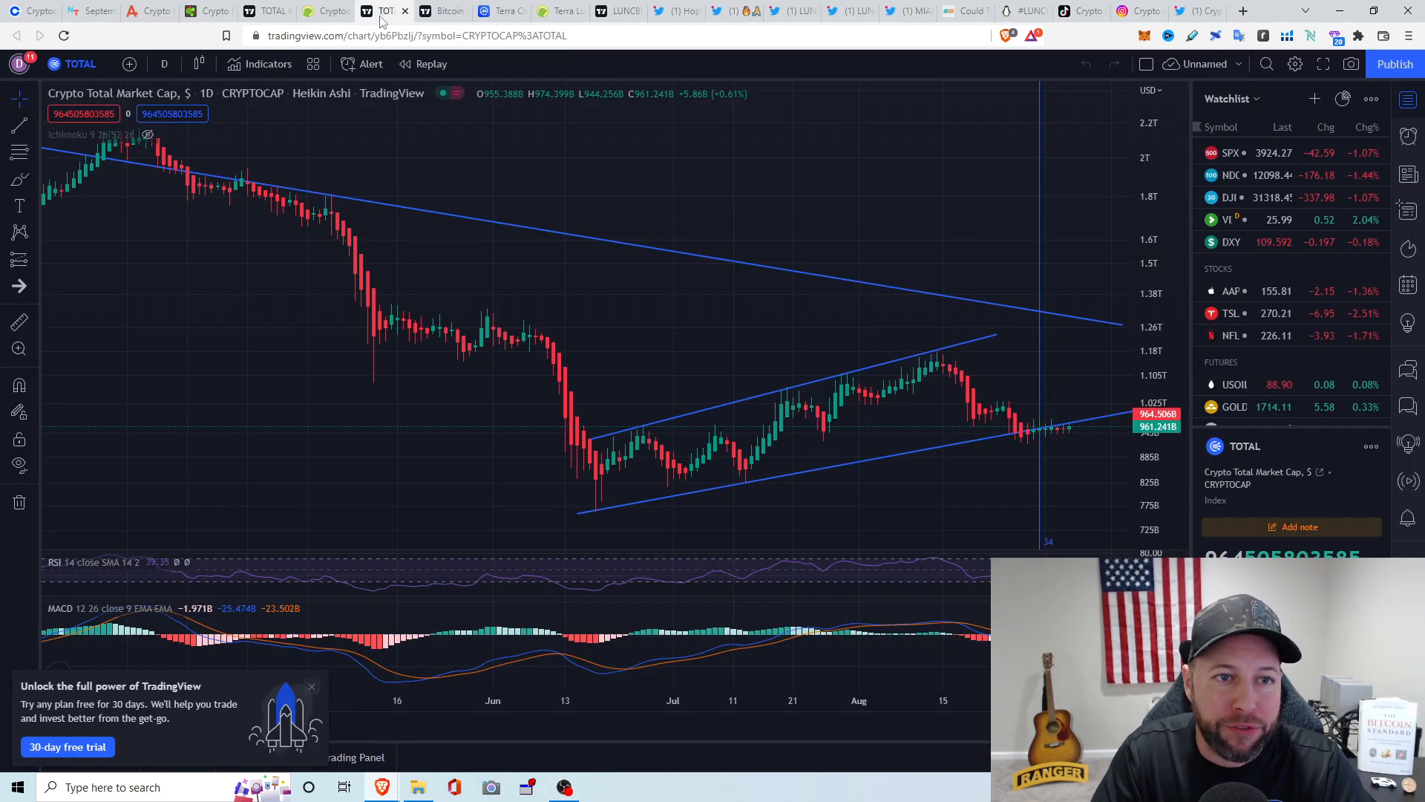
pyautogui.moveTo(930, 489)
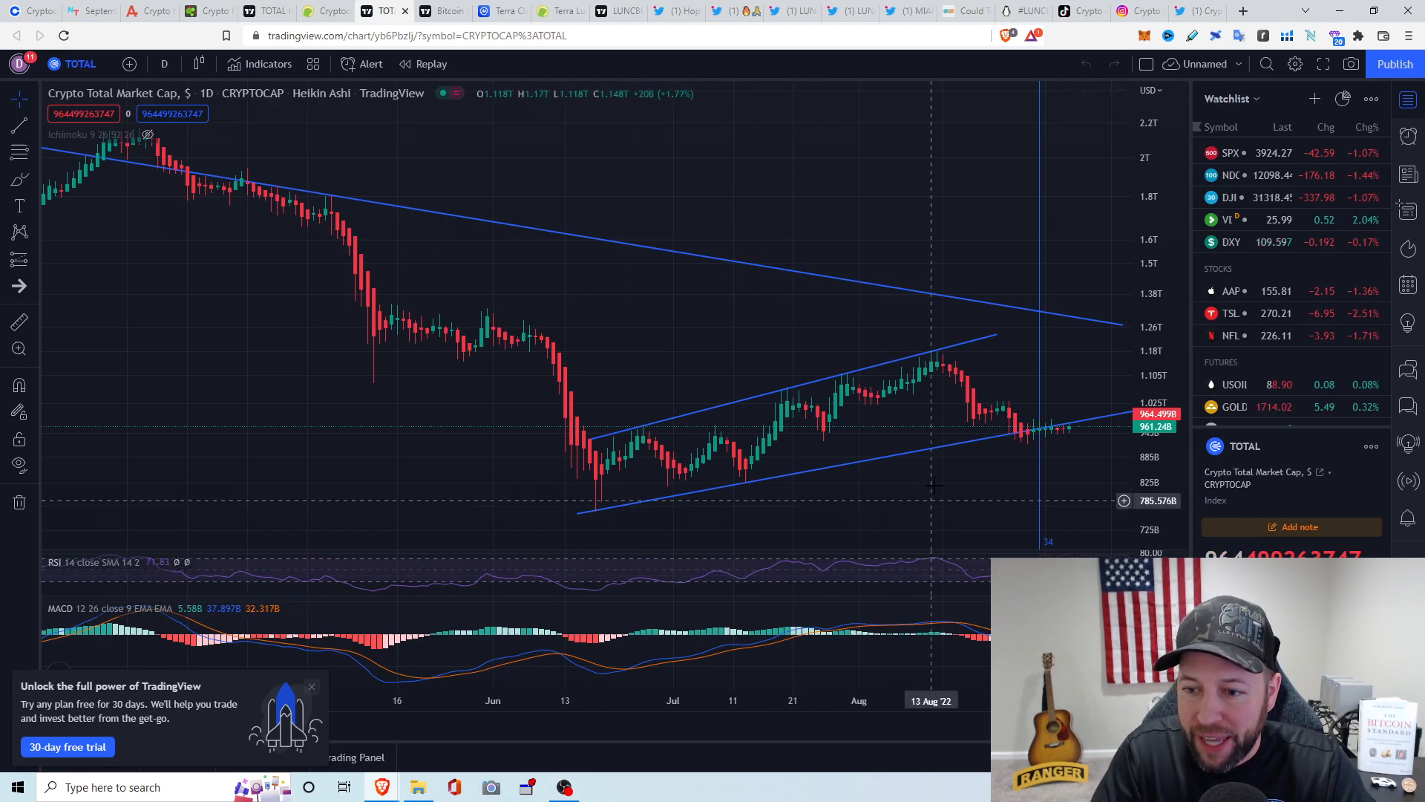
pyautogui.moveTo(991, 510)
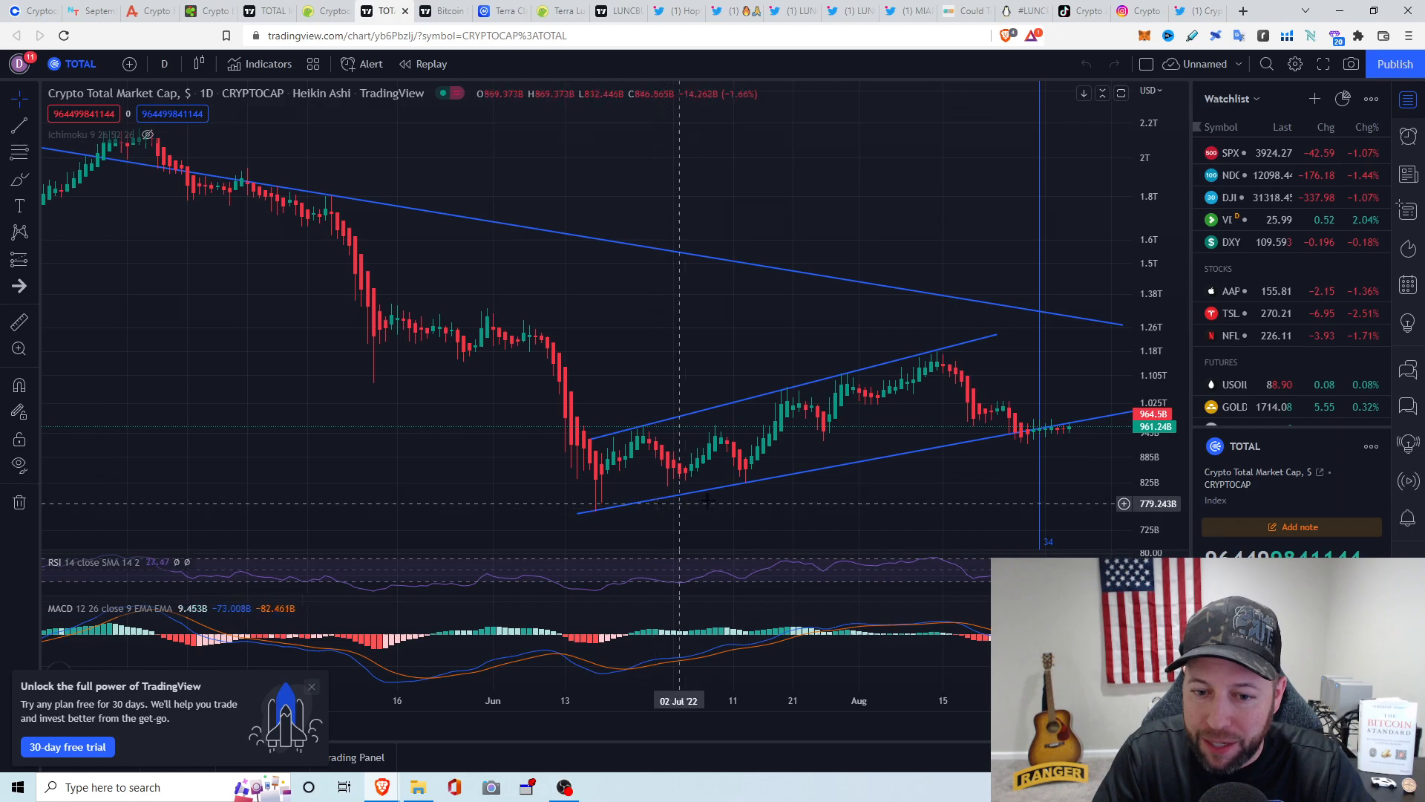
pyautogui.moveTo(1042, 446)
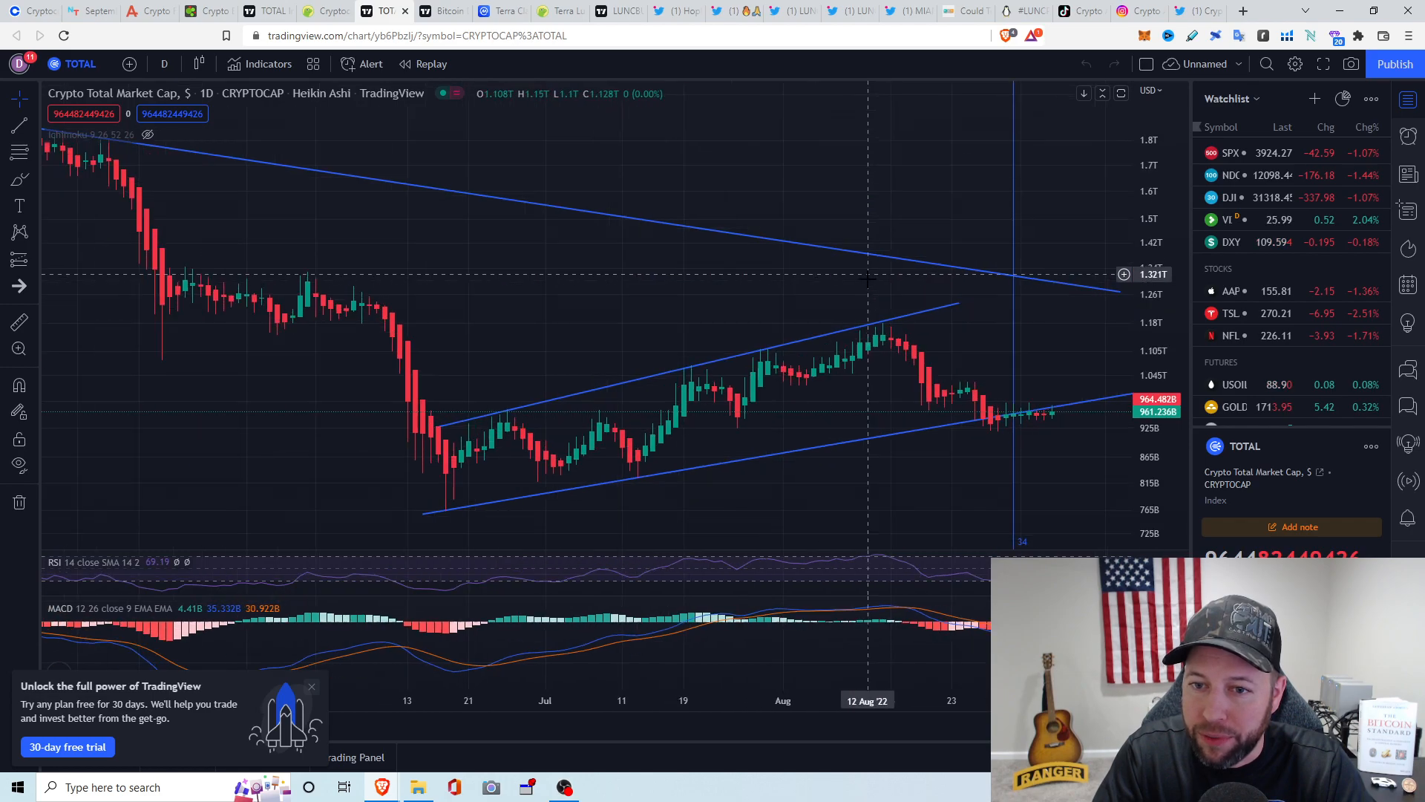
pyautogui.moveTo(802, 382)
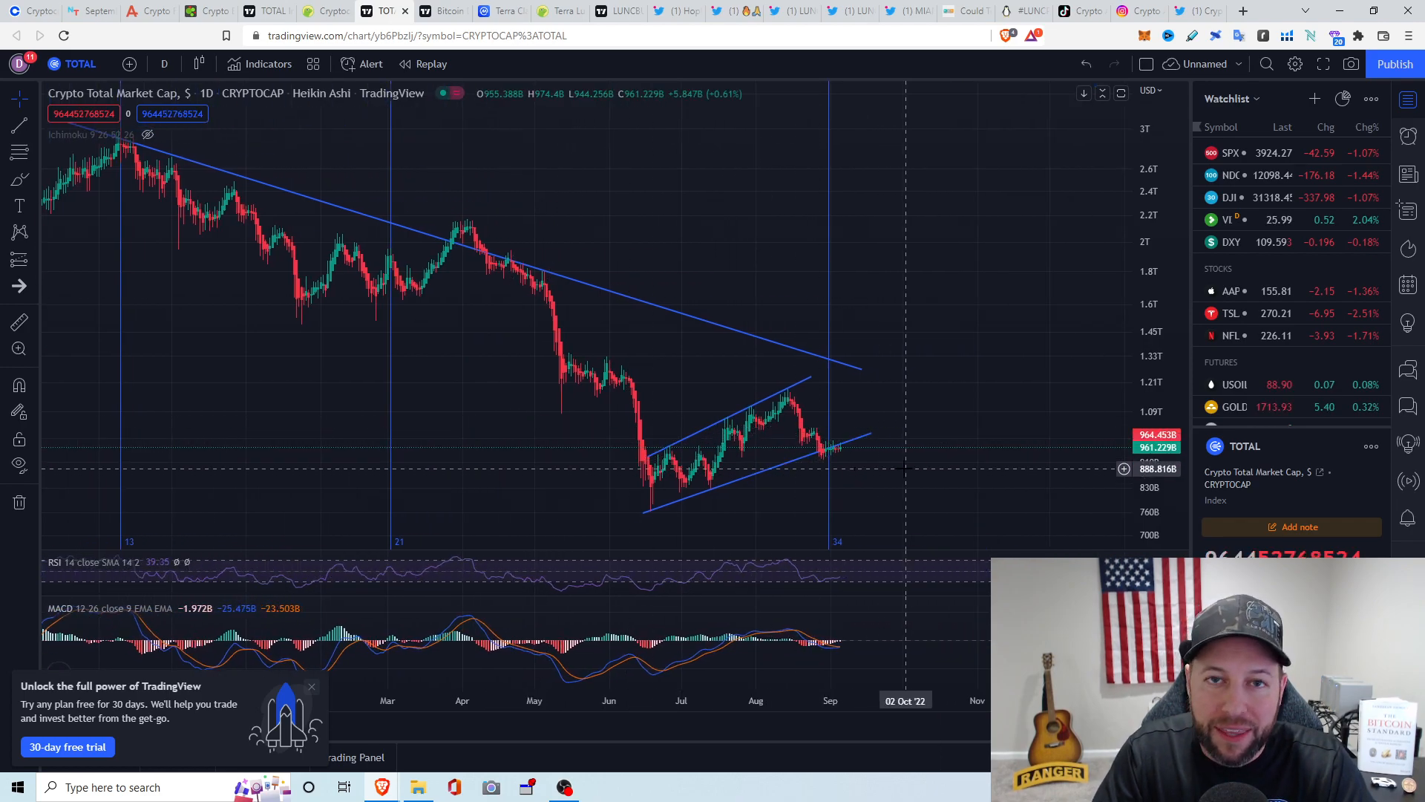
pyautogui.moveTo(835, 459)
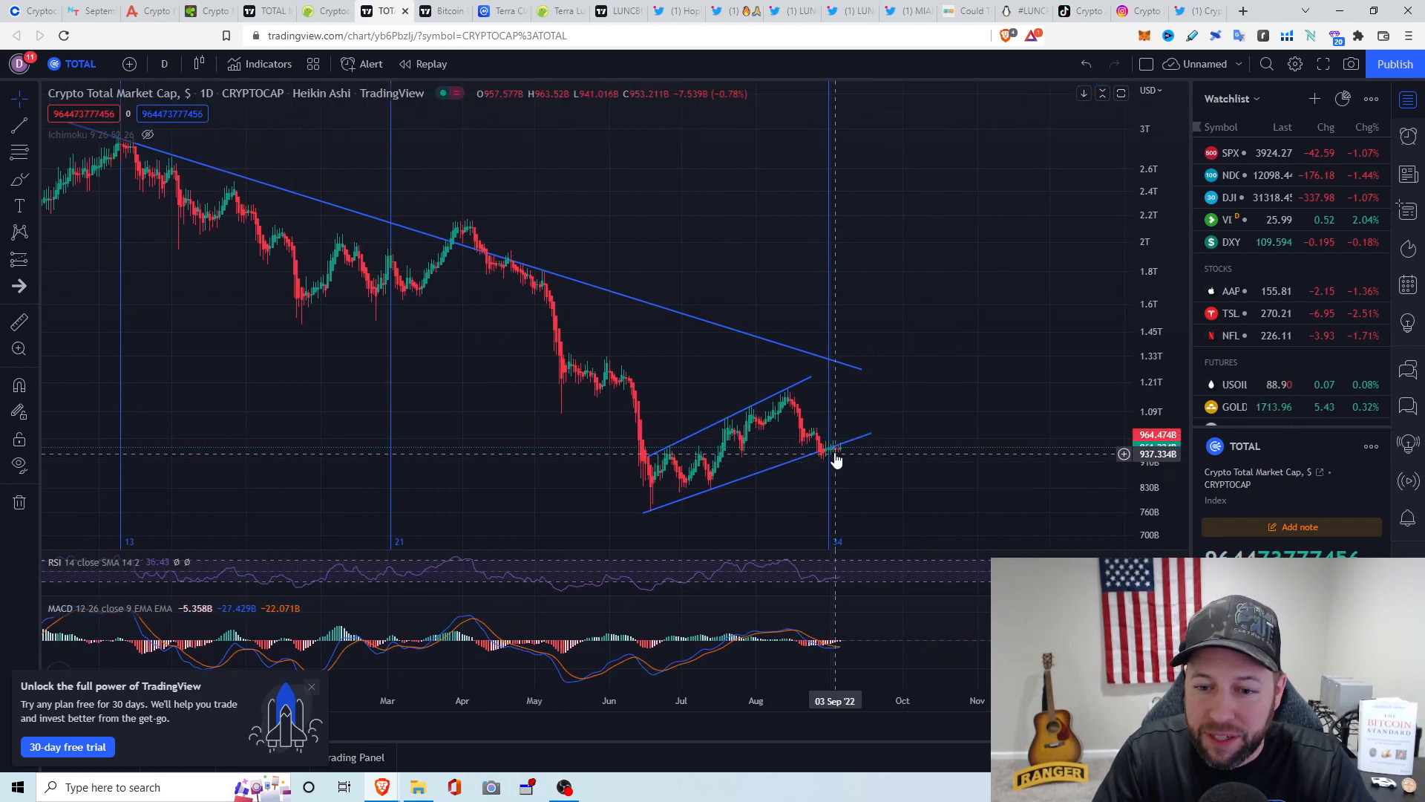
pyautogui.moveTo(355, 163)
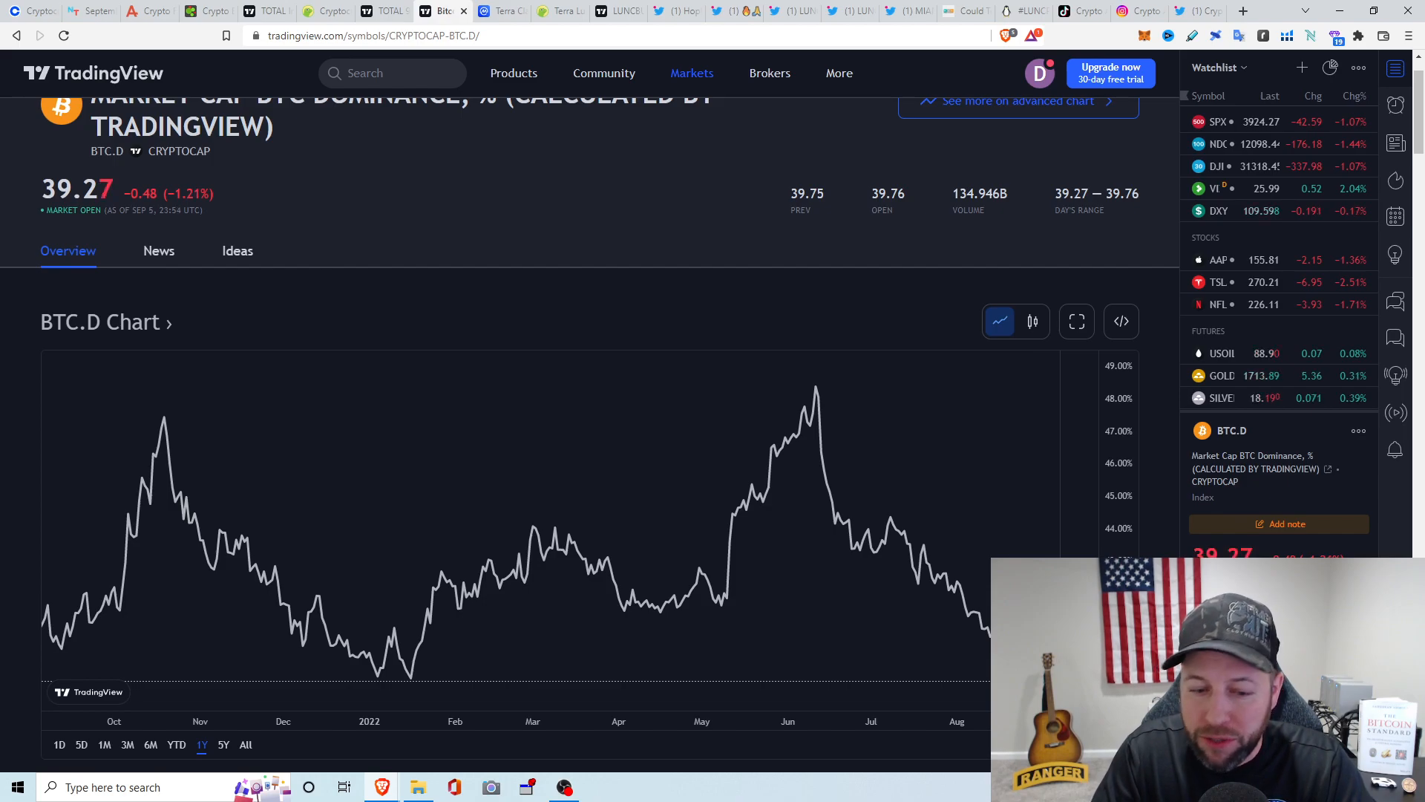
pyautogui.moveTo(379, 679)
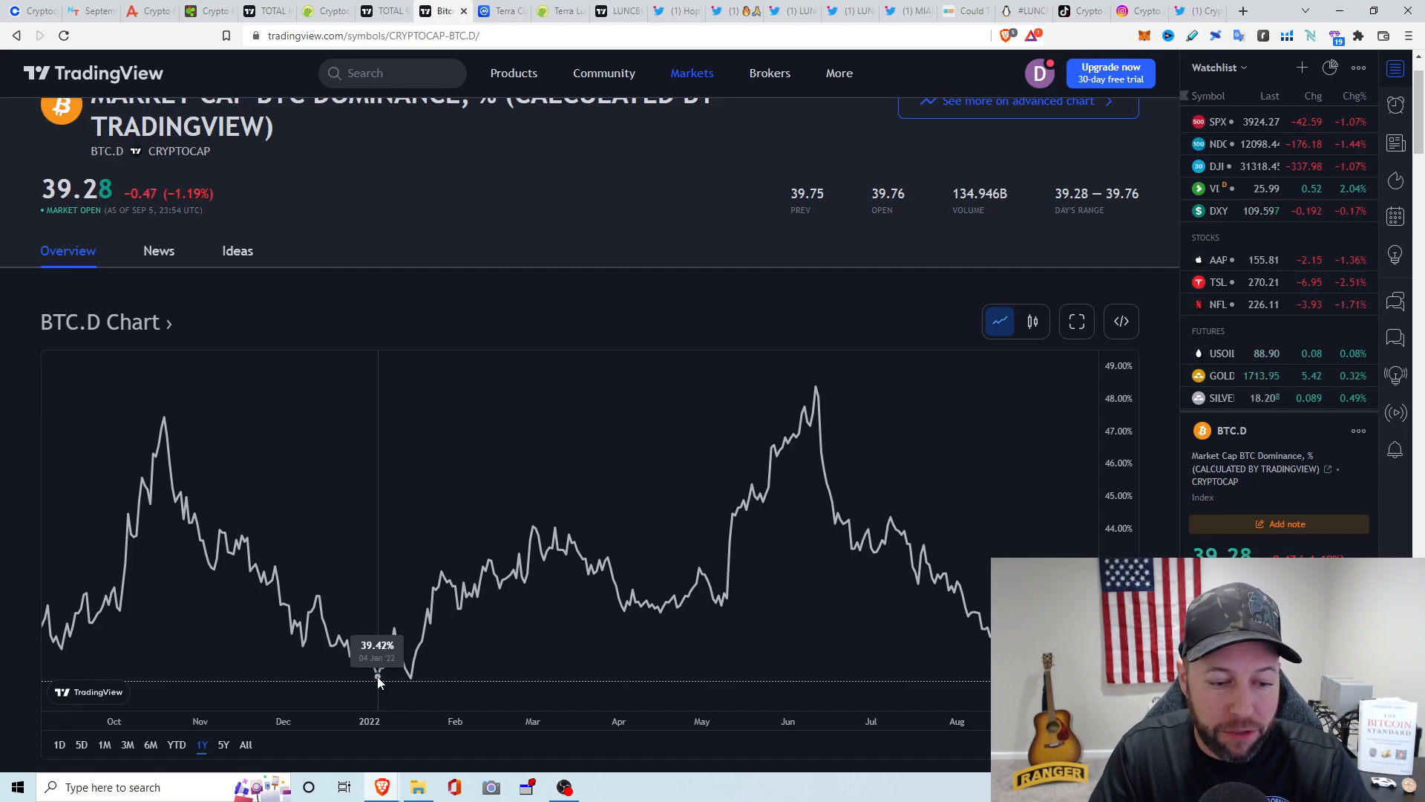
pyautogui.moveTo(413, 673)
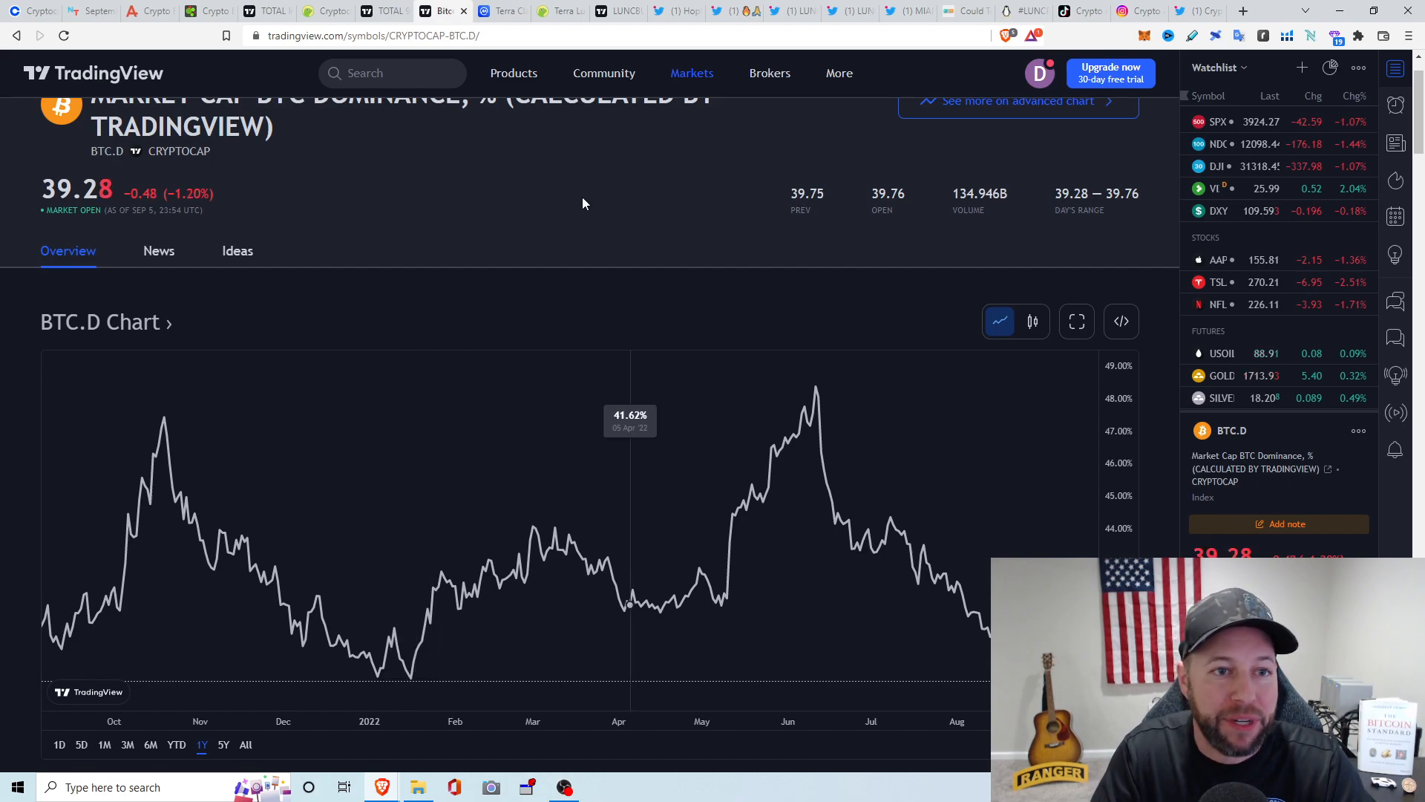
# Switch to CoinMarketCap's Terra Classic page showing LUNC at $0.0003964, up 58.54%
pyautogui.click(501, 10)
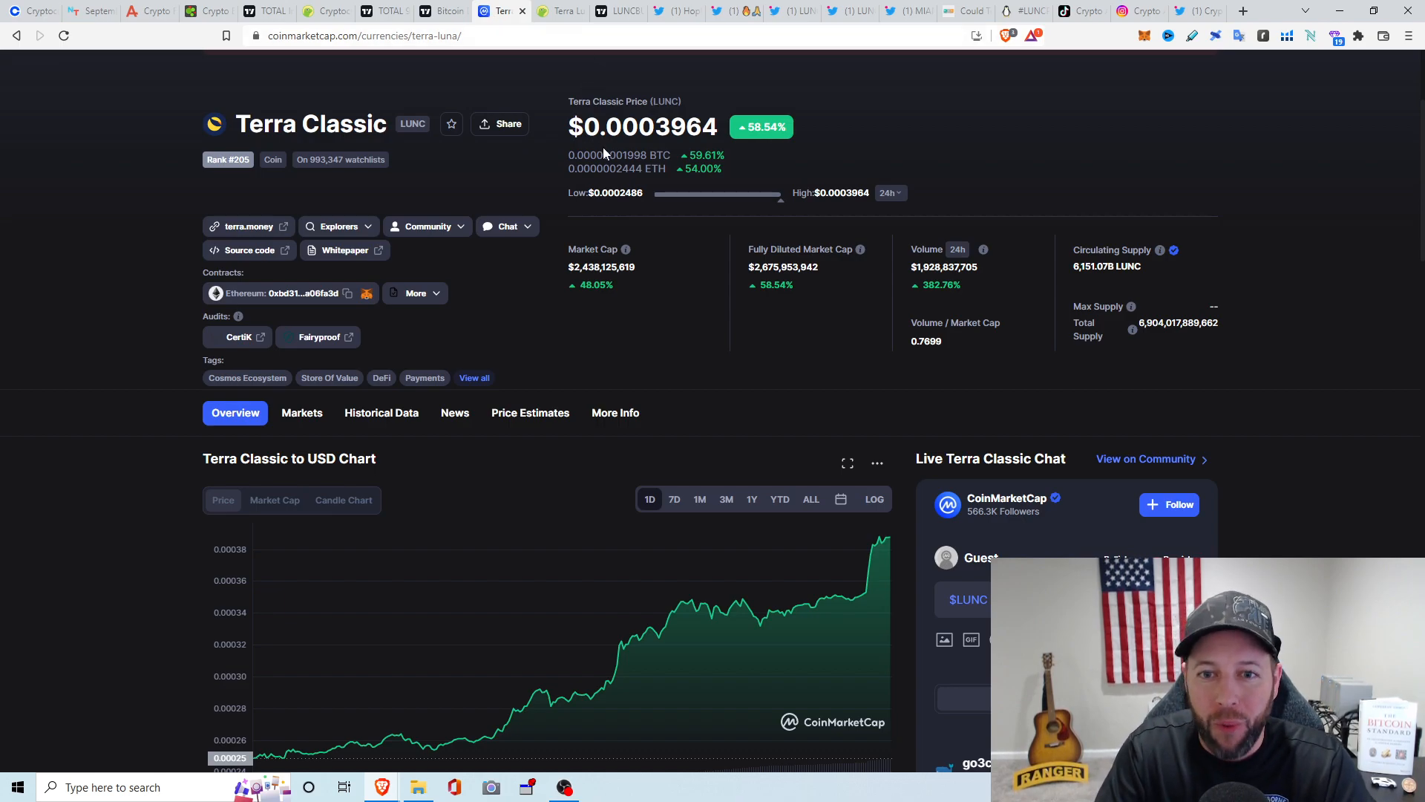
pyautogui.moveTo(530, 413)
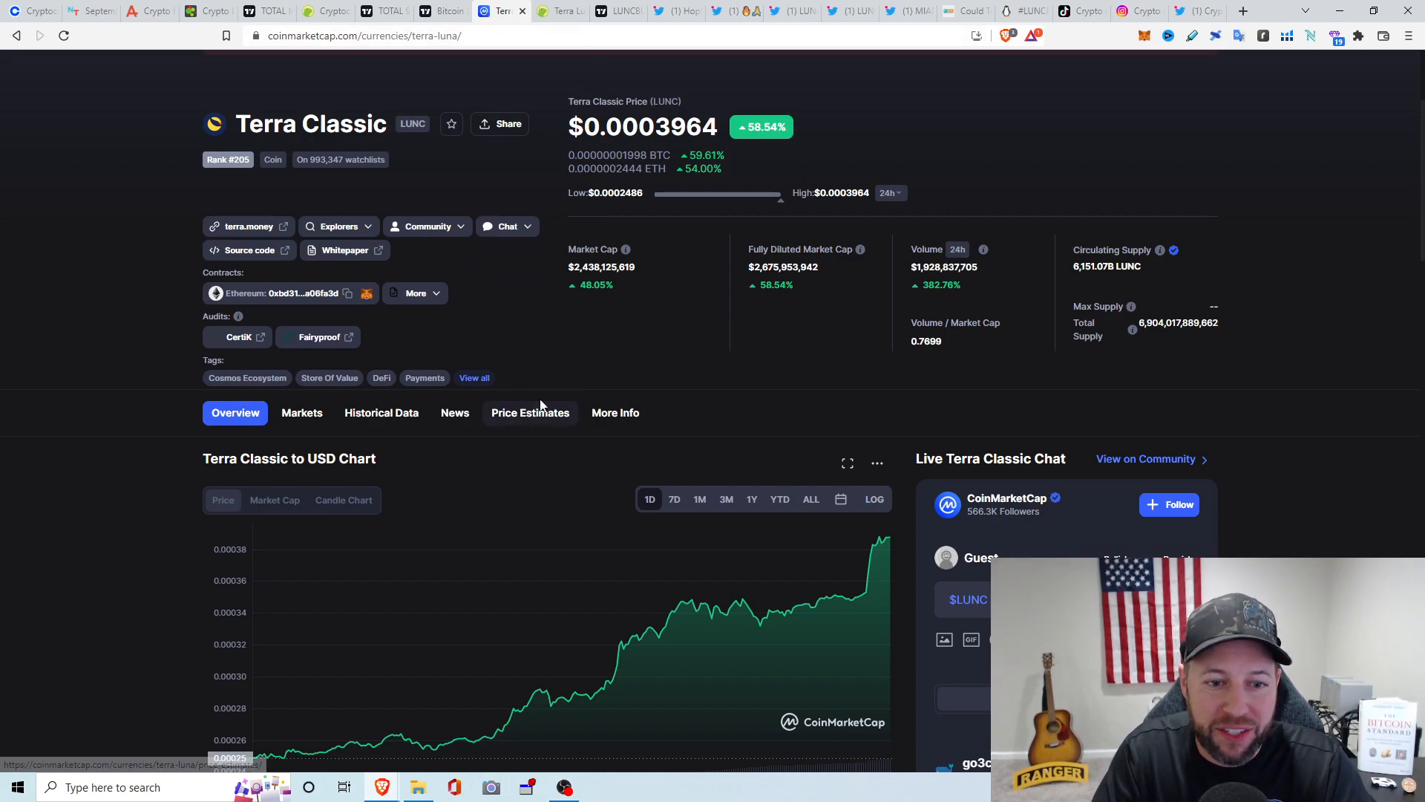
pyautogui.moveTo(879, 146)
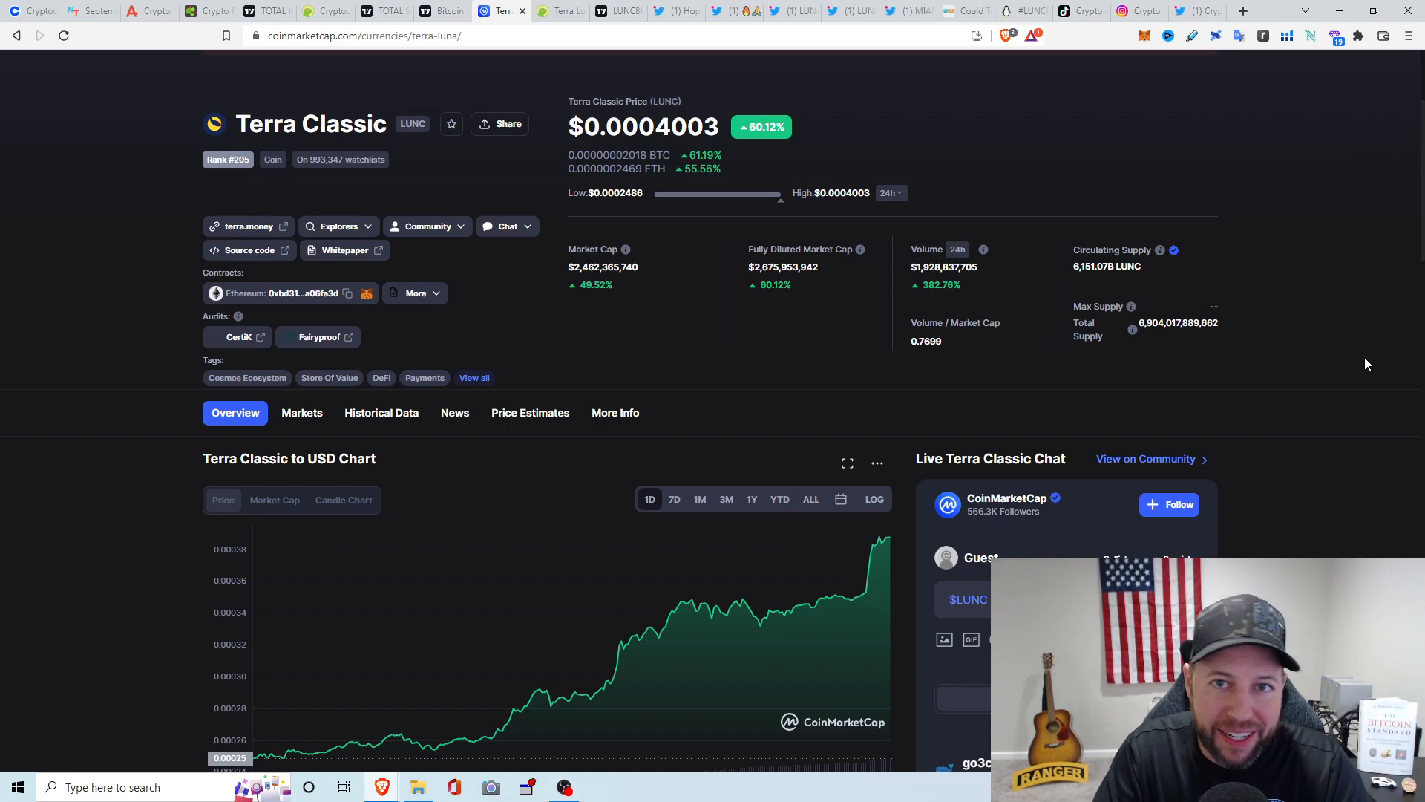
pyautogui.moveTo(1402, 418)
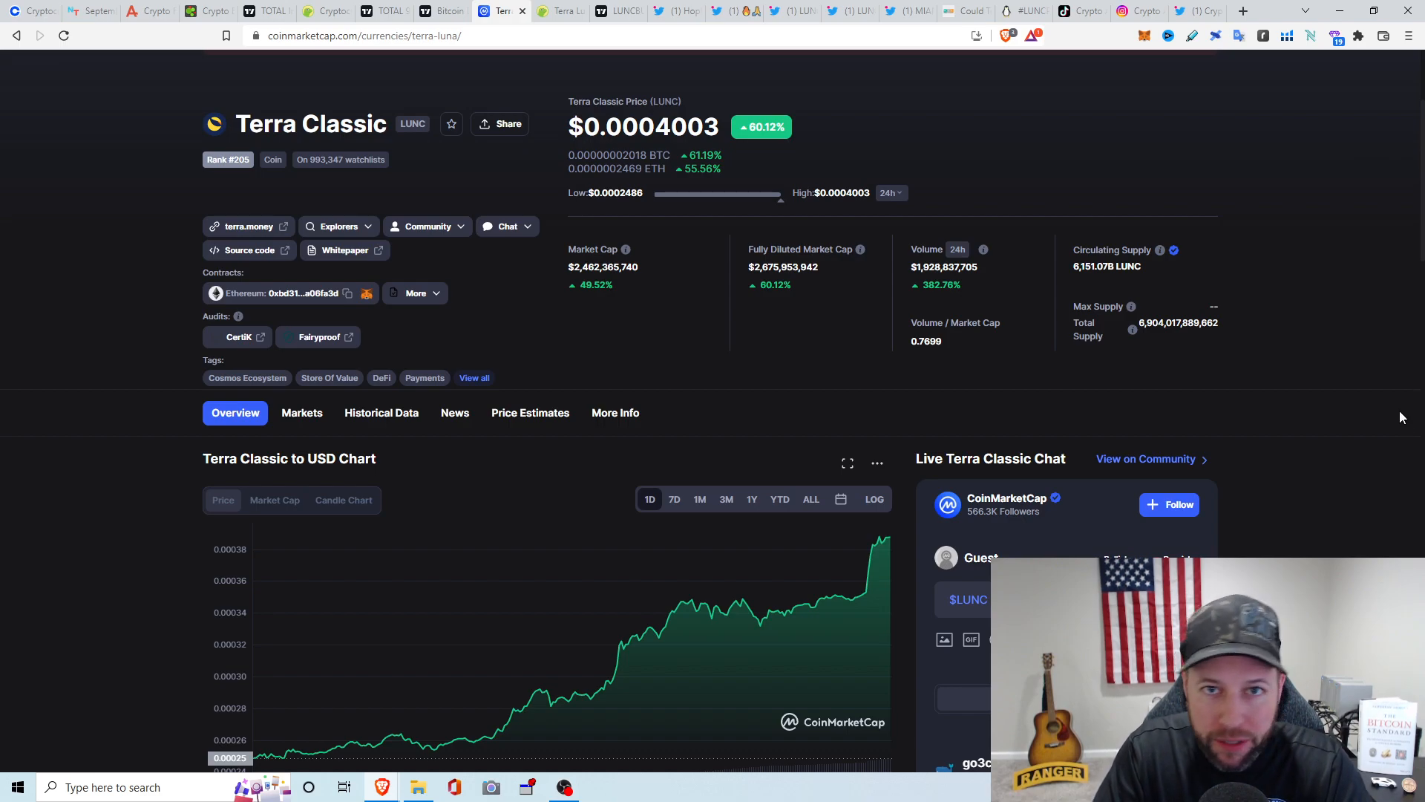
pyautogui.moveTo(1328, 329)
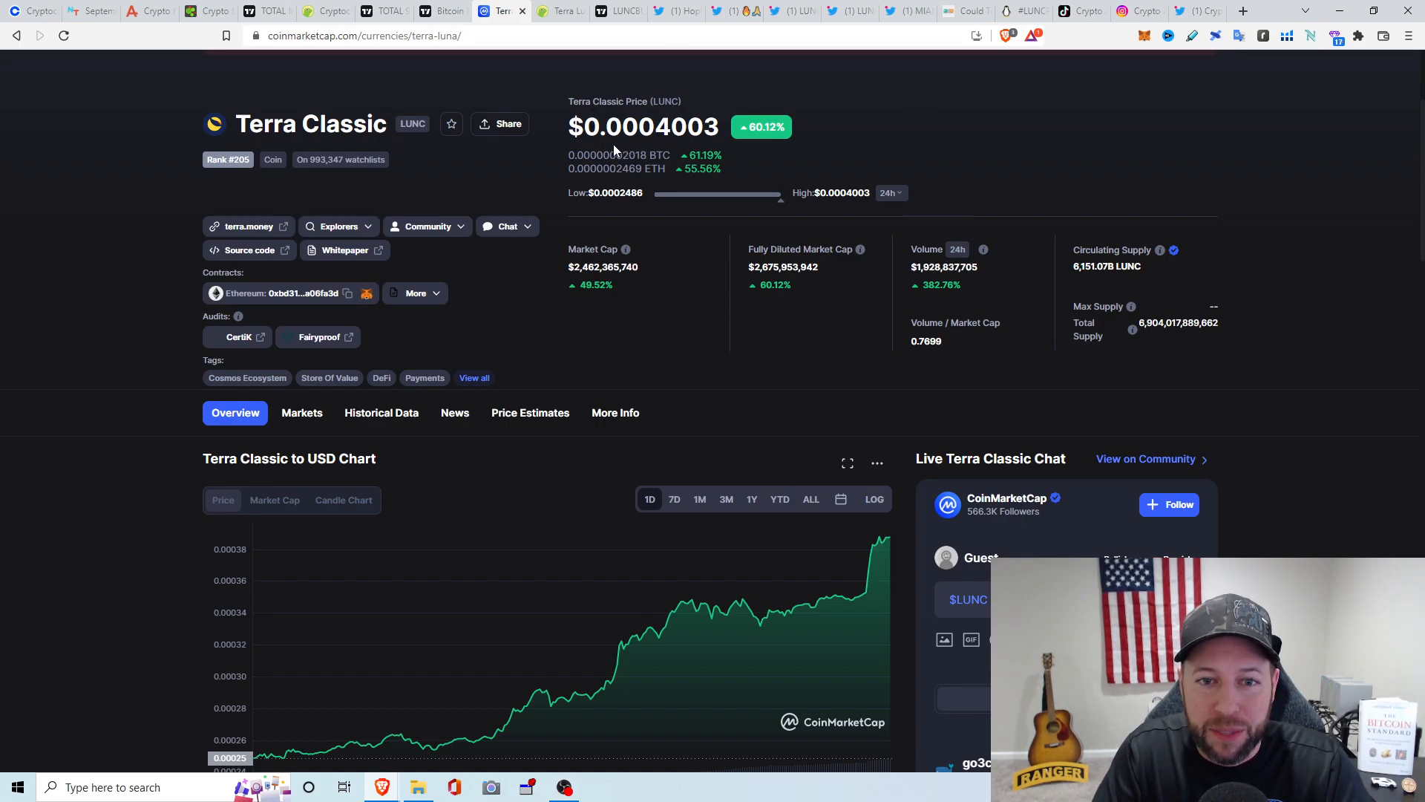
pyautogui.moveTo(673, 157)
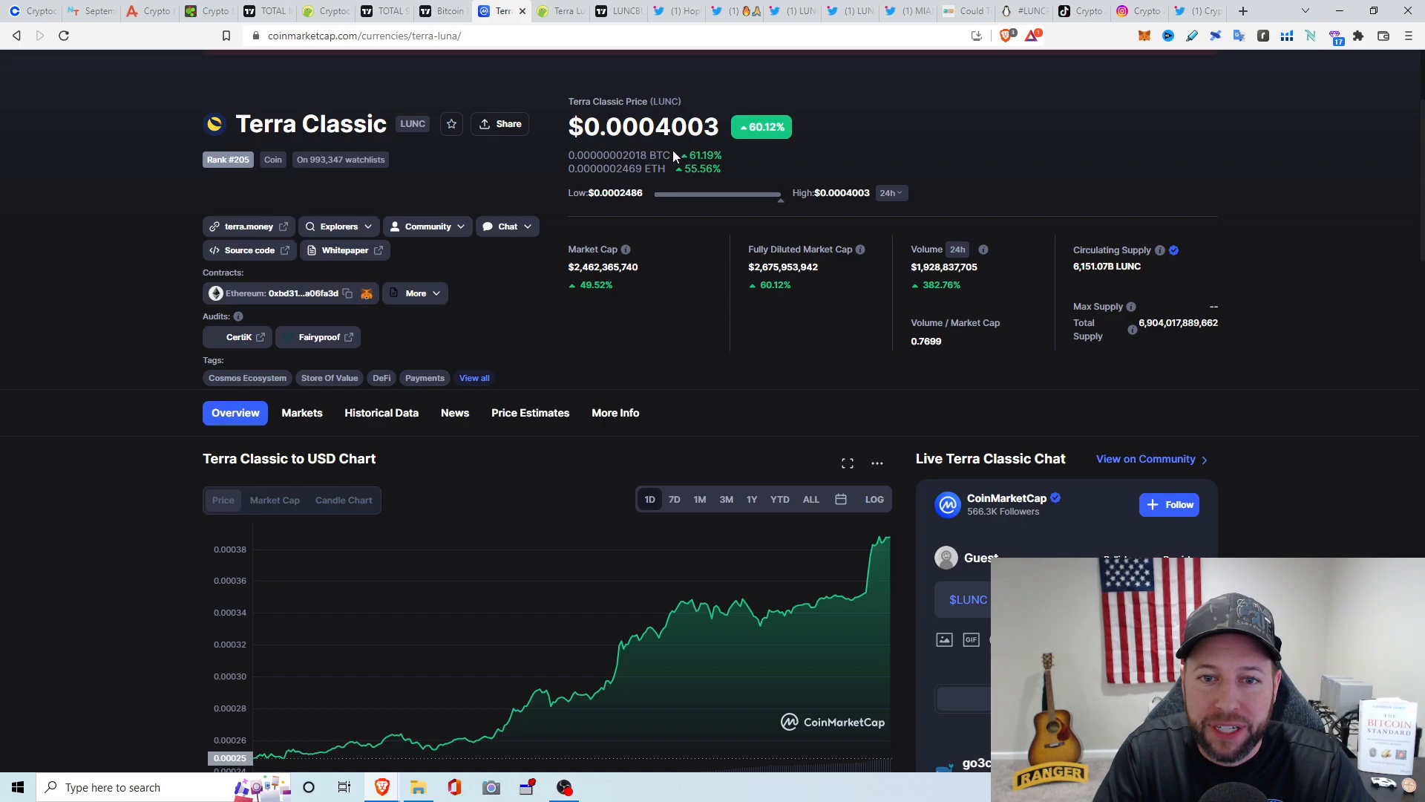
pyautogui.moveTo(1039, 138)
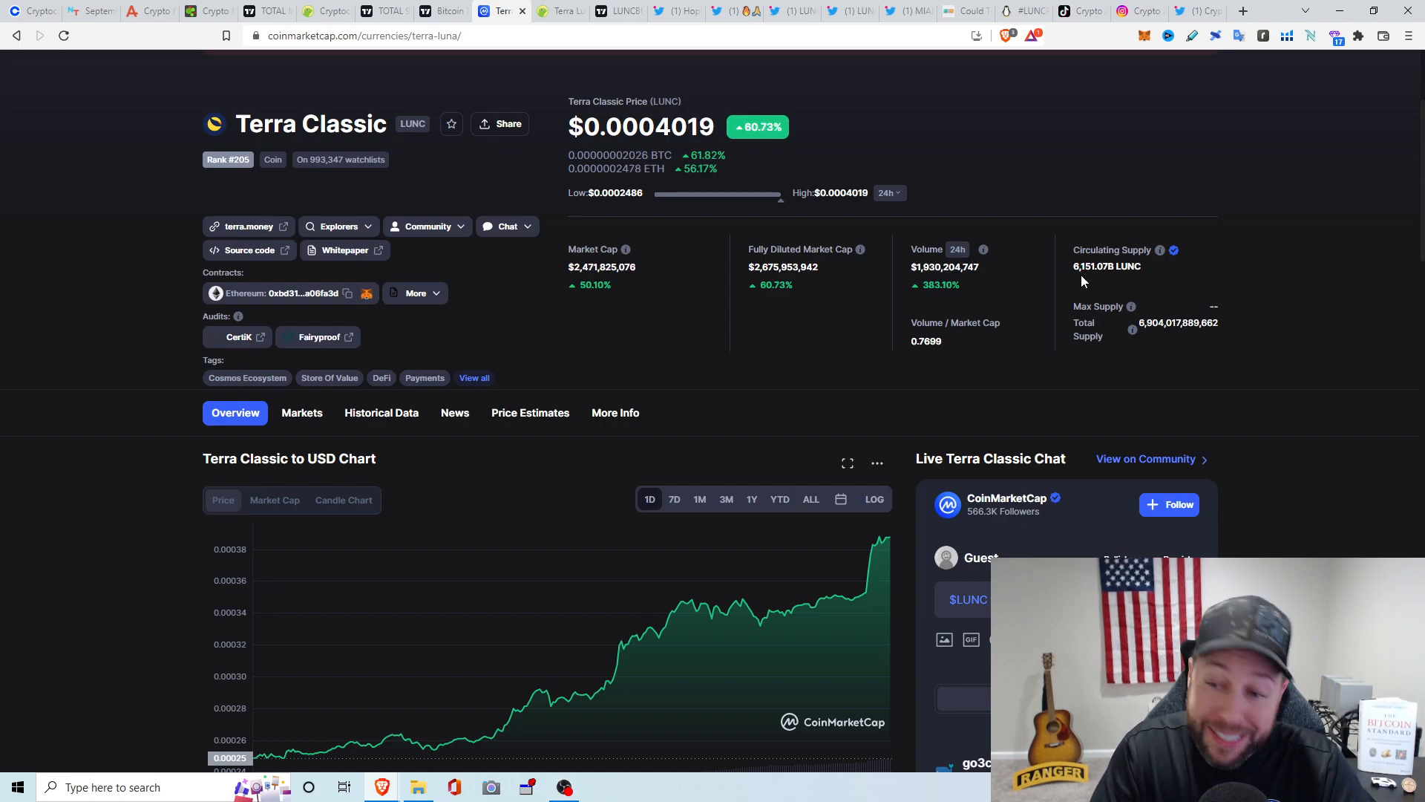
pyautogui.moveTo(1099, 297)
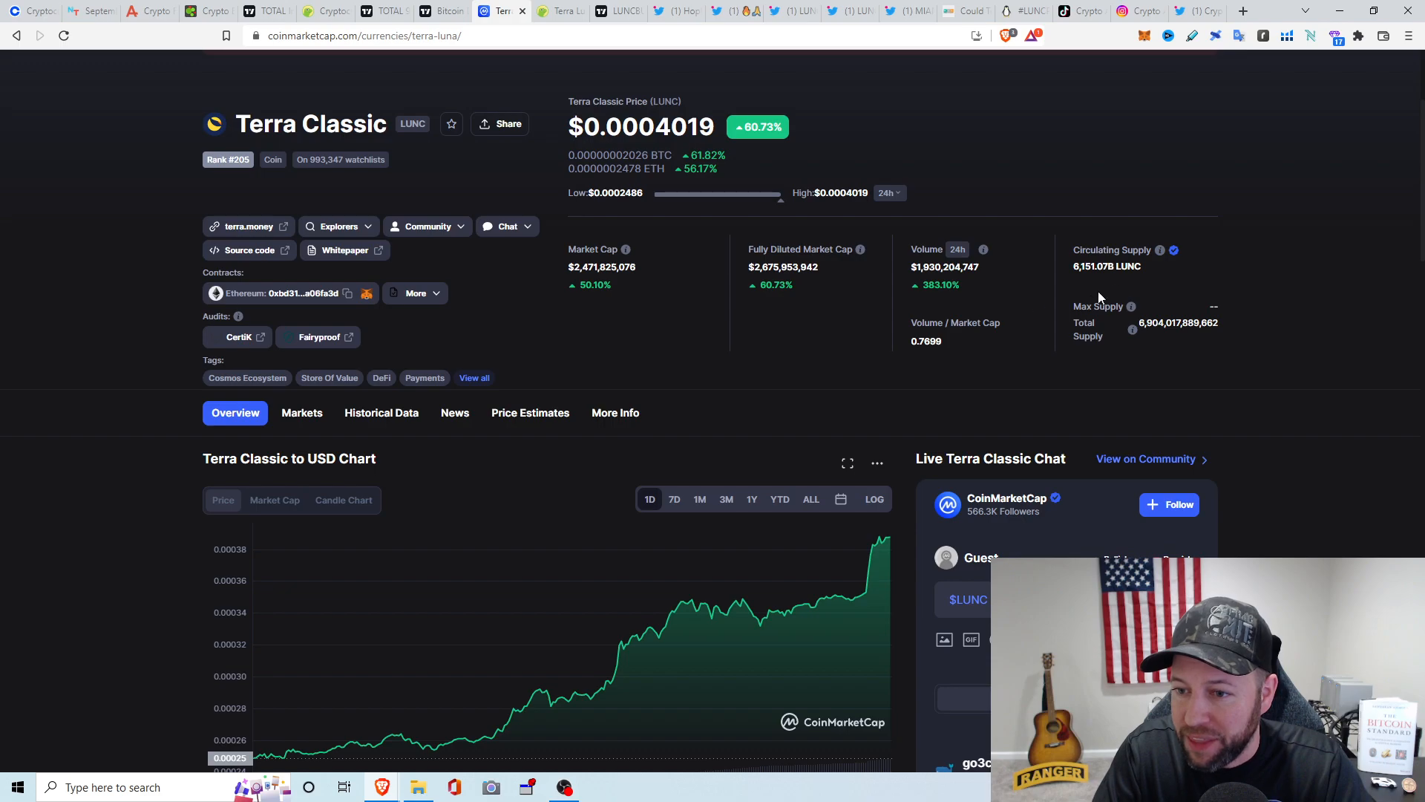
pyautogui.moveTo(1224, 128)
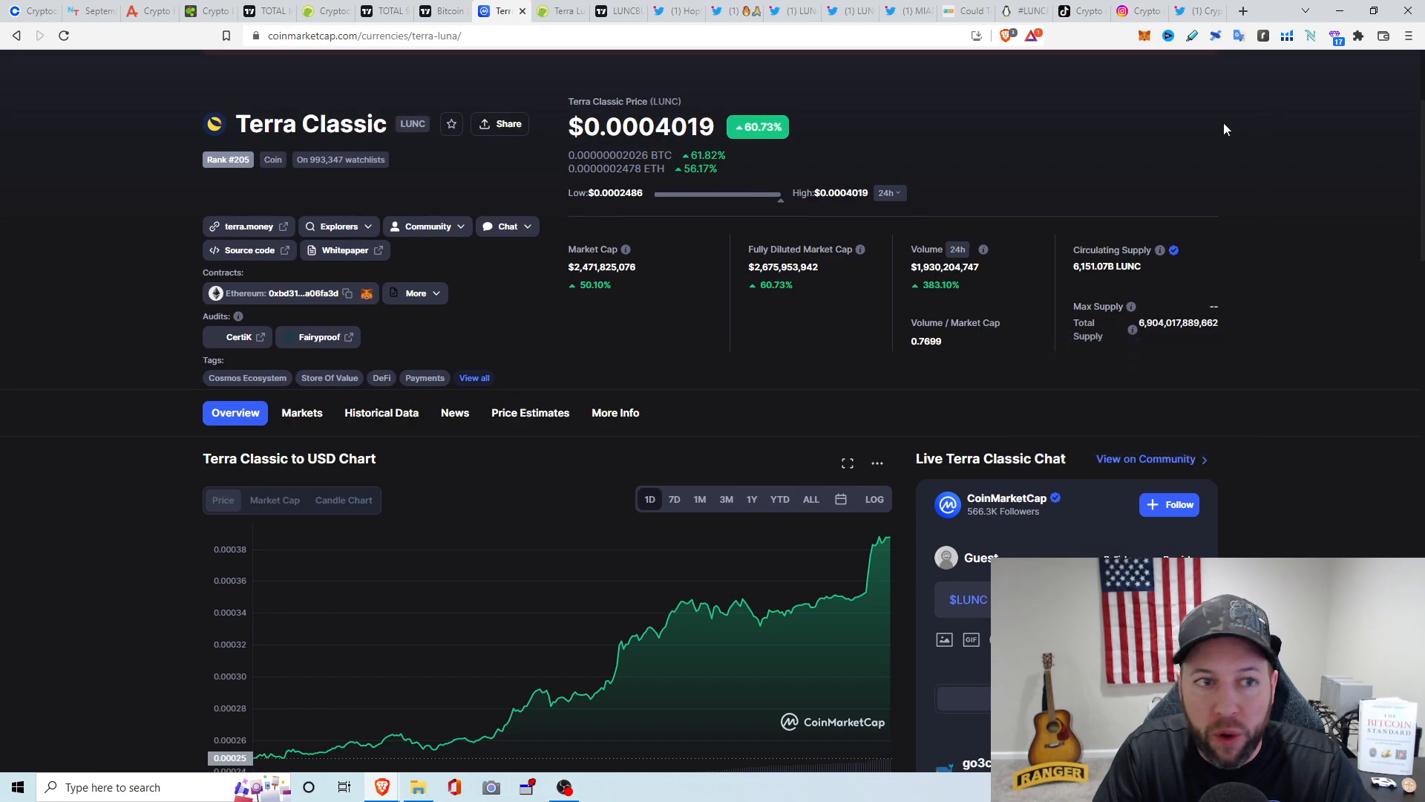
pyautogui.moveTo(1252, 162)
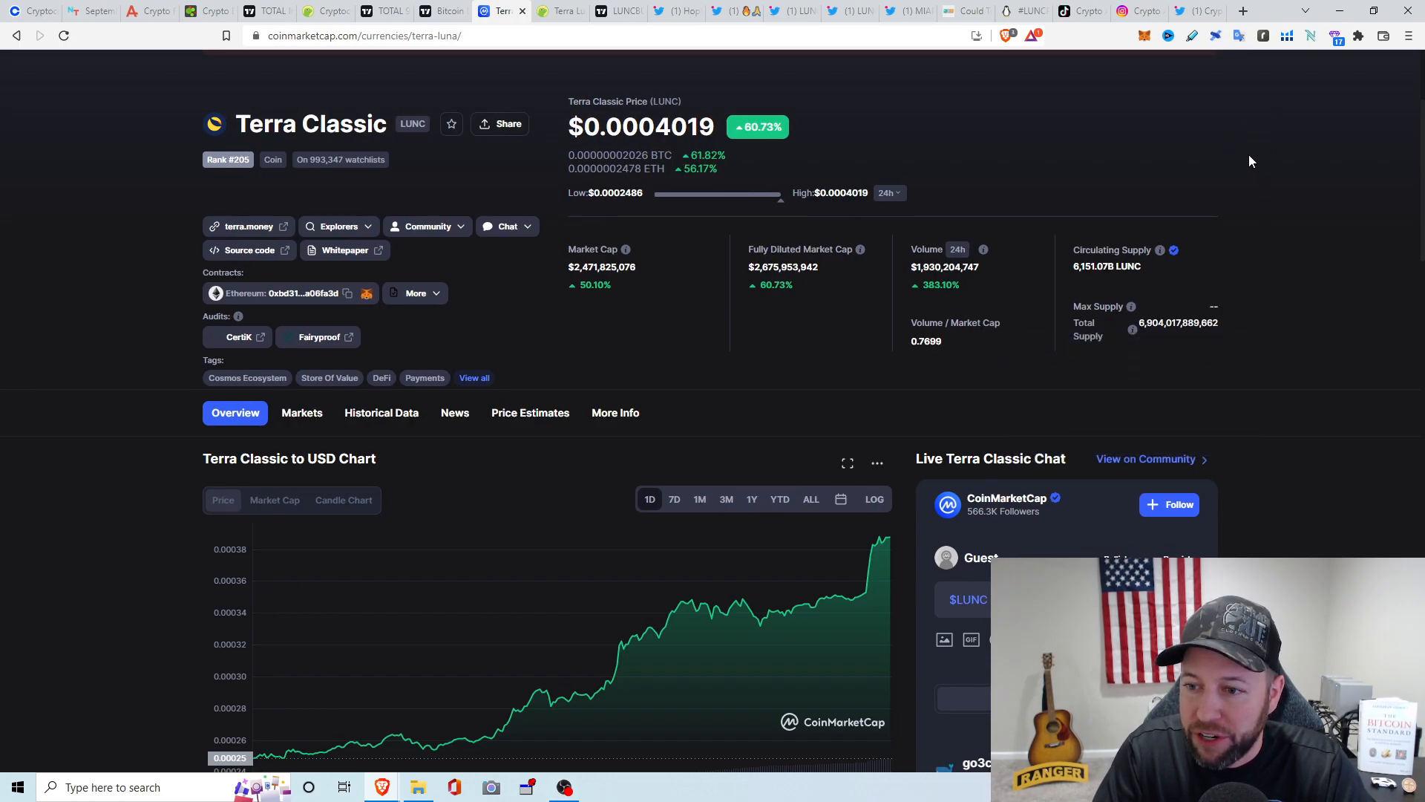
pyautogui.moveTo(1339, 177)
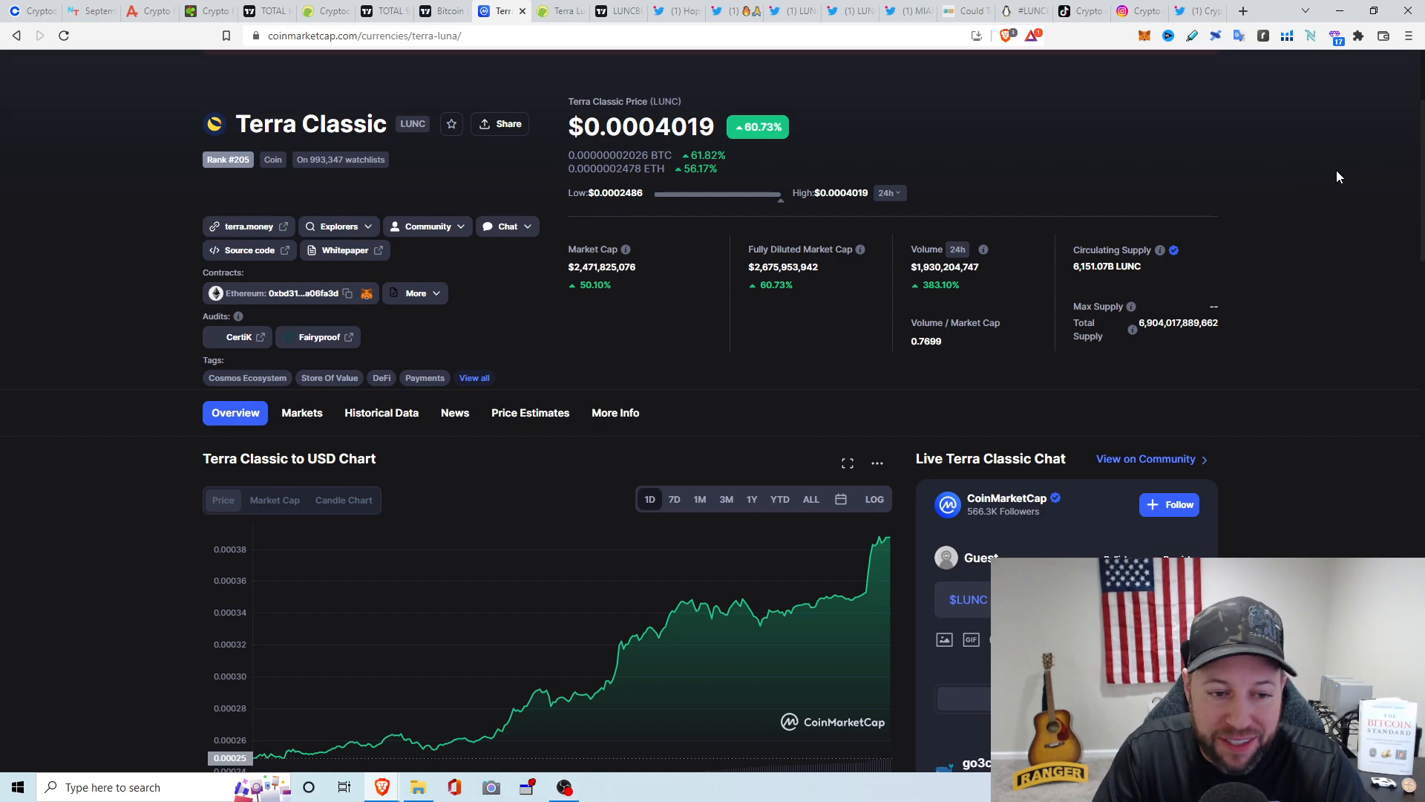
# Scroll the Terra Classic price page ($0.0004019, up 60.73%) down toward its USD chart
pyautogui.scroll(-3)
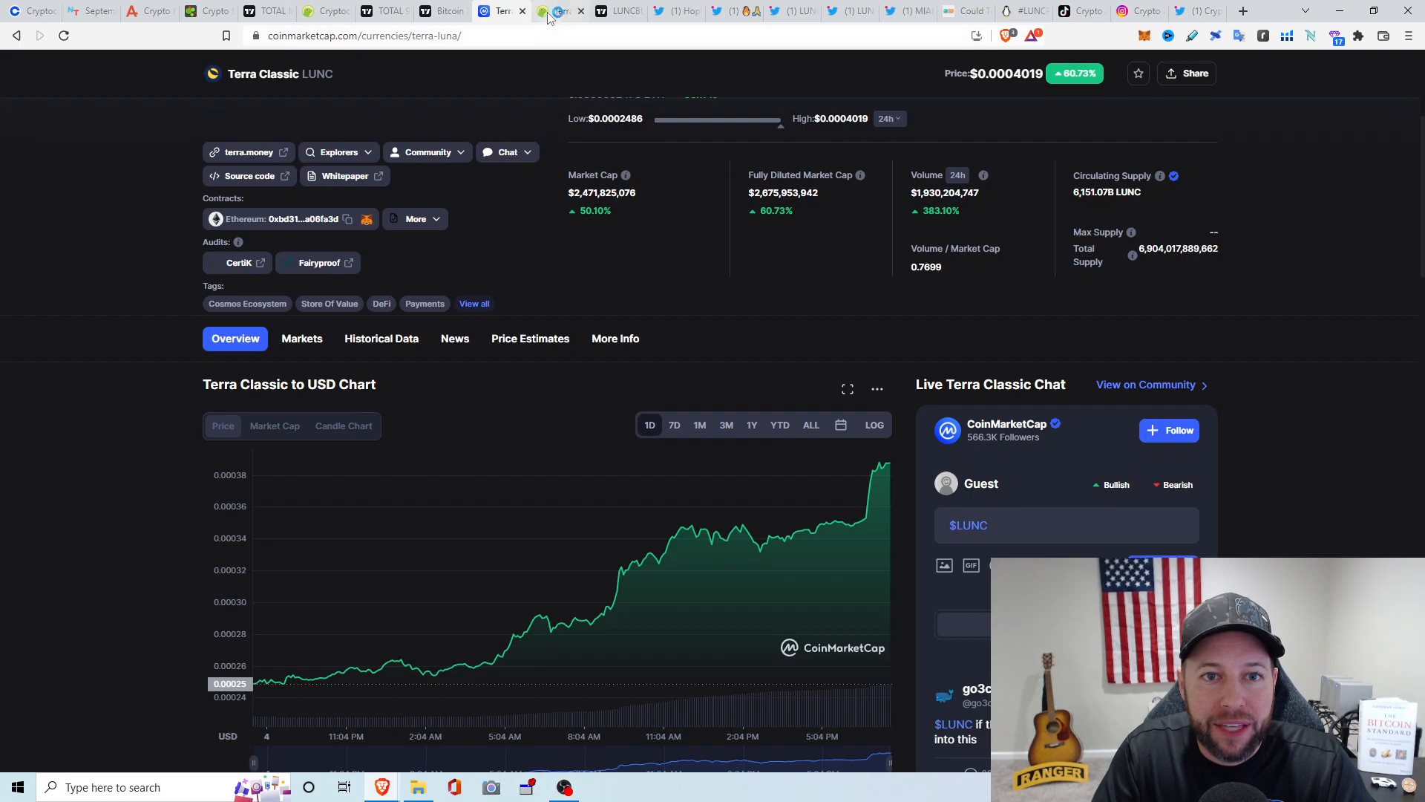
# Show the Terra Luna Classic spot markets table, led by Binance's LUNC/BUSD pair
pyautogui.click(558, 10)
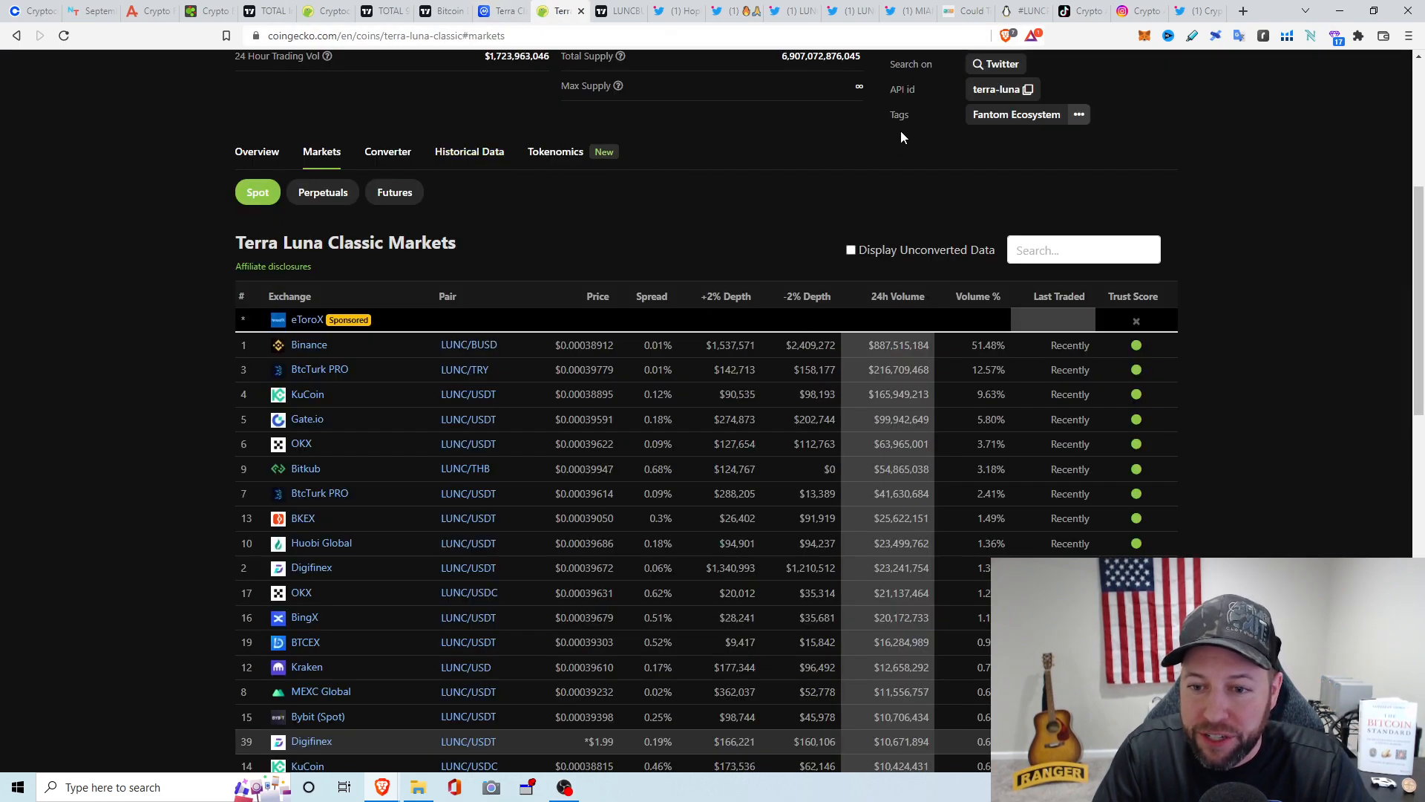
pyautogui.moveTo(349, 319)
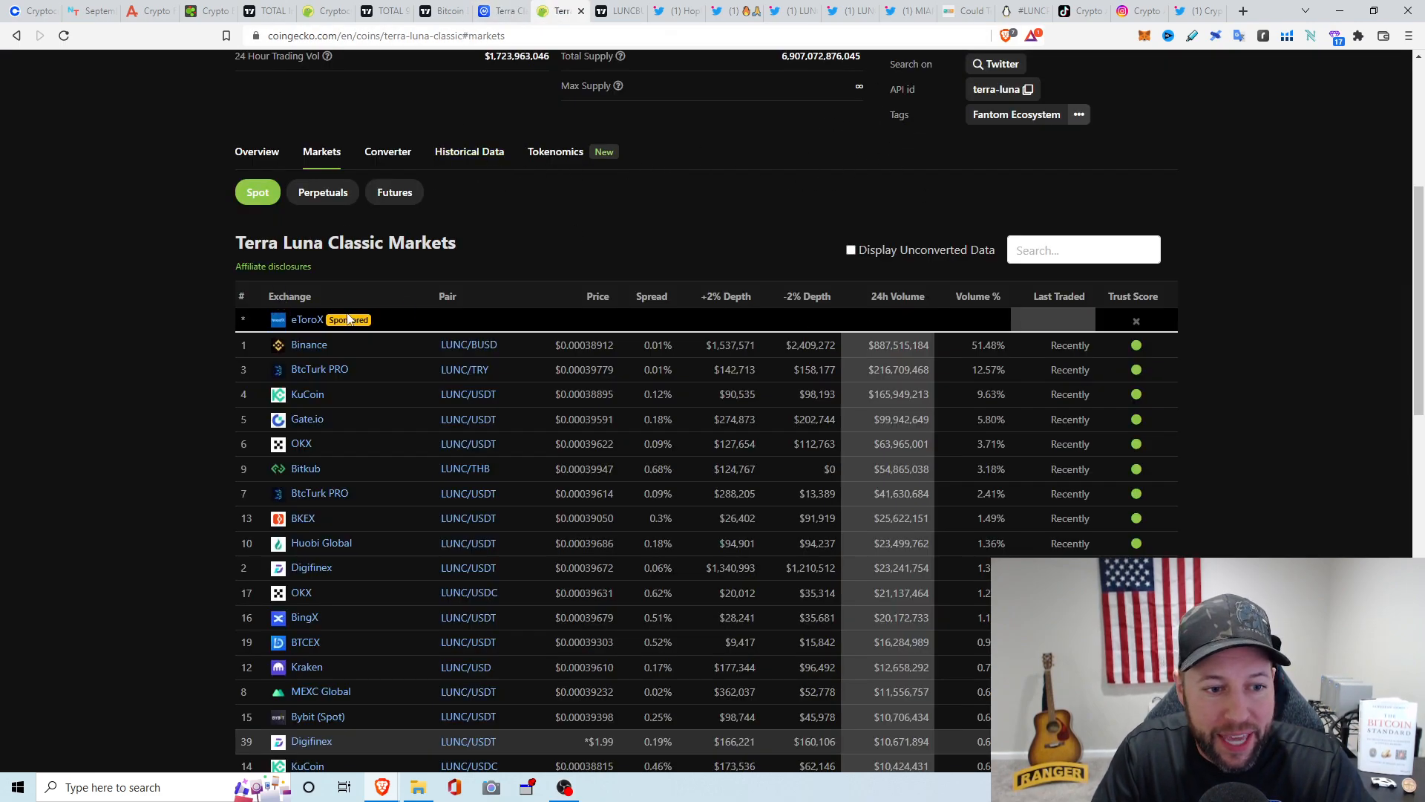
pyautogui.moveTo(623, 343)
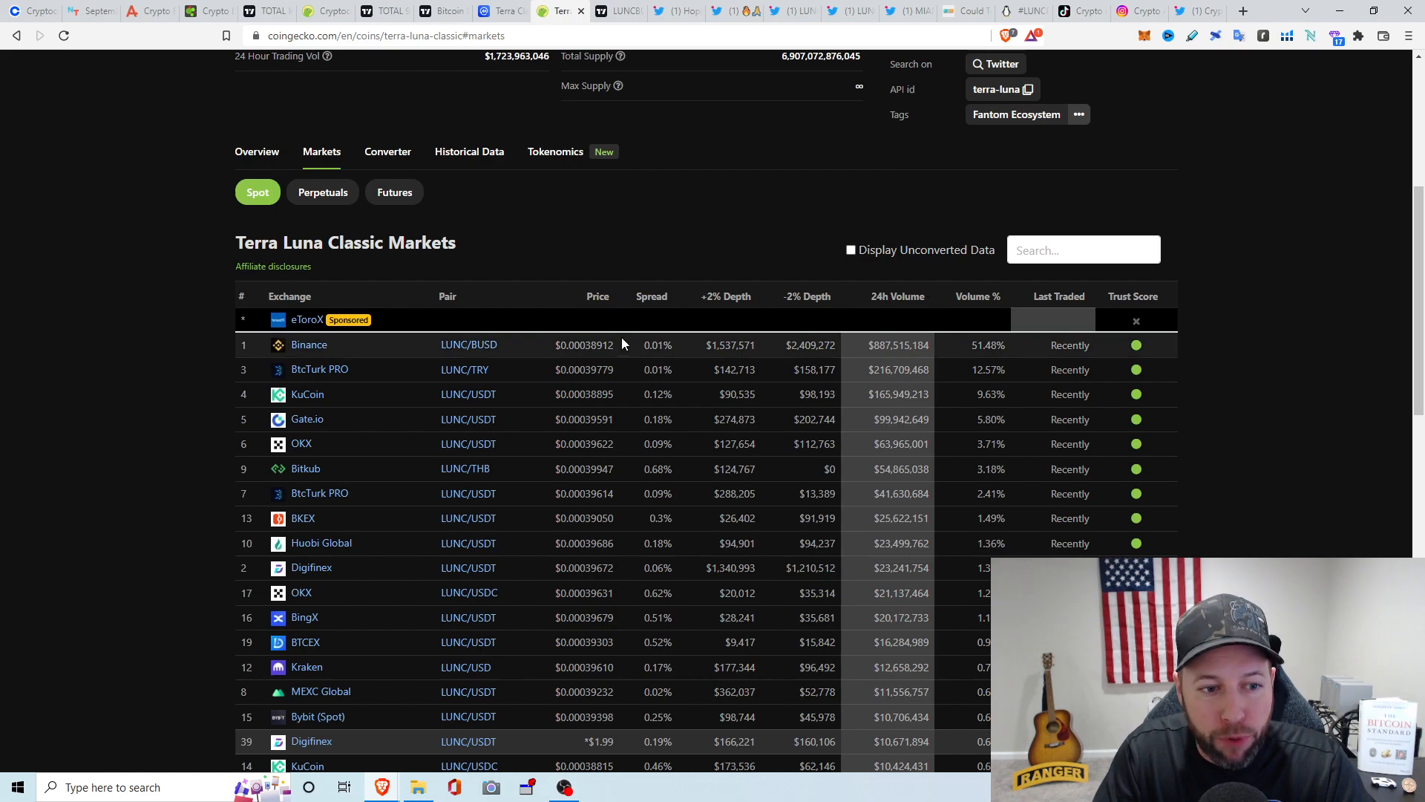
pyautogui.moveTo(772, 188)
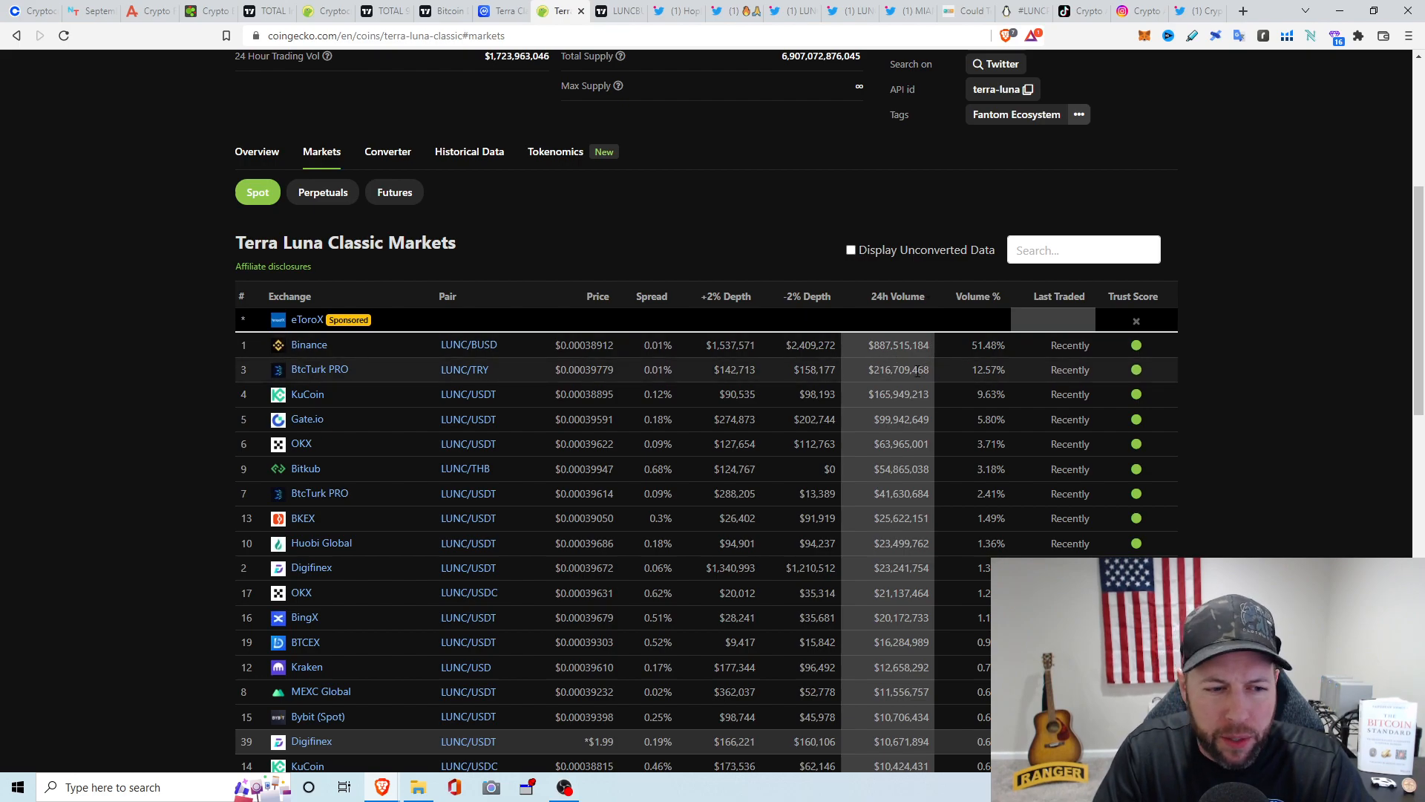
pyautogui.moveTo(931, 386)
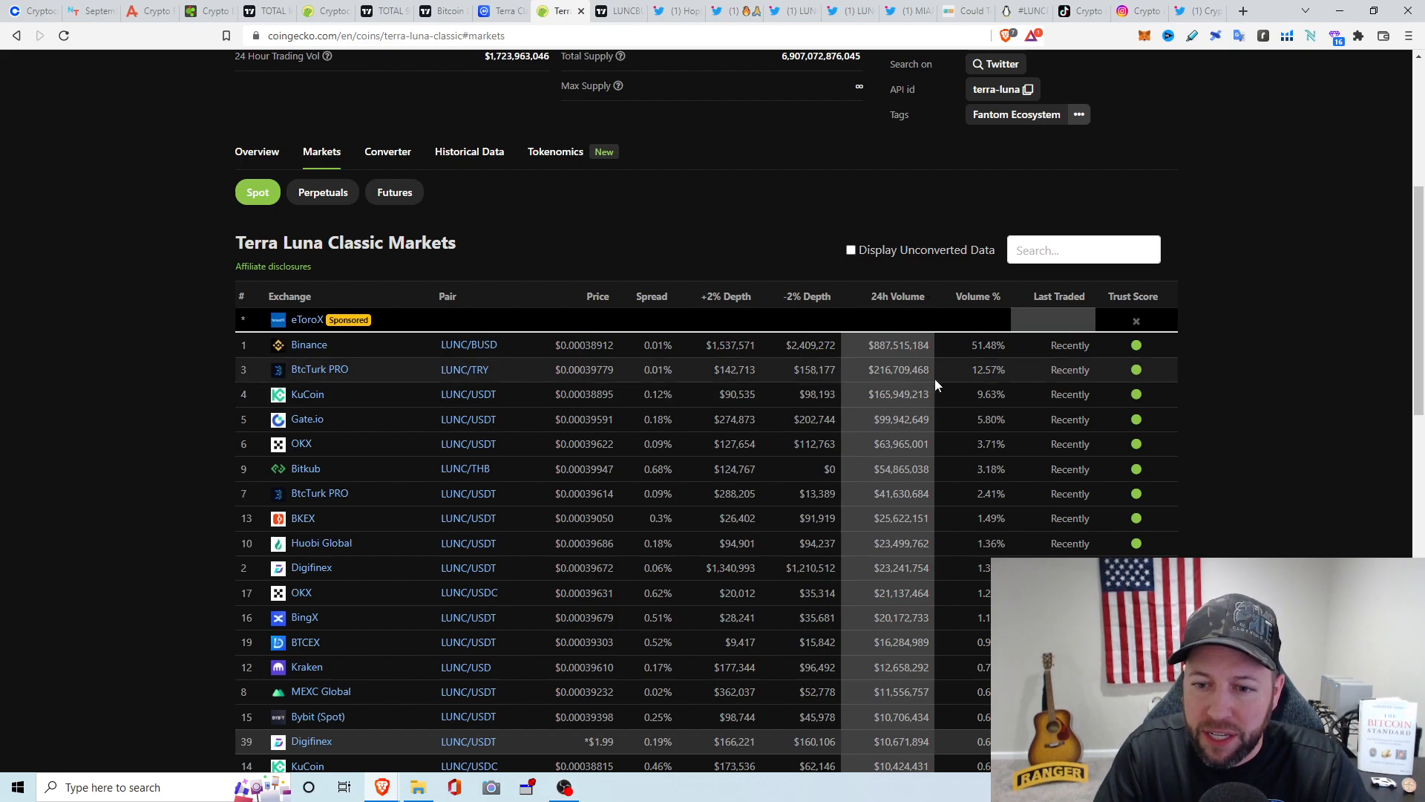
pyautogui.moveTo(954, 385)
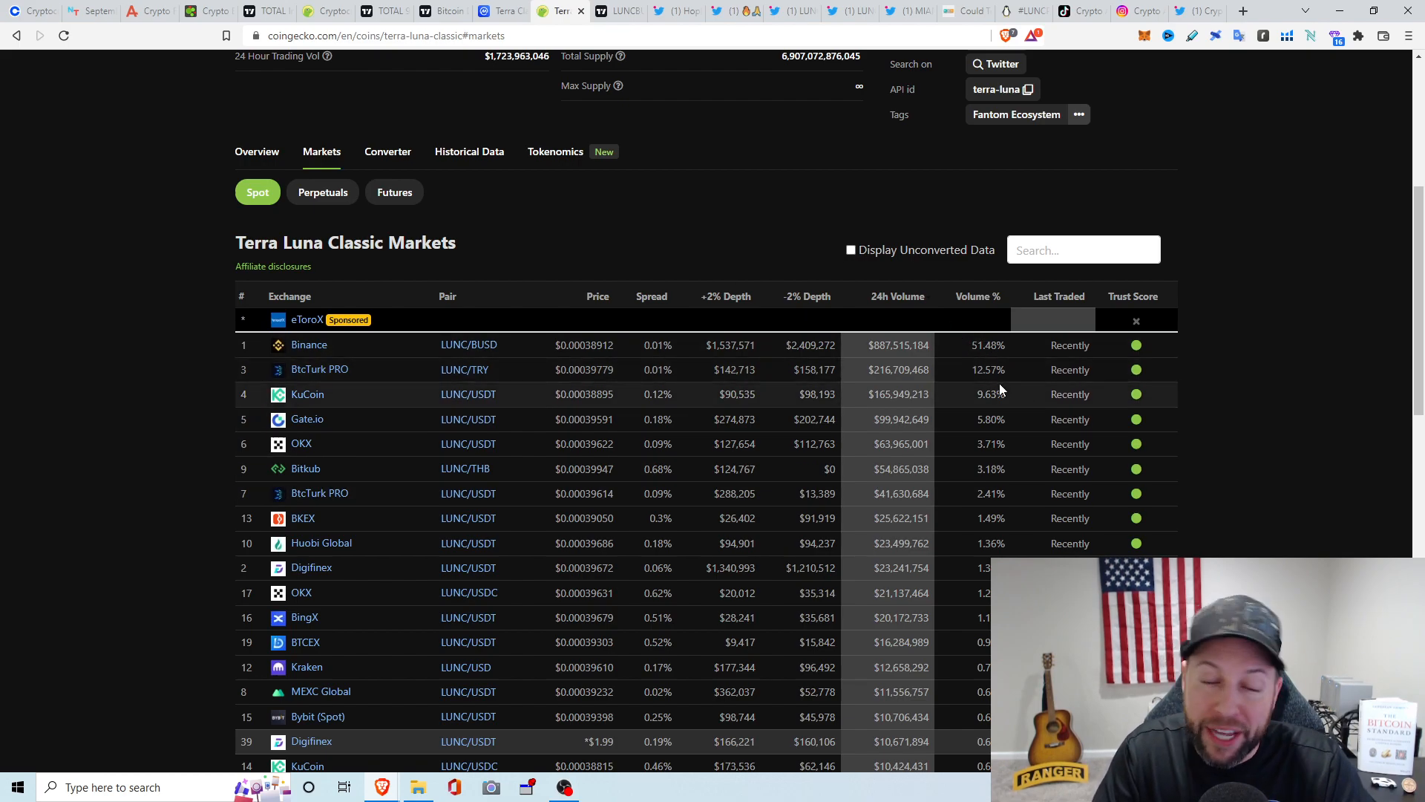
pyautogui.moveTo(941, 401)
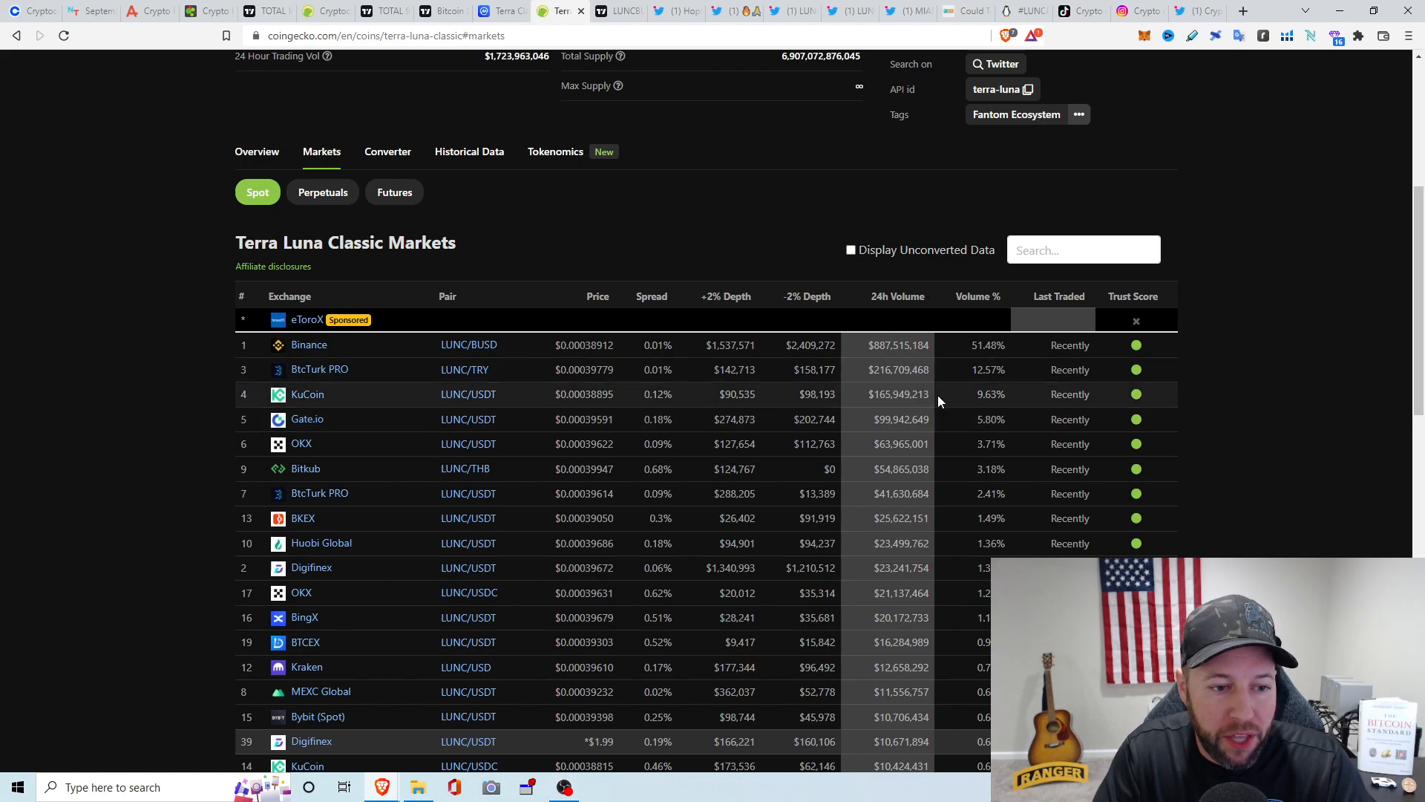
pyautogui.moveTo(960, 445)
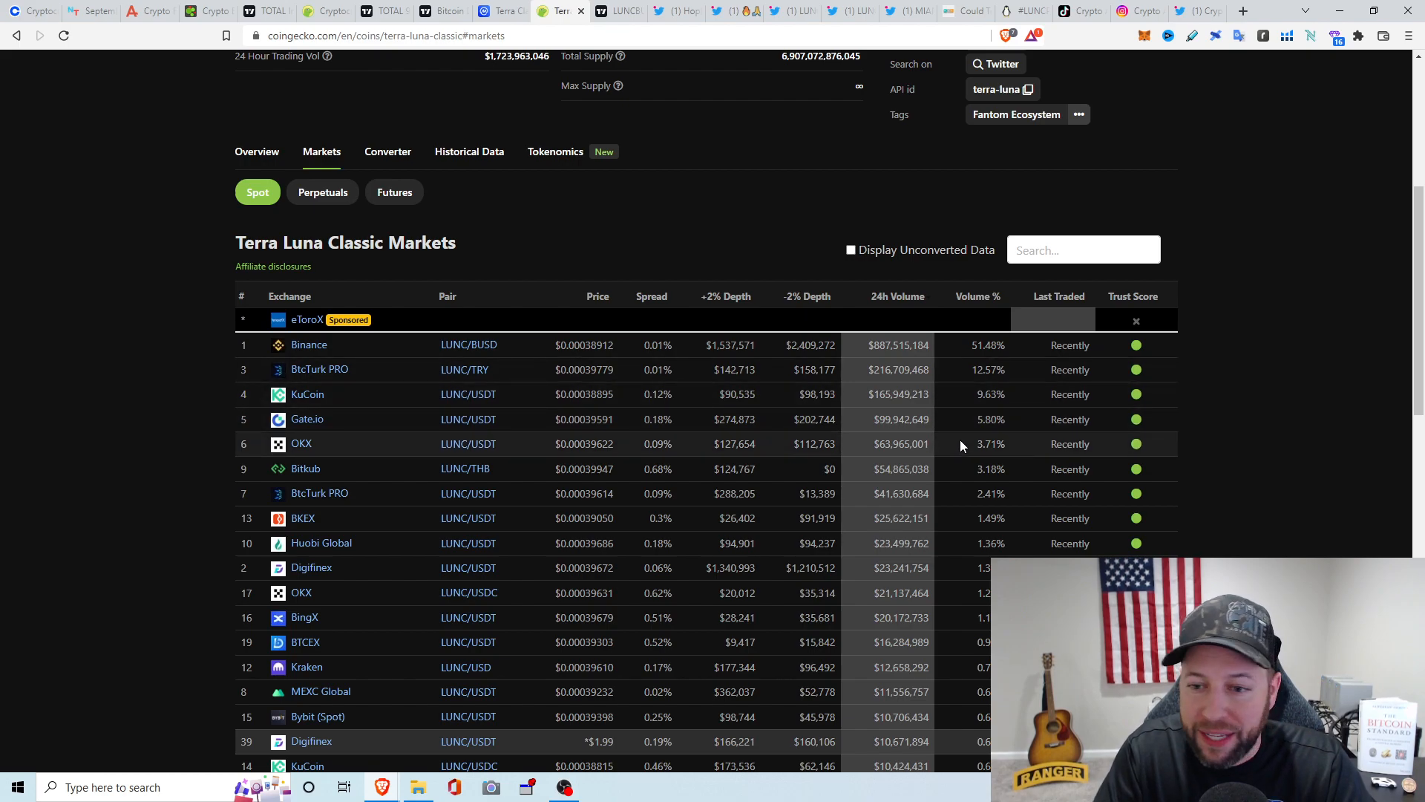
pyautogui.moveTo(976, 433)
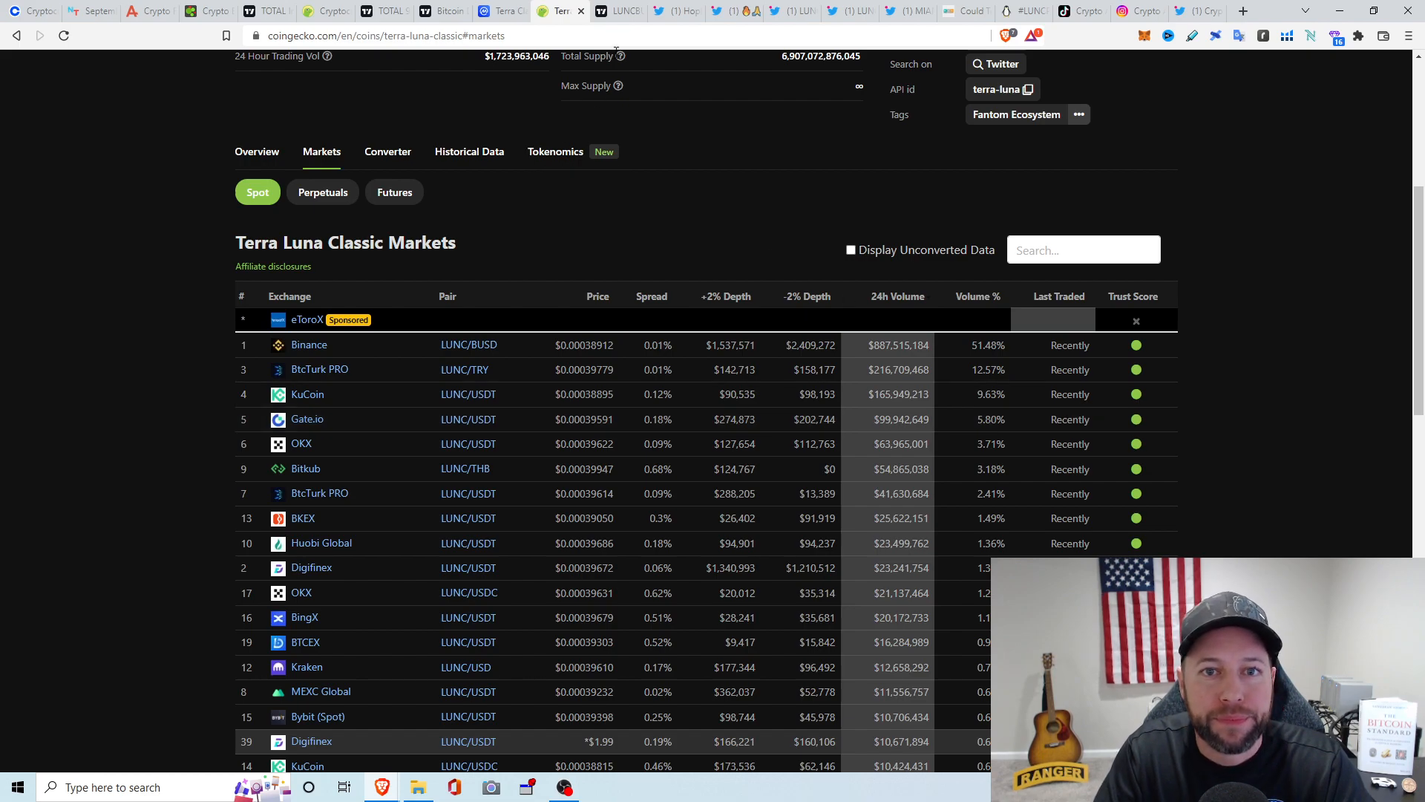
# Bring up the daily LUNC/BUSD Heikin Ashi chart with price near 0.000412
pyautogui.click(618, 11)
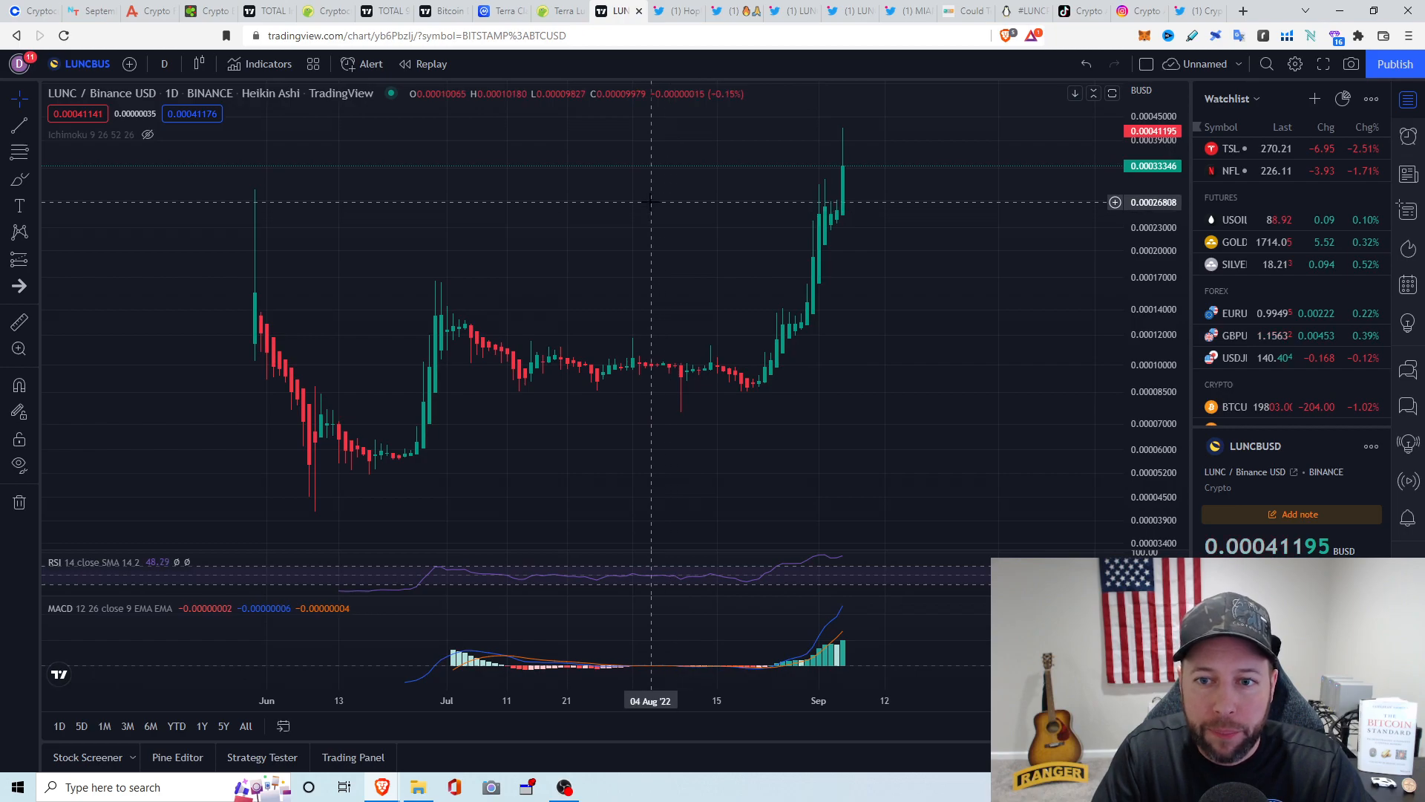
pyautogui.moveTo(734, 236)
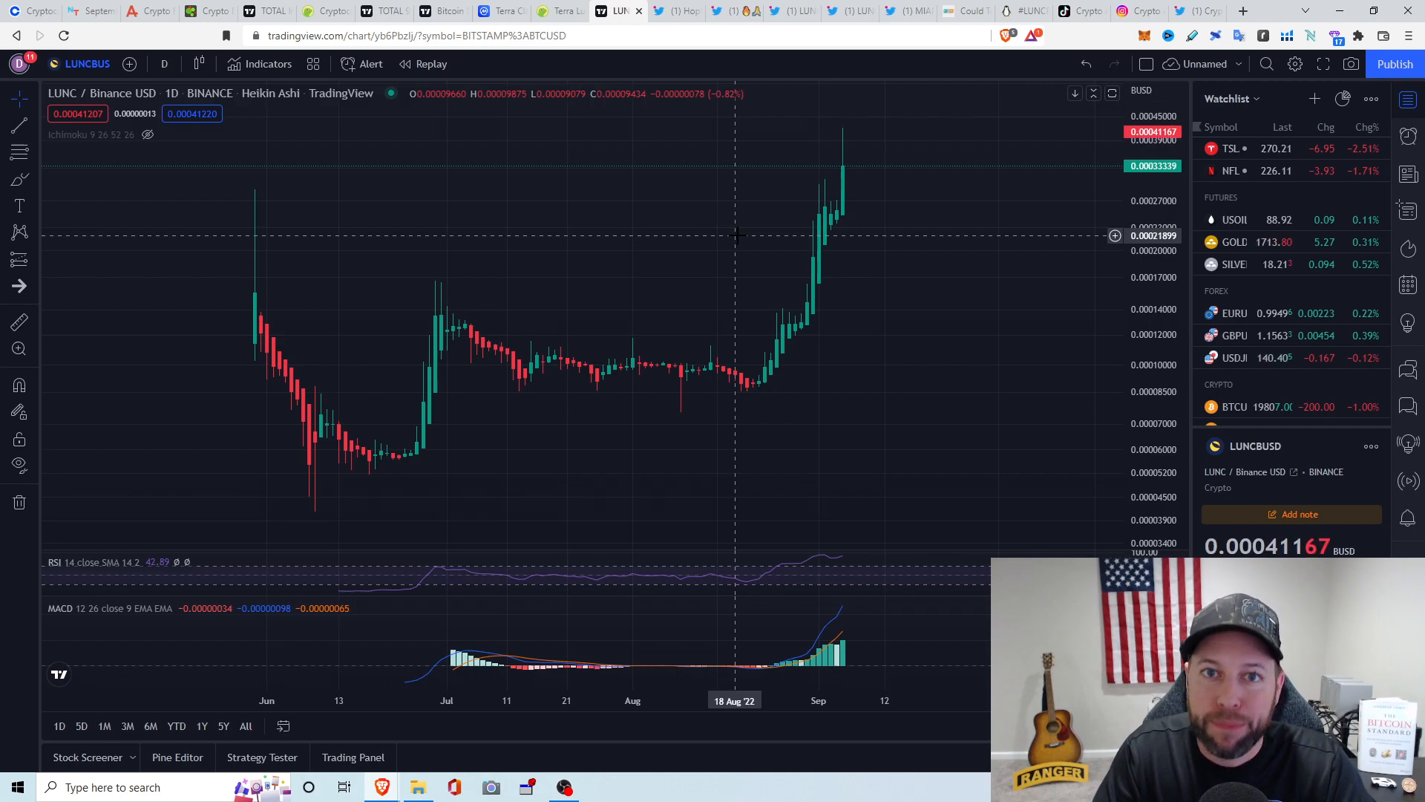
pyautogui.moveTo(903, 680)
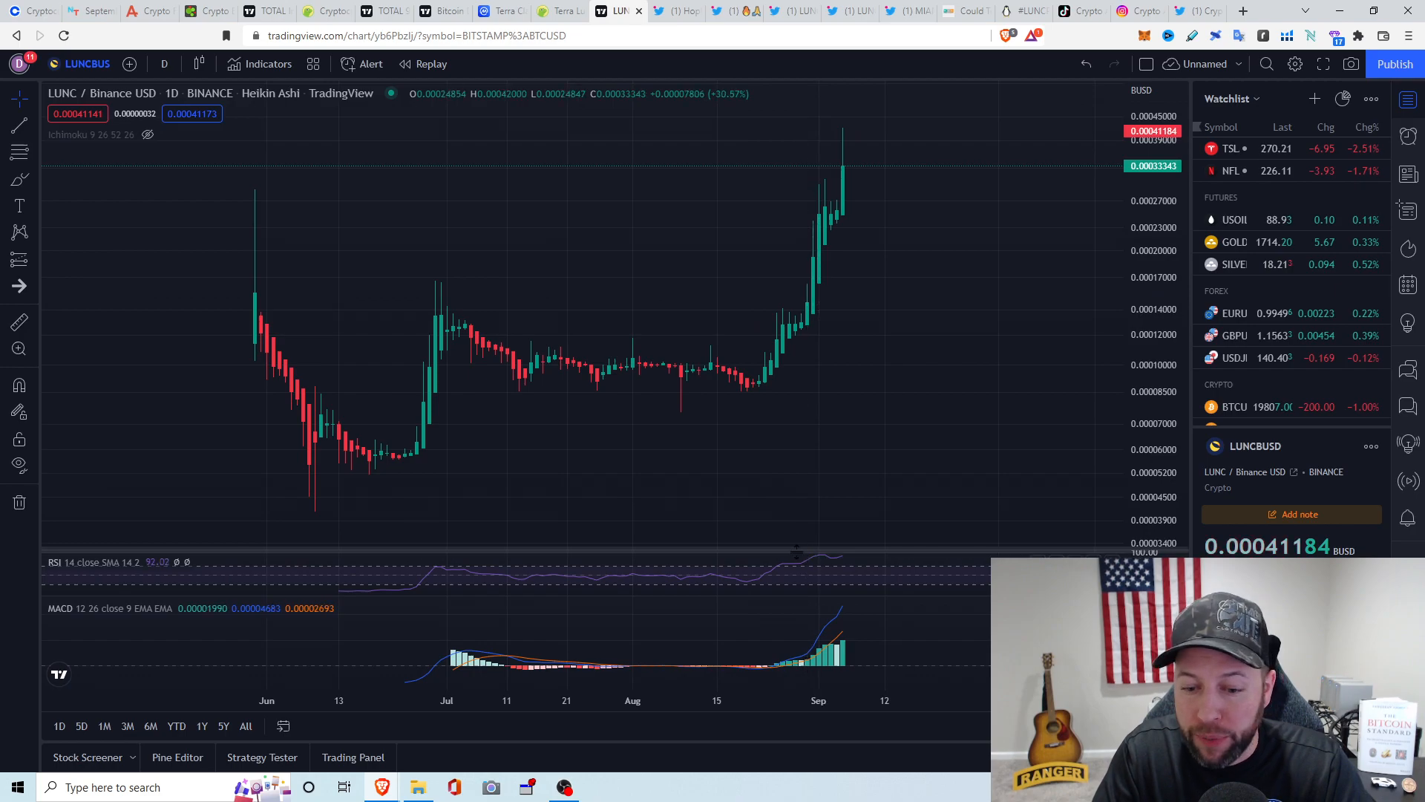
pyautogui.moveTo(796, 571)
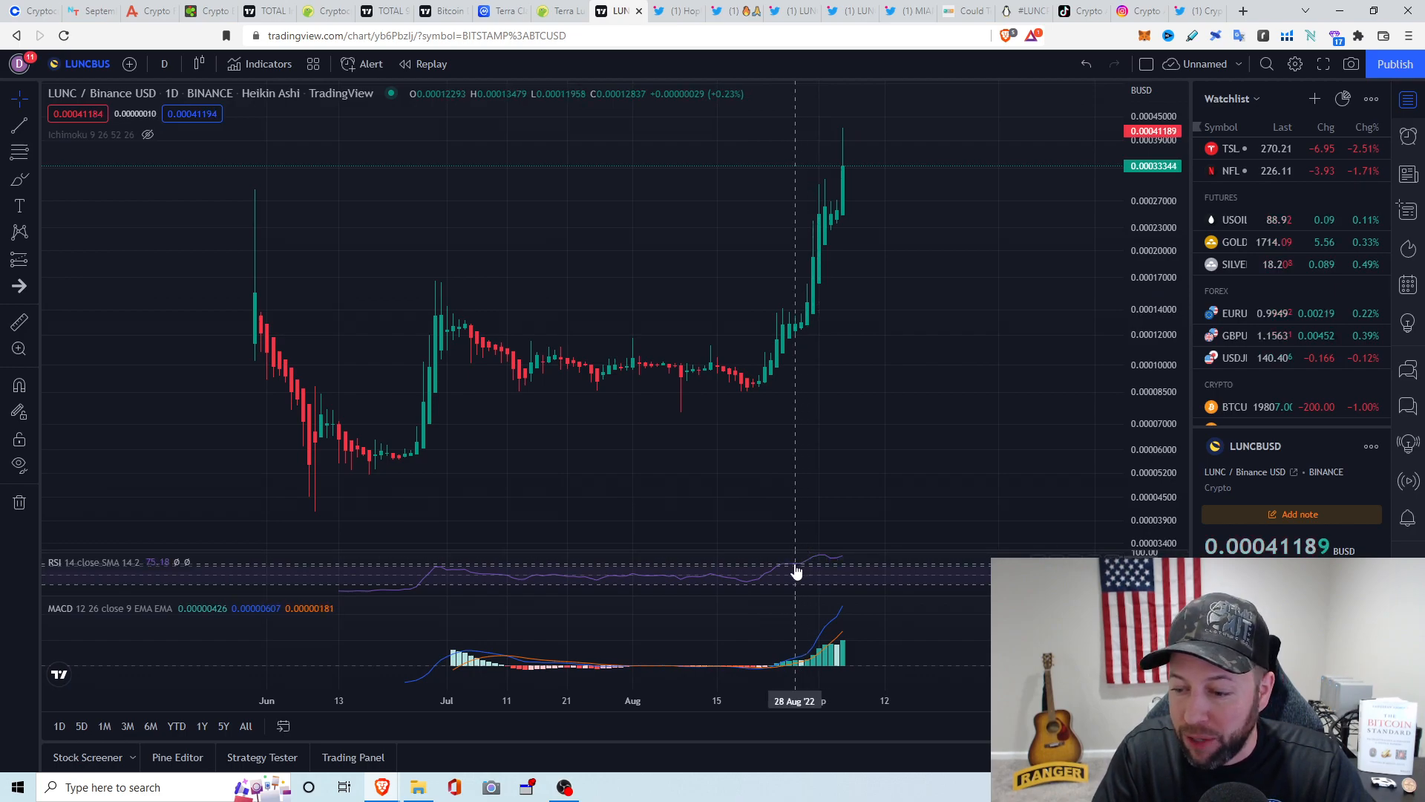
pyautogui.moveTo(776, 568)
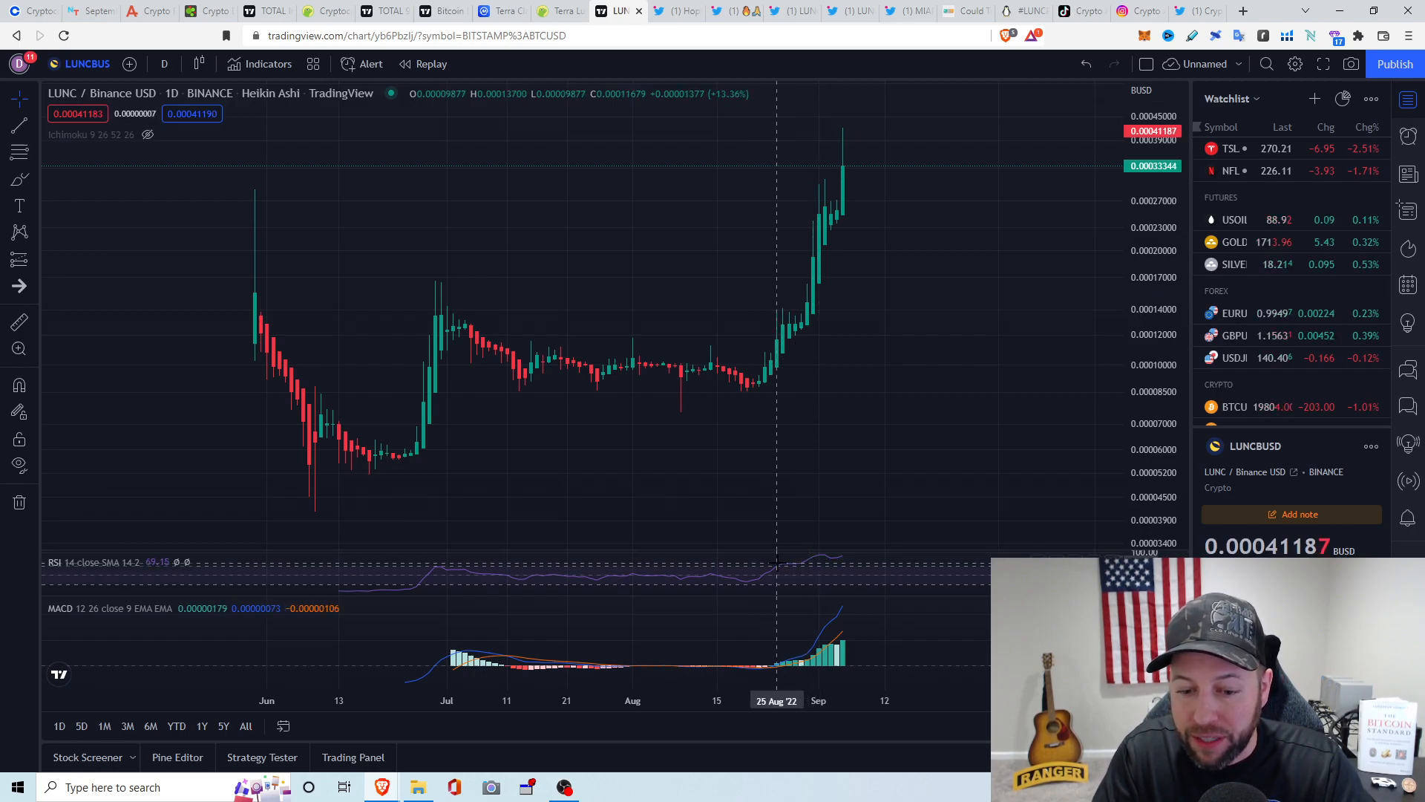
pyautogui.moveTo(779, 571)
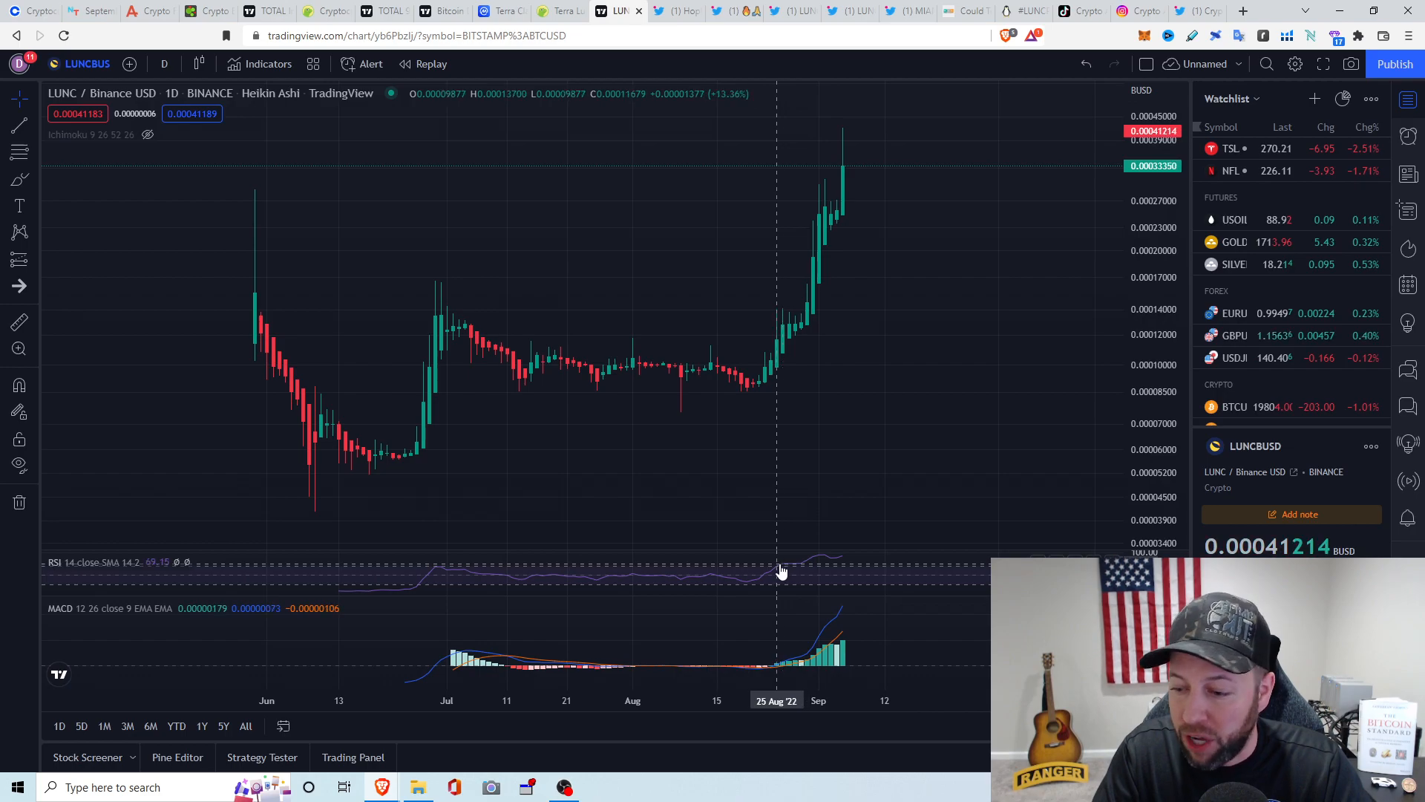
pyautogui.moveTo(873, 554)
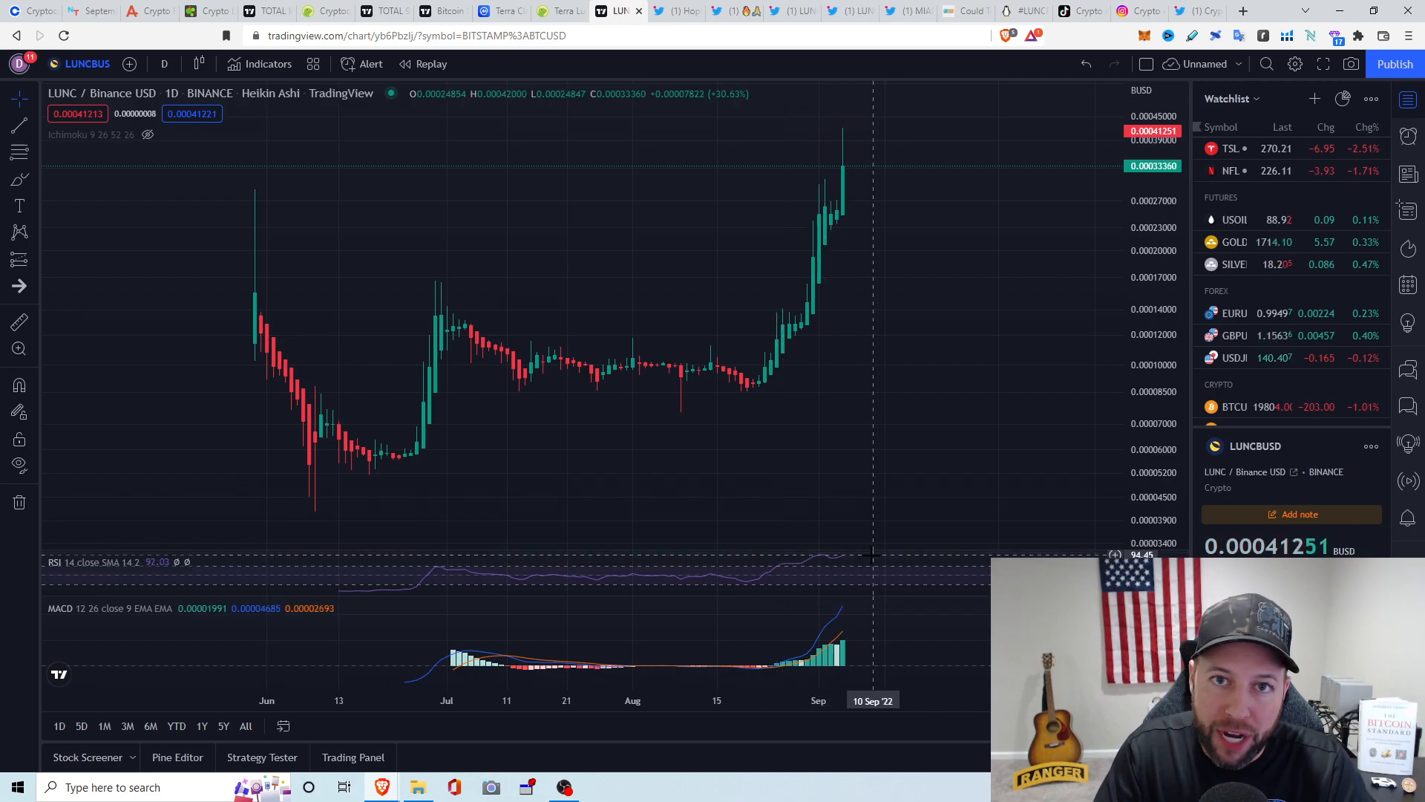
pyautogui.moveTo(859, 199)
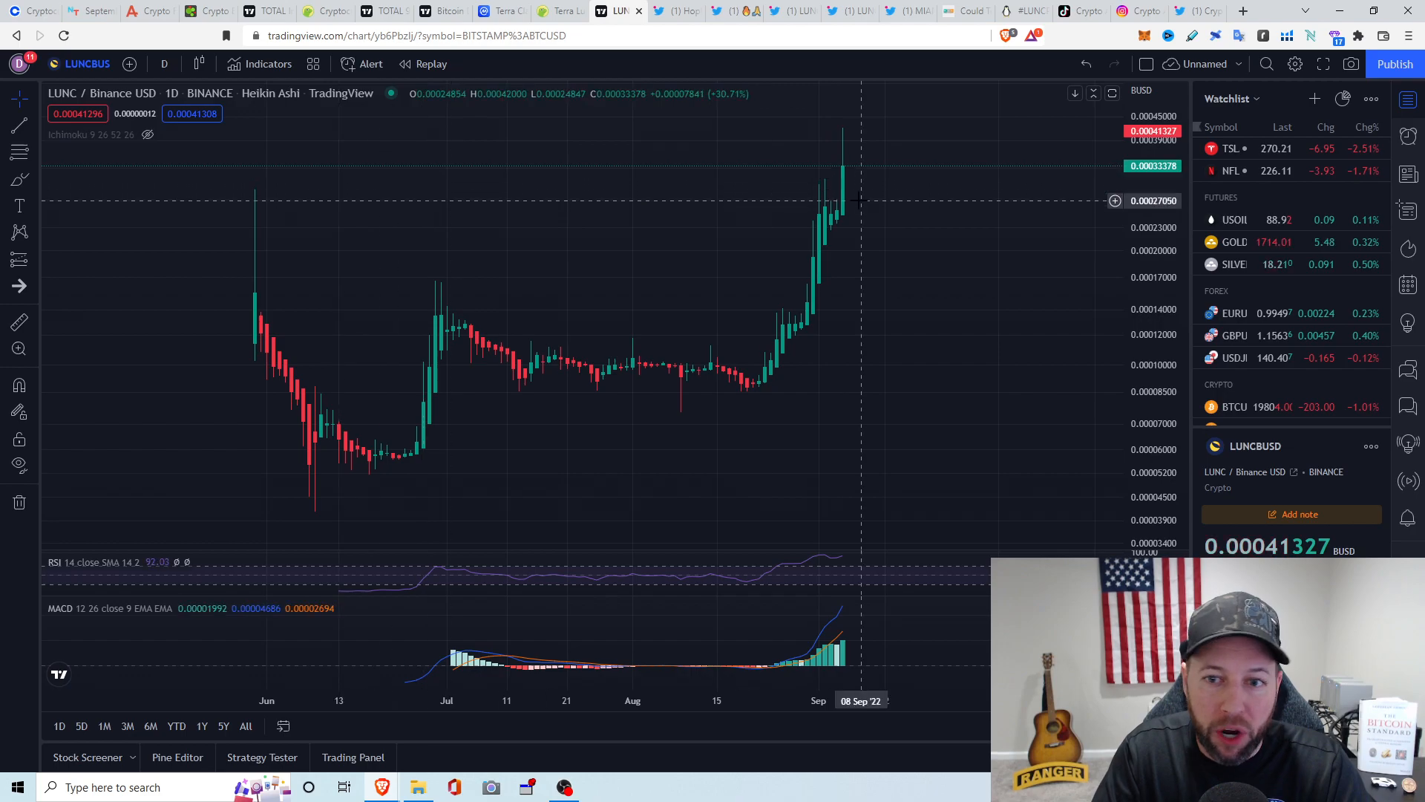
pyautogui.moveTo(250, 182)
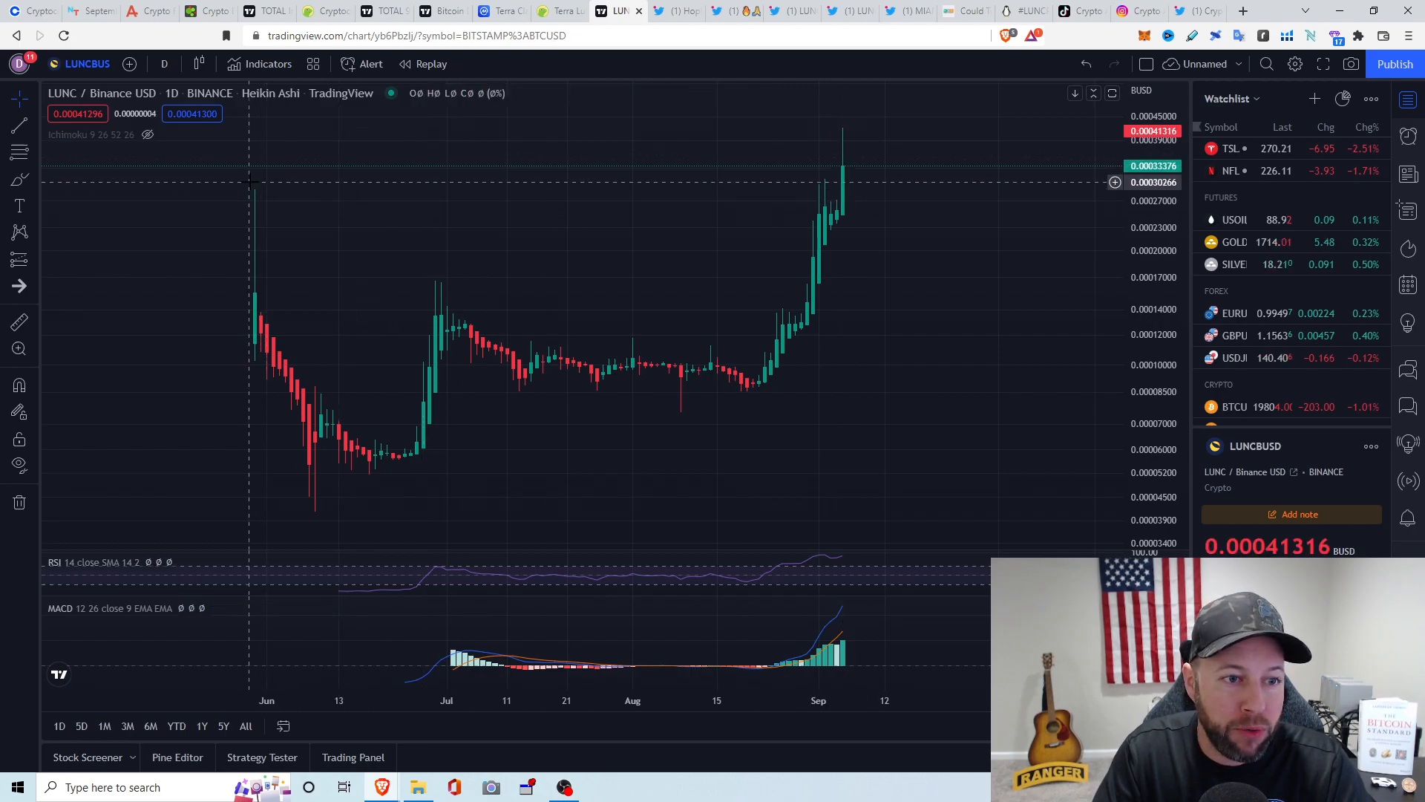
pyautogui.moveTo(255, 191)
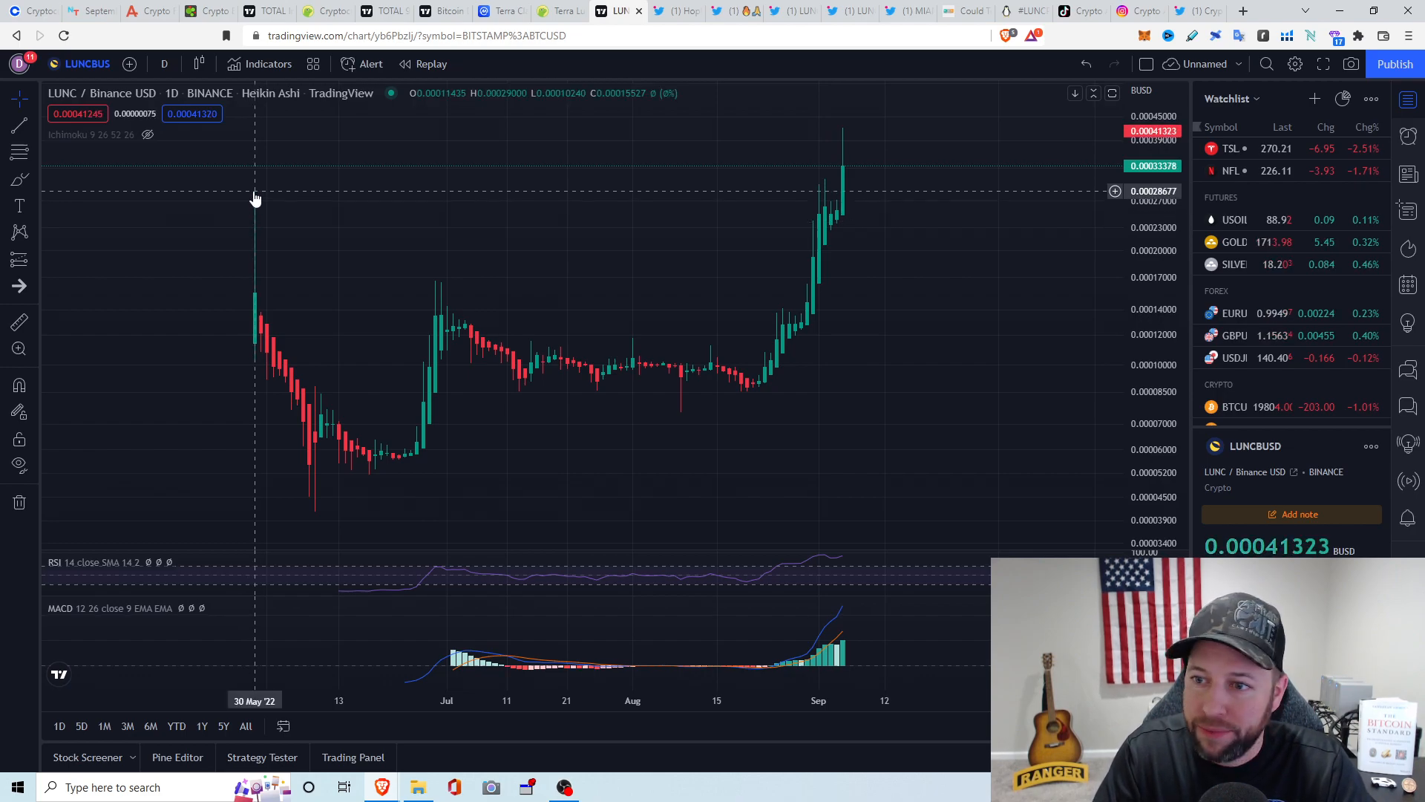
pyautogui.moveTo(250, 218)
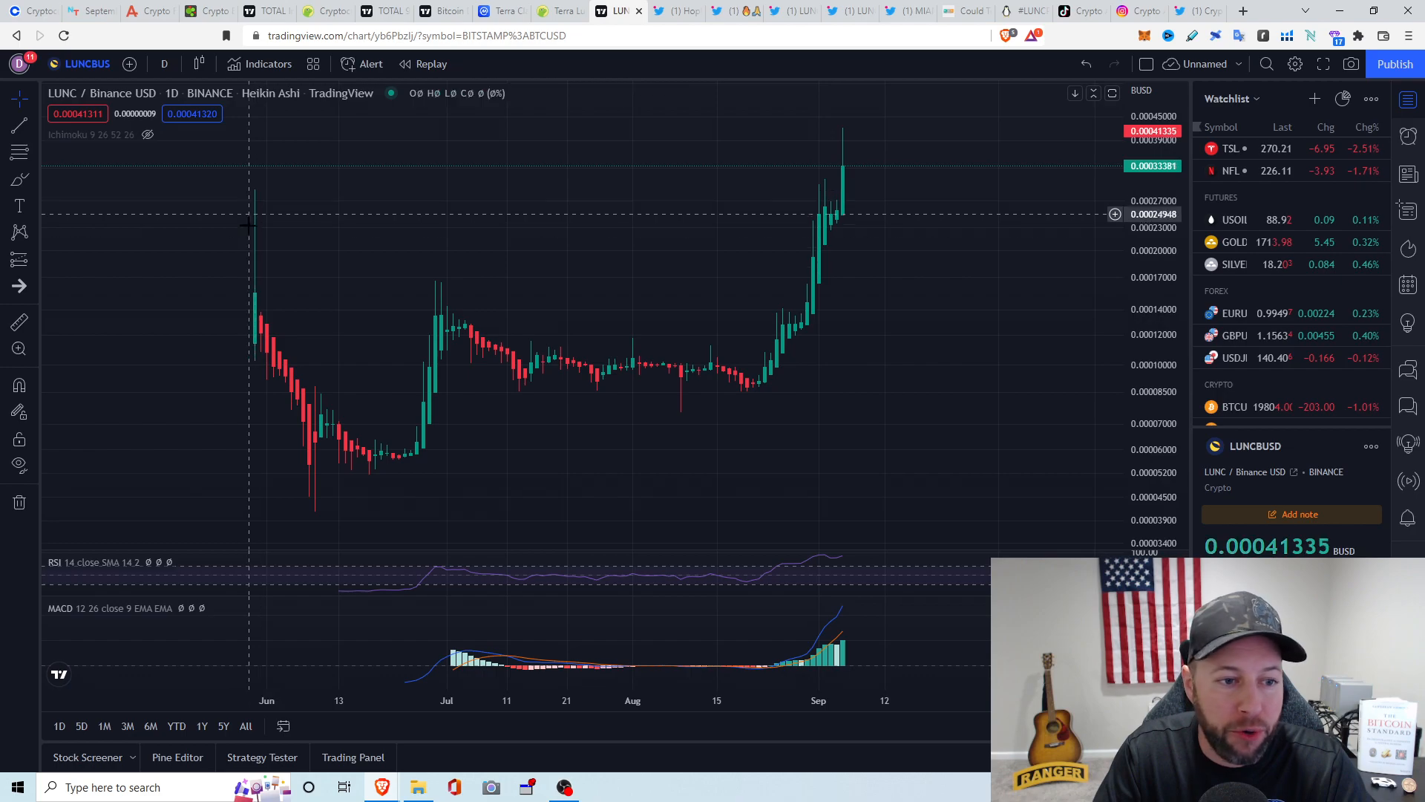
pyautogui.moveTo(258, 300)
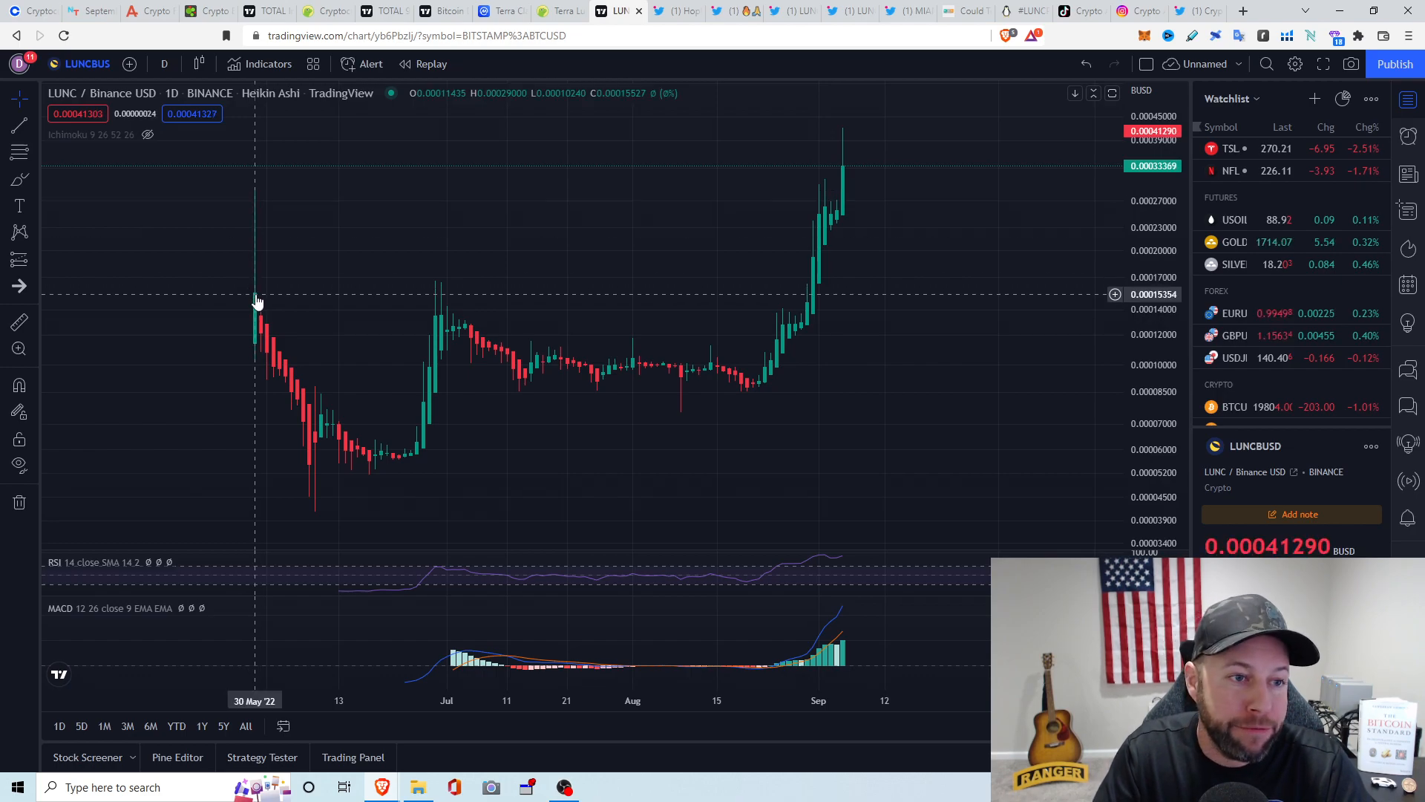
pyautogui.moveTo(859, 170)
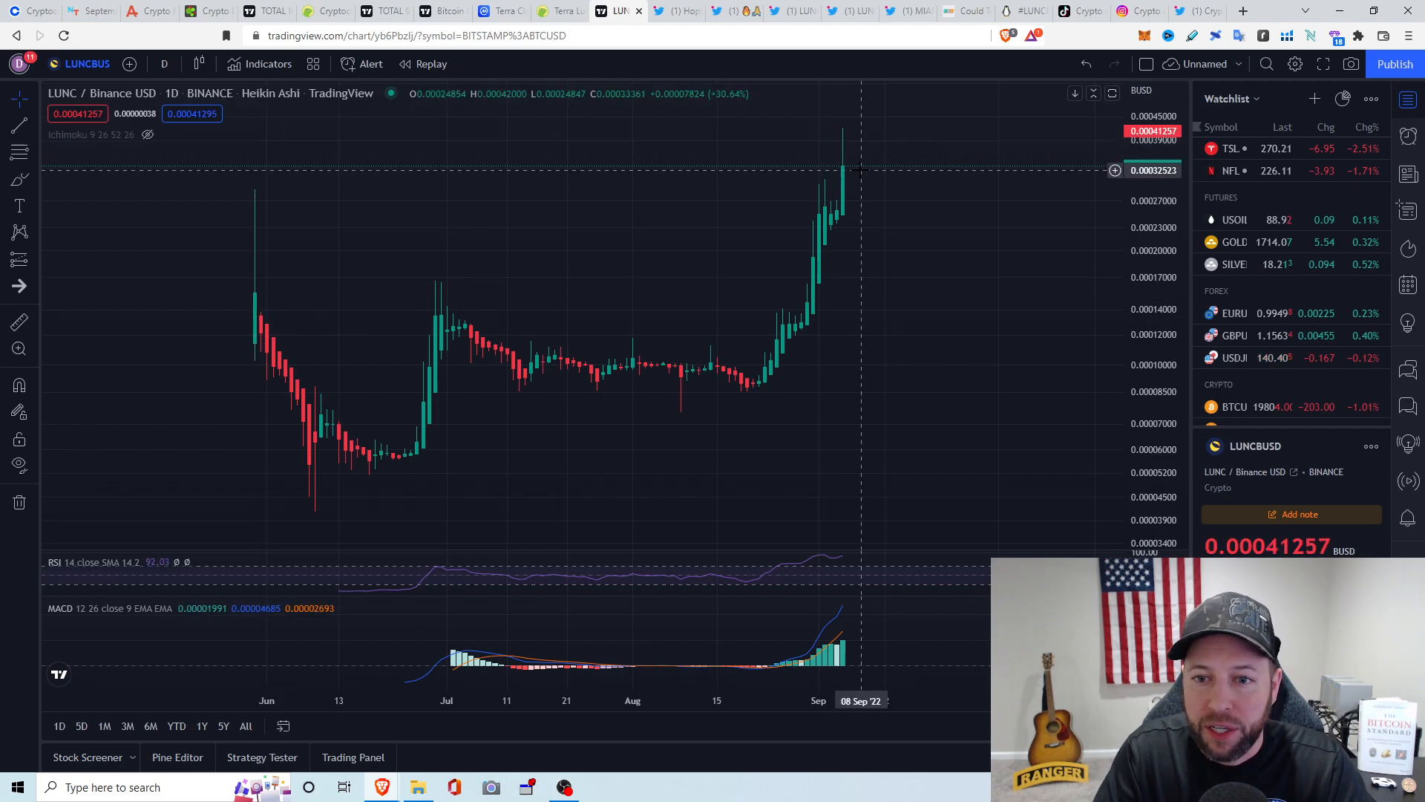
pyautogui.moveTo(807, 291)
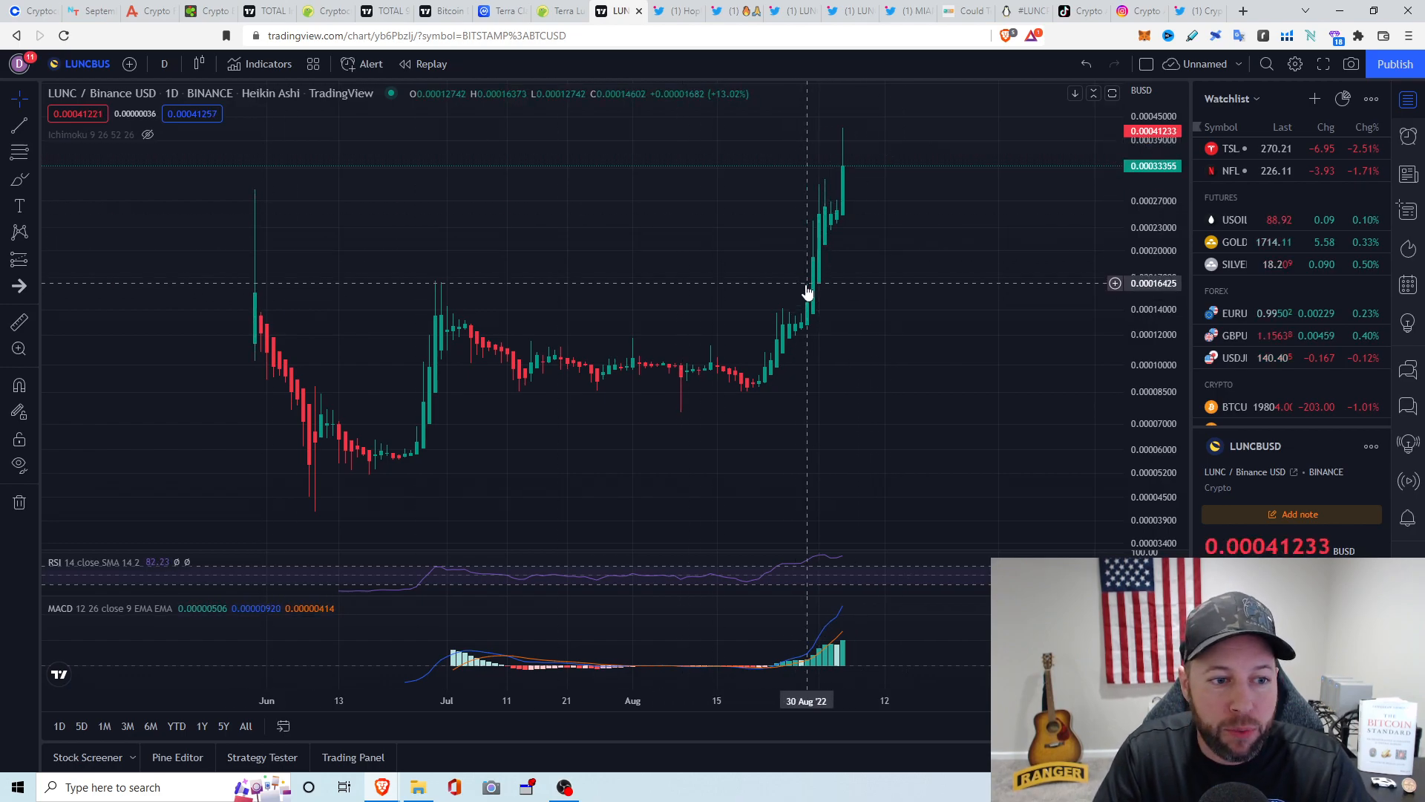
pyautogui.moveTo(821, 195)
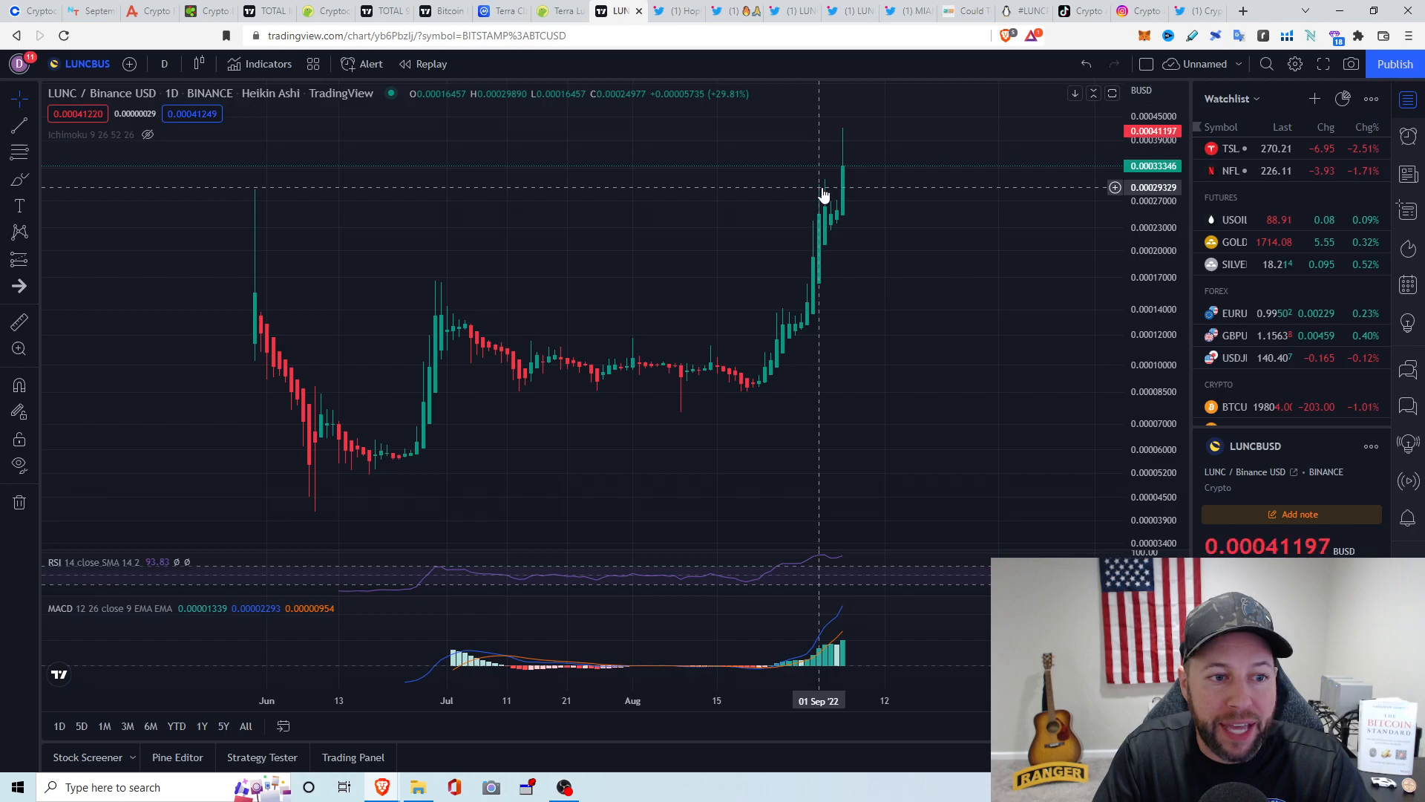
pyautogui.moveTo(826, 194)
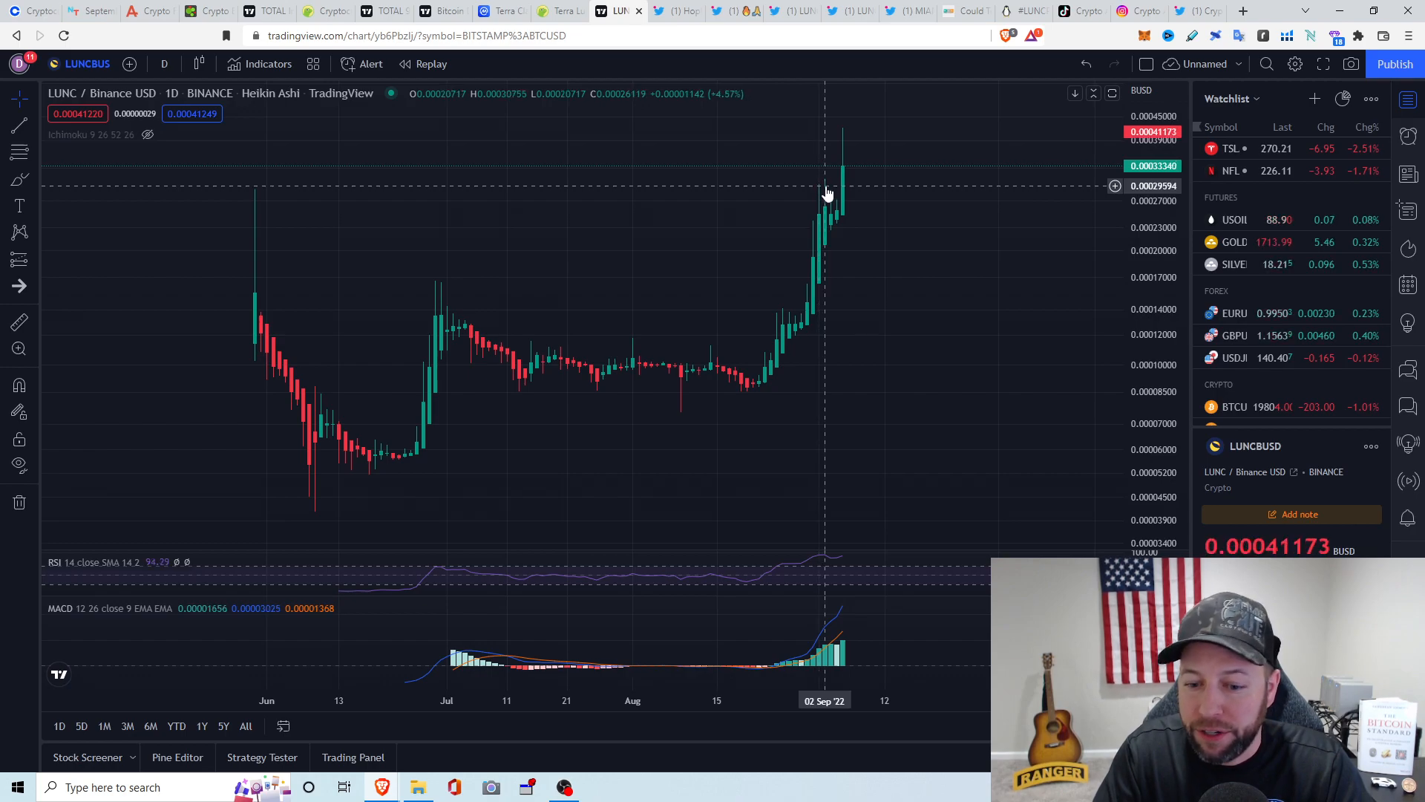
pyautogui.moveTo(846, 143)
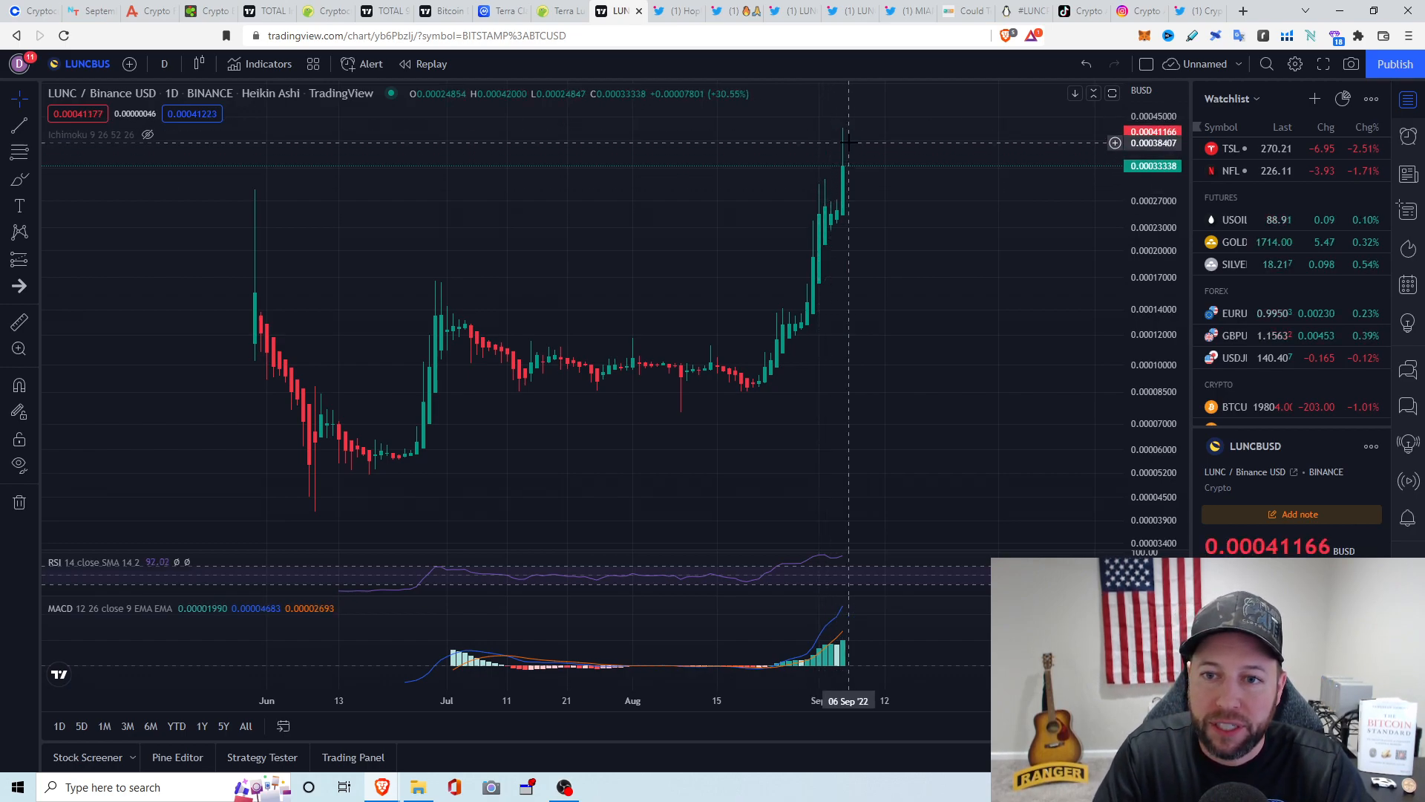
pyautogui.moveTo(845, 136)
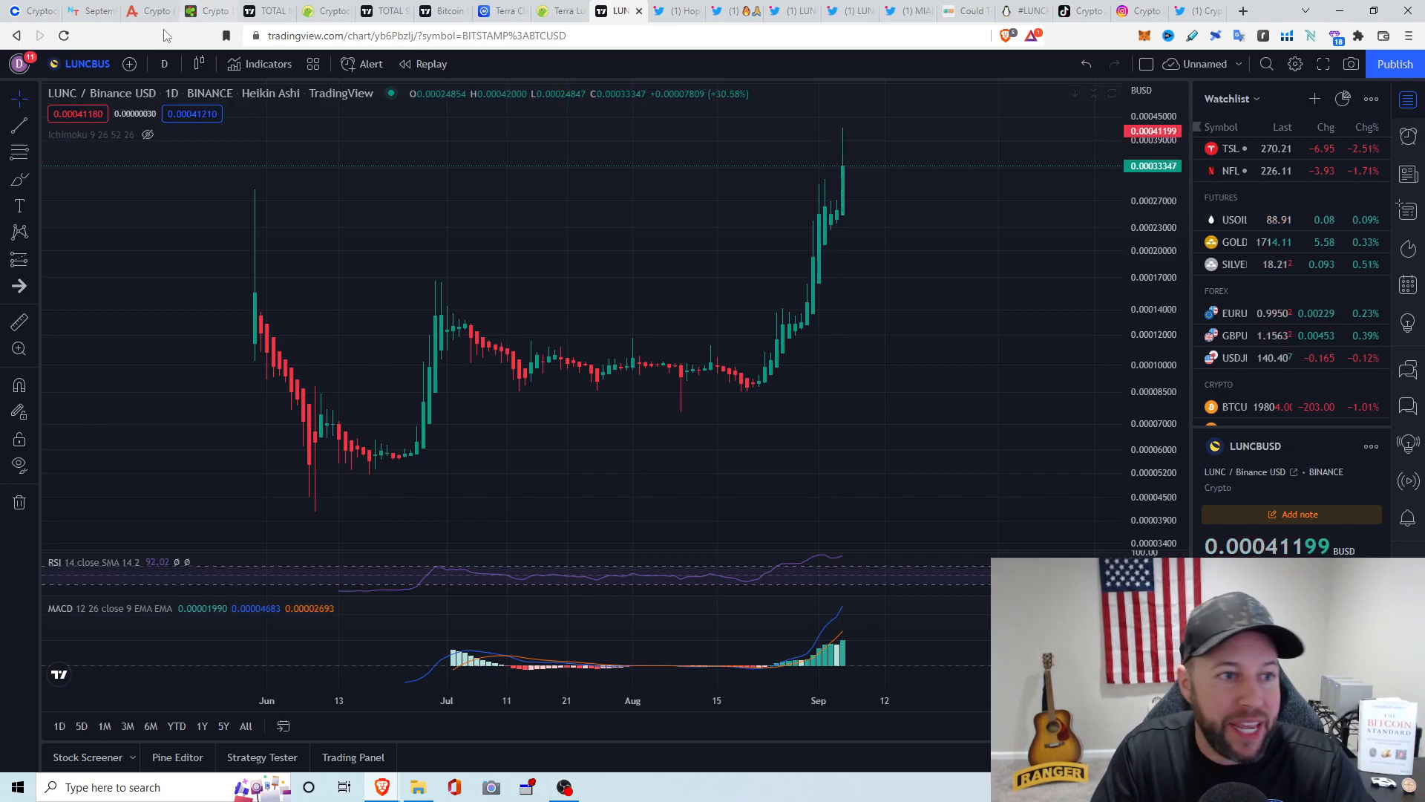
# Set the LUNC/BUSD chart interval to 4 hours
pyautogui.click(165, 64)
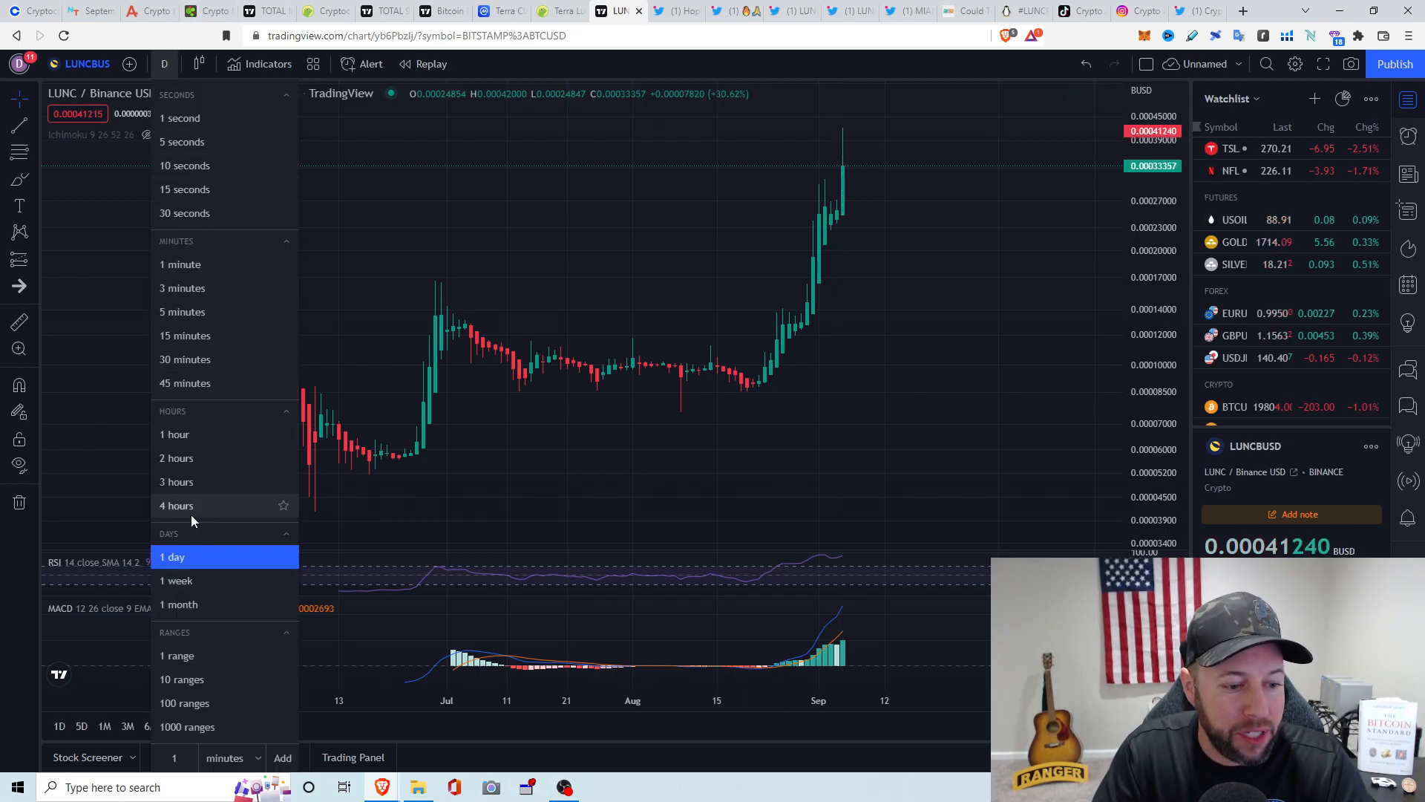
pyautogui.click(176, 505)
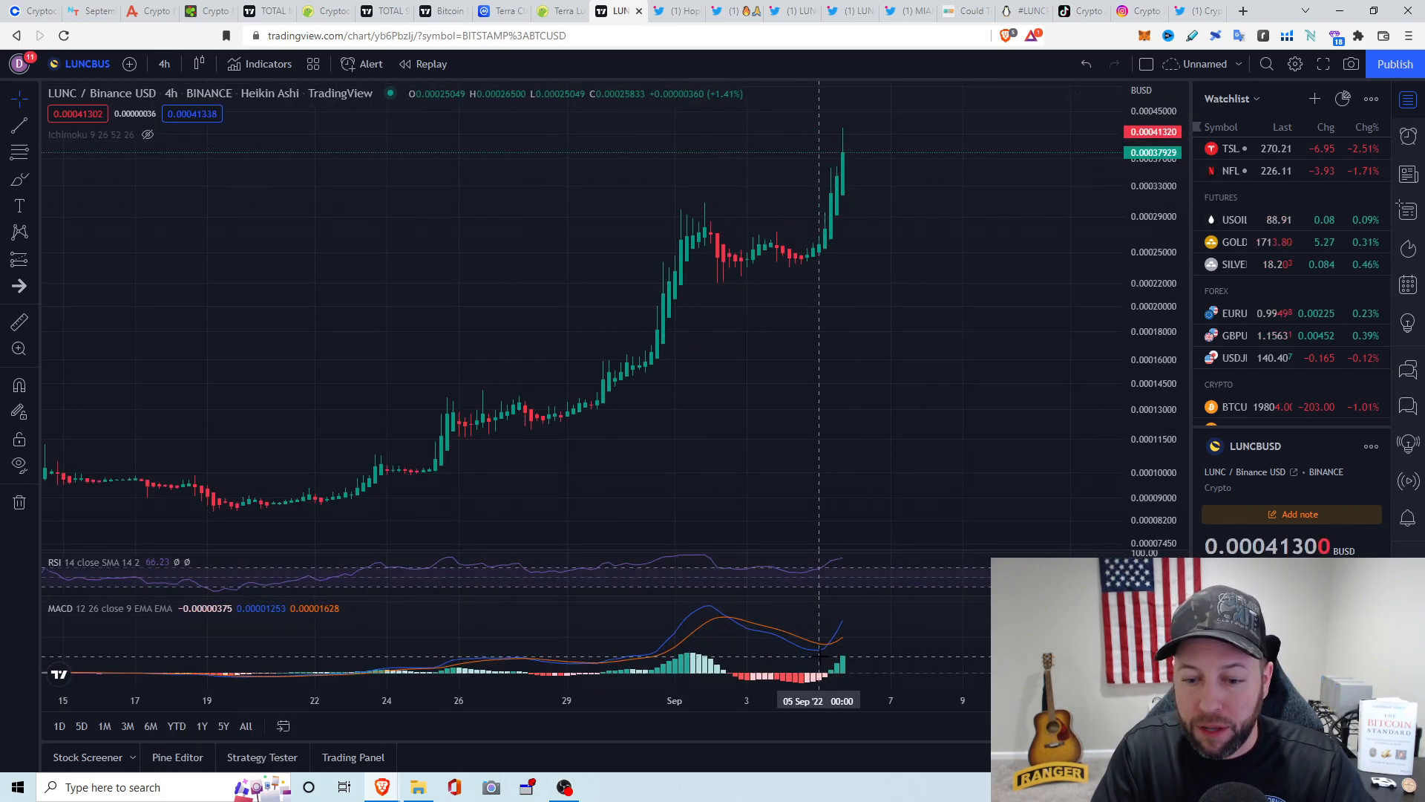
pyautogui.moveTo(824, 363)
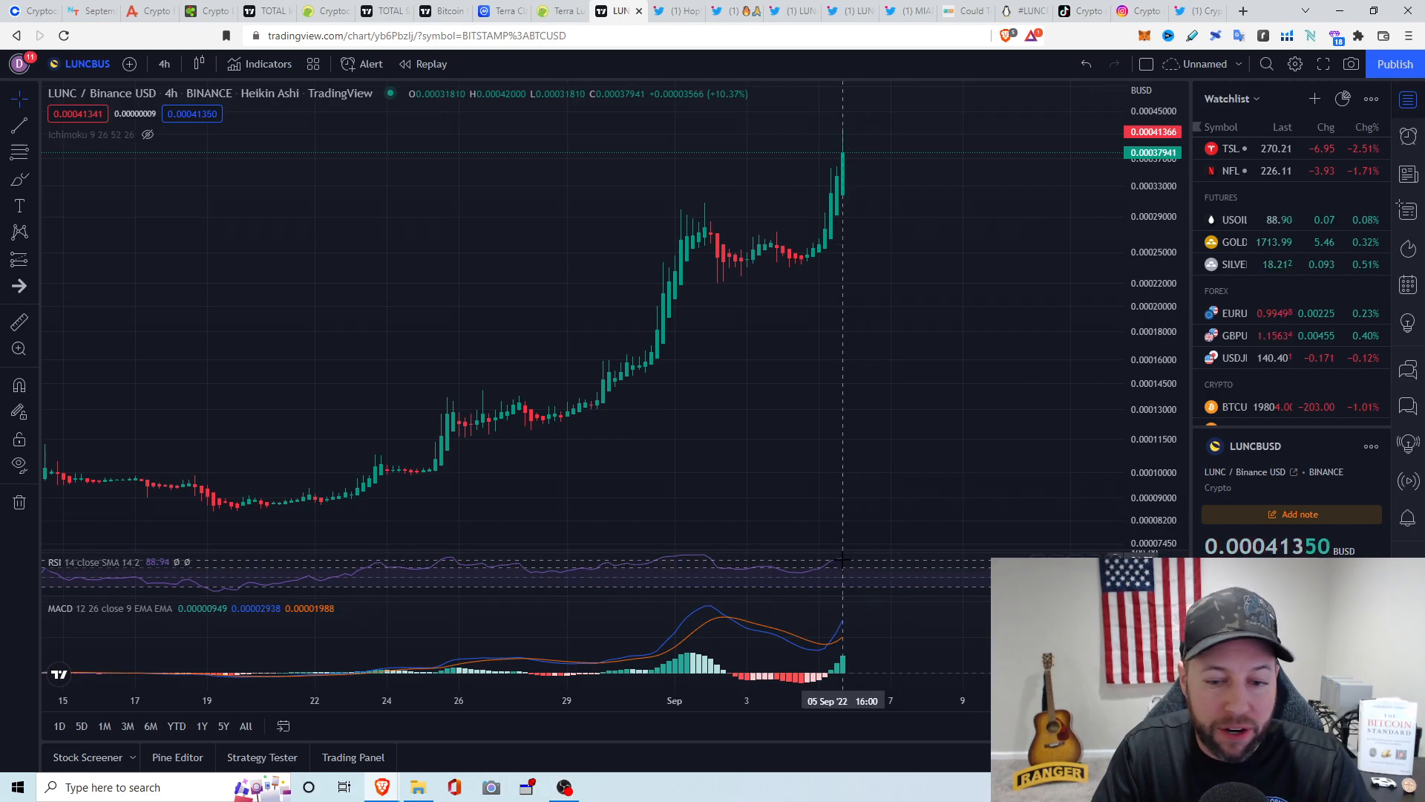
pyautogui.moveTo(836, 563)
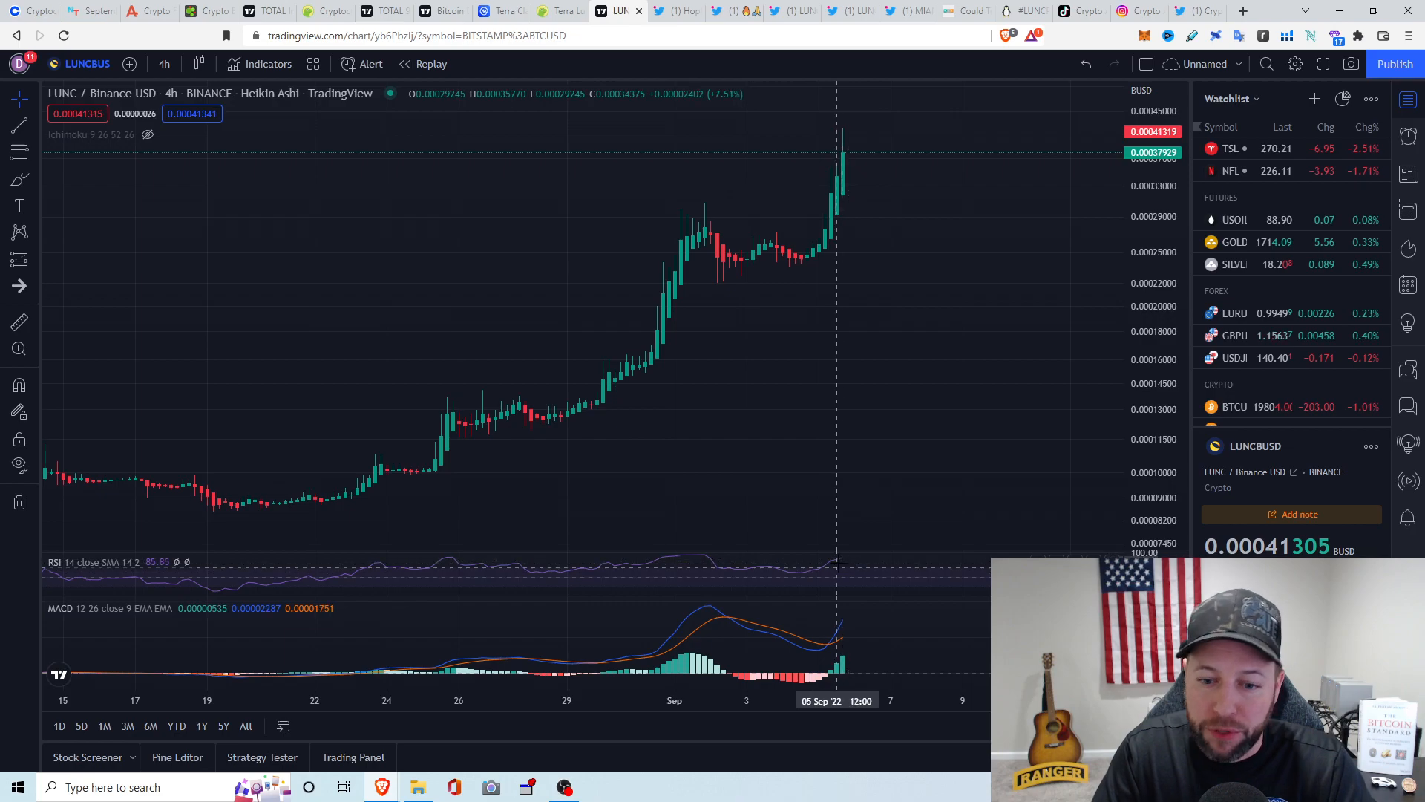
pyautogui.moveTo(850, 586)
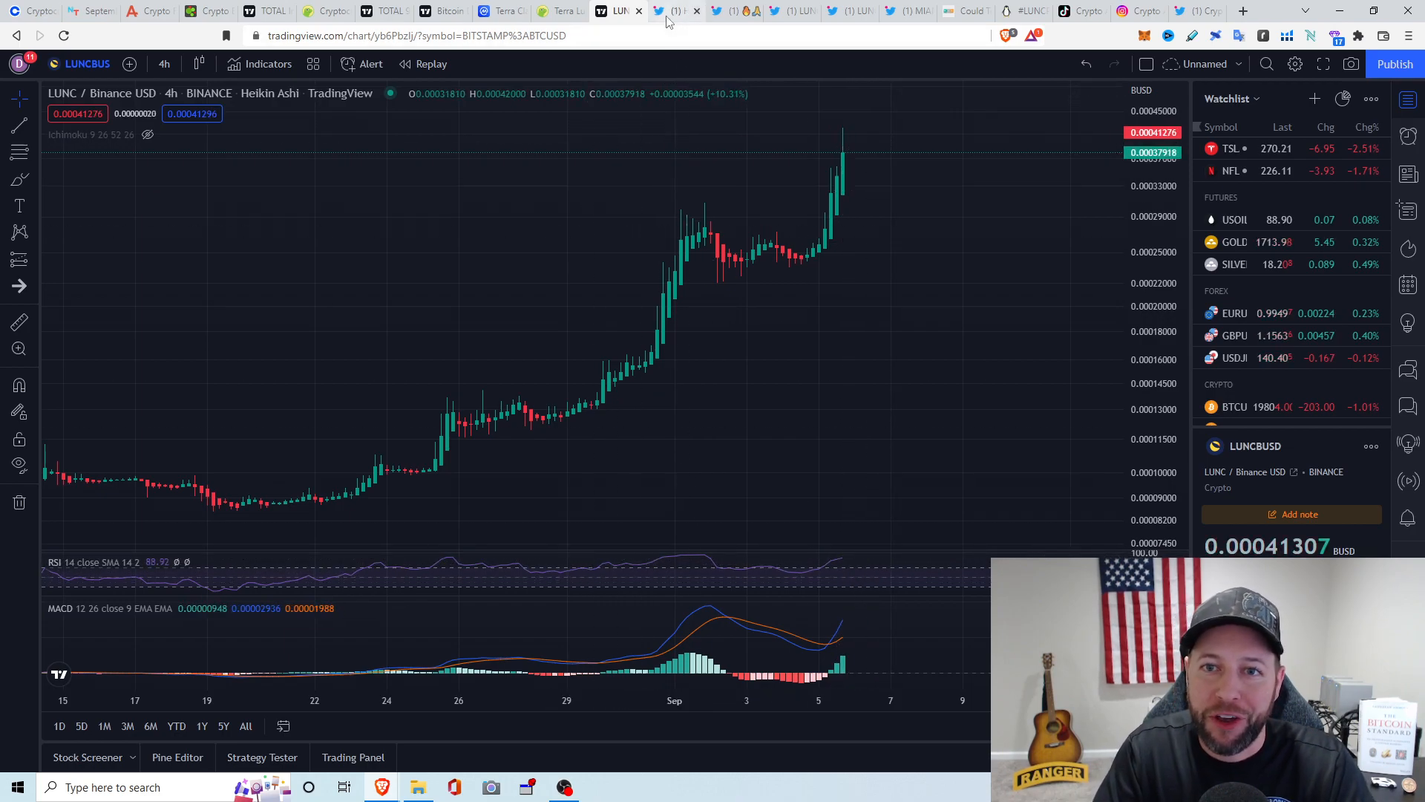
pyautogui.moveTo(668, 11)
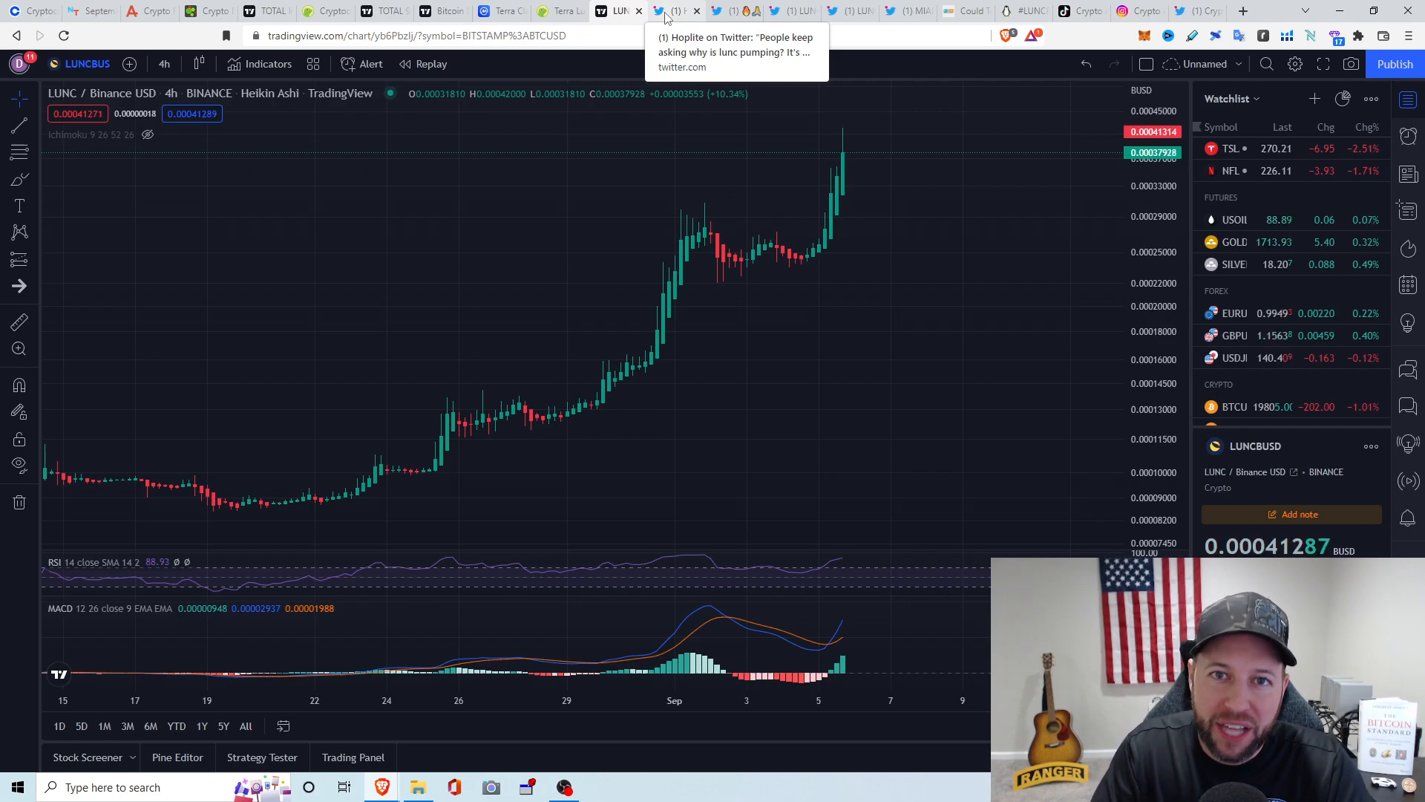
# Open Hoplite's tweet calling LUNC a strongly deflationary former top-20 crypto
pyautogui.click(676, 9)
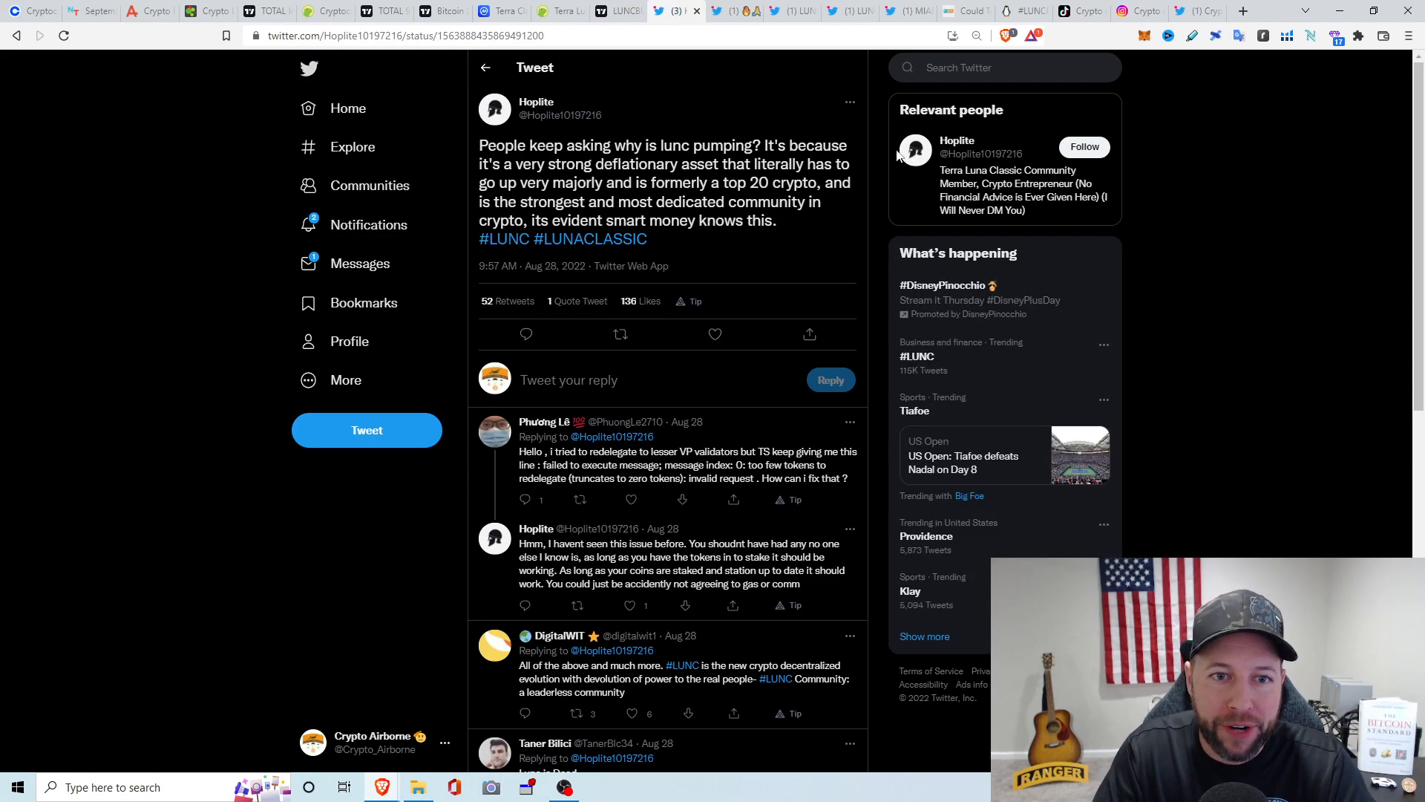
pyautogui.moveTo(800, 116)
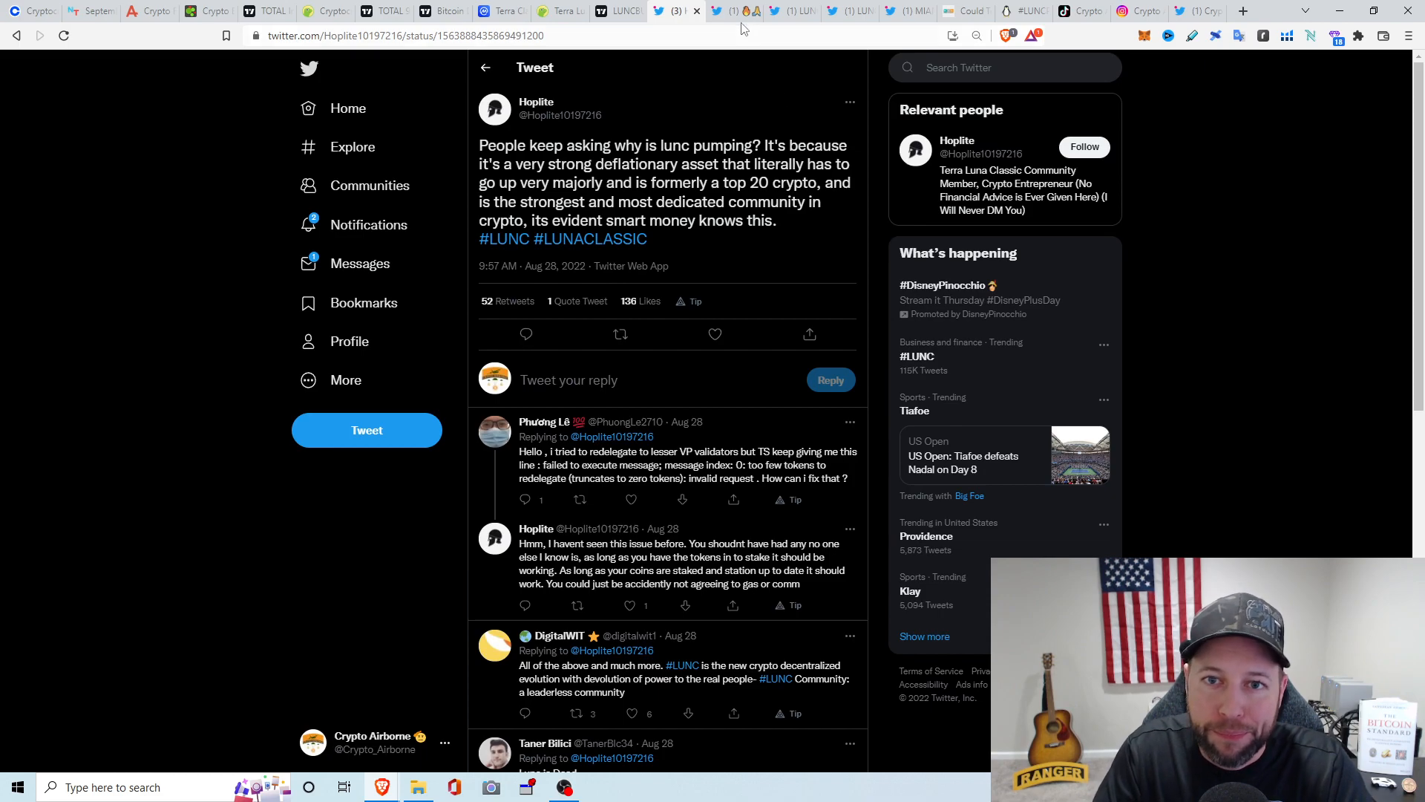
# View the Kucoin margin-limit tweet and its screenshot, then scroll the MEXC LUNC burn tweet
pyautogui.click(718, 10)
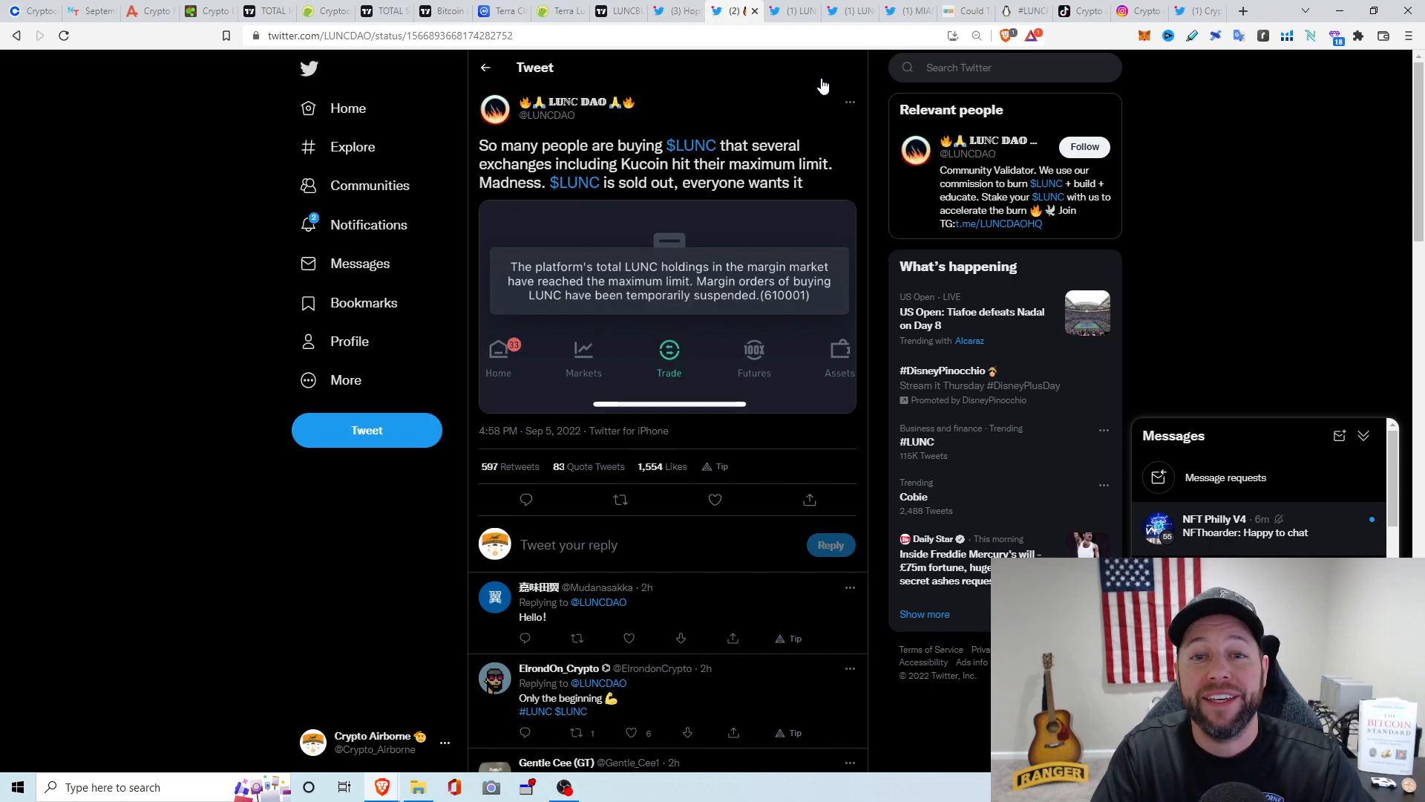
pyautogui.moveTo(815, 210)
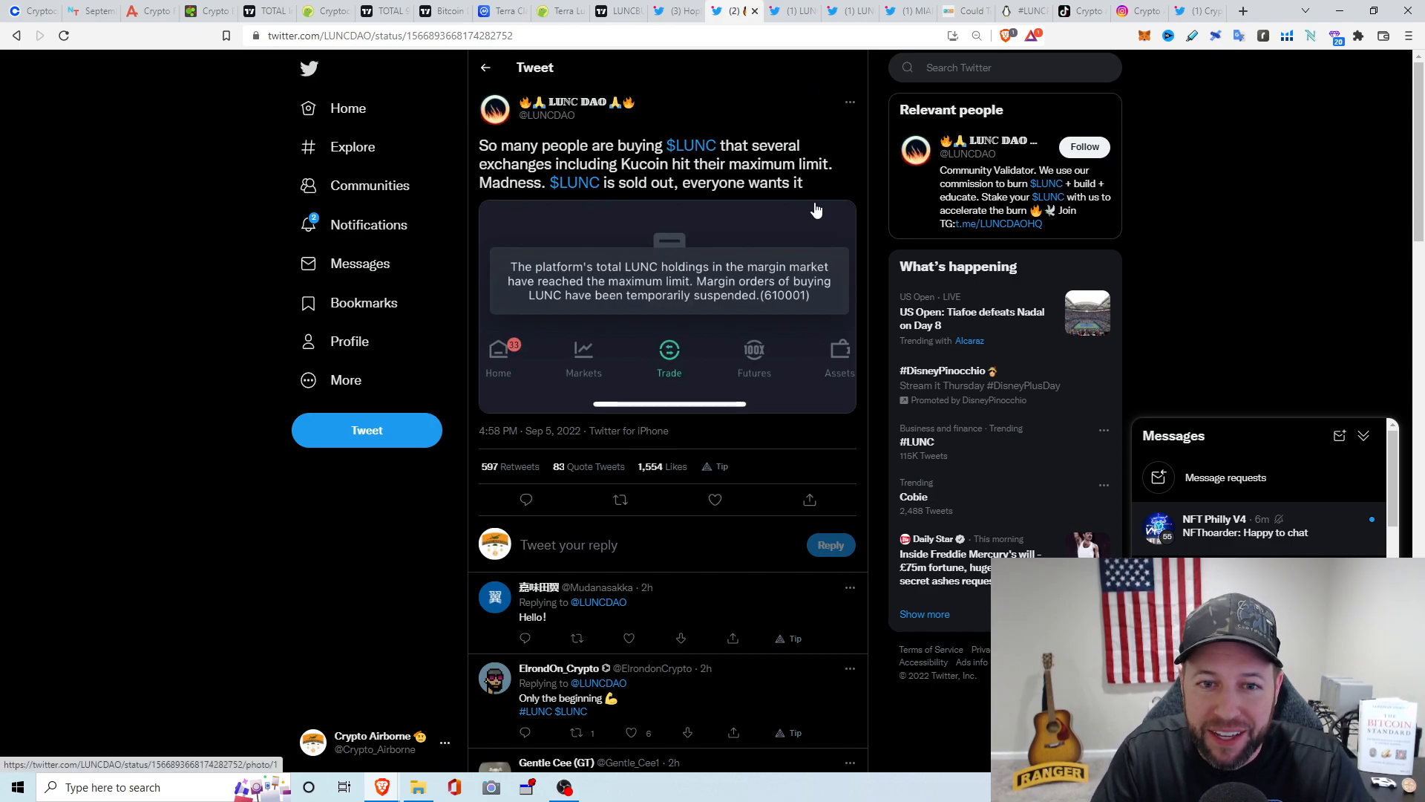
pyautogui.moveTo(685, 307)
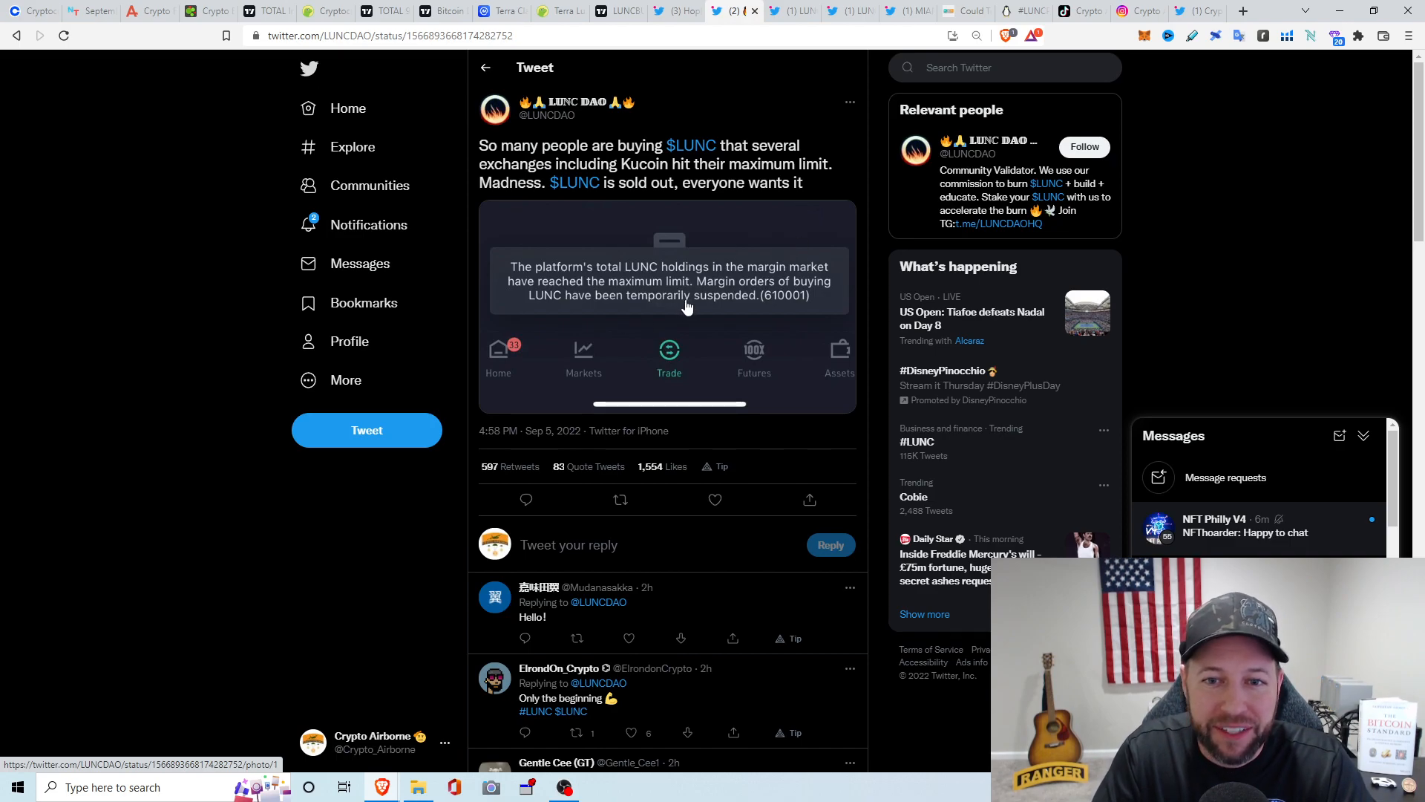
pyautogui.moveTo(780, 279)
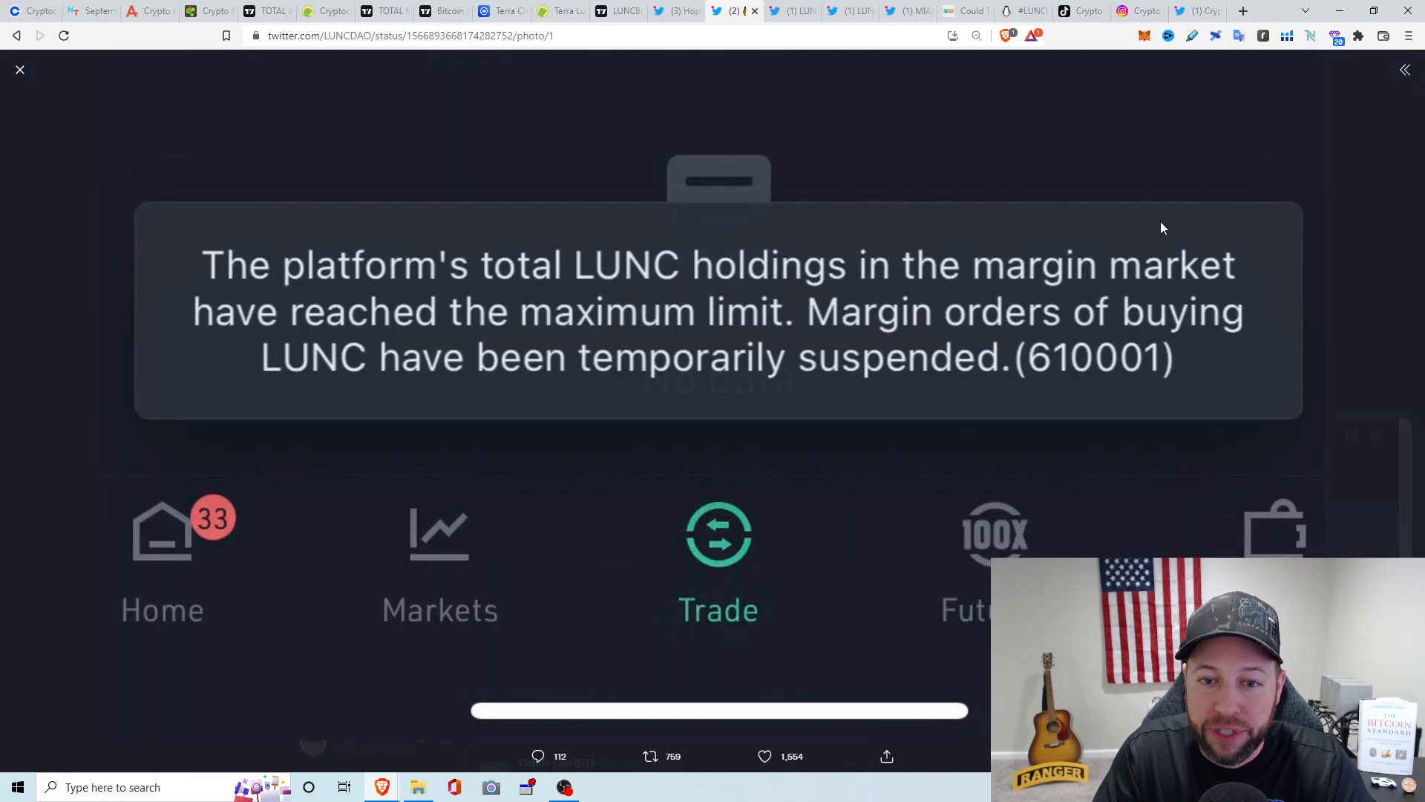
pyautogui.moveTo(1289, 259)
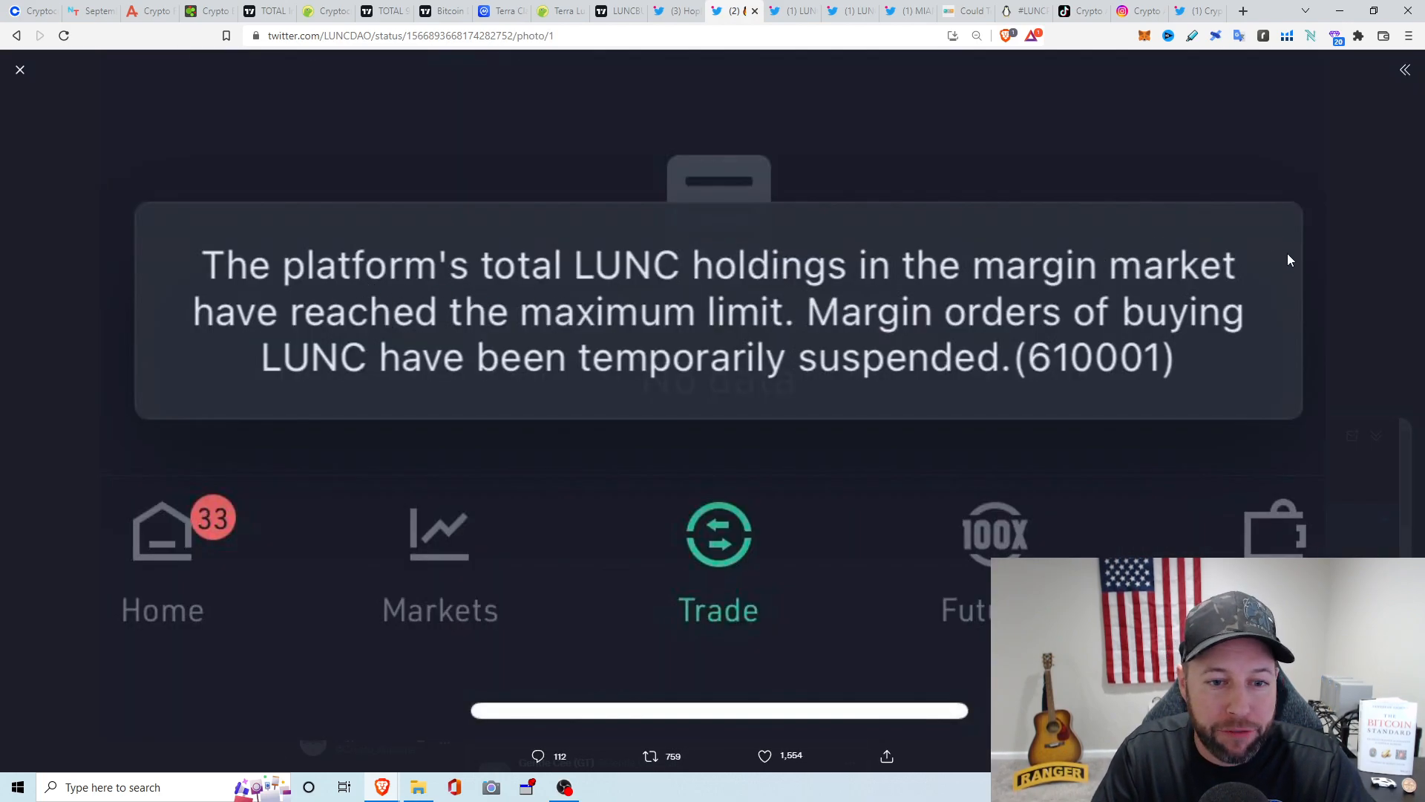
pyautogui.moveTo(133, 125)
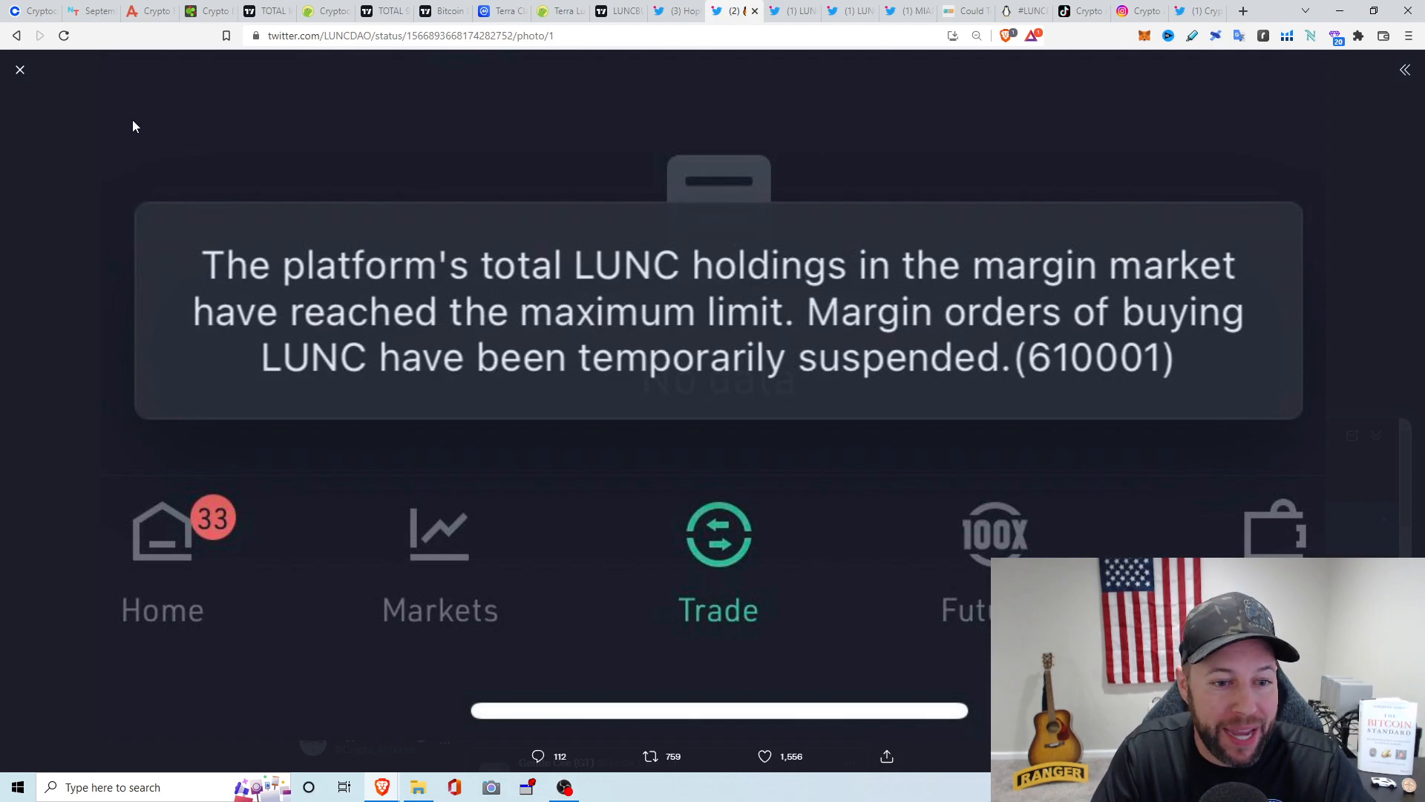
pyautogui.click(20, 69)
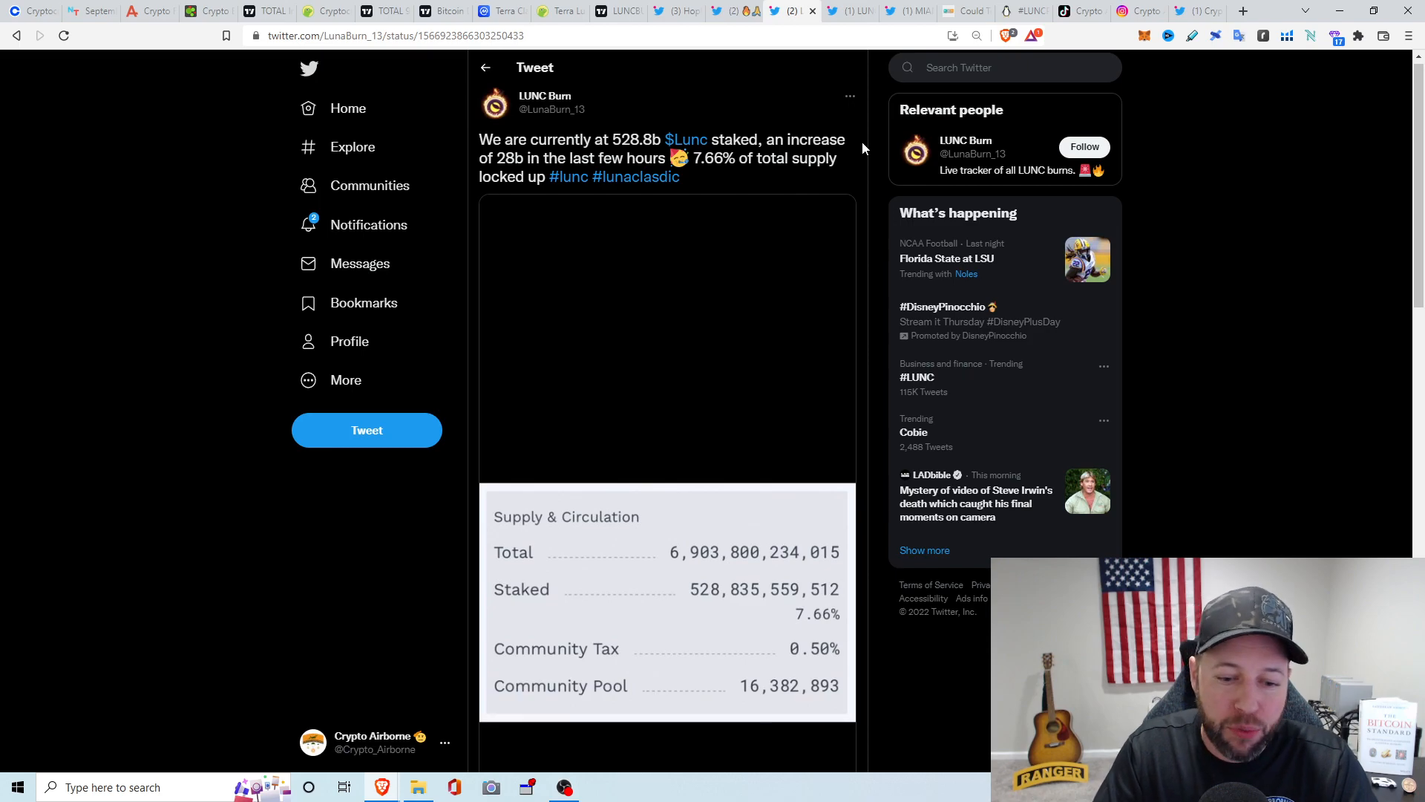
pyautogui.scroll(-3)
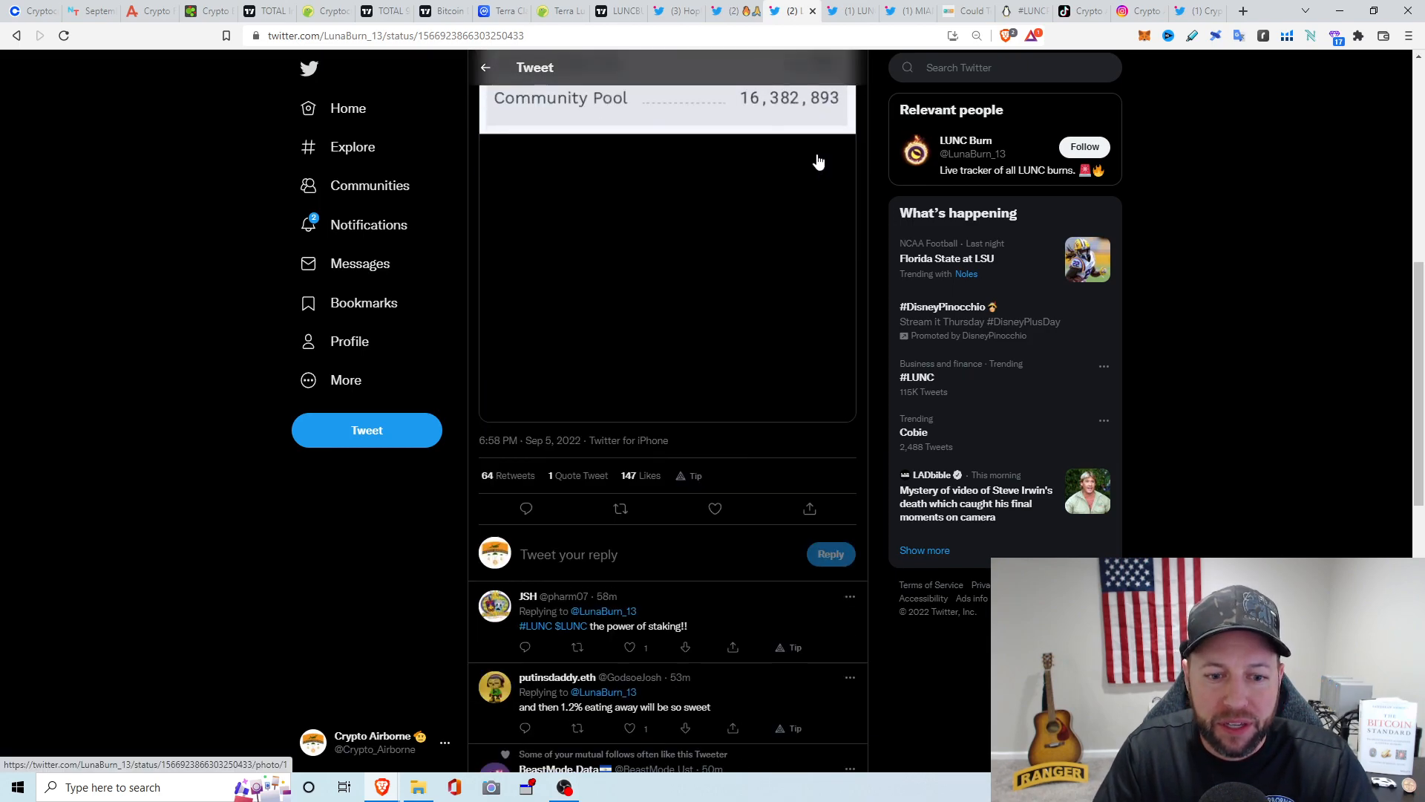
pyautogui.scroll(3)
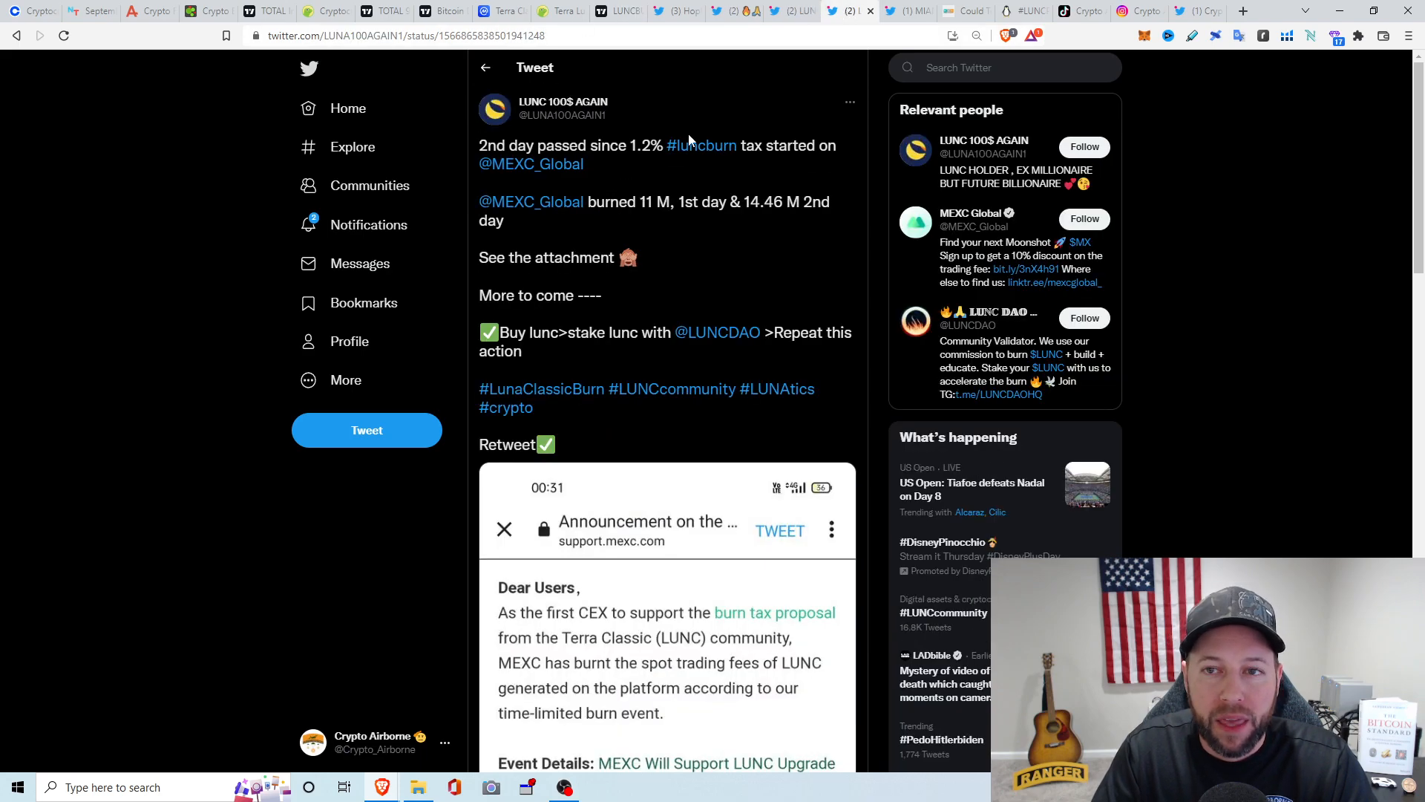
pyautogui.moveTo(803, 88)
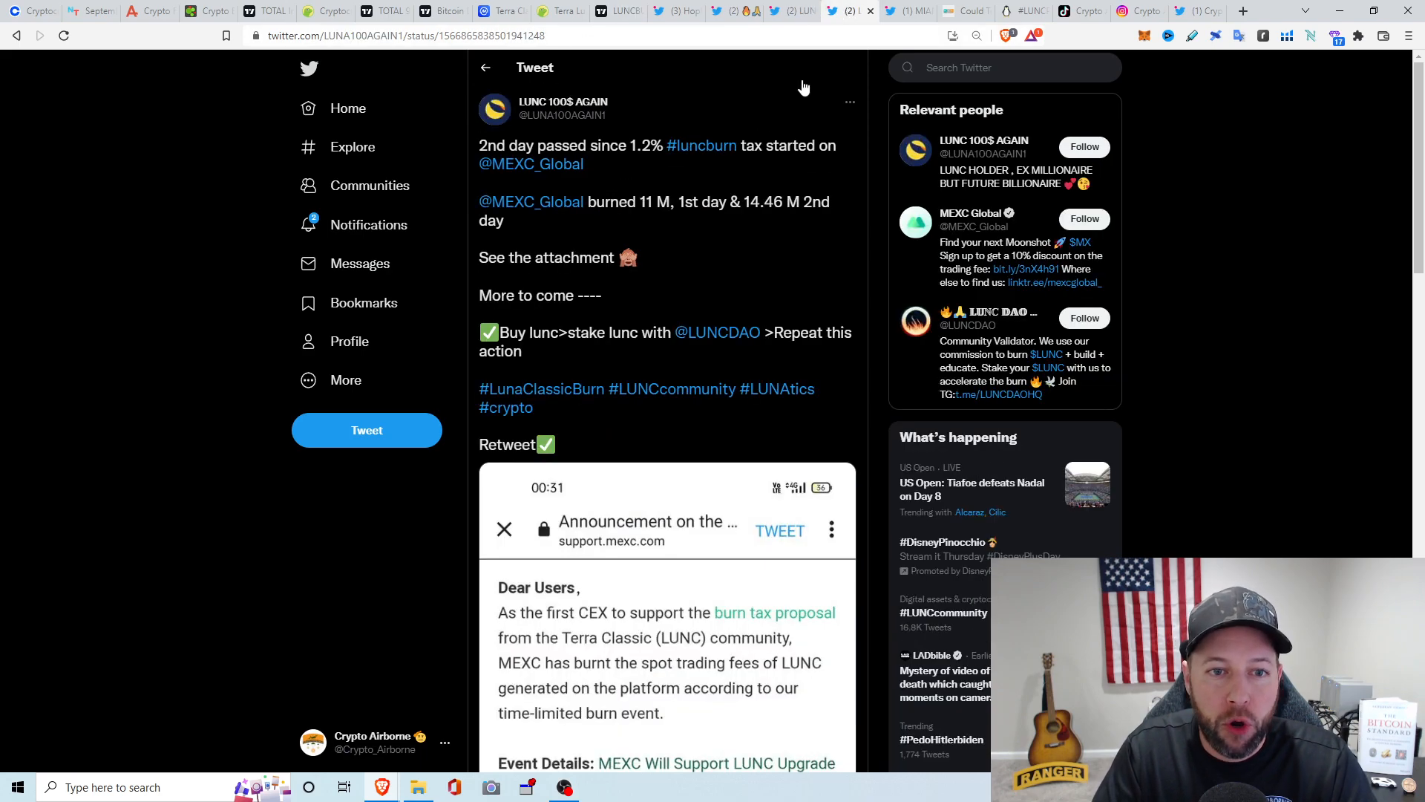
pyautogui.moveTo(530, 163)
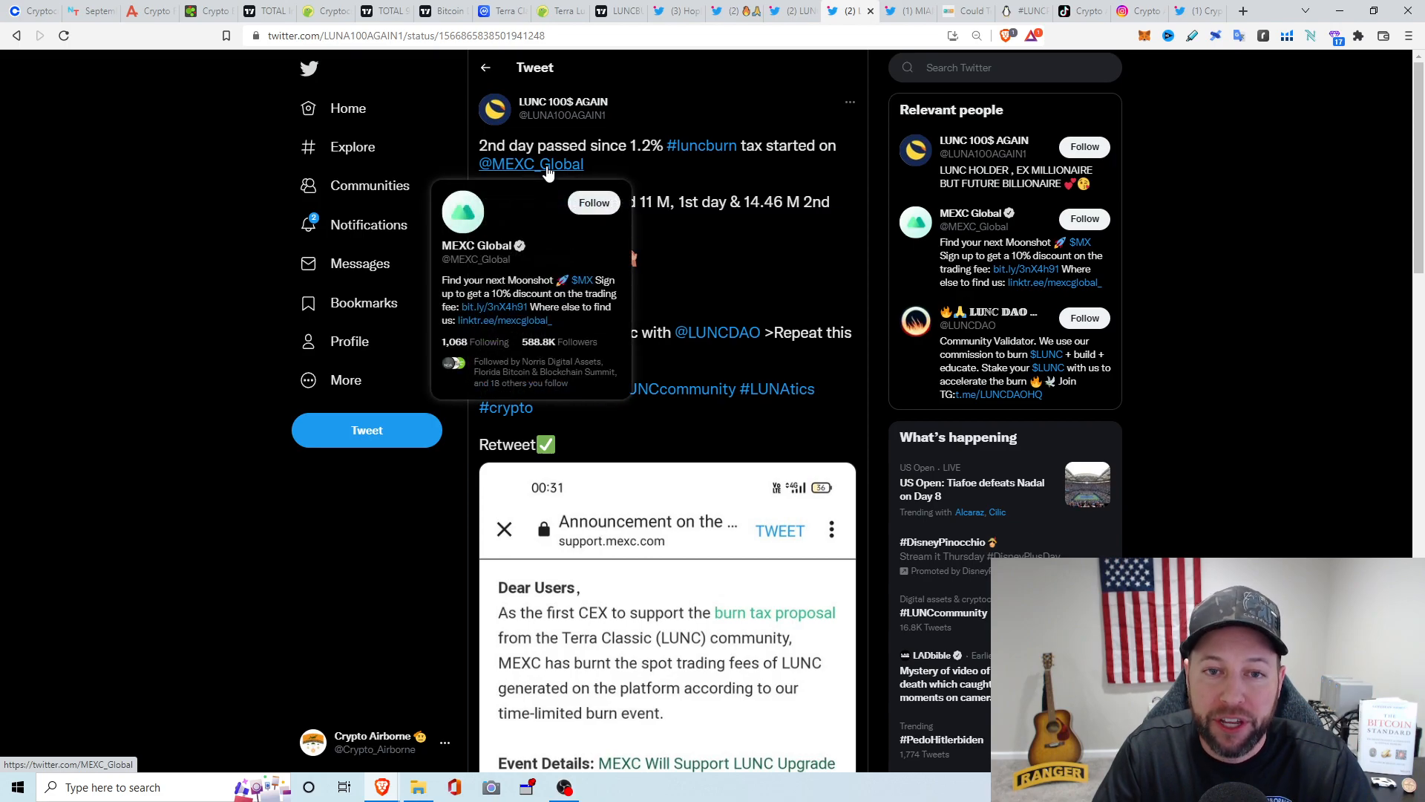
pyautogui.moveTo(878, 154)
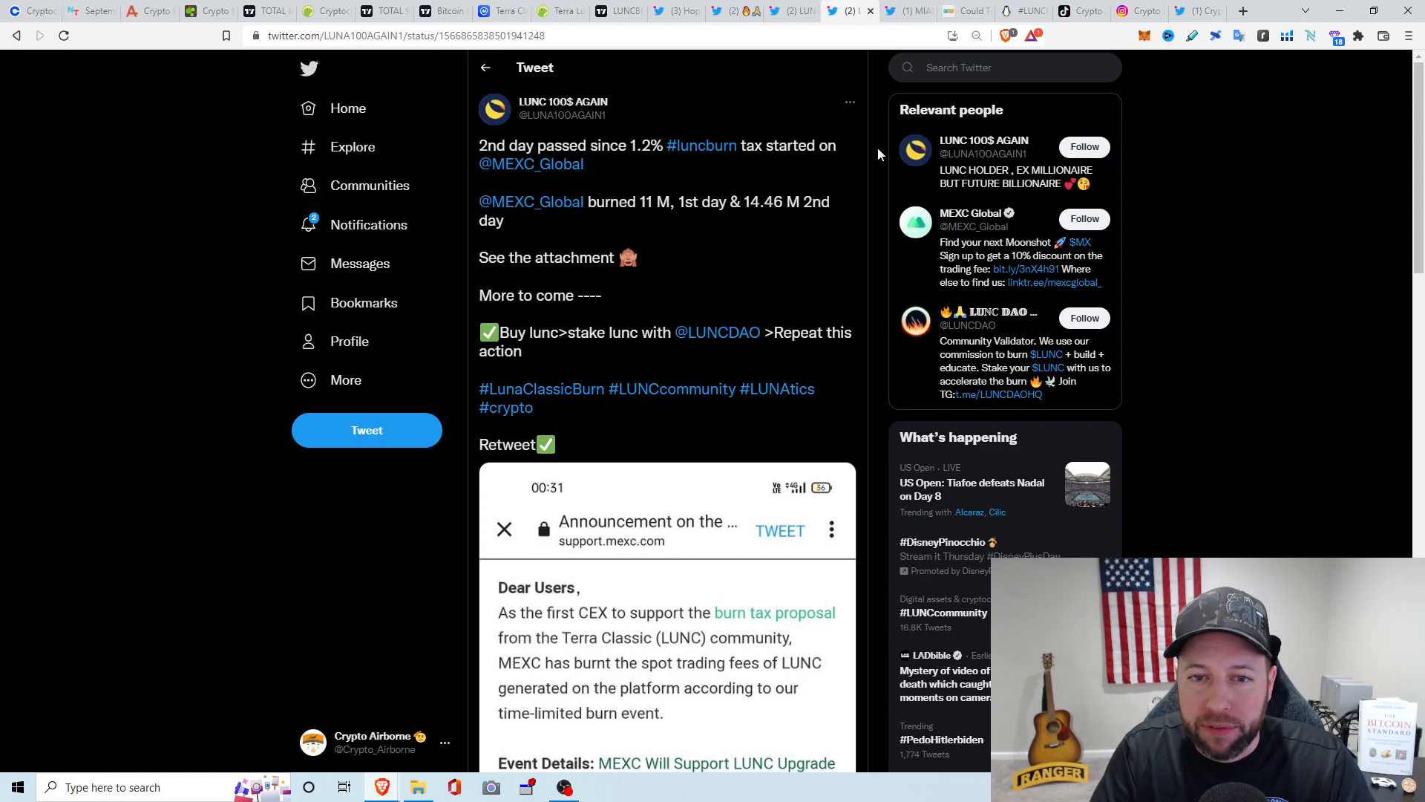
pyautogui.moveTo(624, 220)
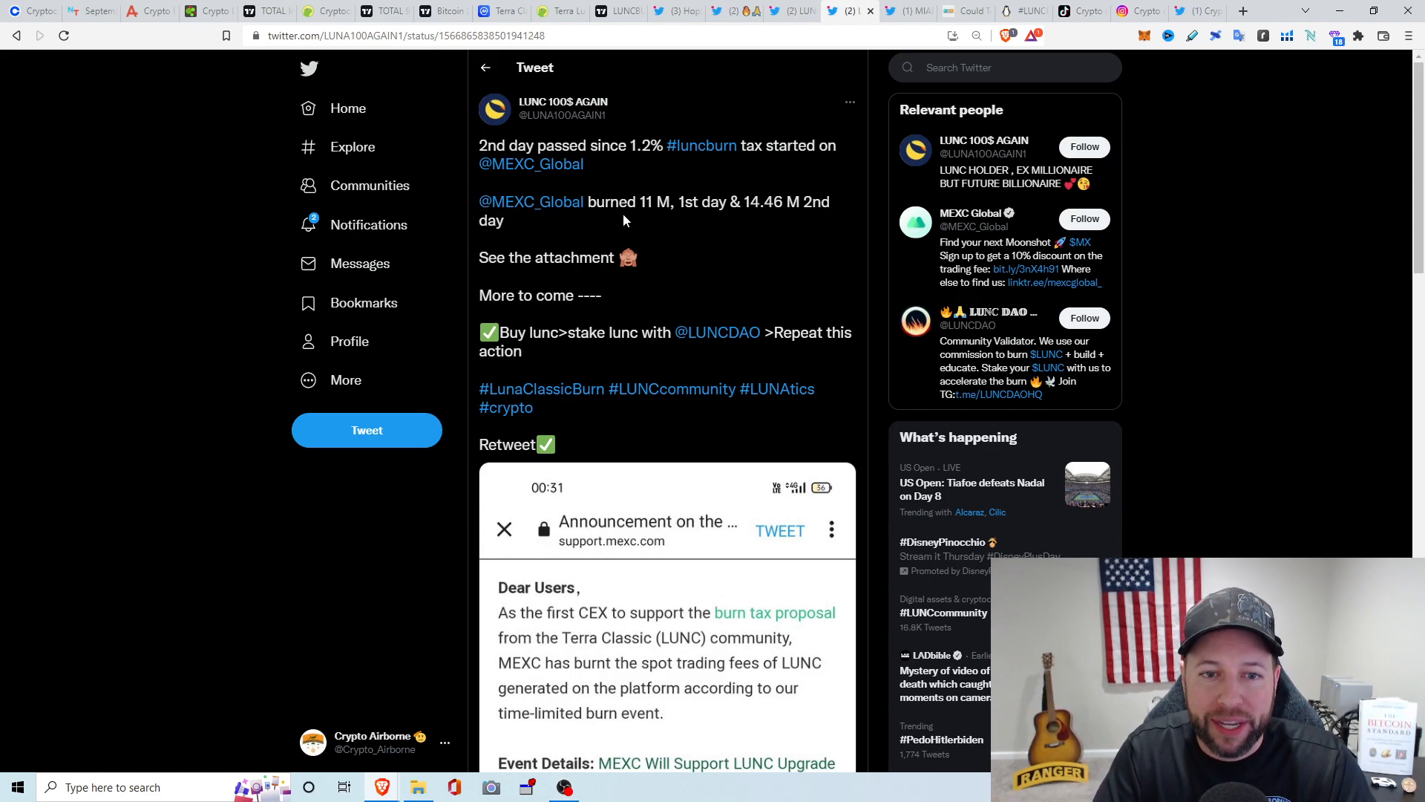
pyautogui.moveTo(785, 222)
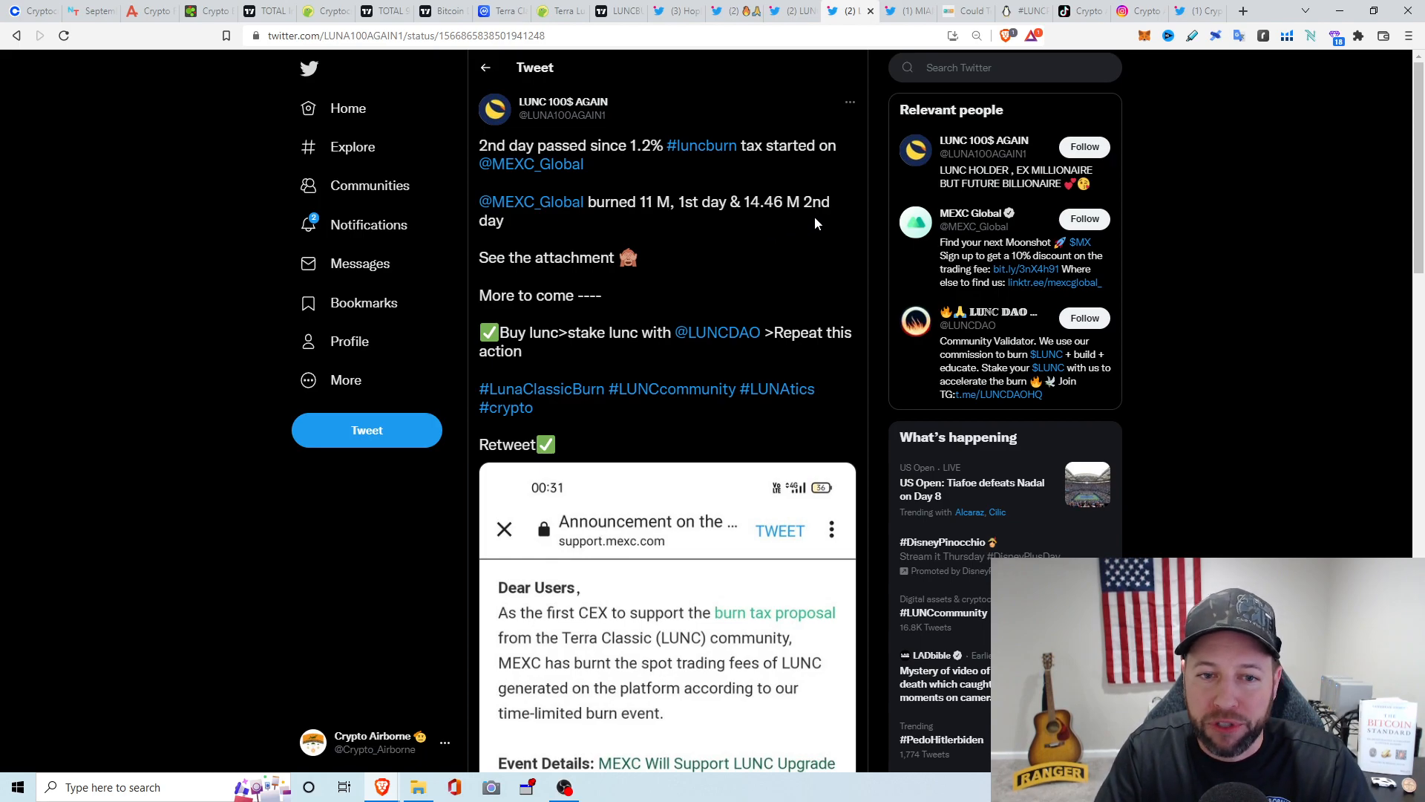
pyautogui.moveTo(826, 248)
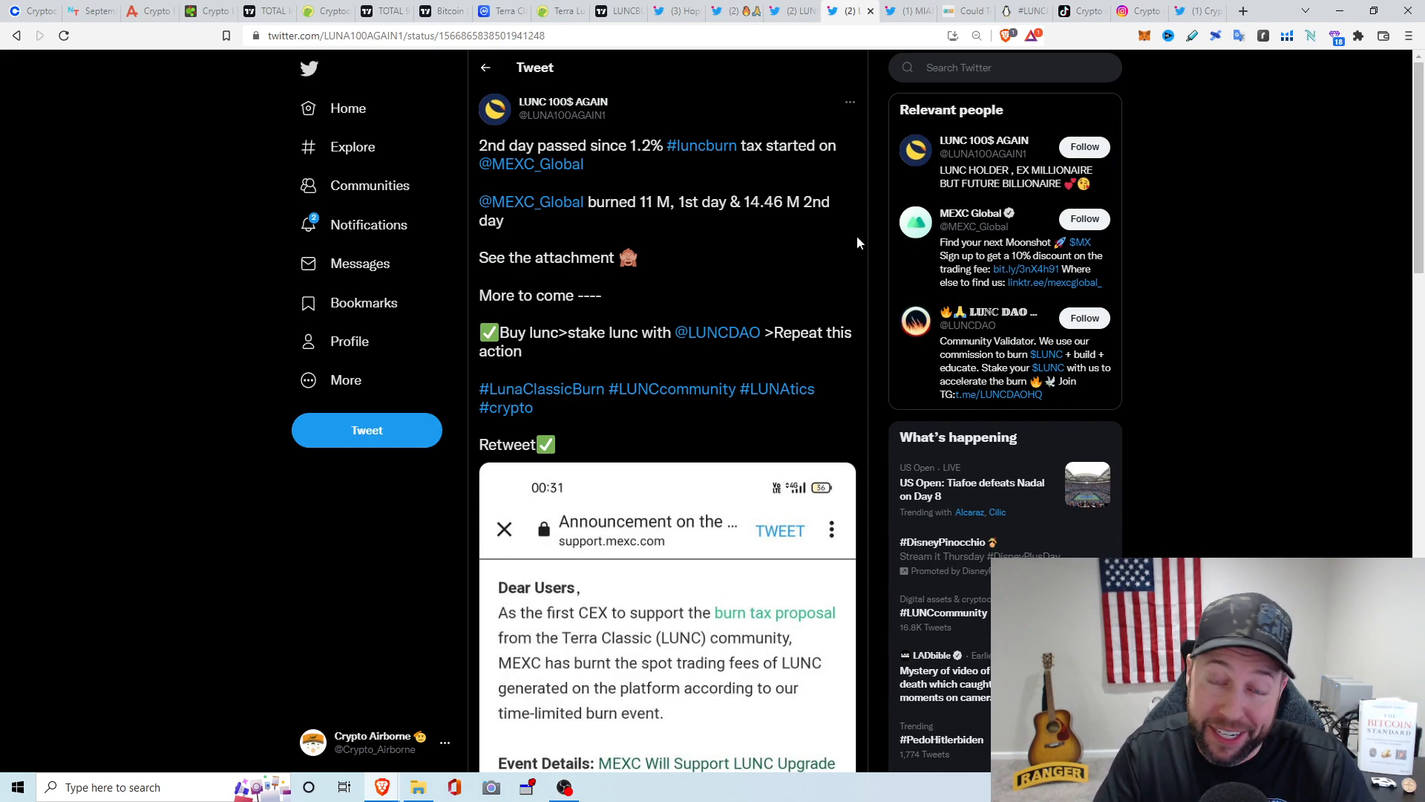
# Switch to MIAMI's tweet urging LUNC holders to ask CZ Binance about the 1.2% tax burn
pyautogui.click(908, 10)
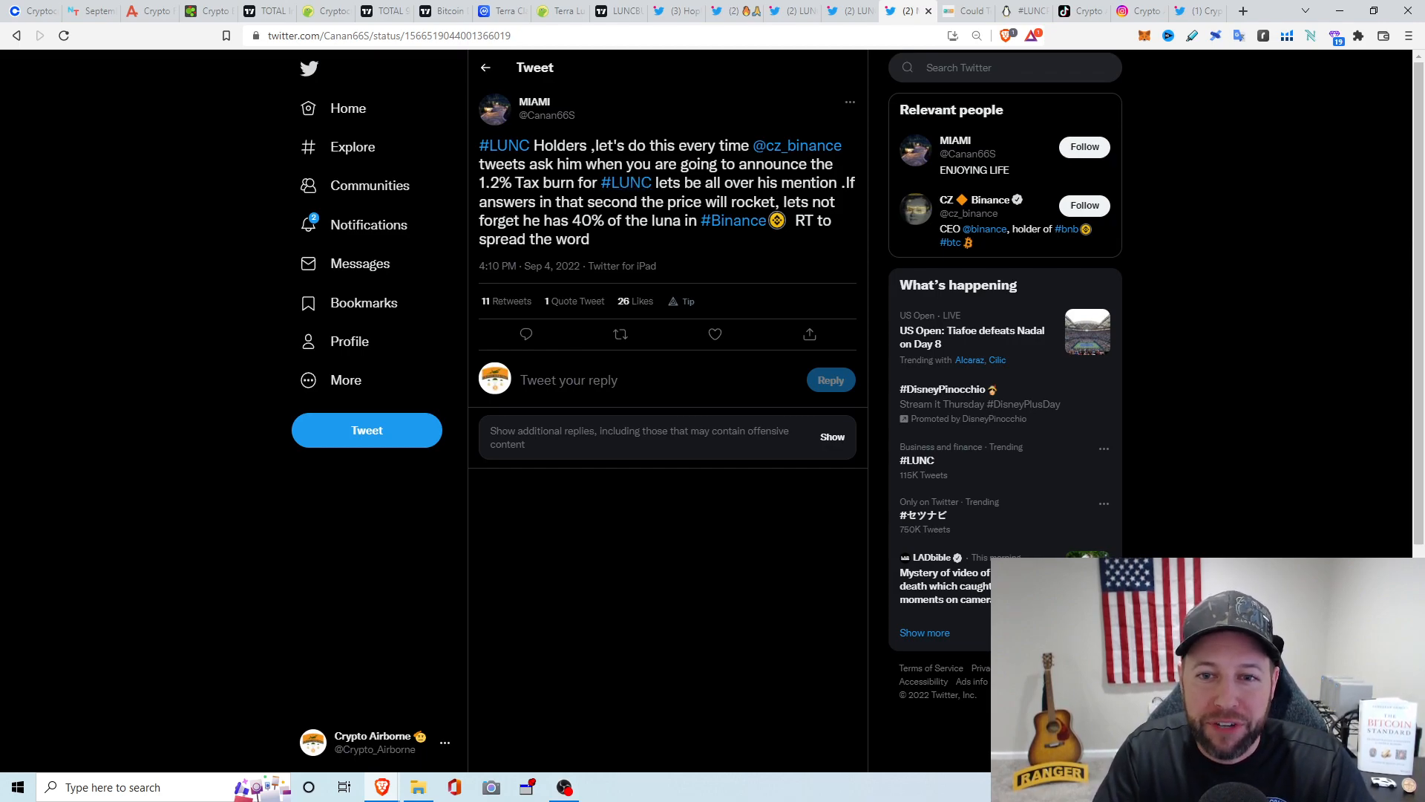
pyautogui.moveTo(733, 220)
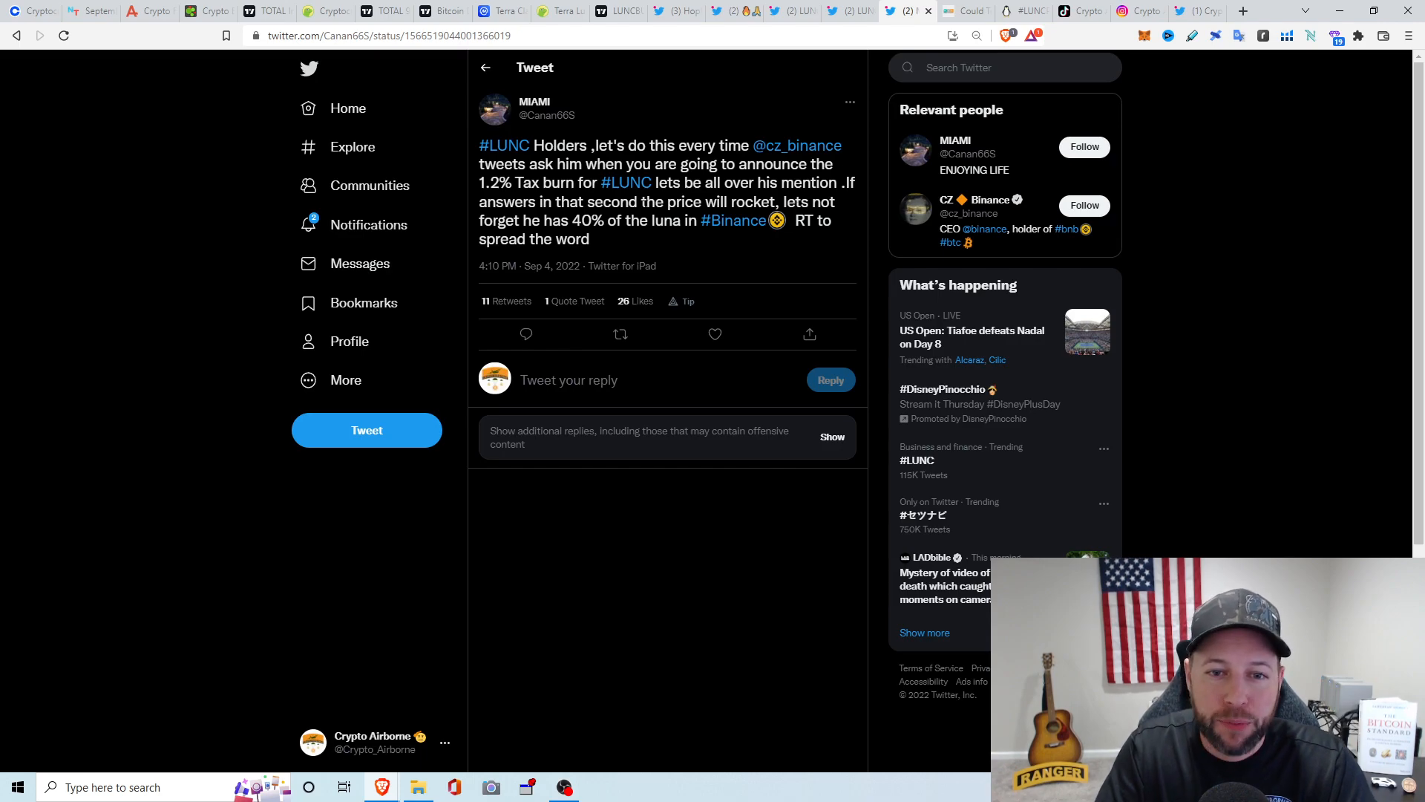
pyautogui.moveTo(883, 221)
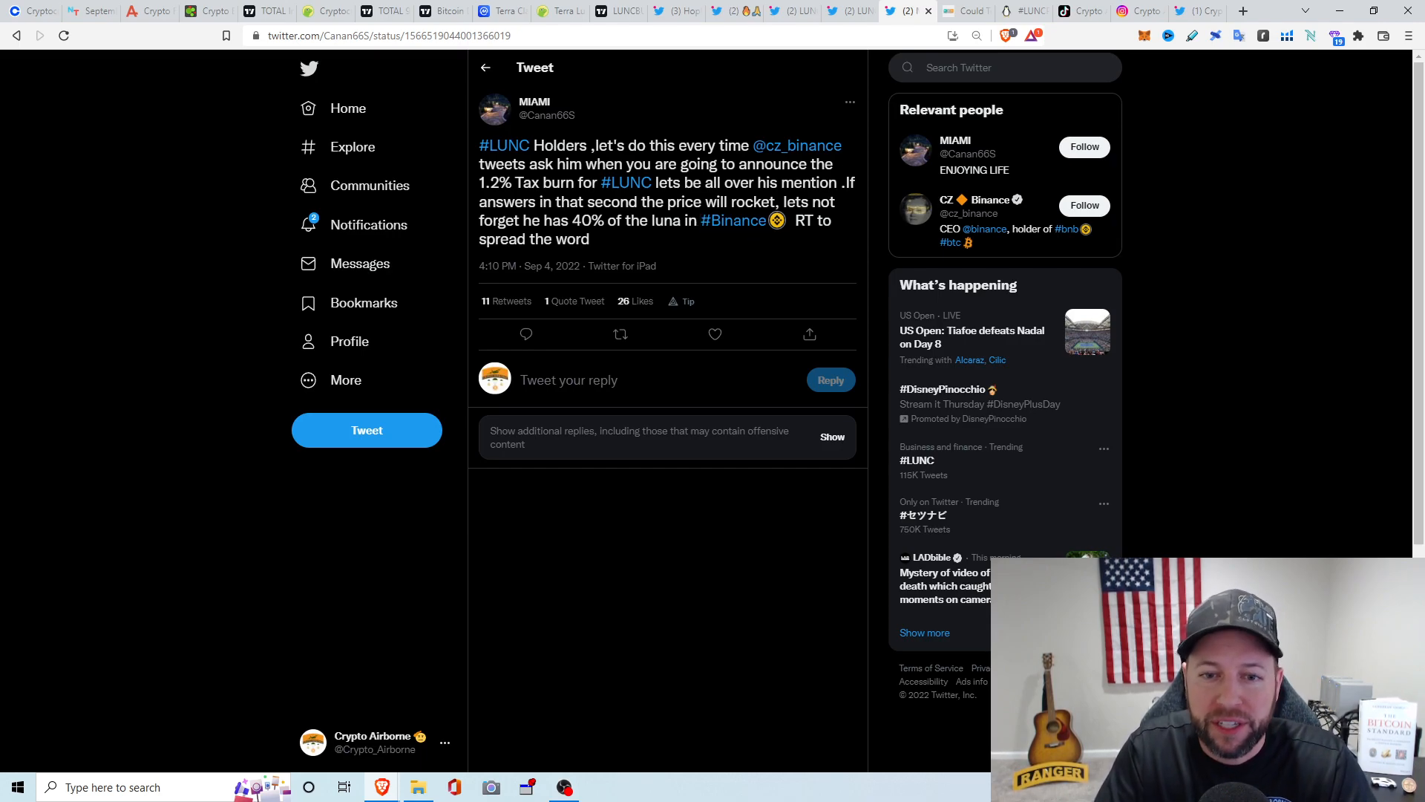
pyautogui.moveTo(845, 221)
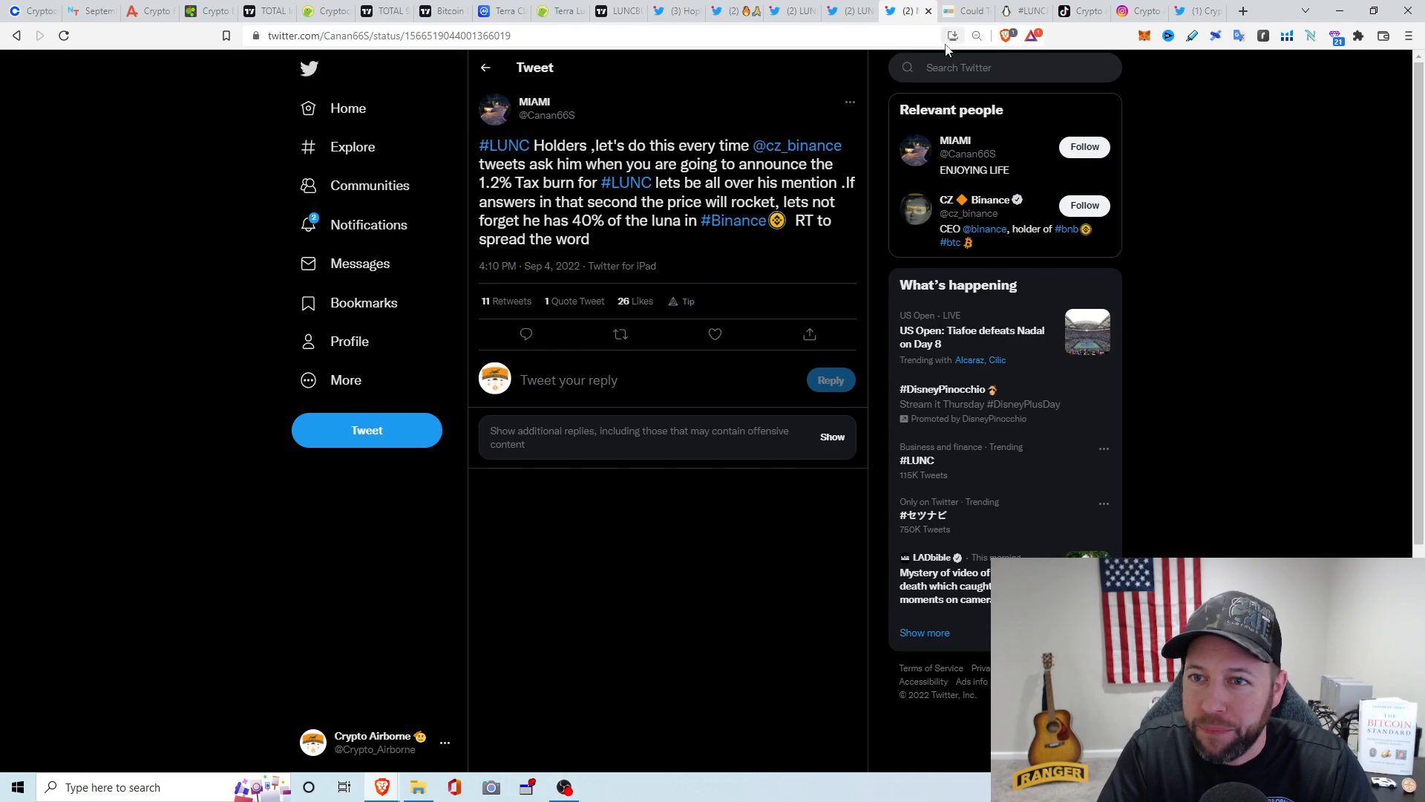
# Open the Terra Luna Classic burn article and read down past the 1.2% tax explanation
pyautogui.click(963, 11)
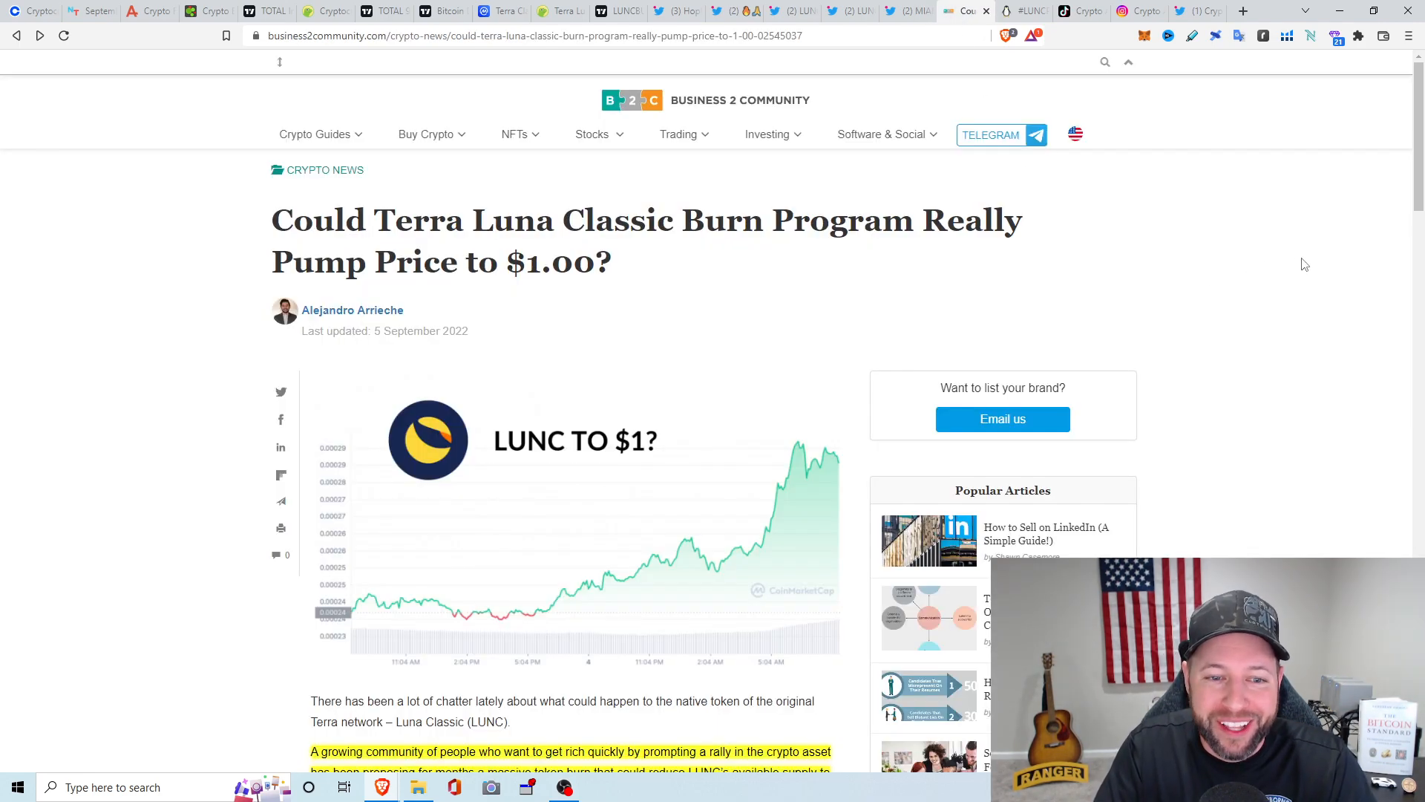
pyautogui.moveTo(1359, 303)
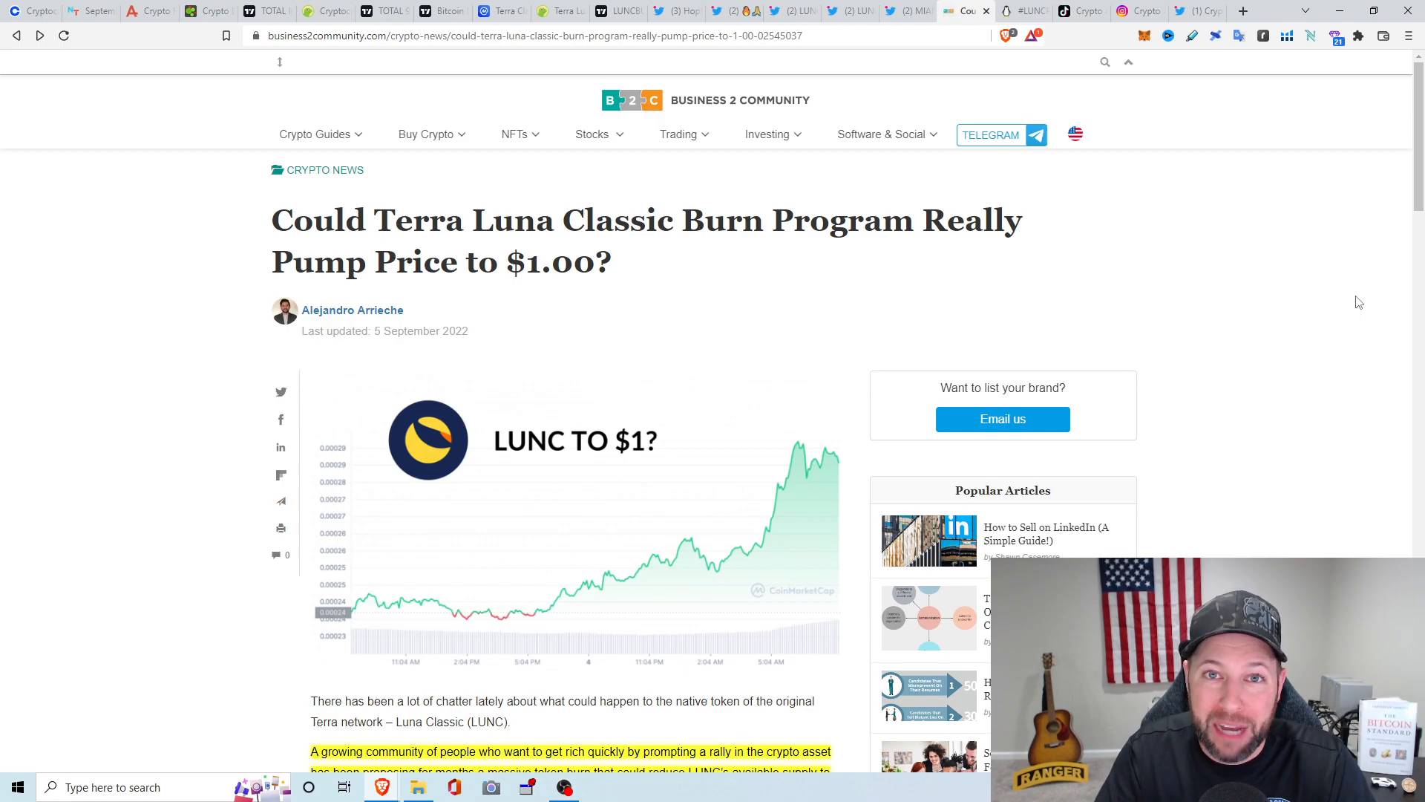
pyautogui.scroll(-3)
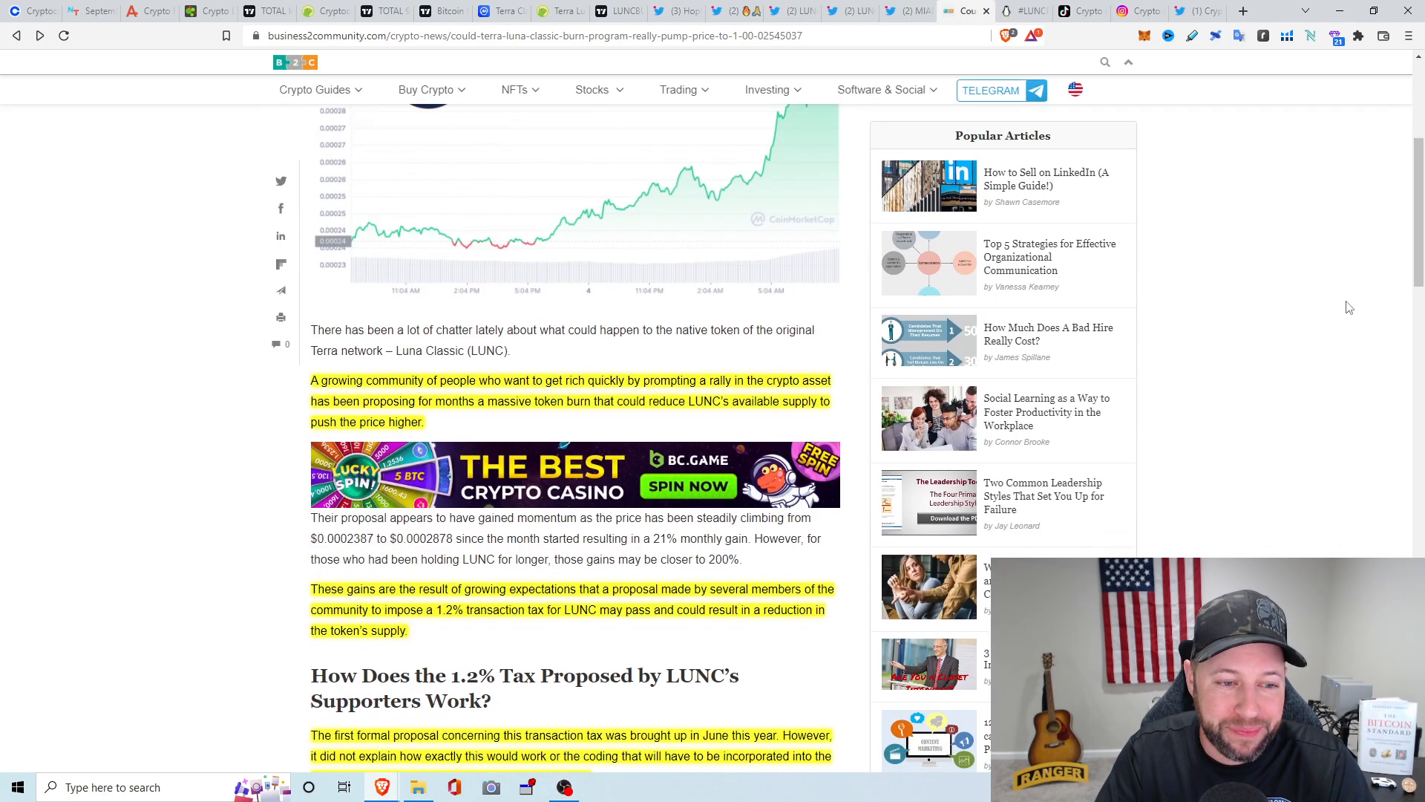
pyautogui.moveTo(1234, 340)
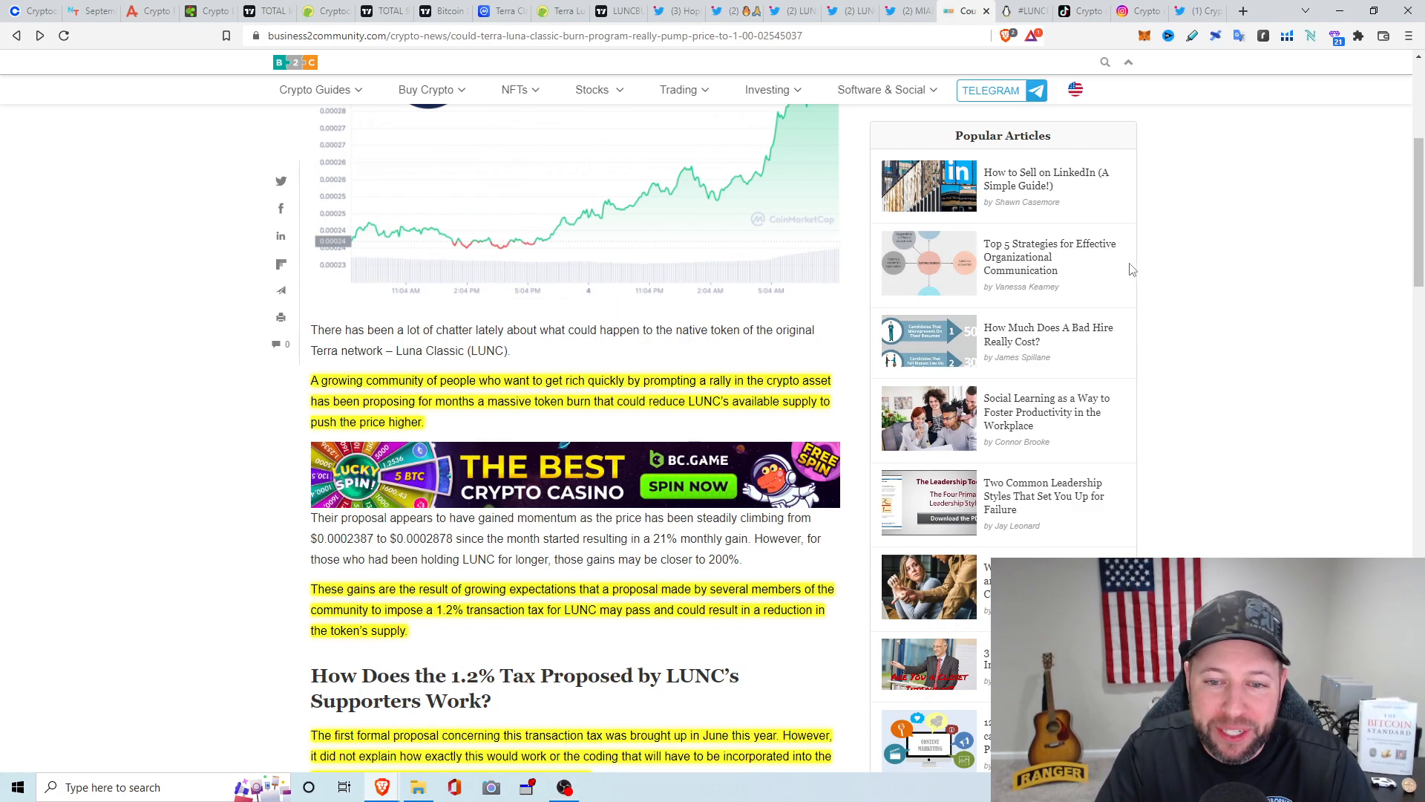
pyautogui.moveTo(1168, 279)
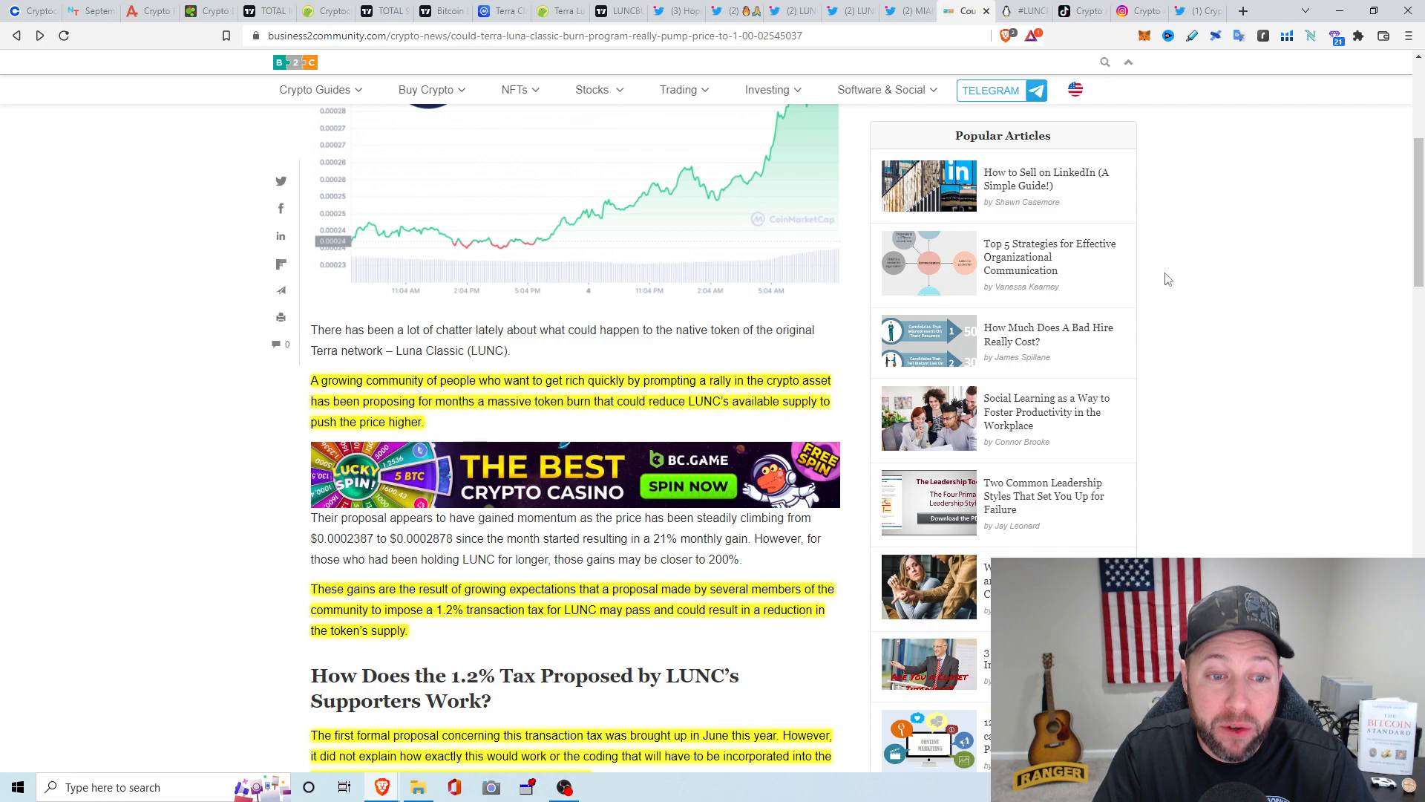
pyautogui.moveTo(1174, 290)
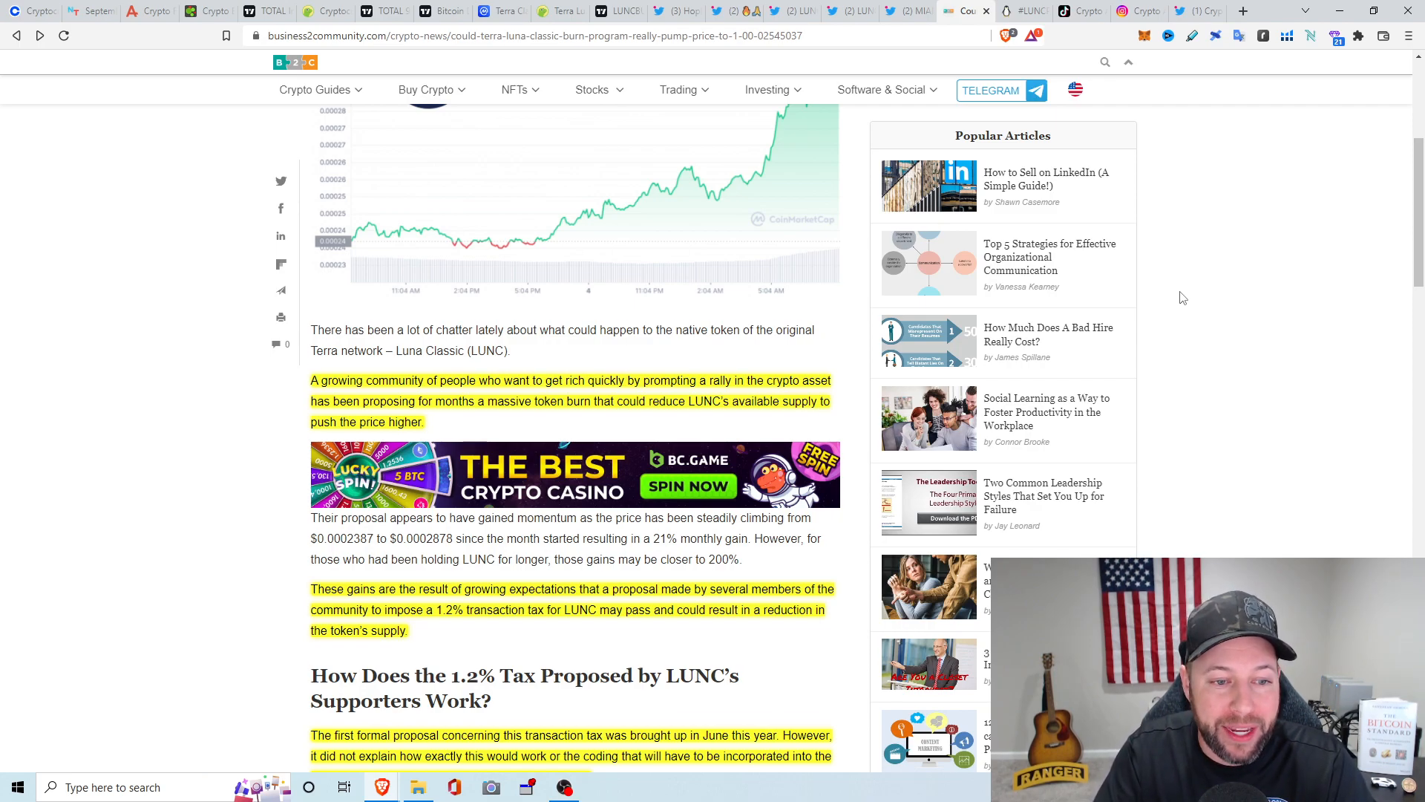
pyautogui.scroll(-3)
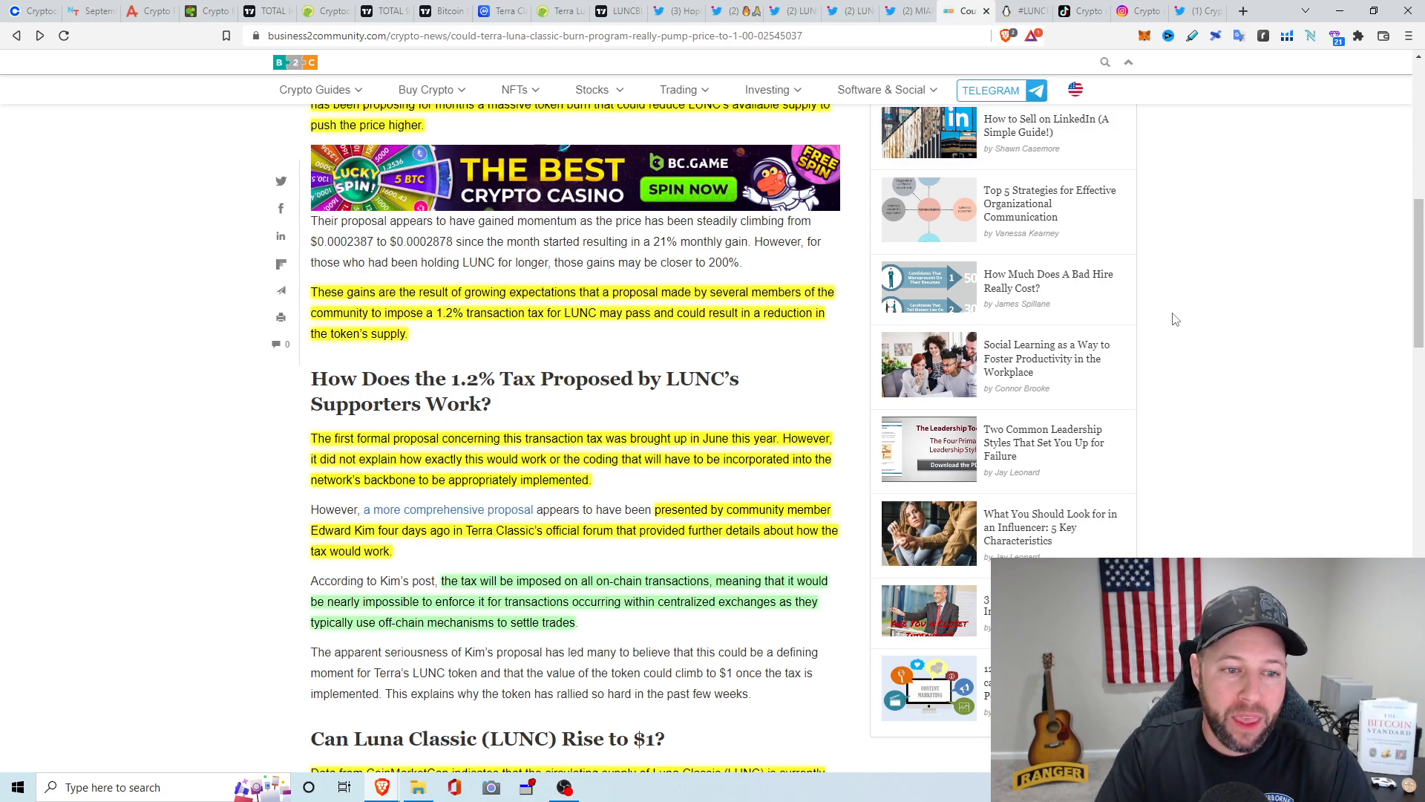
pyautogui.scroll(-3)
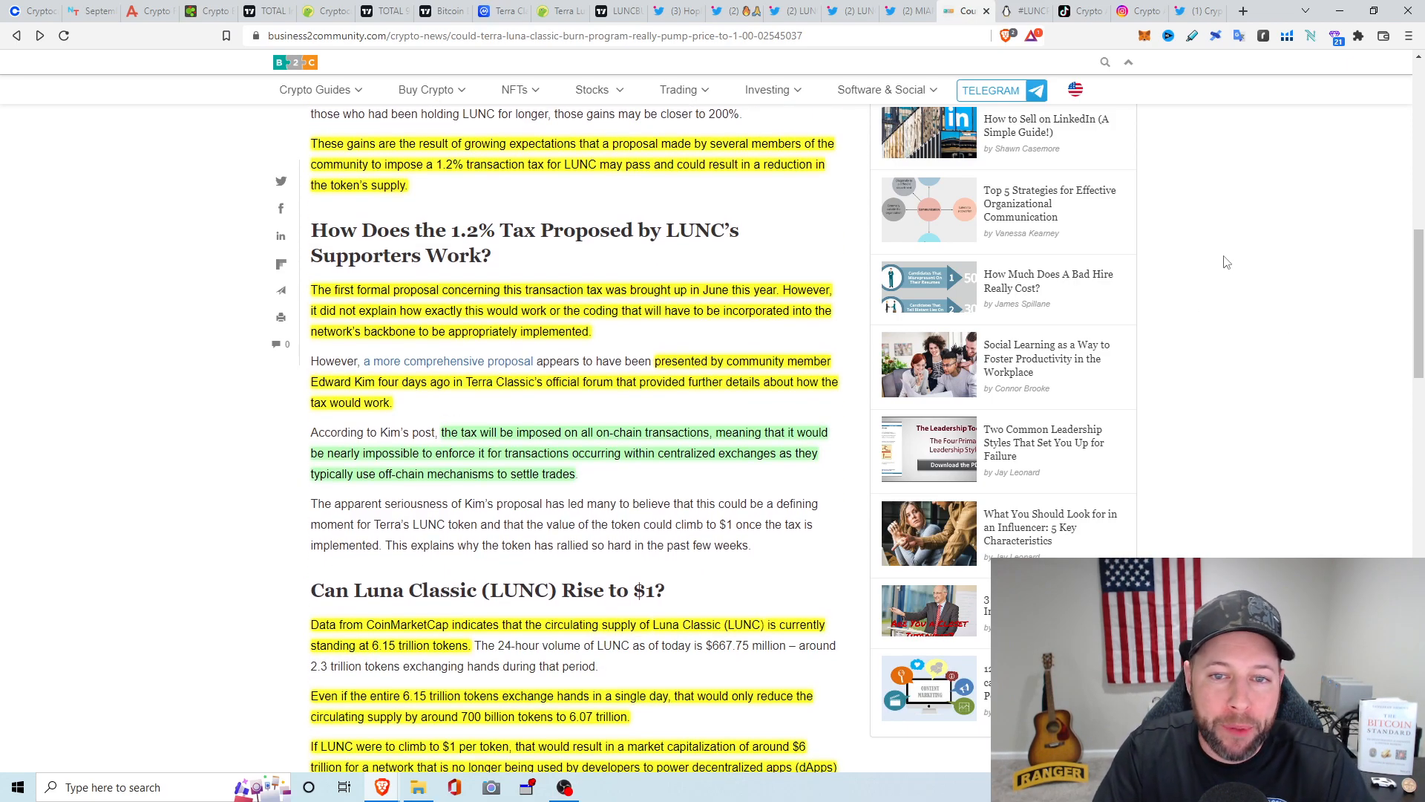
pyautogui.scroll(-3)
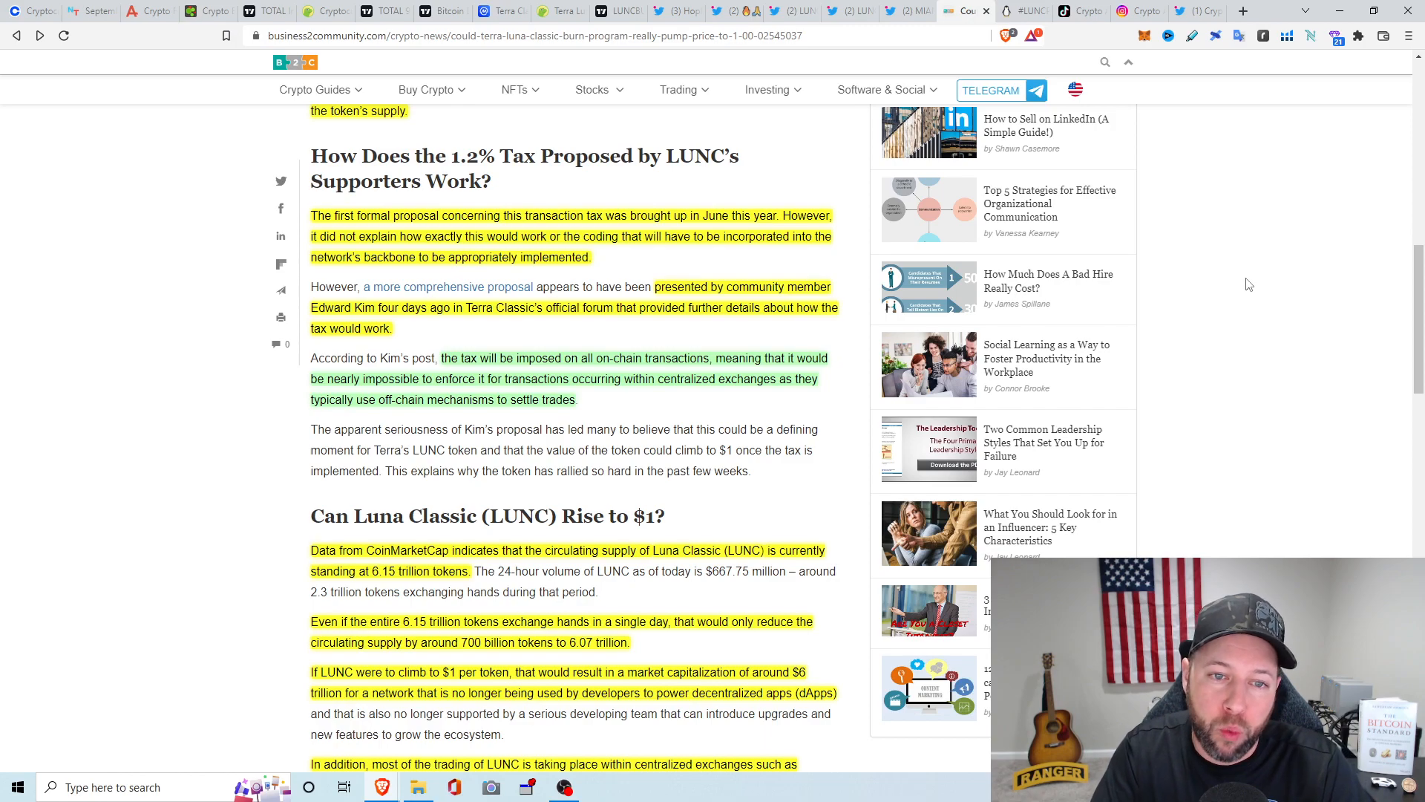
pyautogui.moveTo(1255, 280)
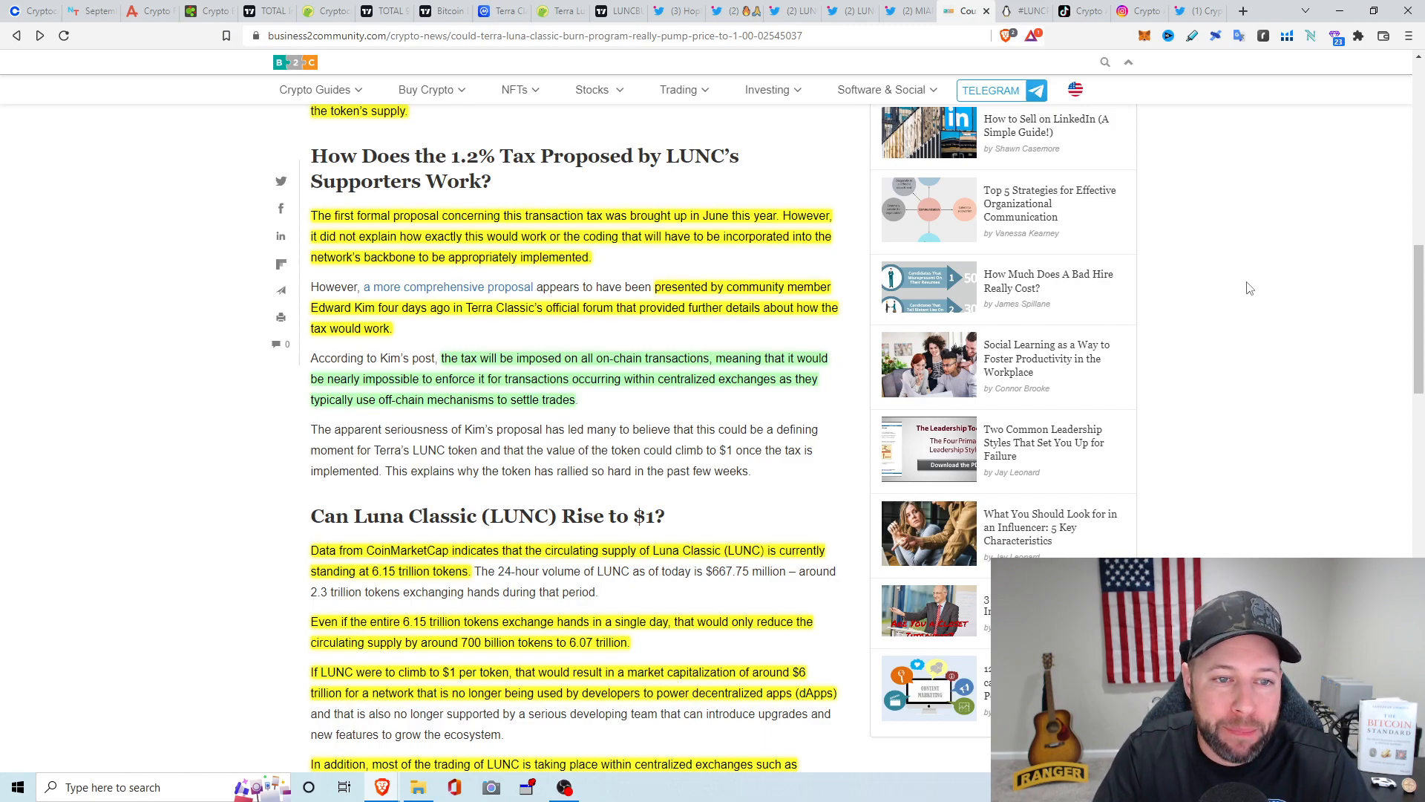
pyautogui.moveTo(1247, 292)
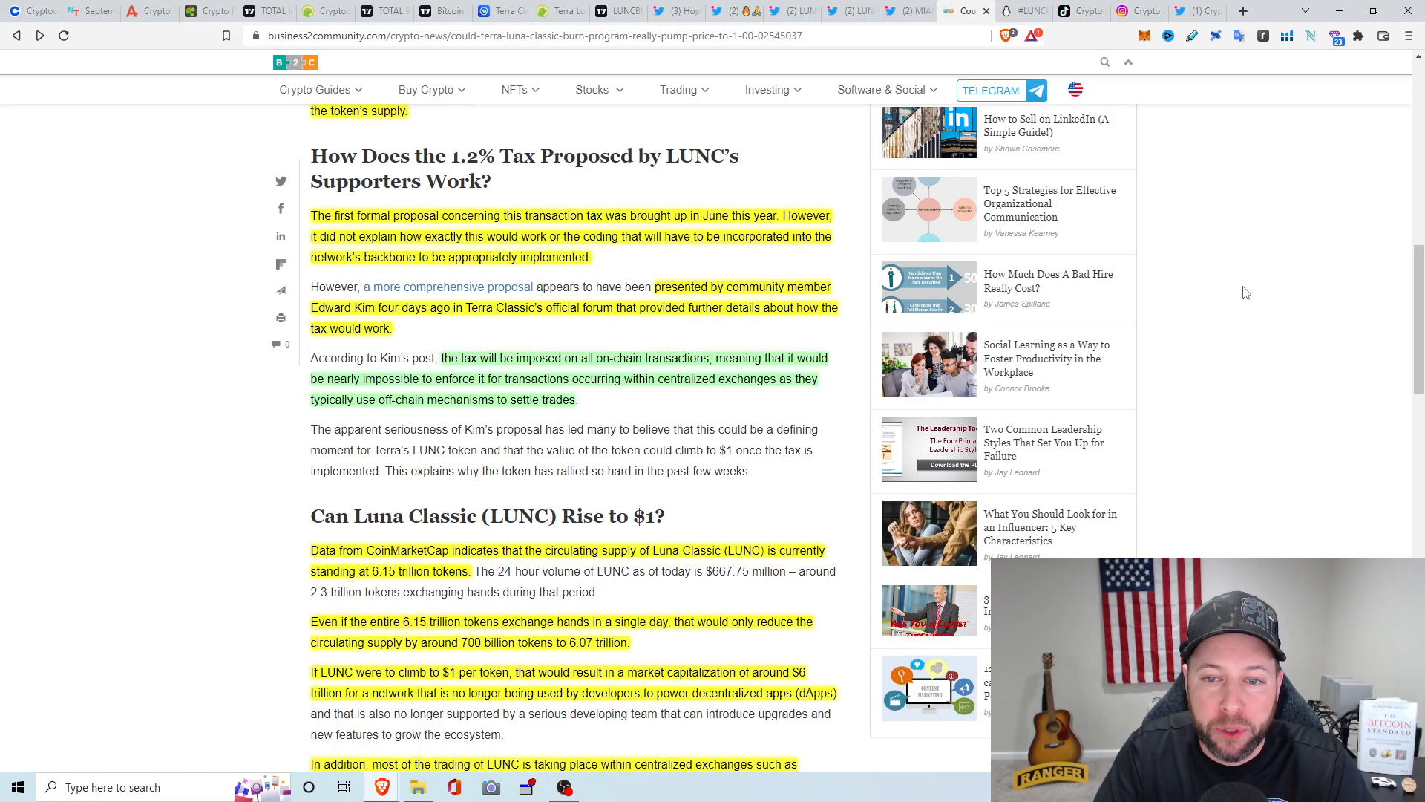
pyautogui.moveTo(1243, 291)
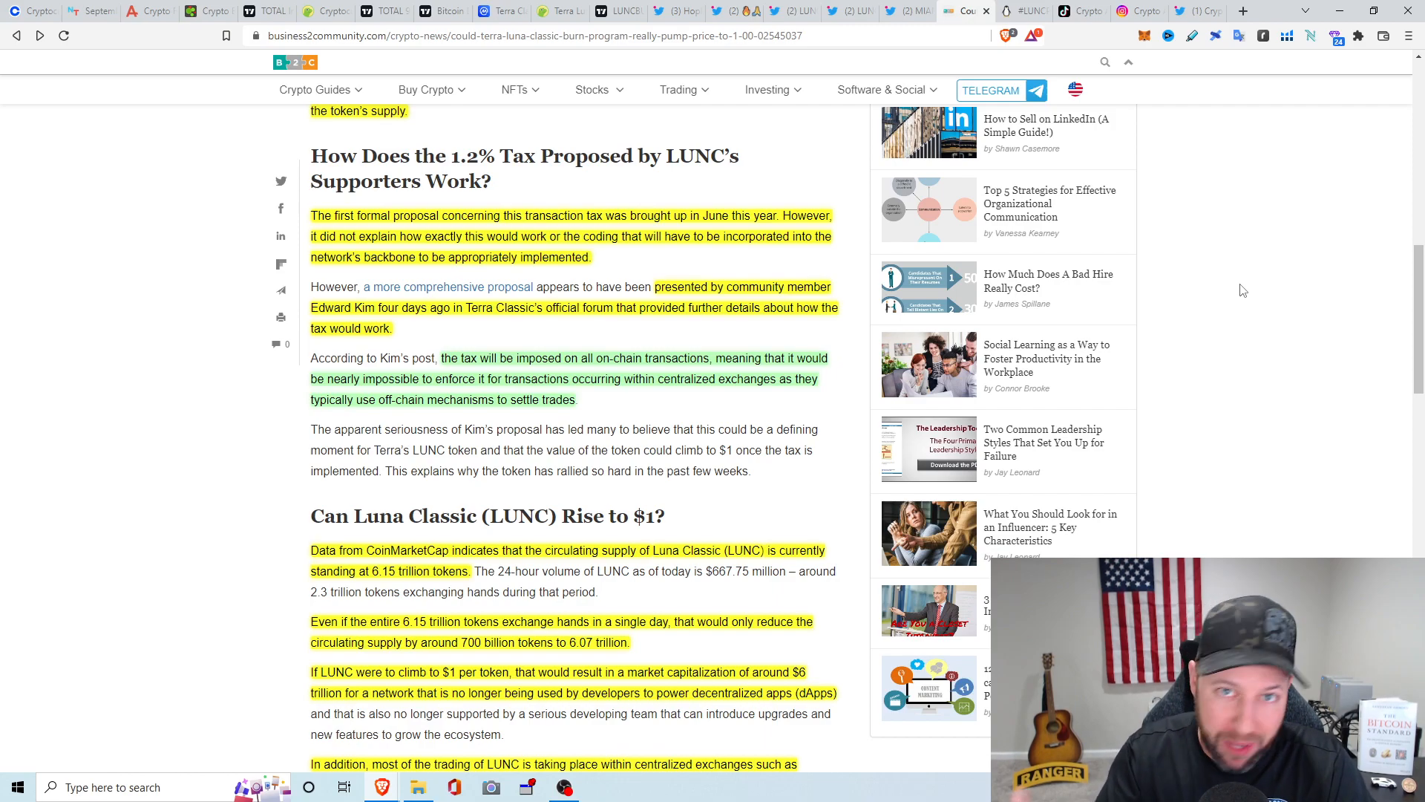
pyautogui.moveTo(1230, 277)
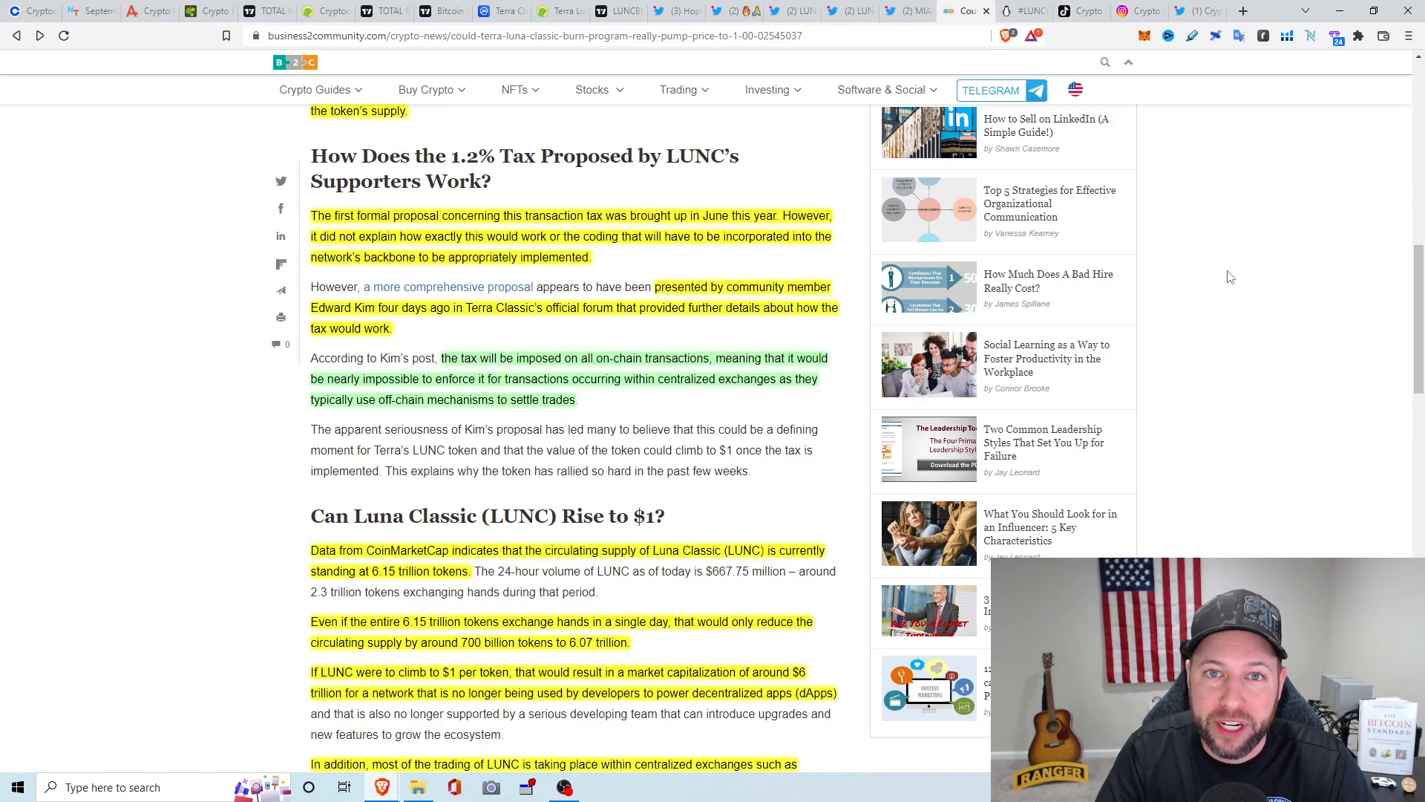
pyautogui.click(559, 9)
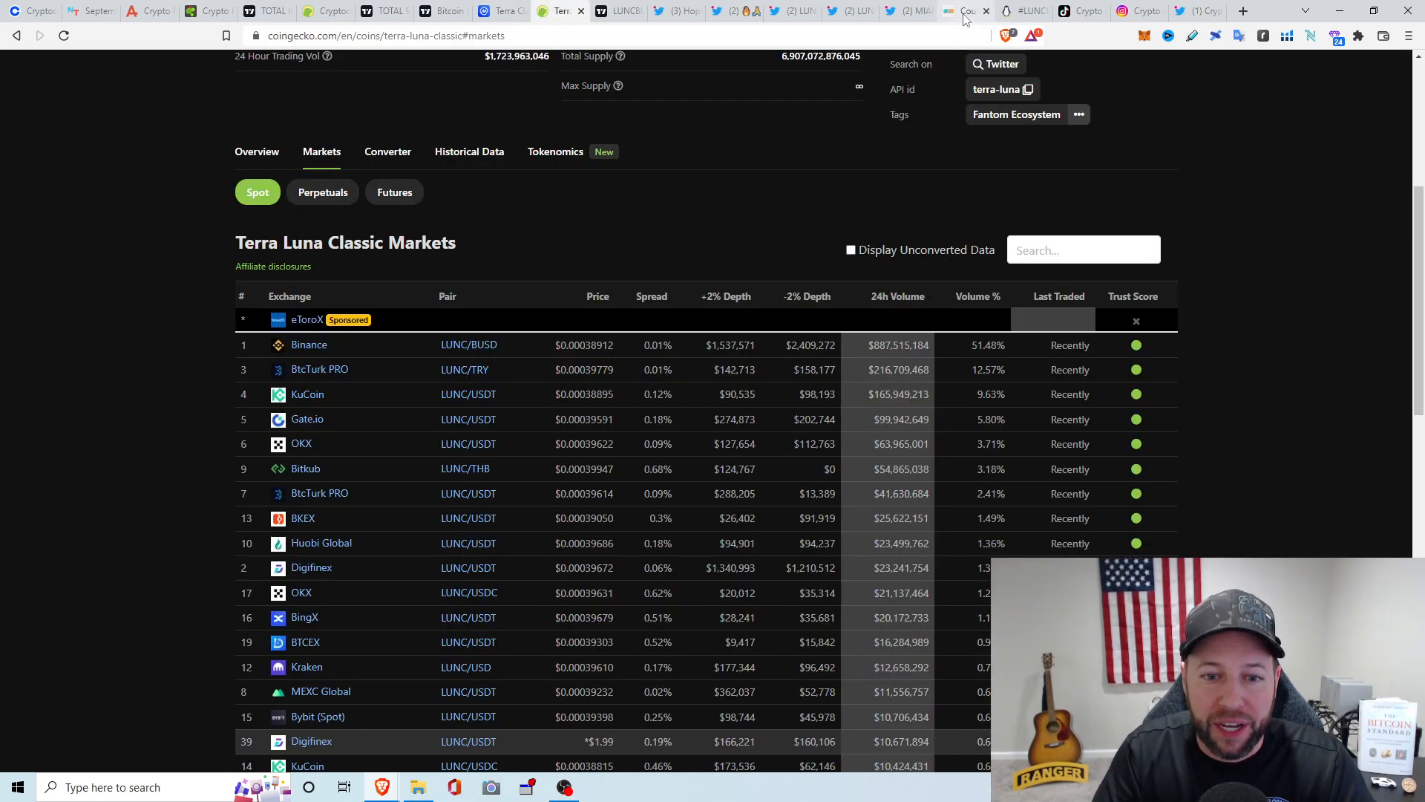
pyautogui.moveTo(964, 11)
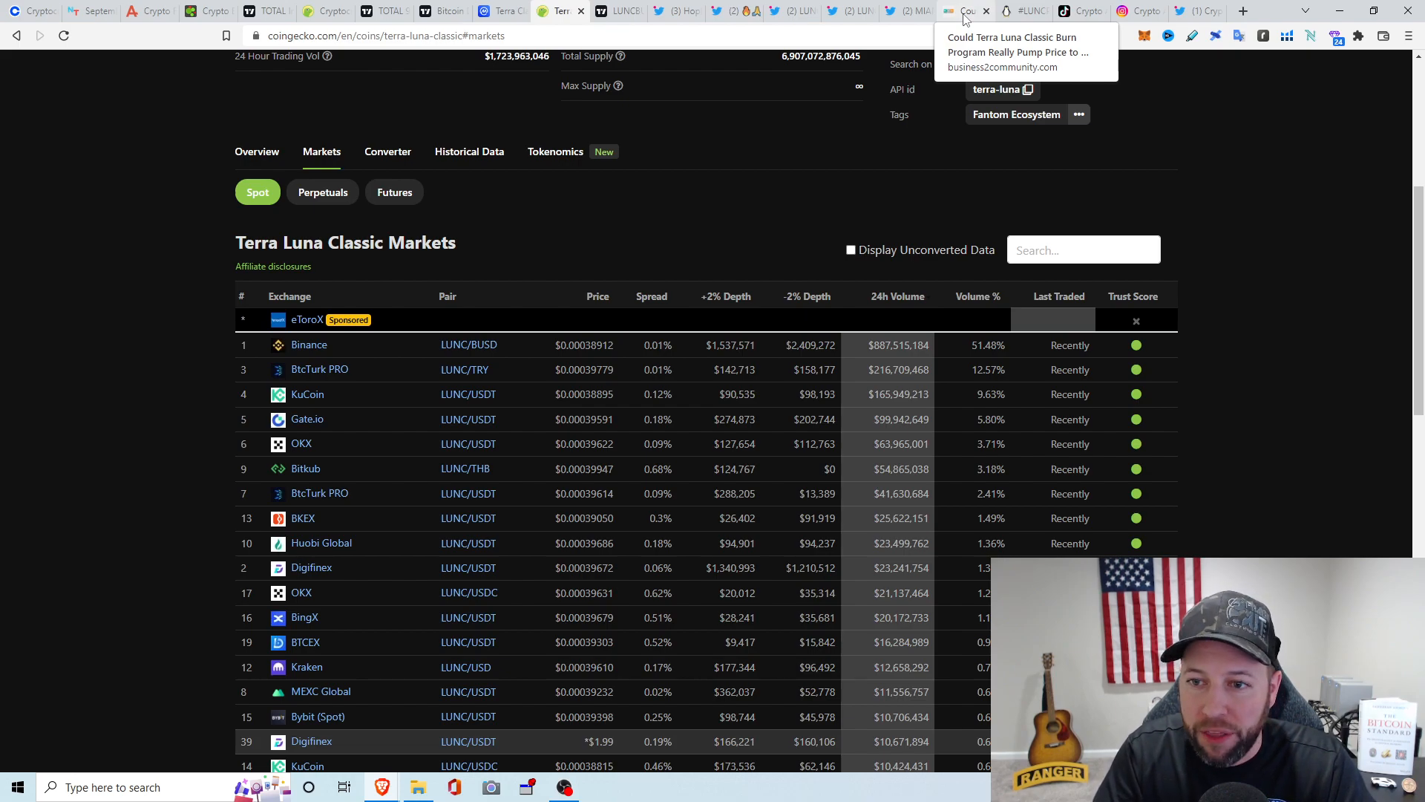
pyautogui.click(1016, 52)
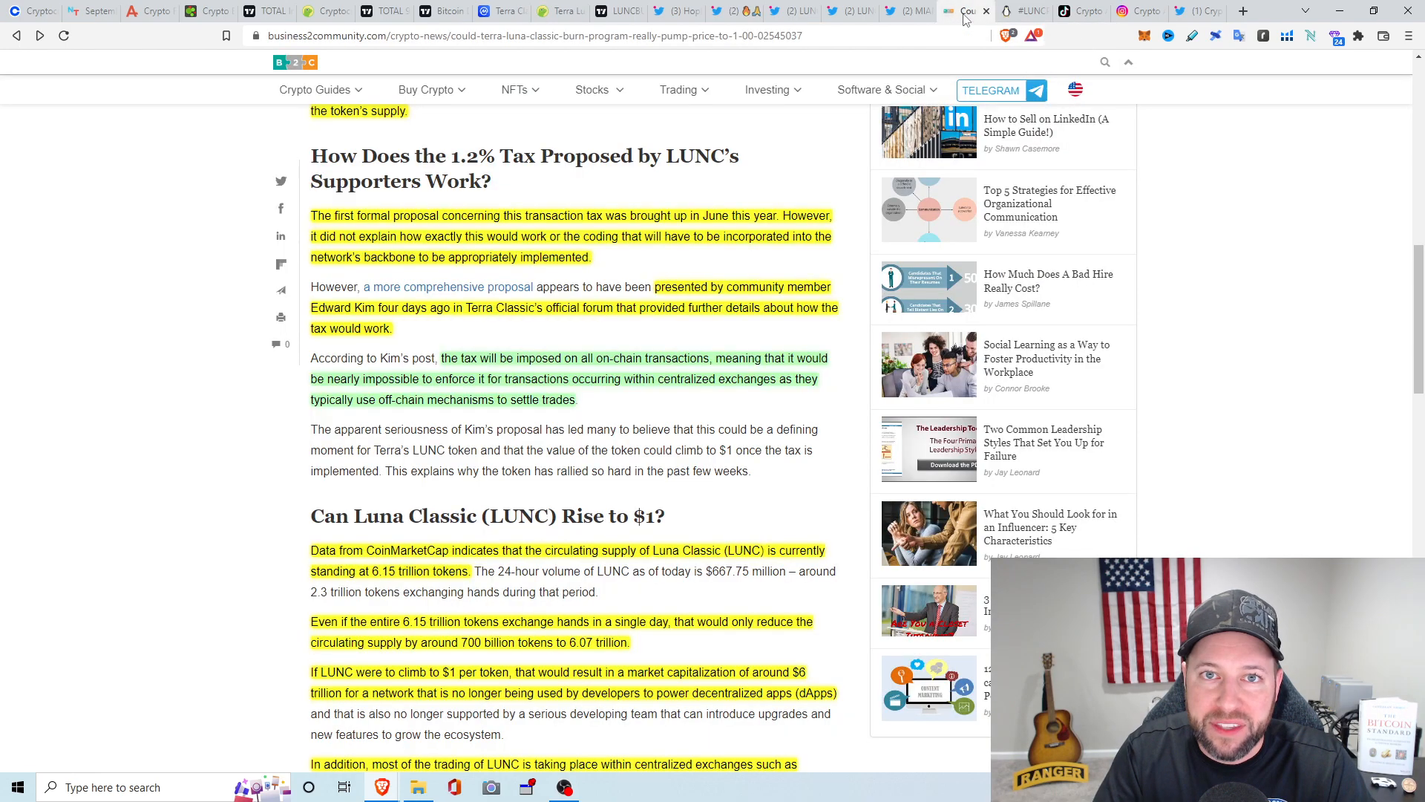
pyautogui.moveTo(711, 402)
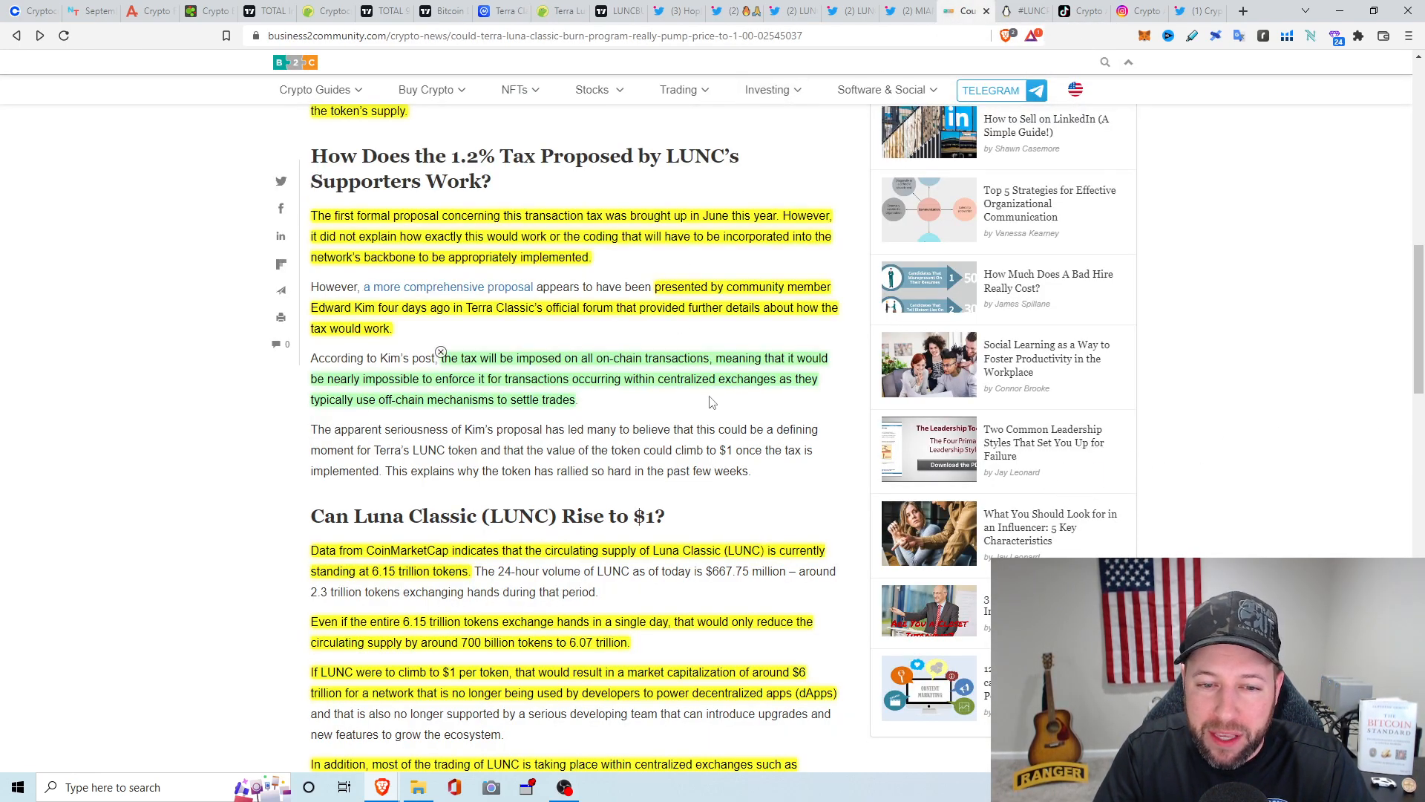
pyautogui.moveTo(734, 410)
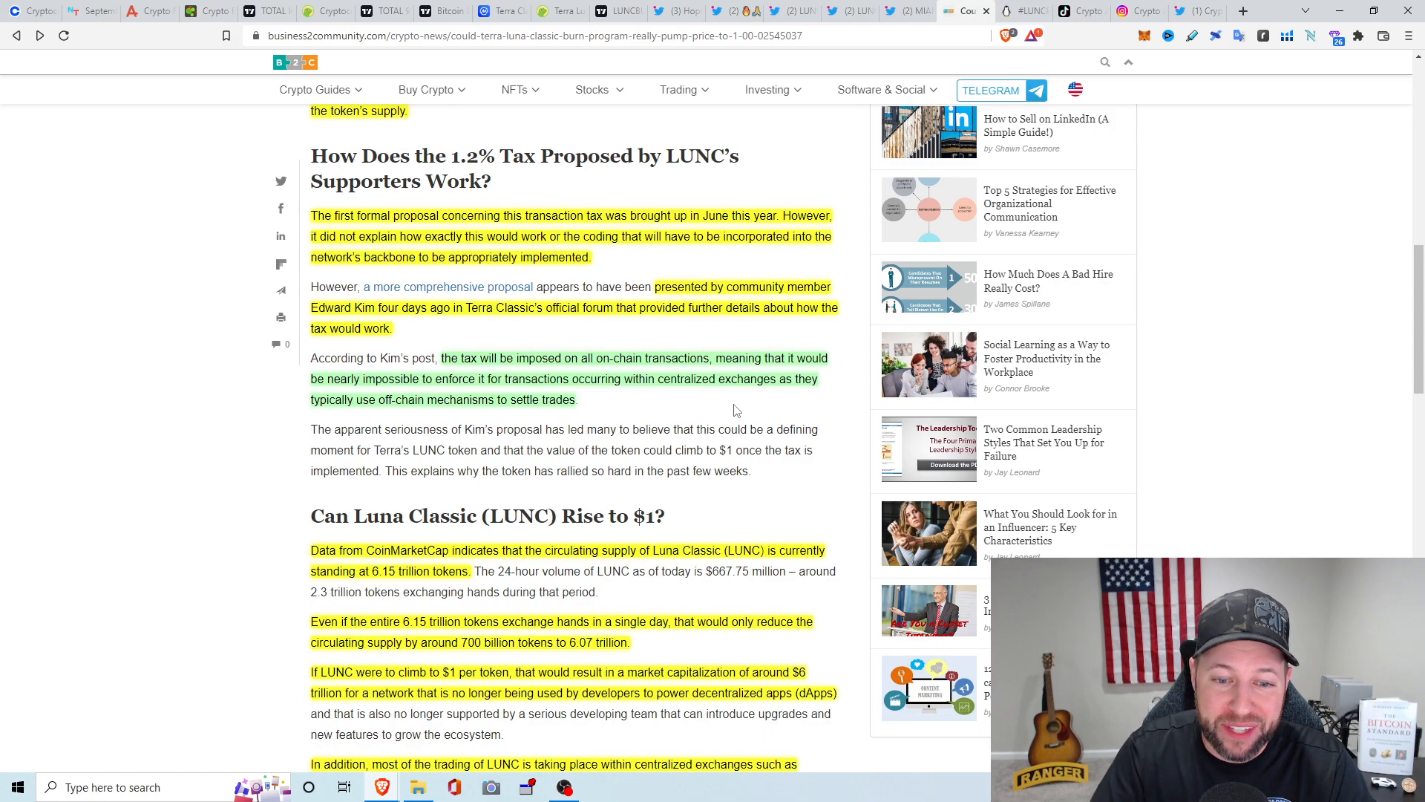
pyautogui.moveTo(838, 360)
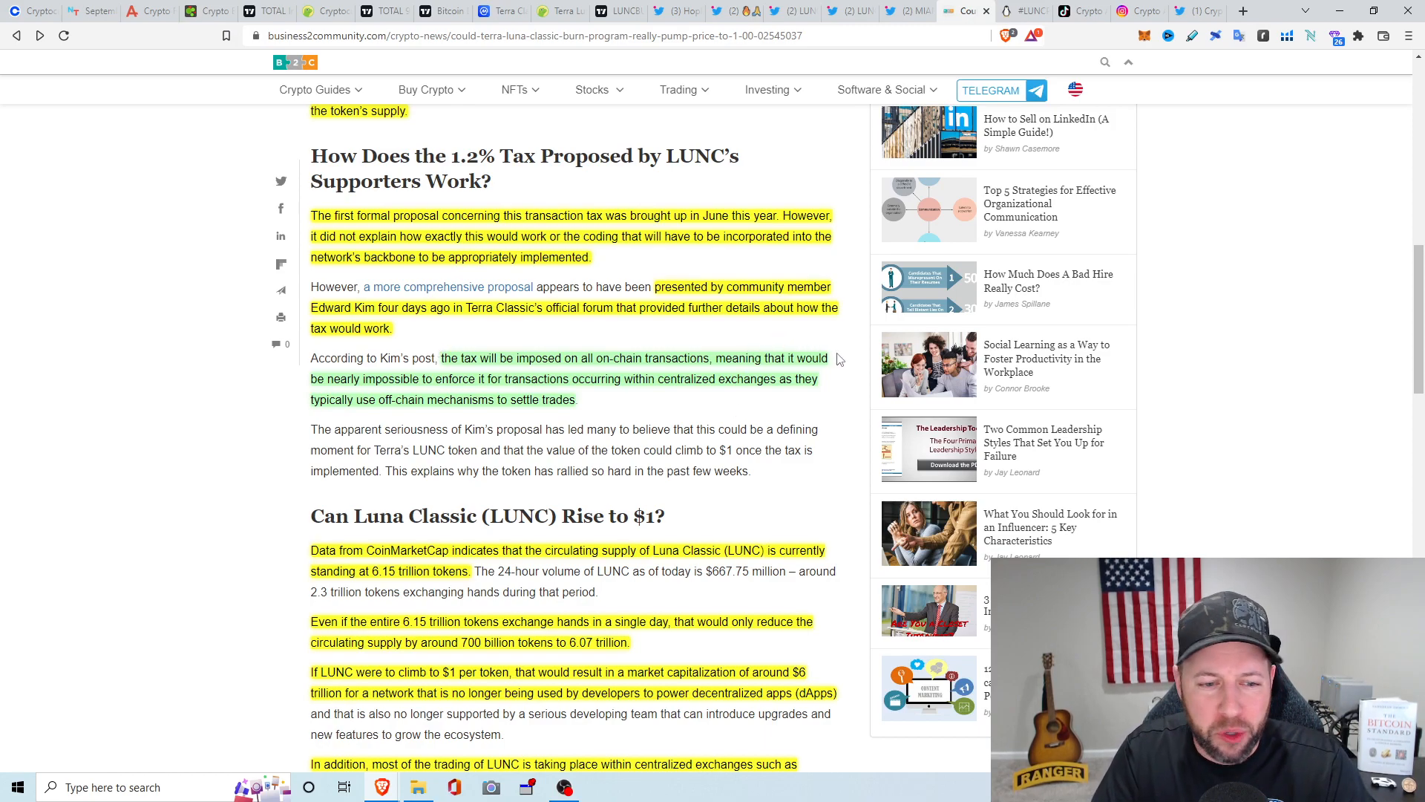
# Scroll further to the part on Binance suspending LUNC deposits and withdrawals
pyautogui.scroll(-3)
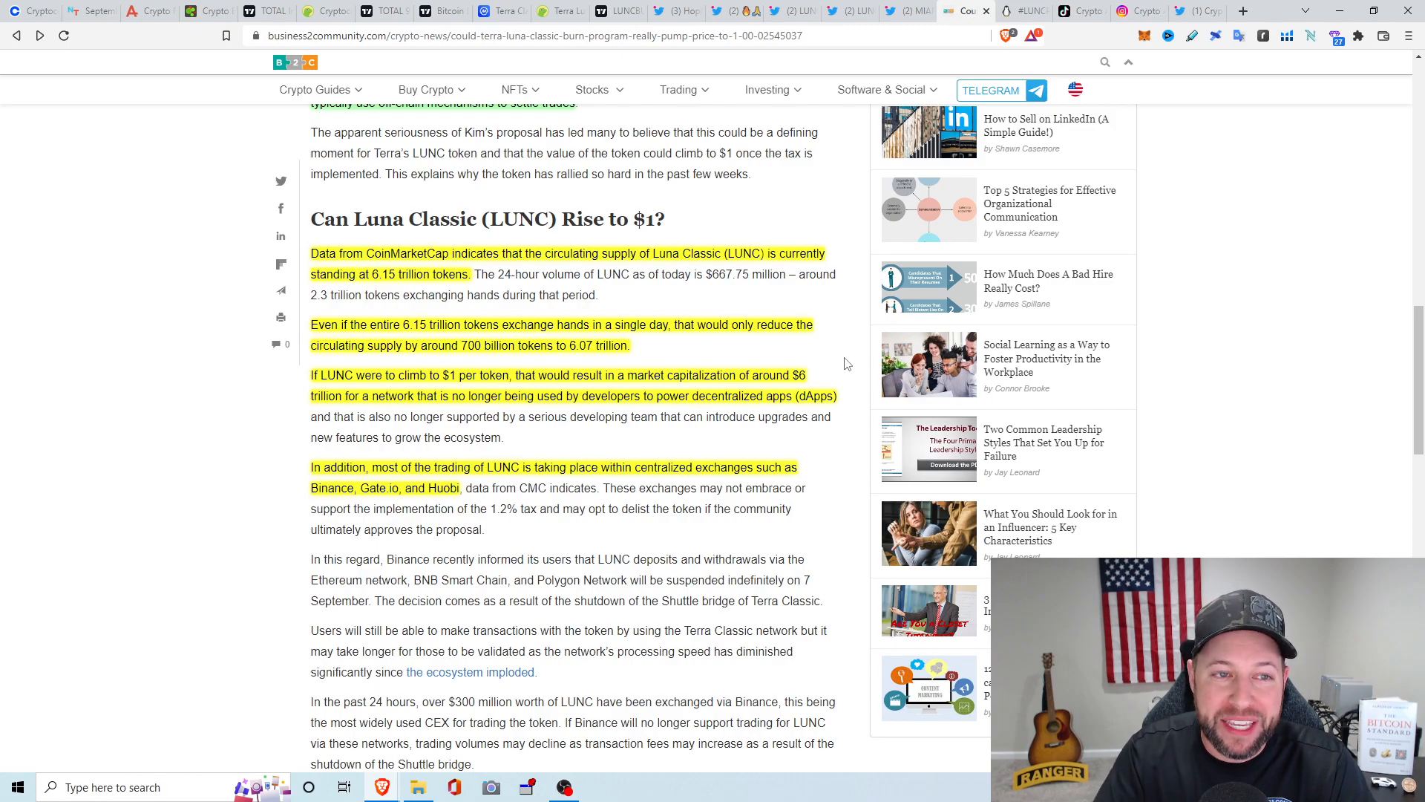
pyautogui.click(382, 11)
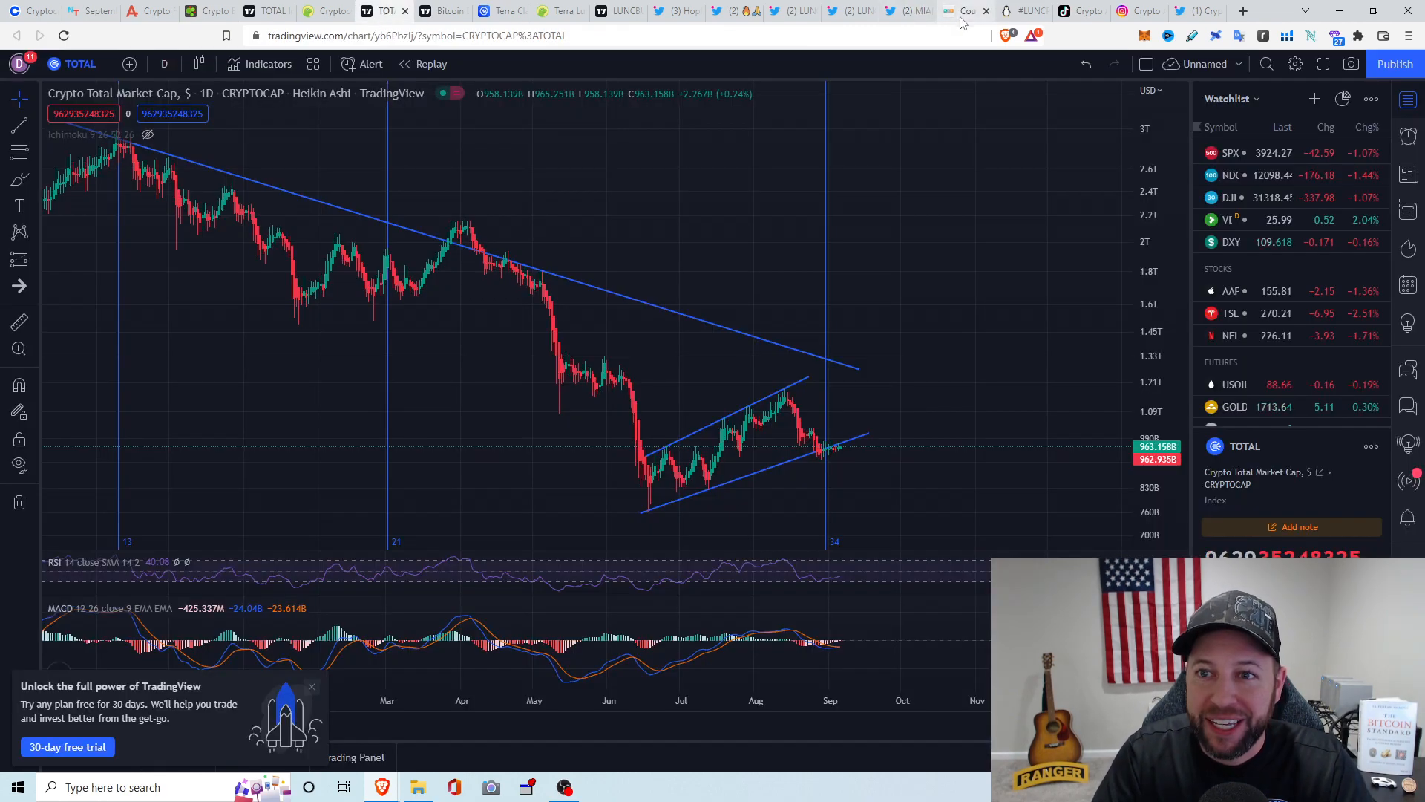
pyautogui.moveTo(959, 11)
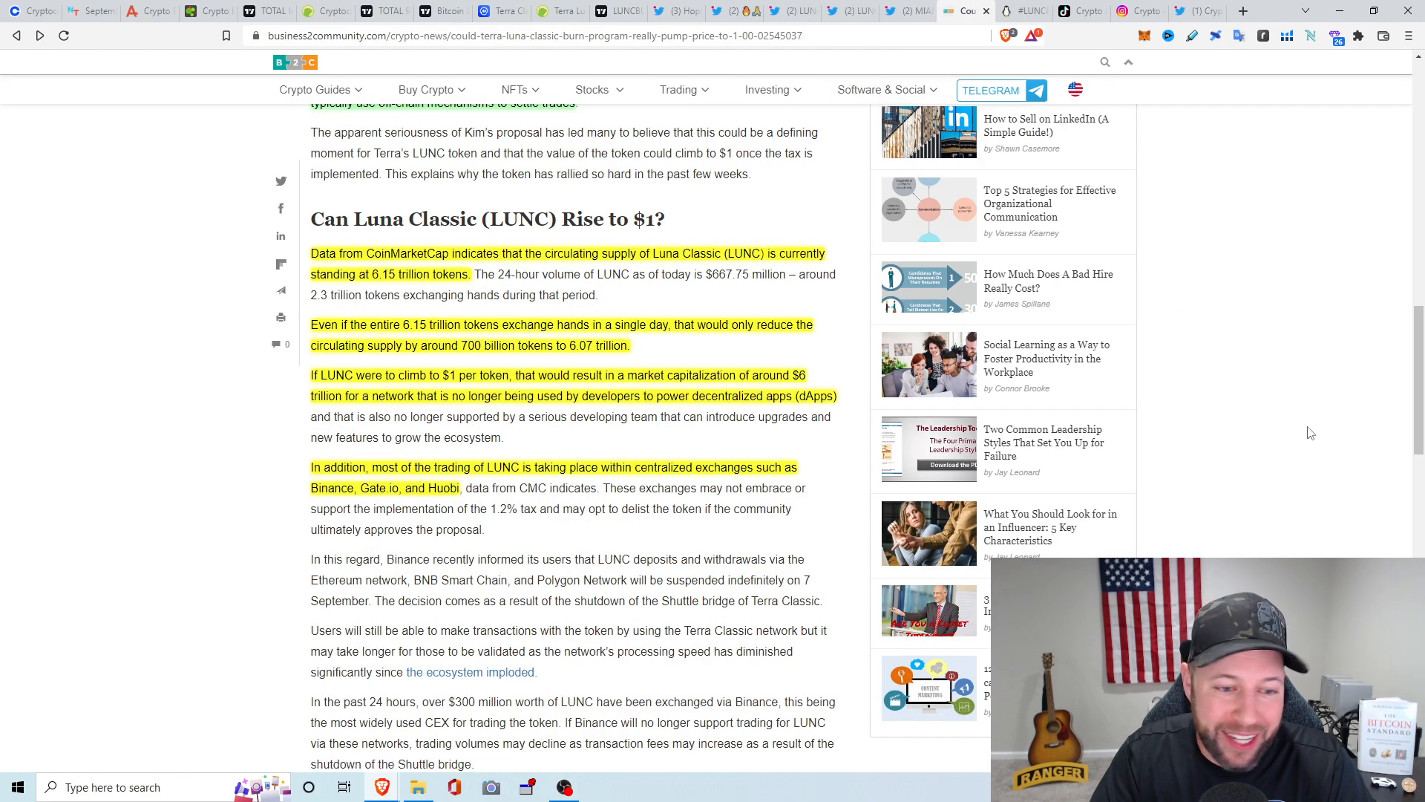
# Scroll through the article to the related-articles list, then back up toward the headline
pyautogui.scroll(-3)
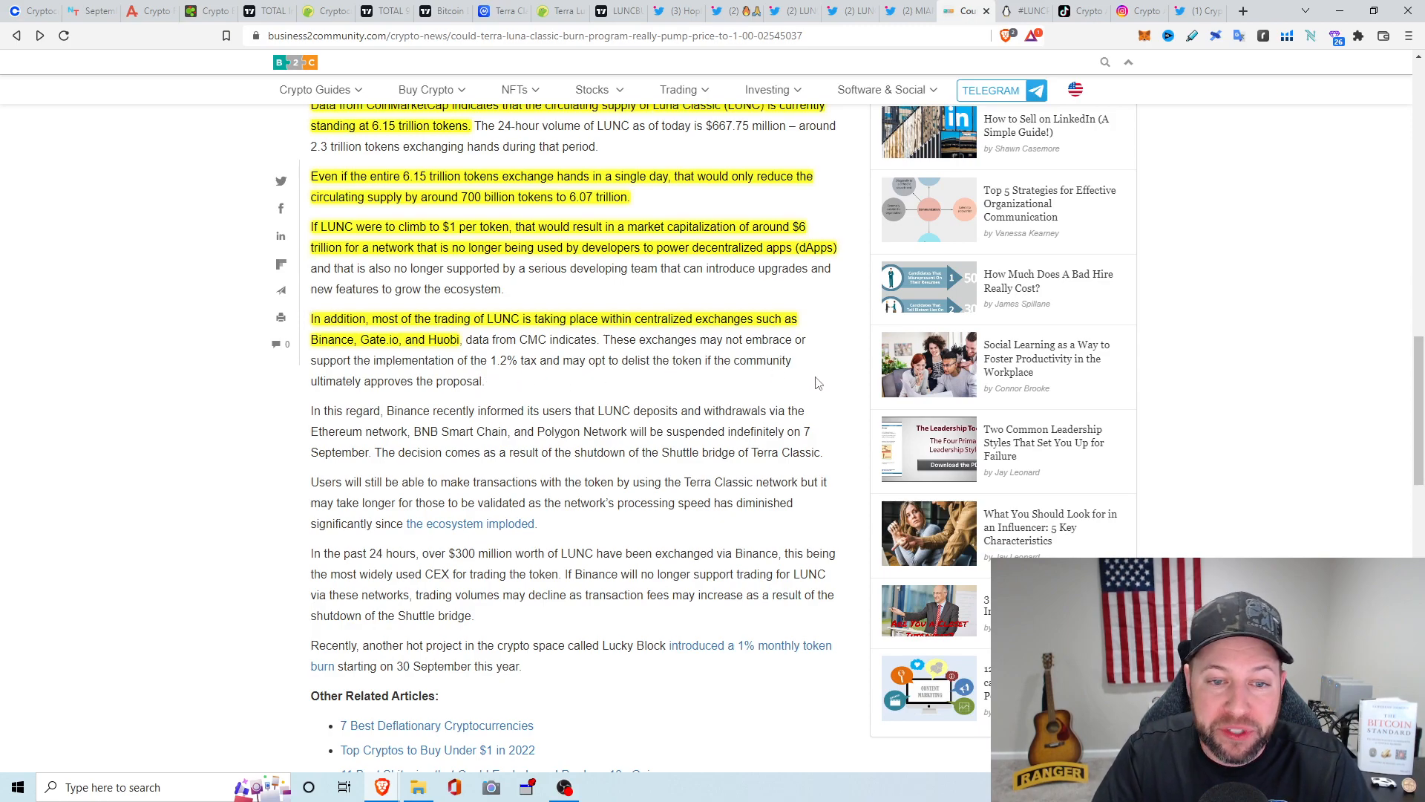
pyautogui.moveTo(836, 380)
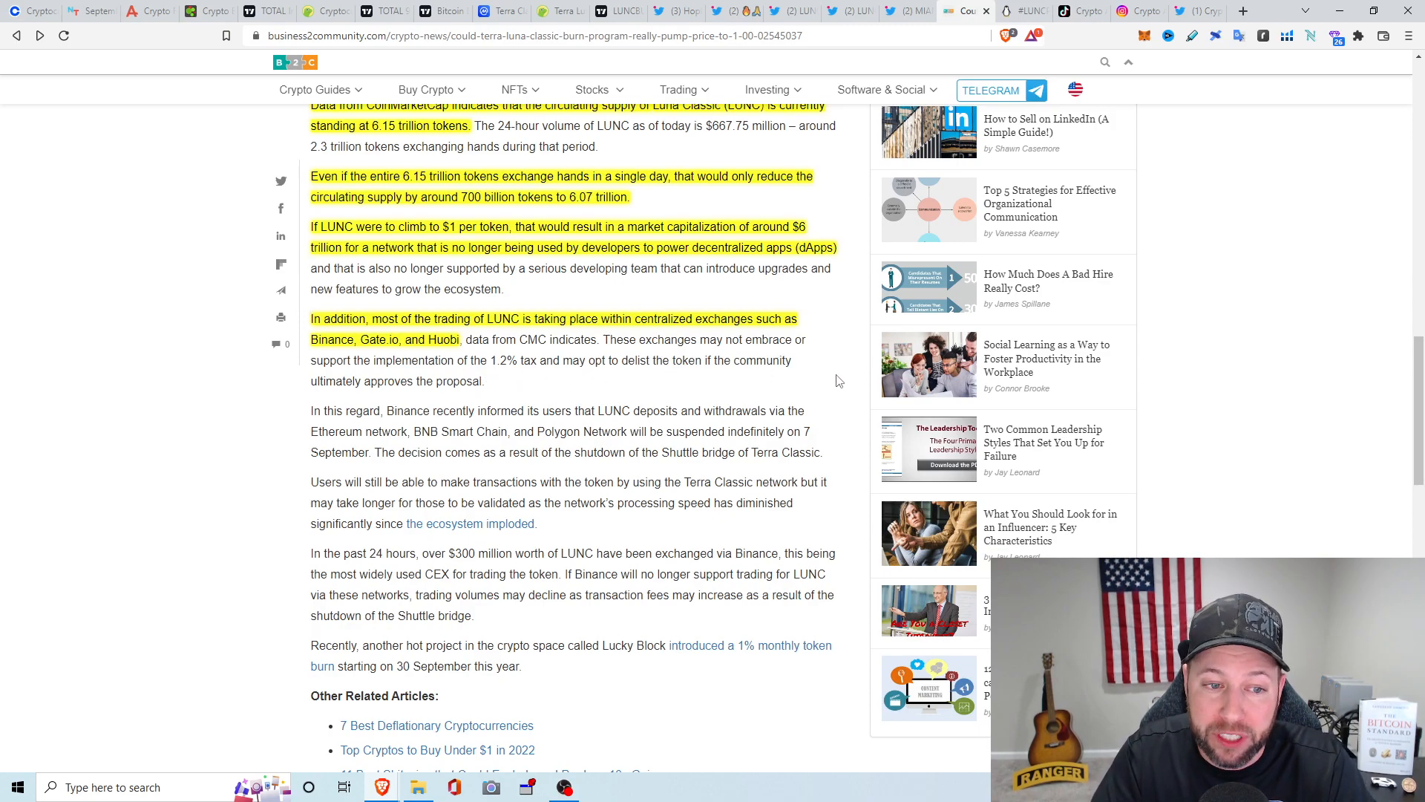
pyautogui.scroll(-3)
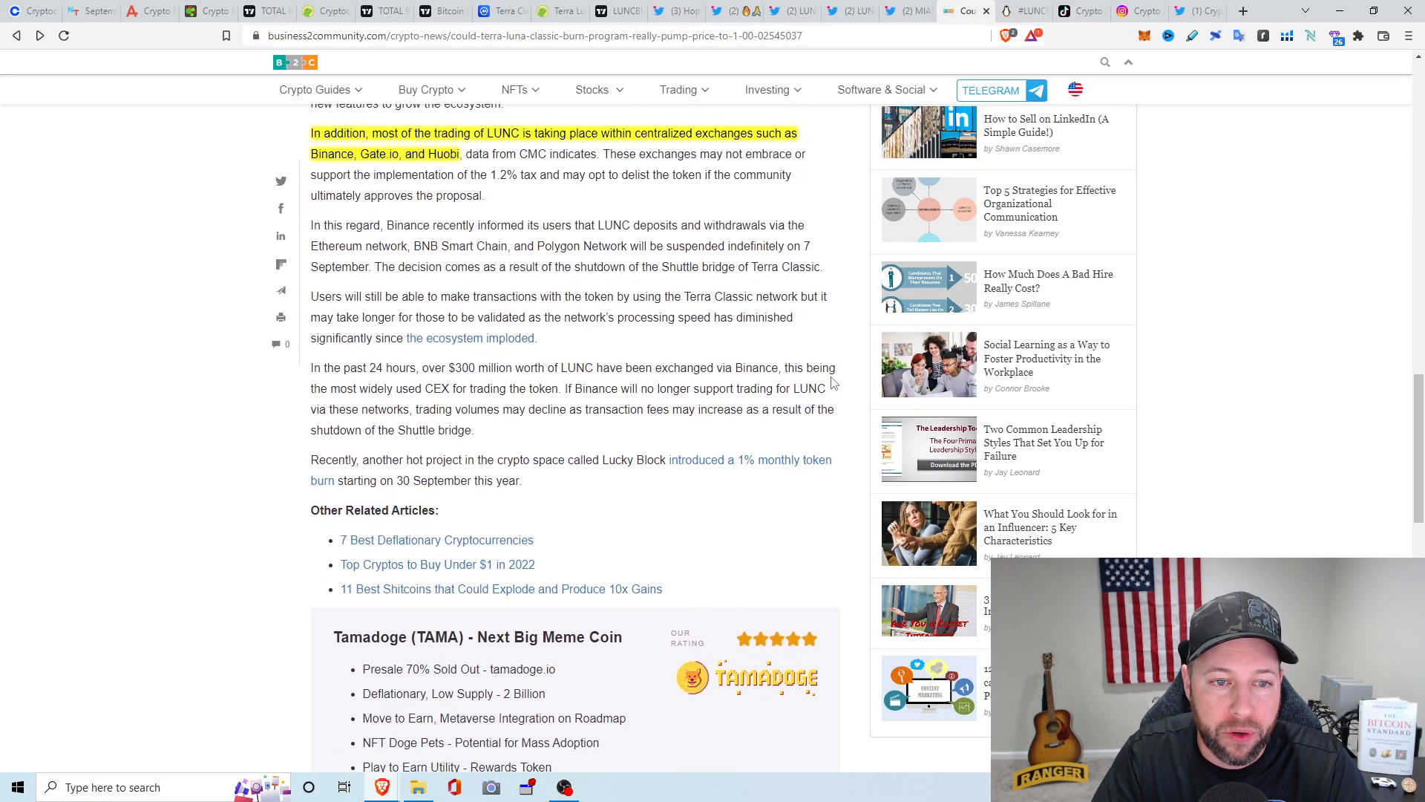
pyautogui.scroll(-3)
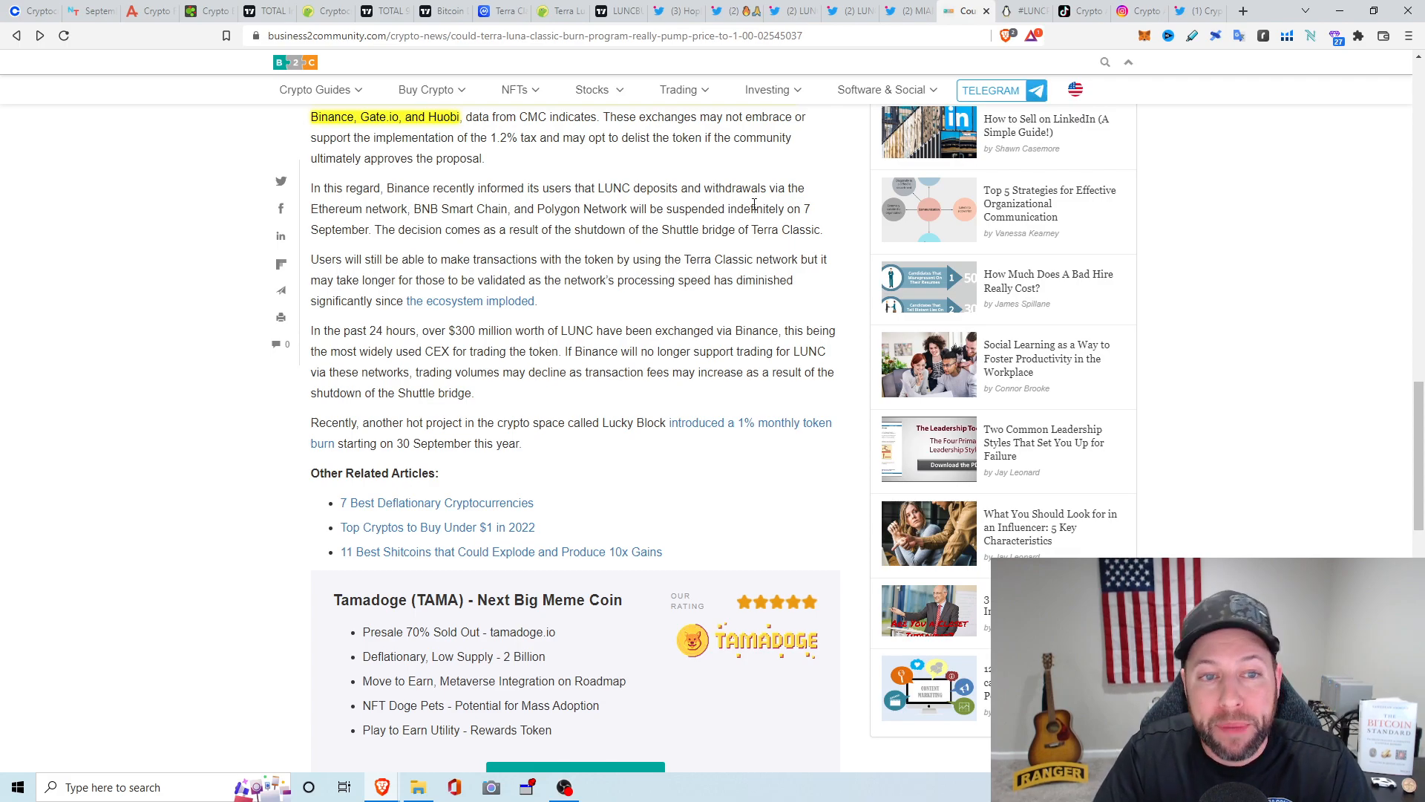
pyautogui.moveTo(838, 224)
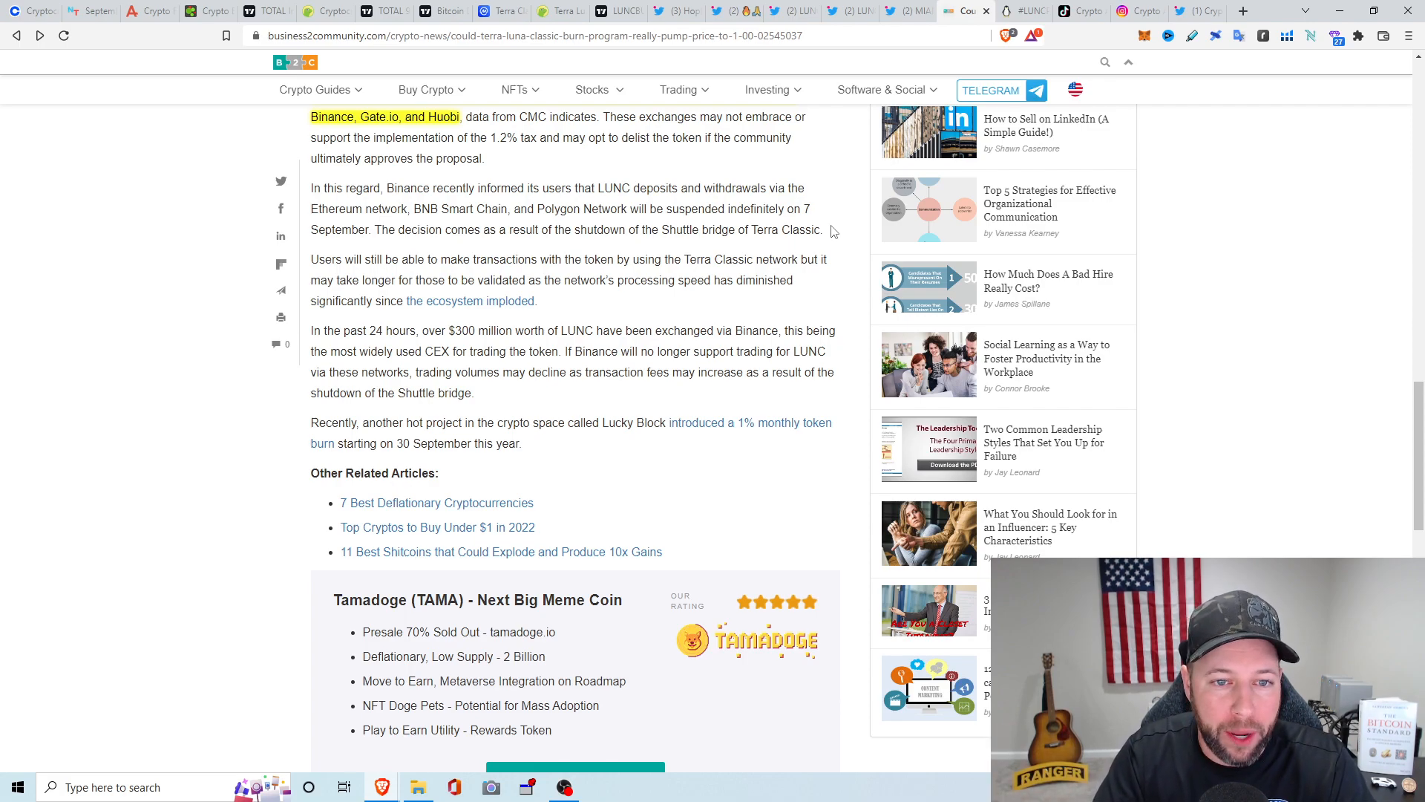
pyautogui.moveTo(525, 296)
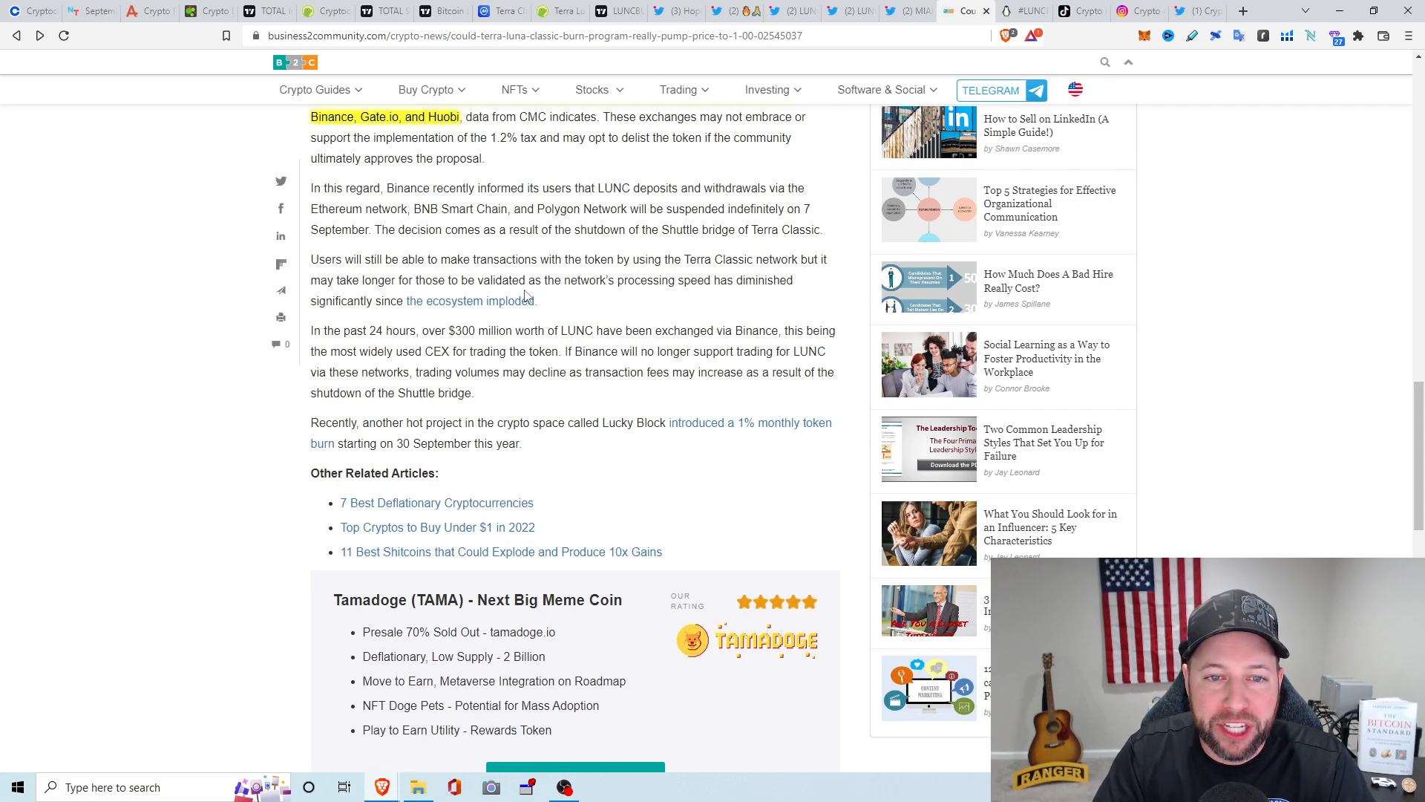
pyautogui.moveTo(547, 296)
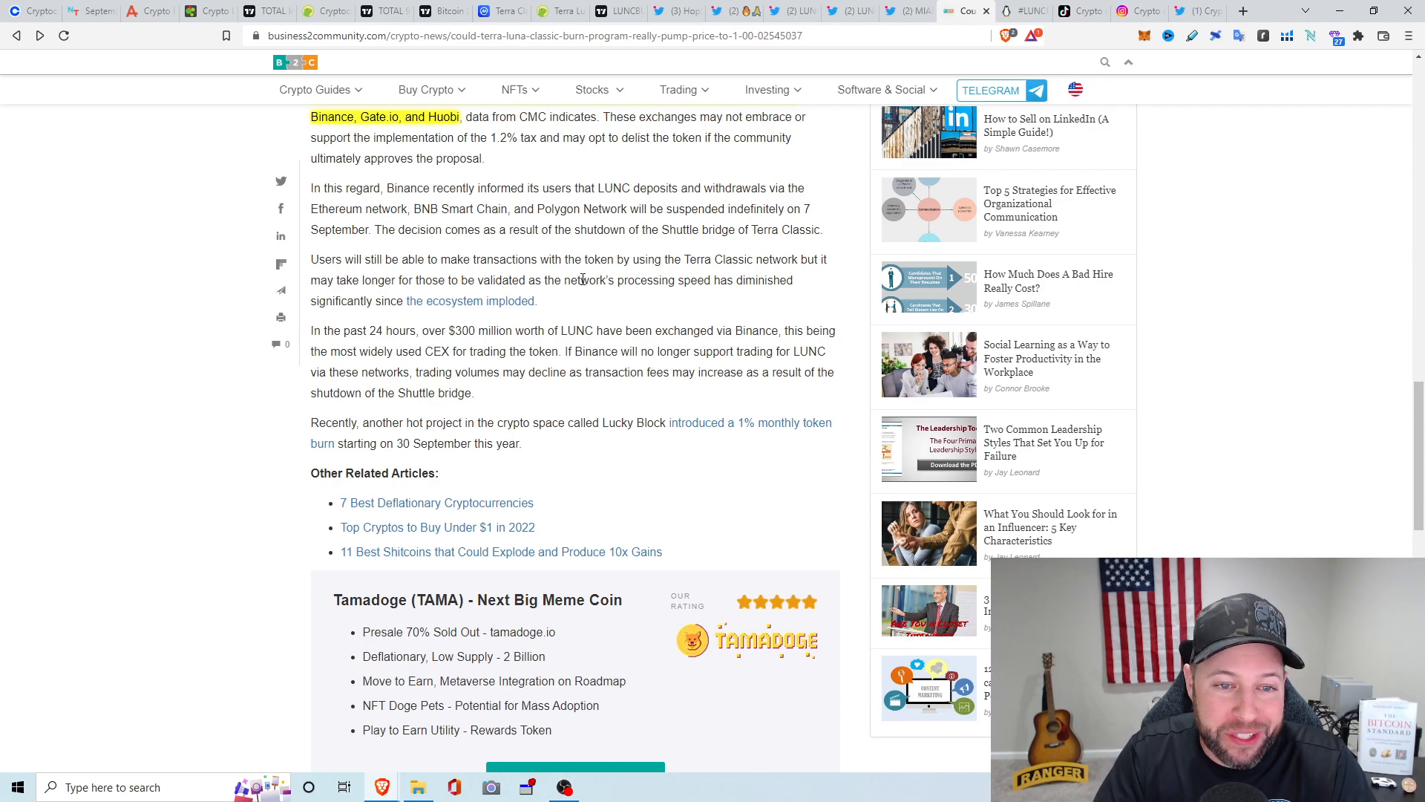
pyautogui.scroll(-3)
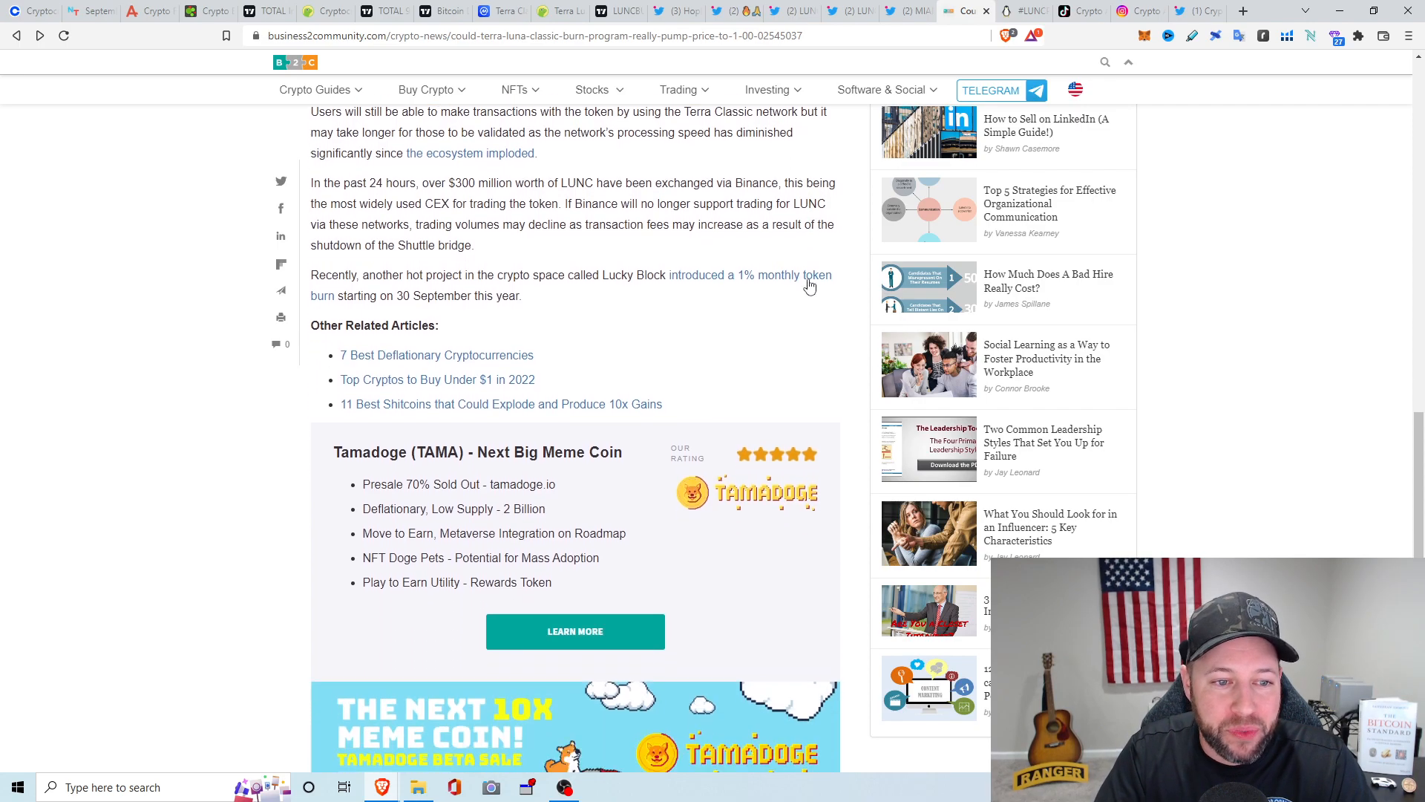
pyautogui.scroll(-3)
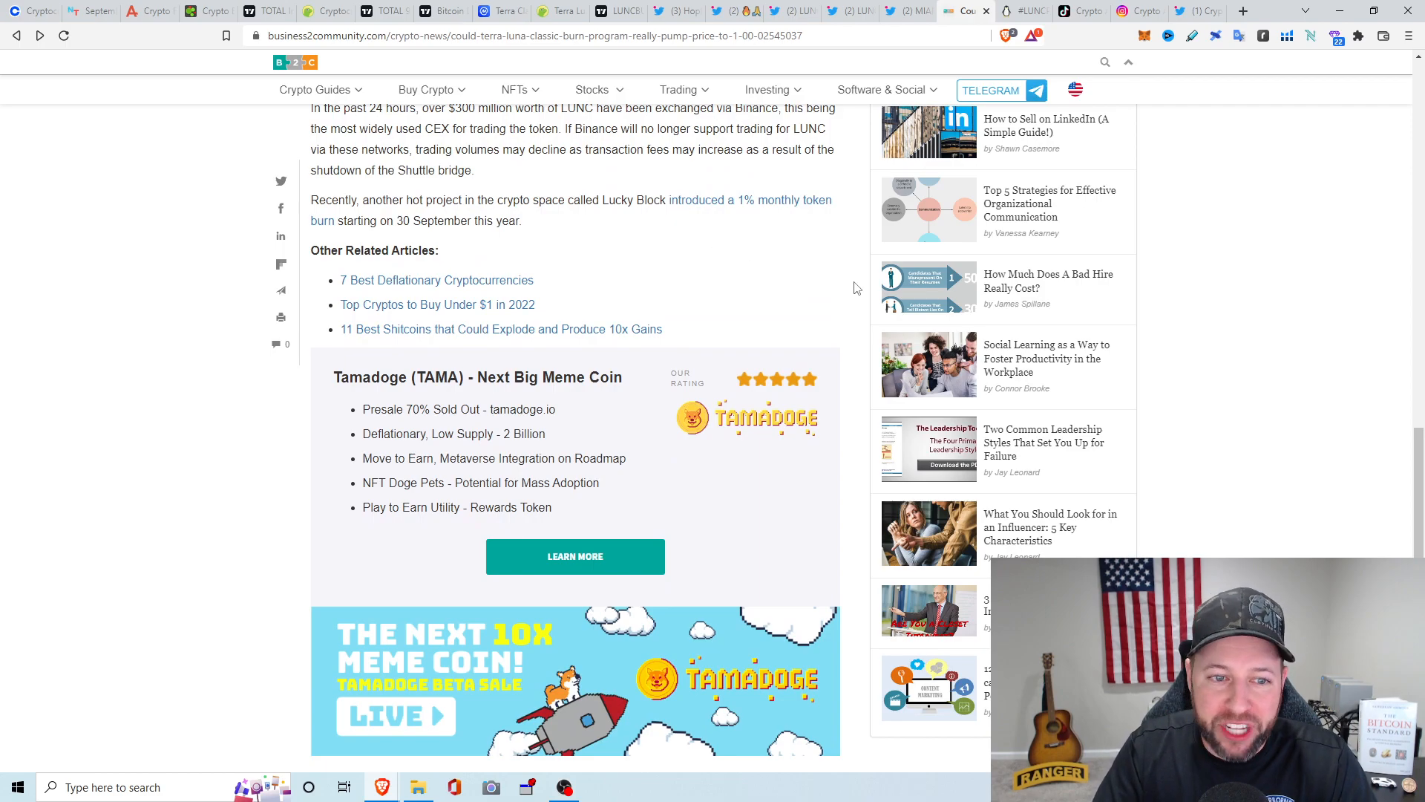
pyautogui.scroll(3)
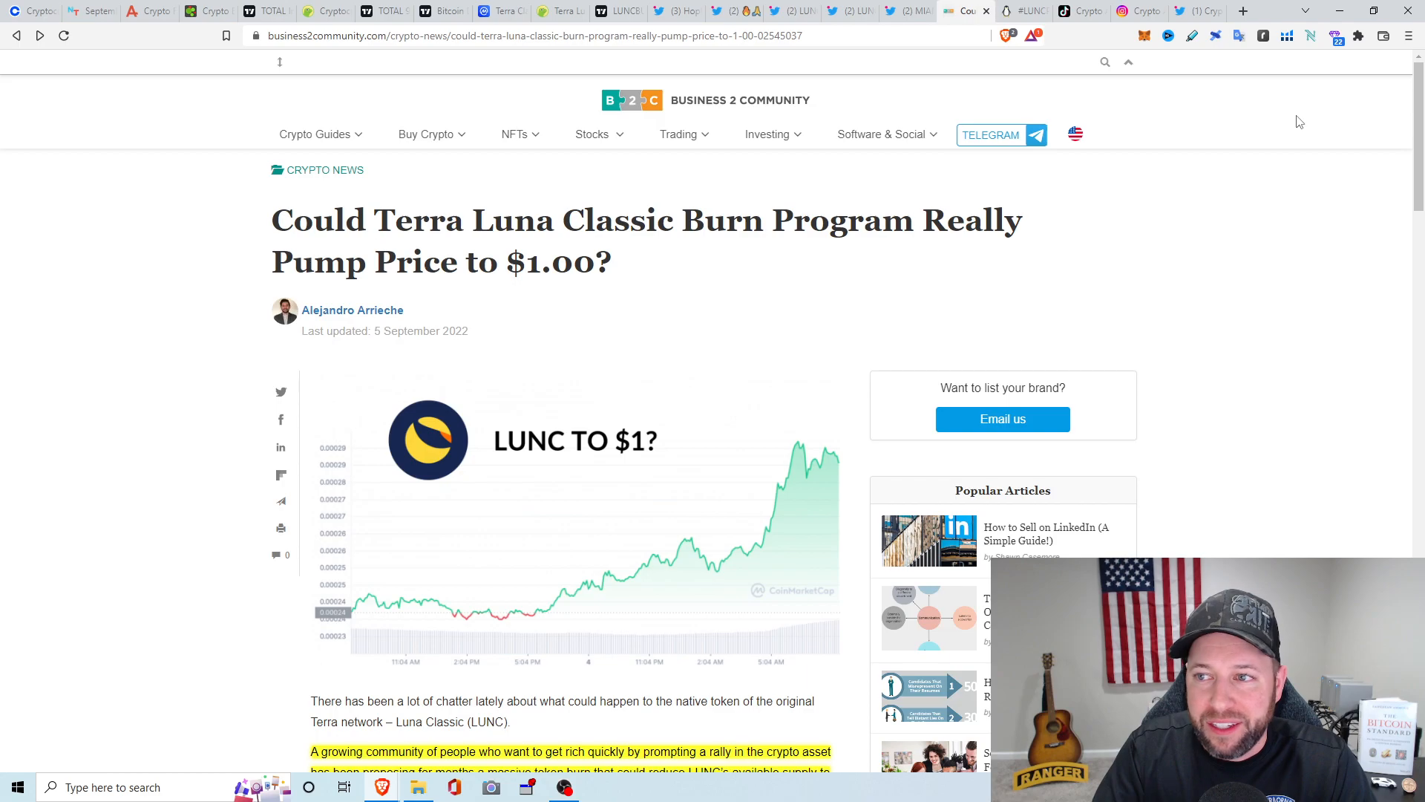
pyautogui.moveTo(1280, 126)
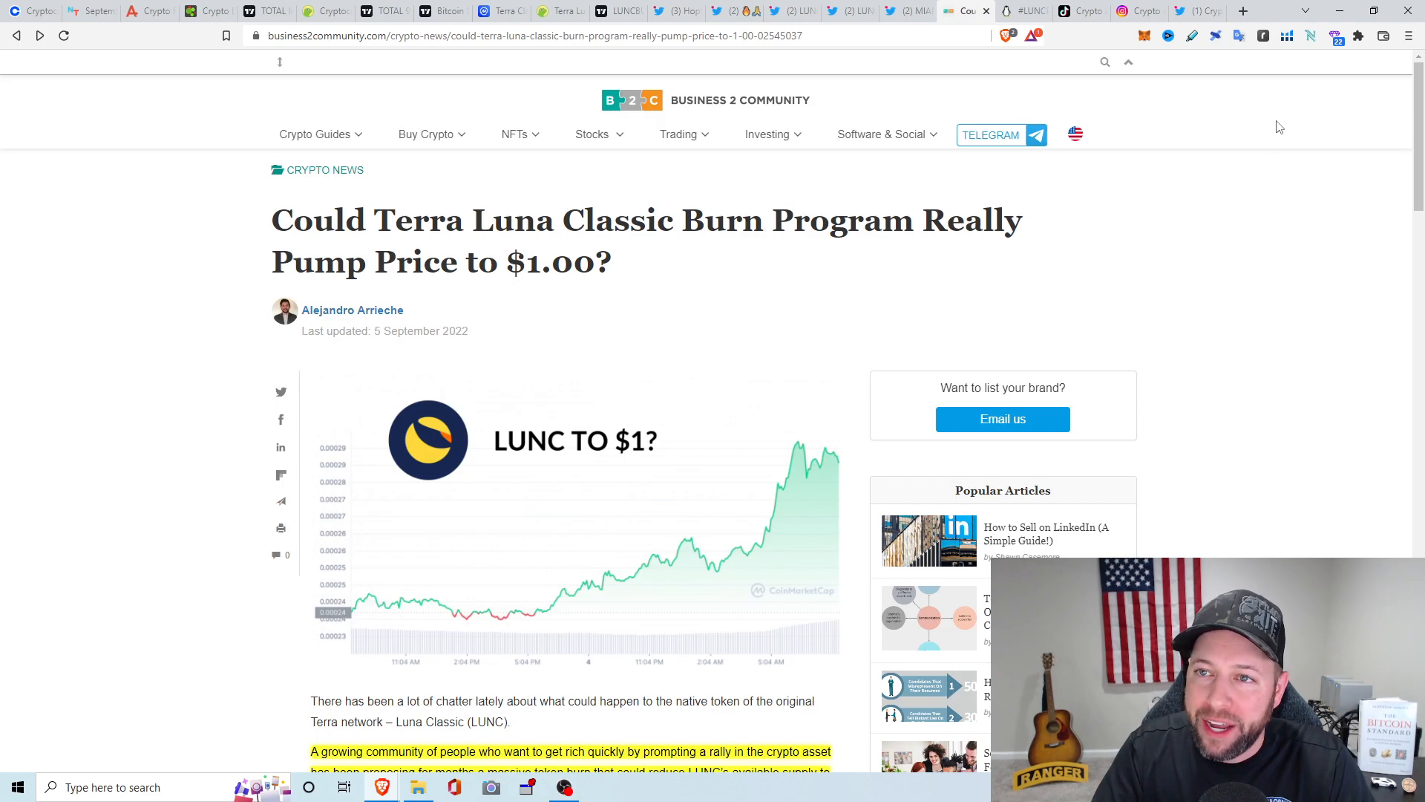
pyautogui.moveTo(1016, 37)
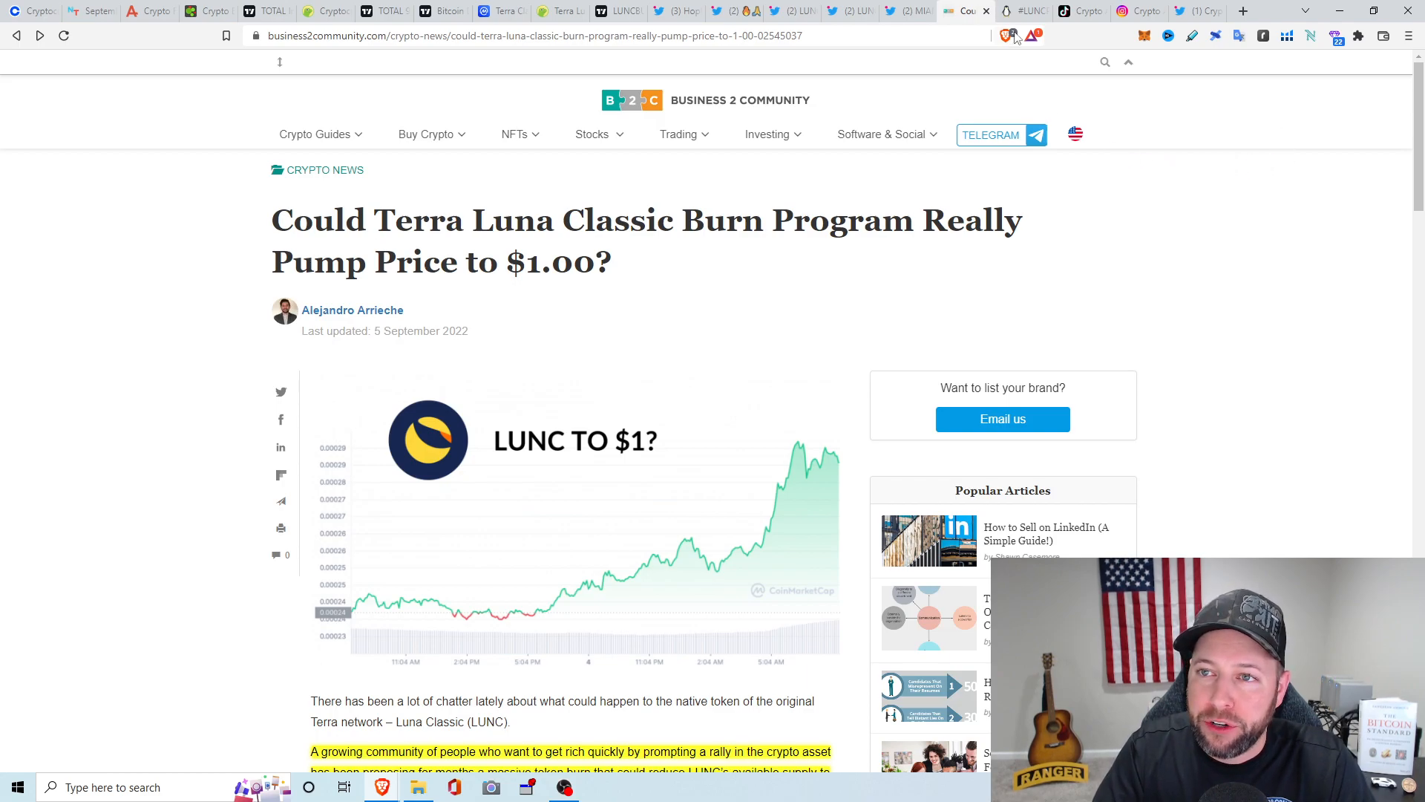
# Show the LUNCPenguins burns page (3,523,074,760 LUNC burned) and scroll the top burning entities table
pyautogui.click(1025, 9)
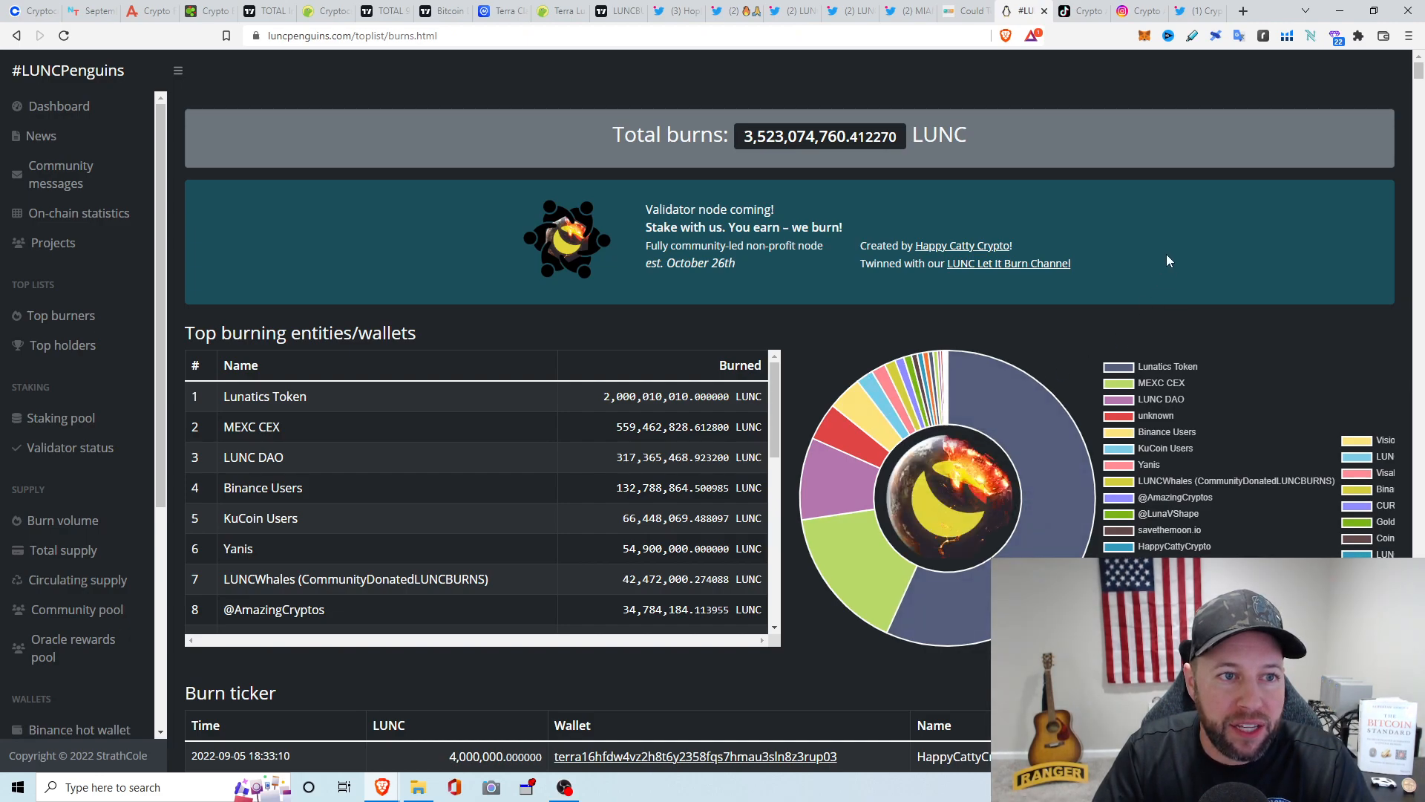
pyautogui.moveTo(41, 351)
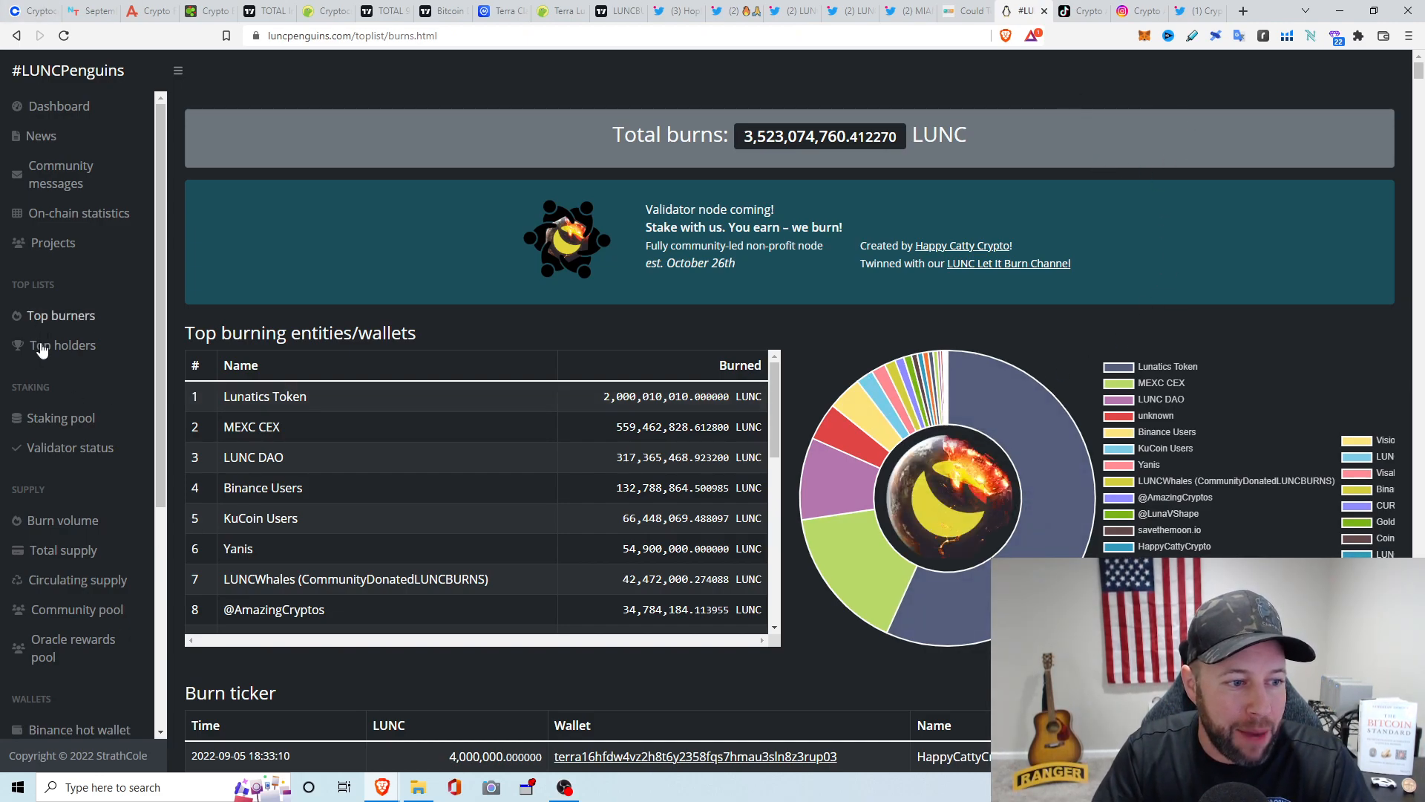
pyautogui.moveTo(314, 407)
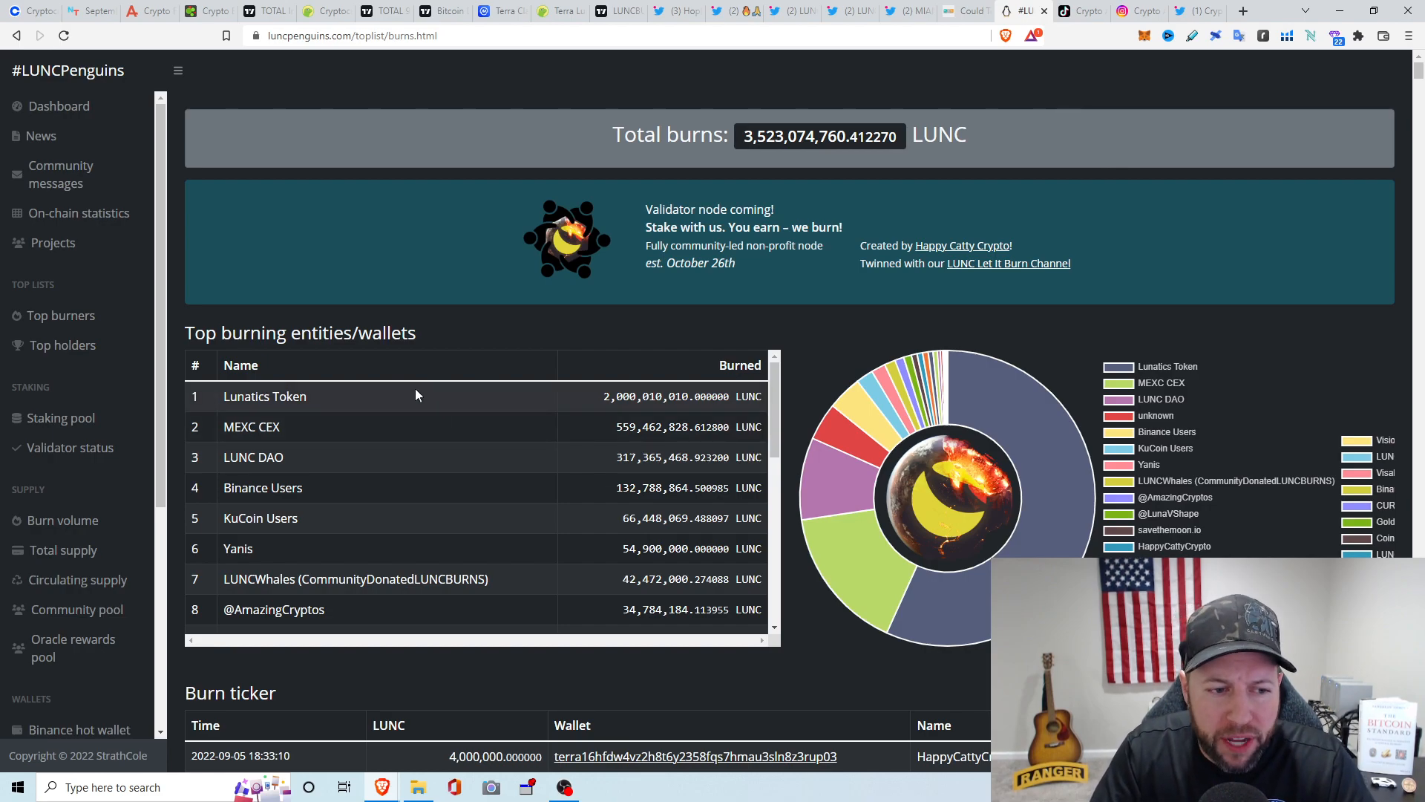
pyautogui.moveTo(305, 414)
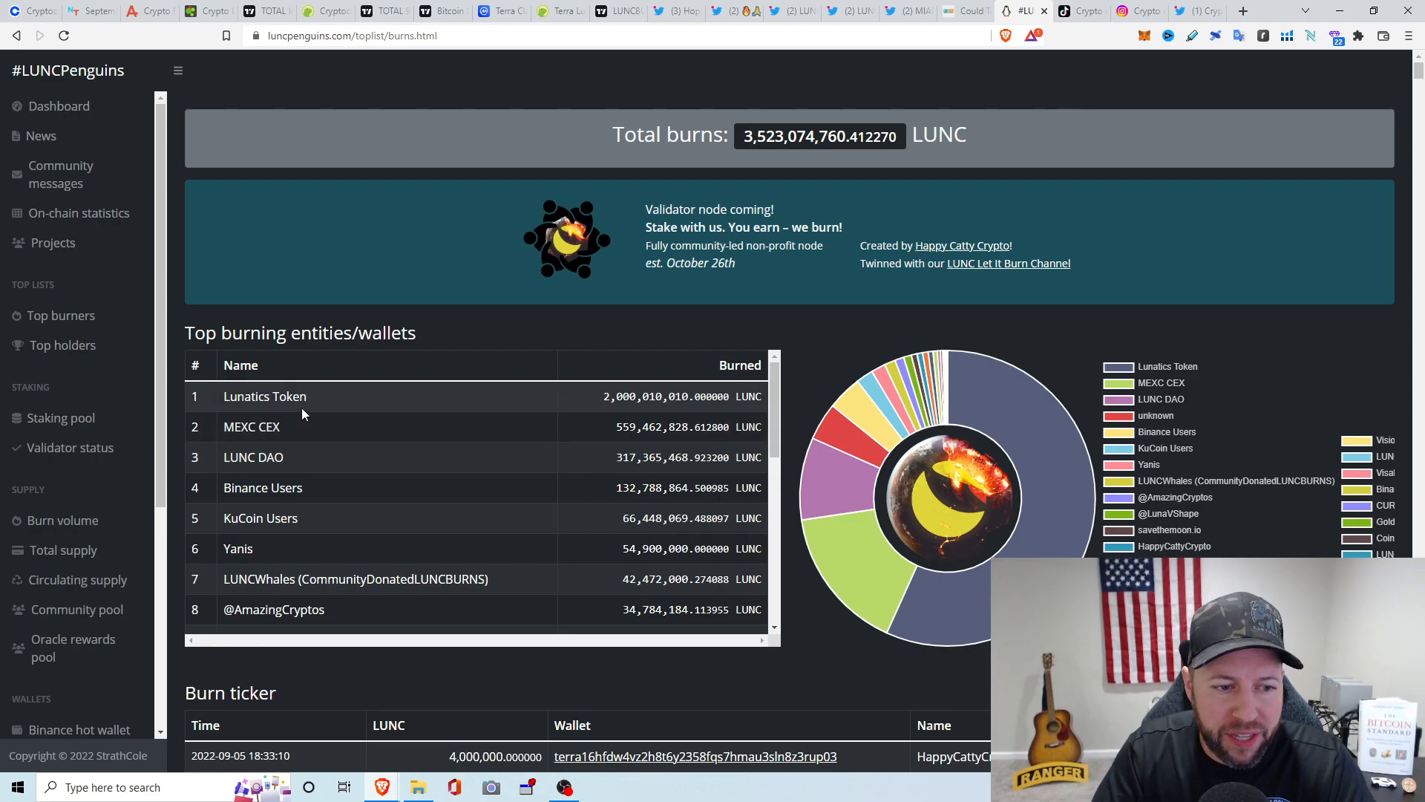
pyautogui.moveTo(614, 416)
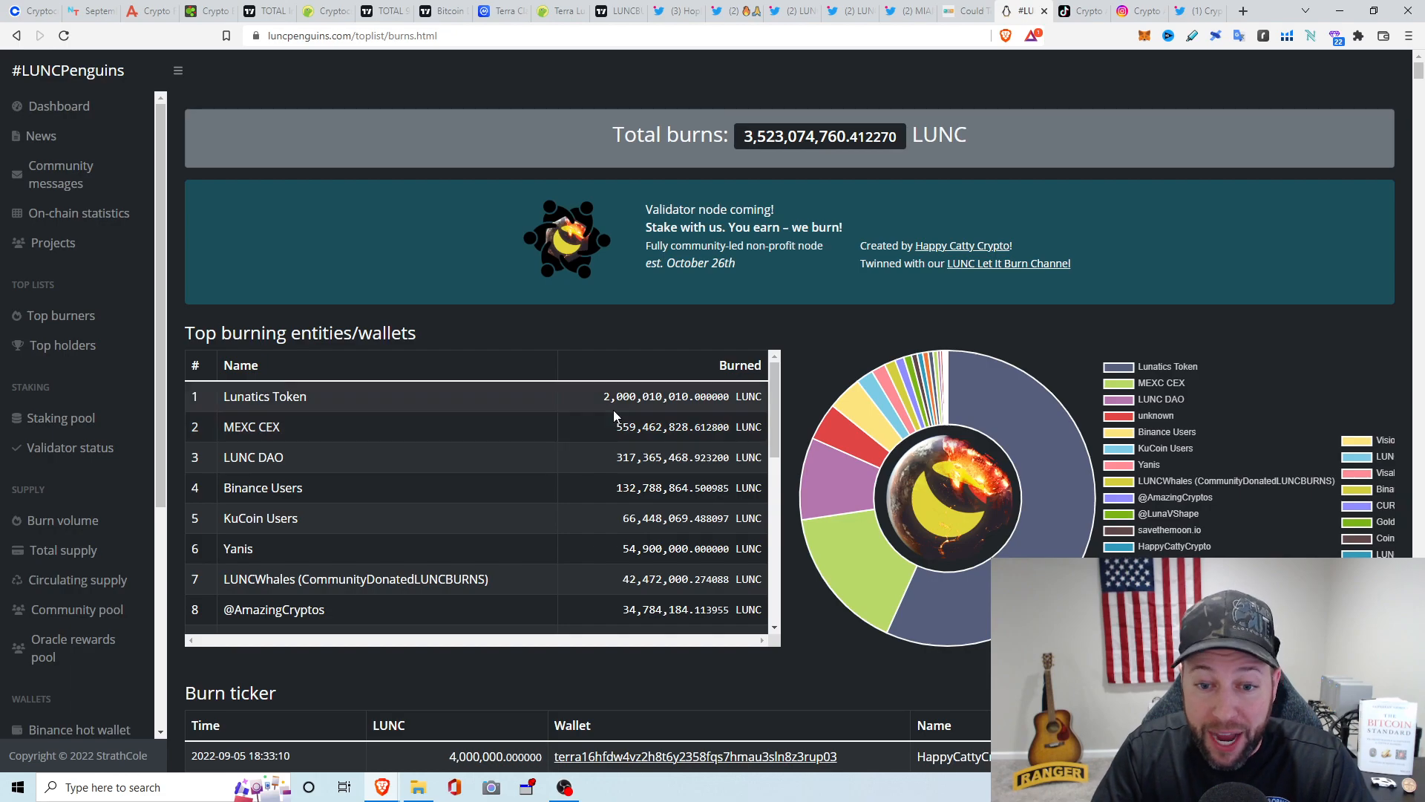
pyautogui.moveTo(607, 414)
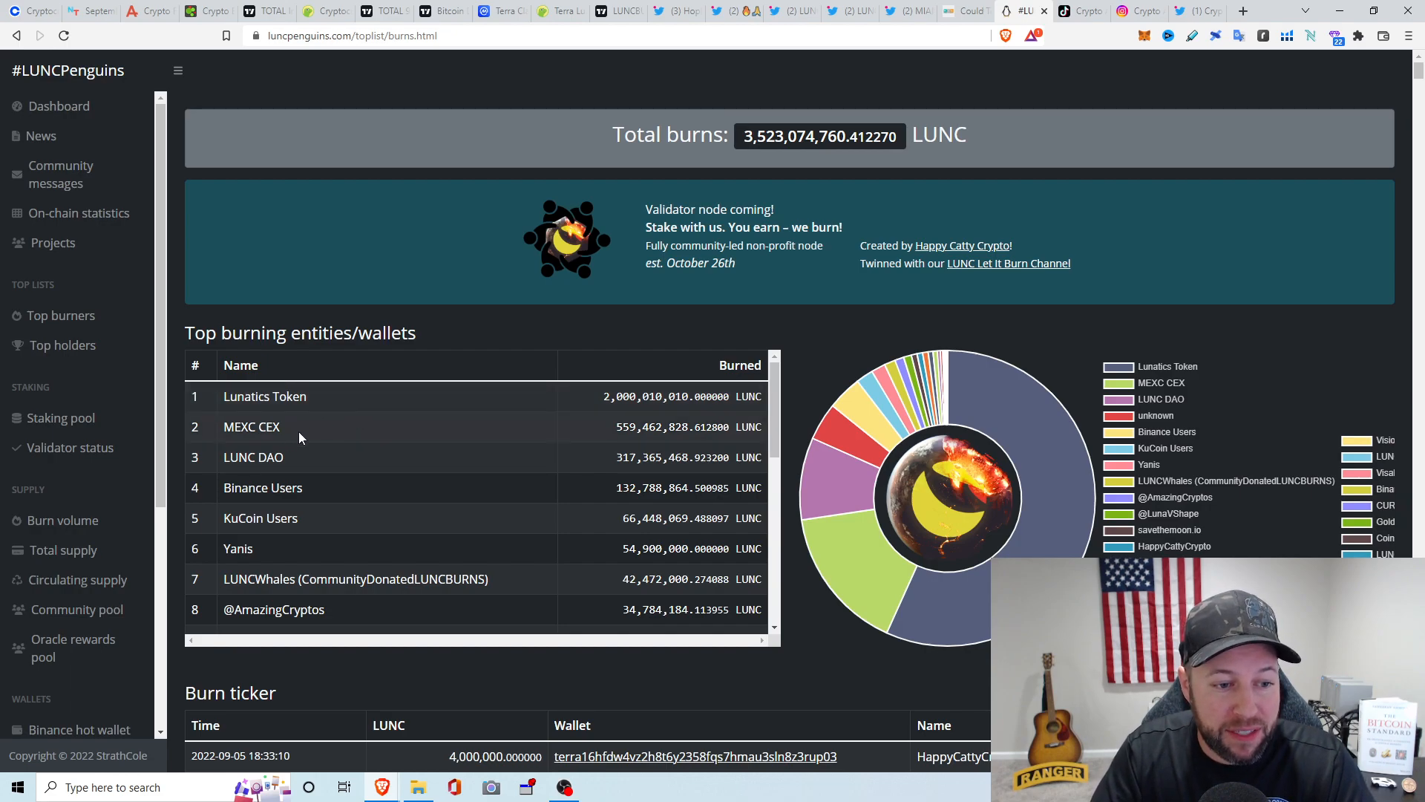
pyautogui.moveTo(611, 446)
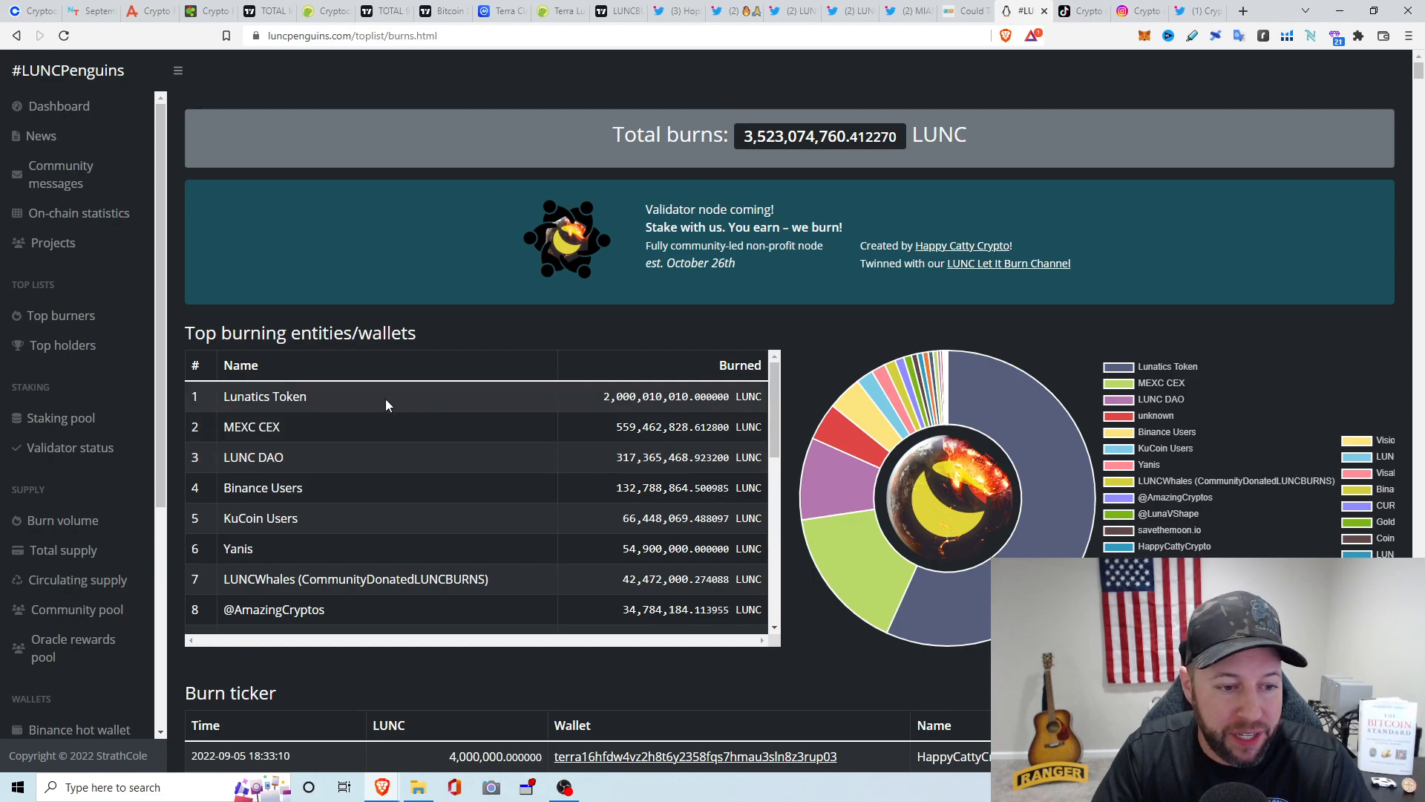
pyautogui.moveTo(550, 435)
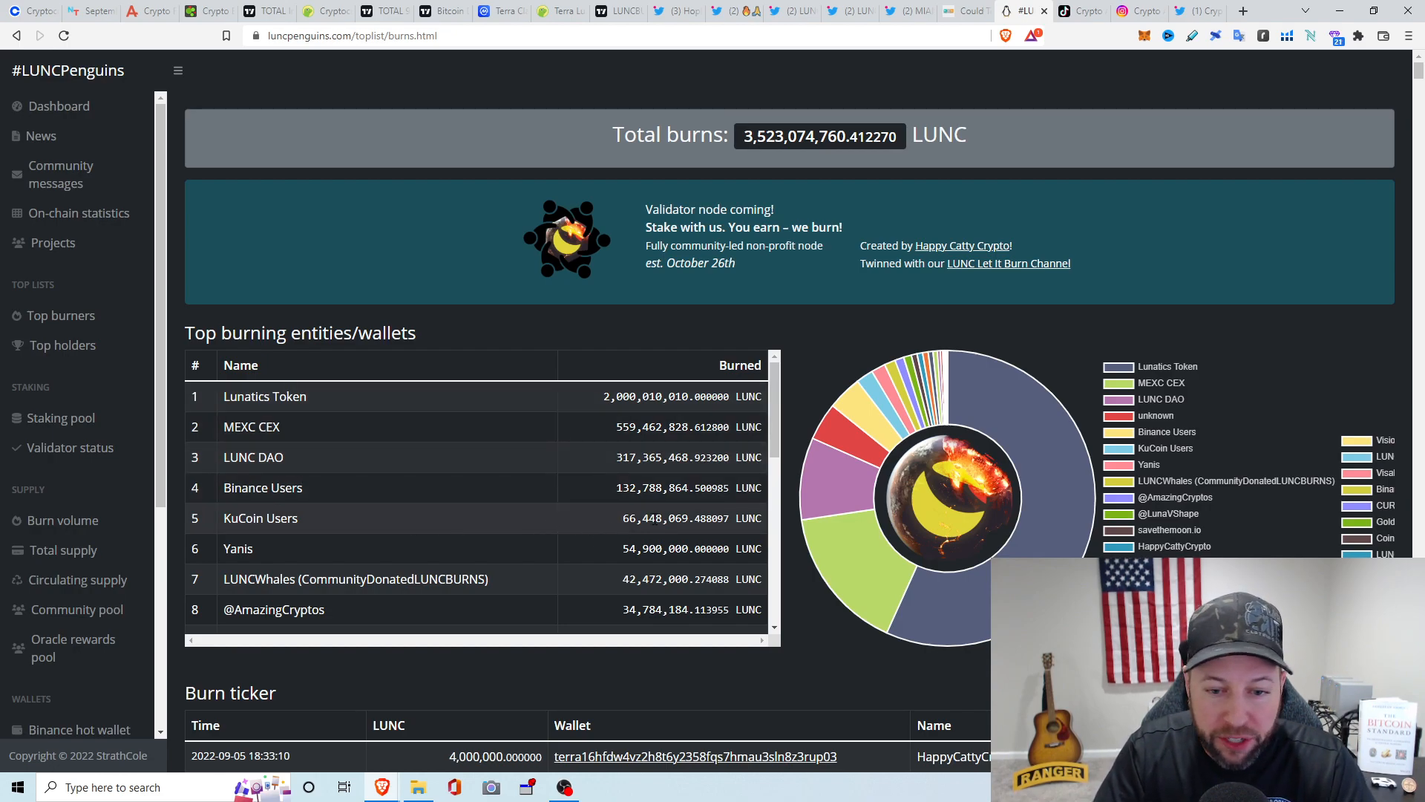
pyautogui.scroll(-3)
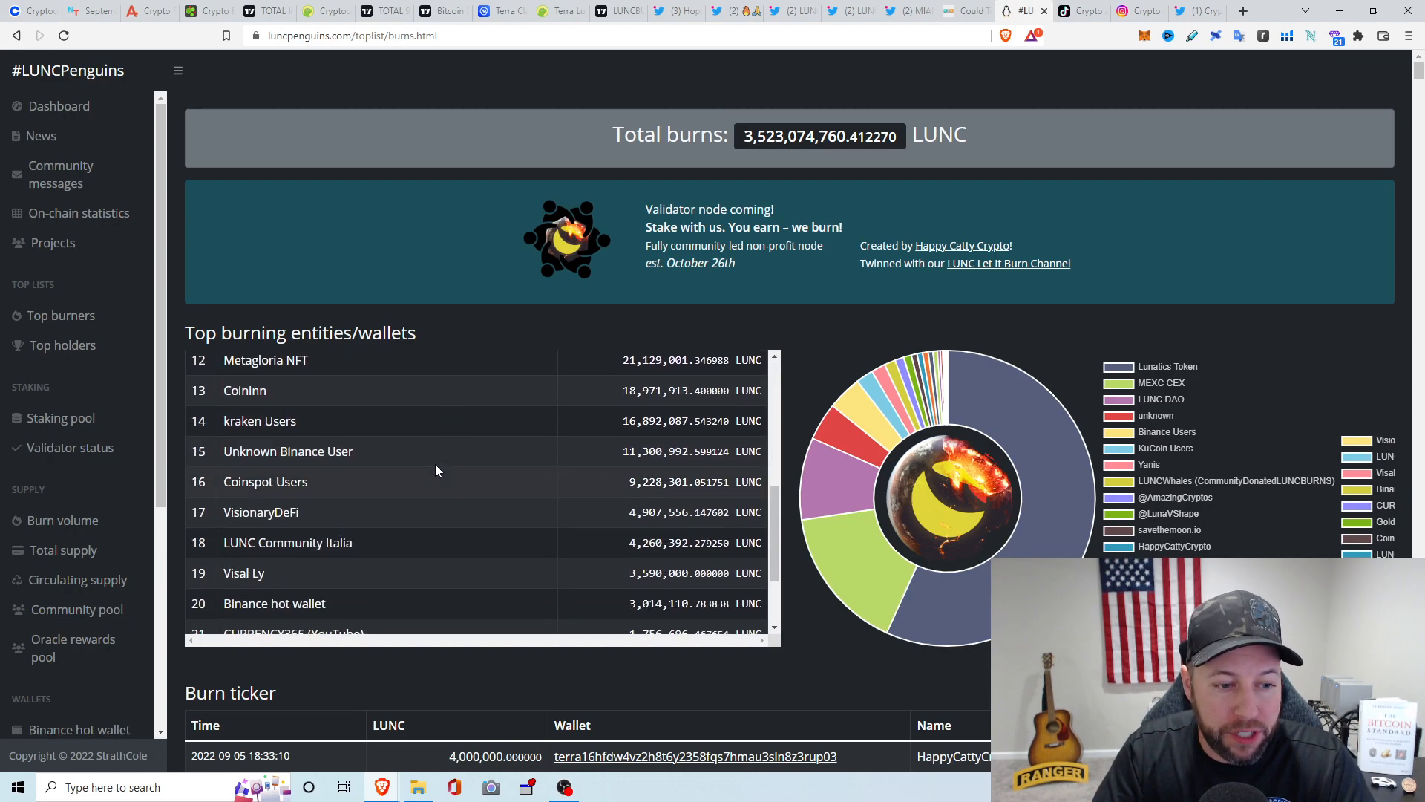
pyautogui.scroll(-3)
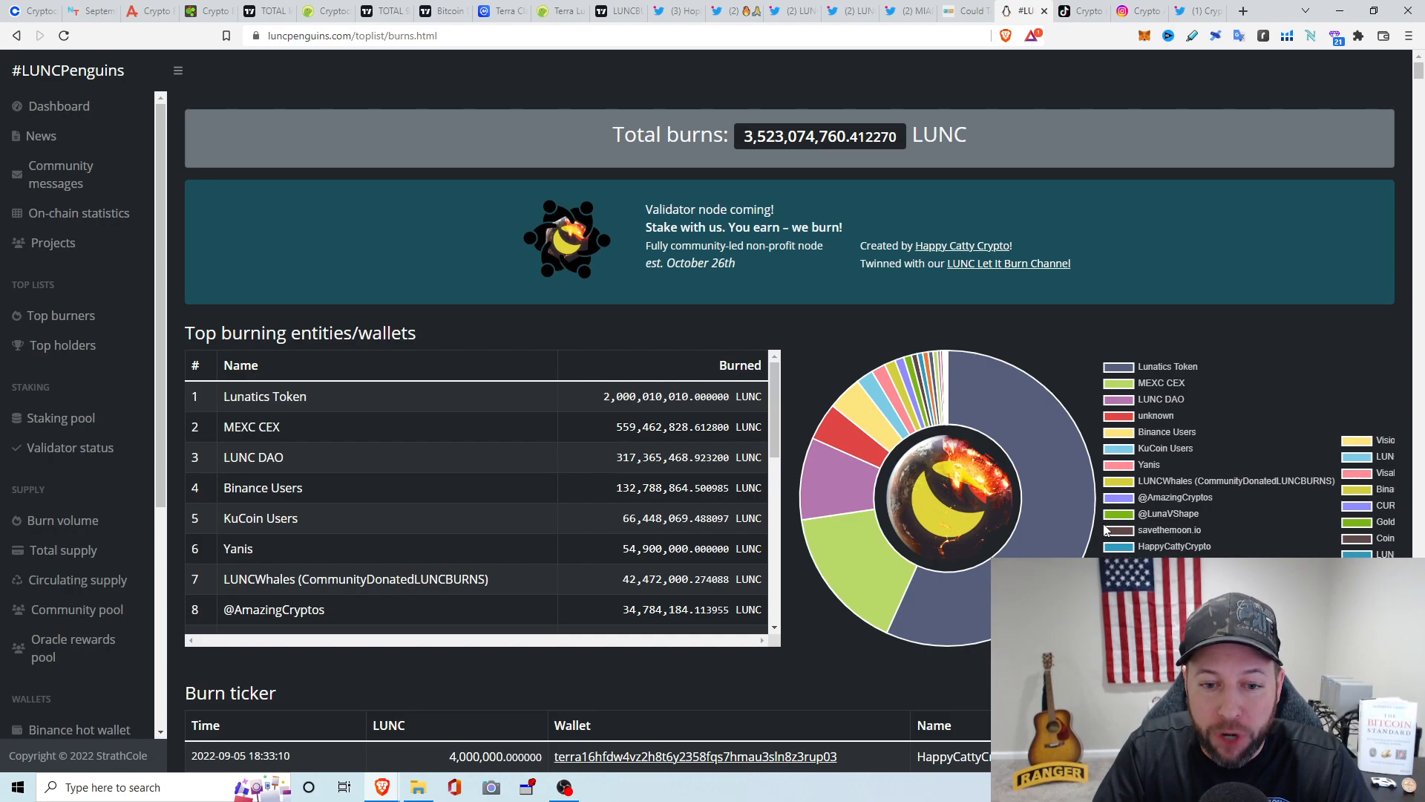
pyautogui.moveTo(859, 518)
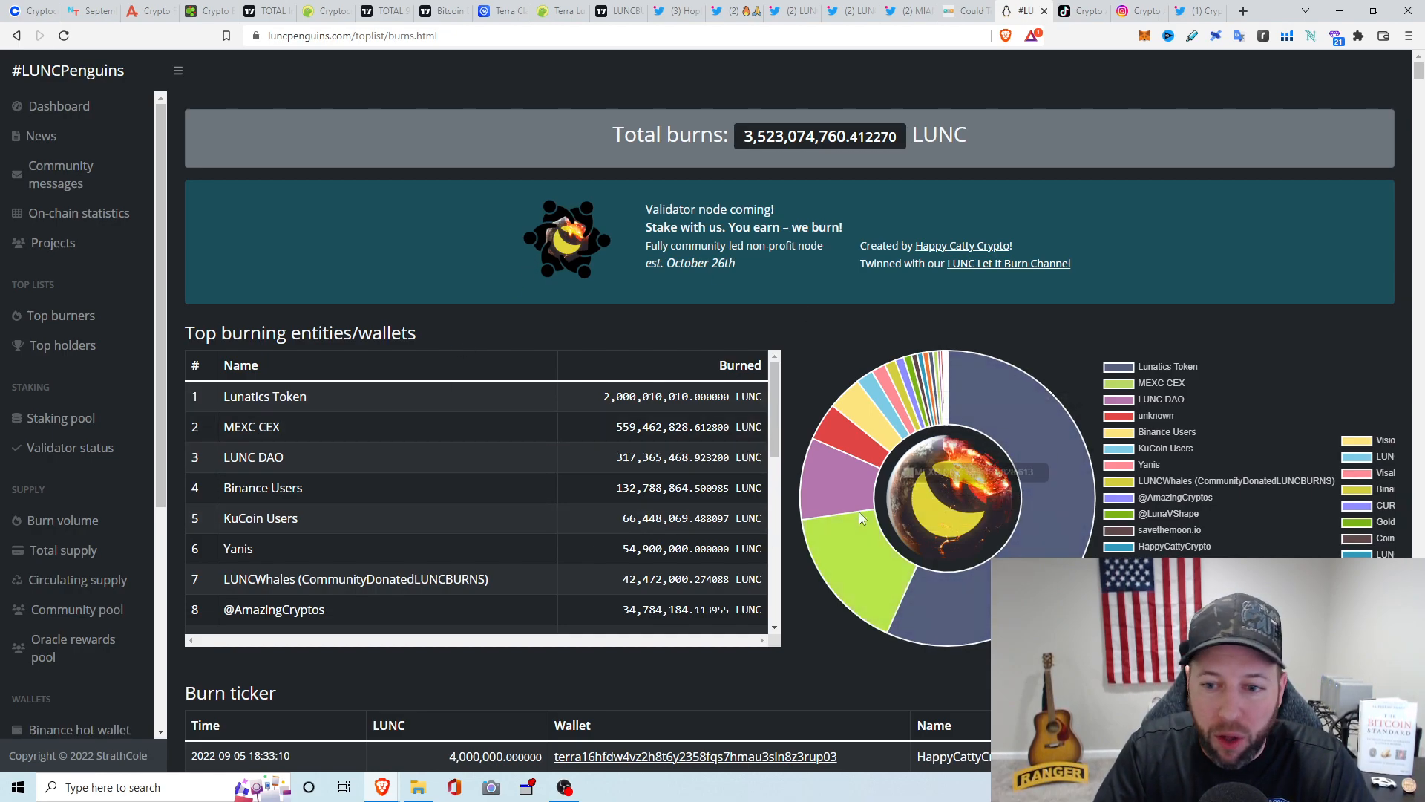
pyautogui.moveTo(489, 491)
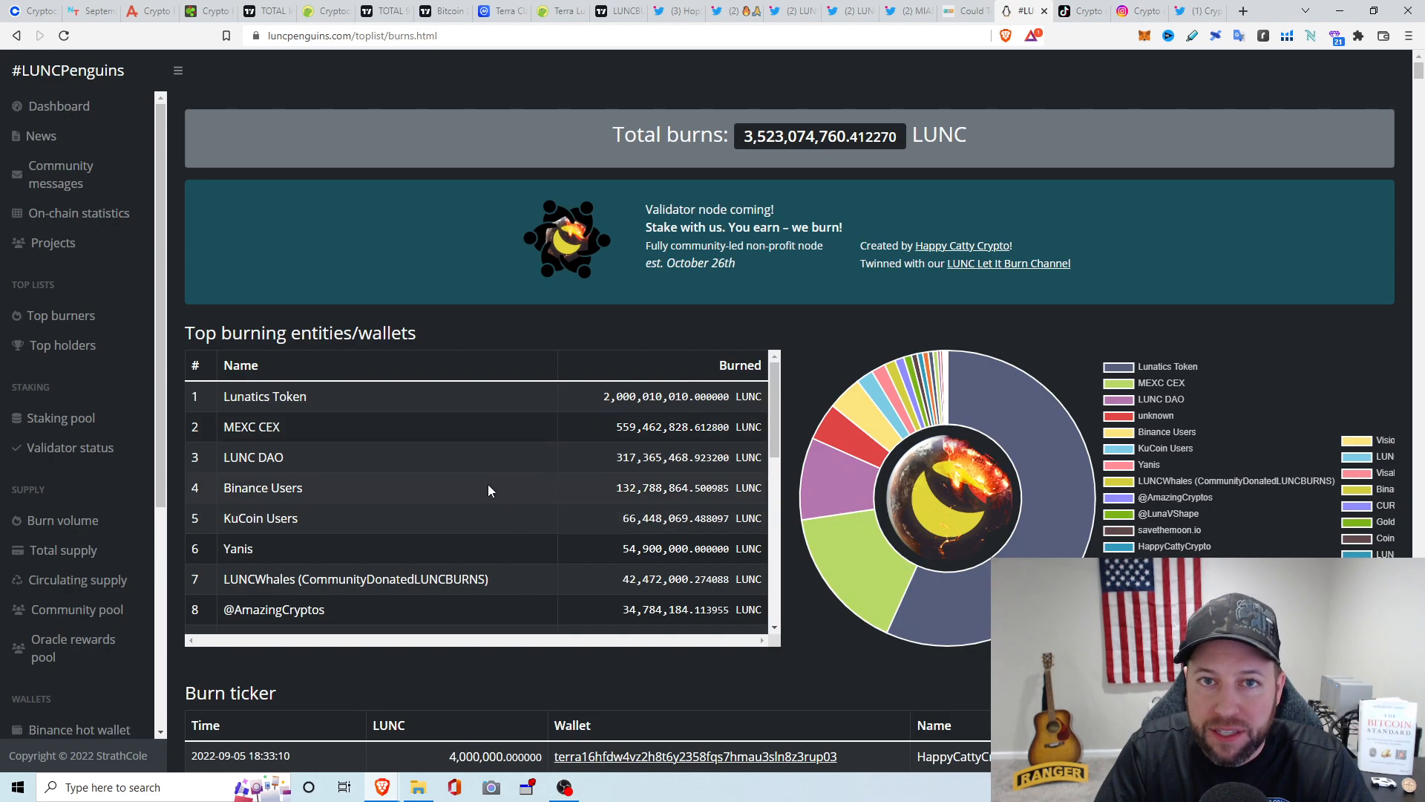
pyautogui.moveTo(463, 486)
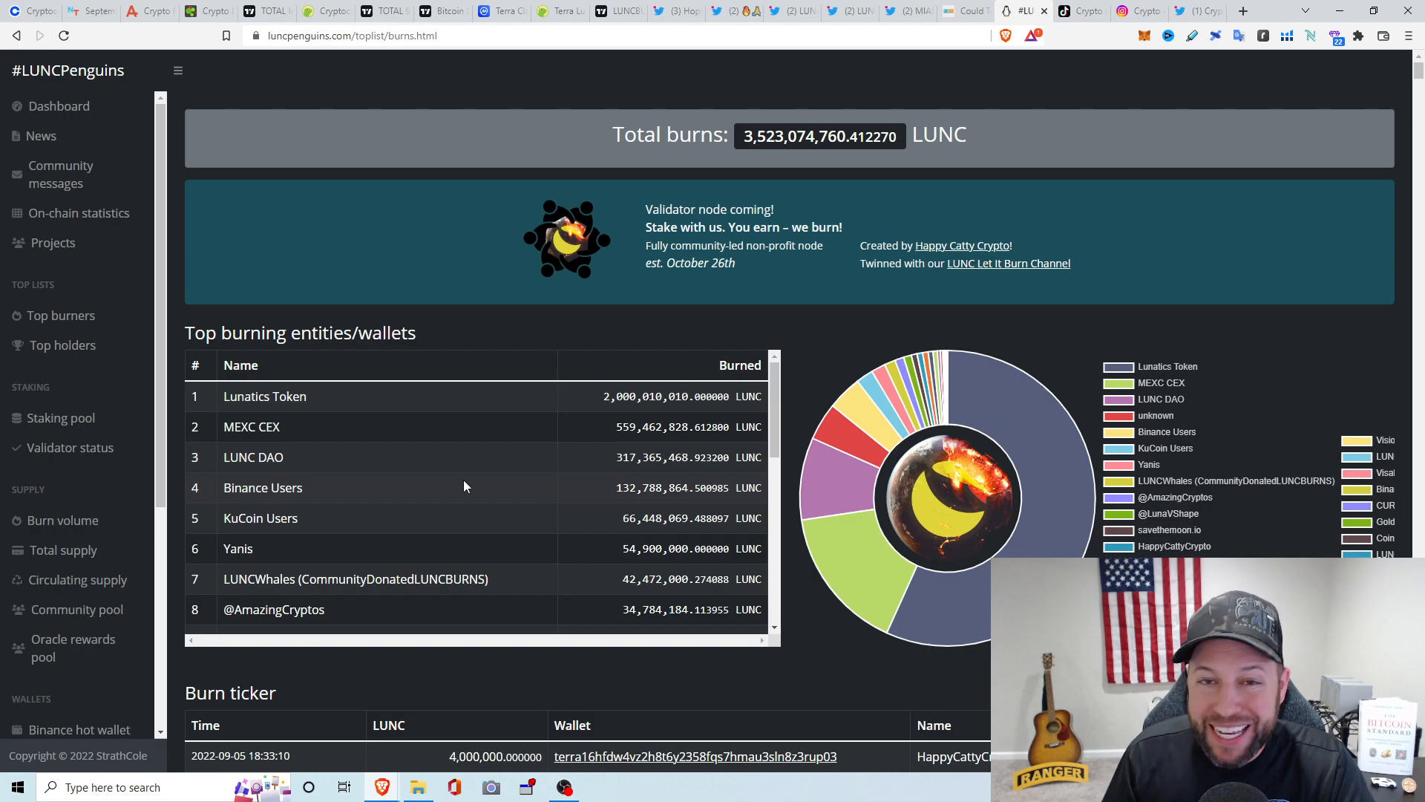
# Show CoinGecko's market-cap price list with Bitcoin at $19,783.65 and Ethereum at $1,617.08
pyautogui.click(324, 9)
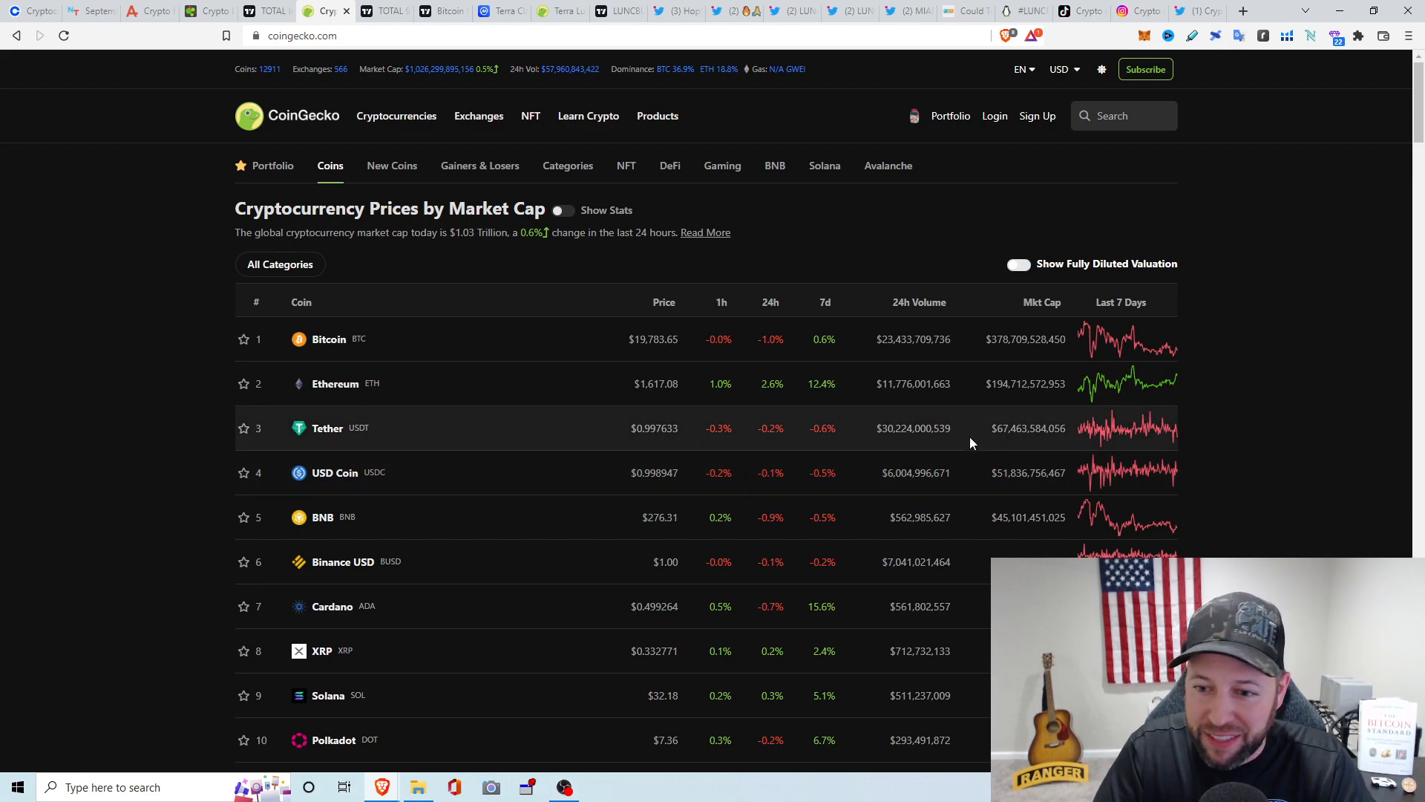
pyautogui.moveTo(1027, 398)
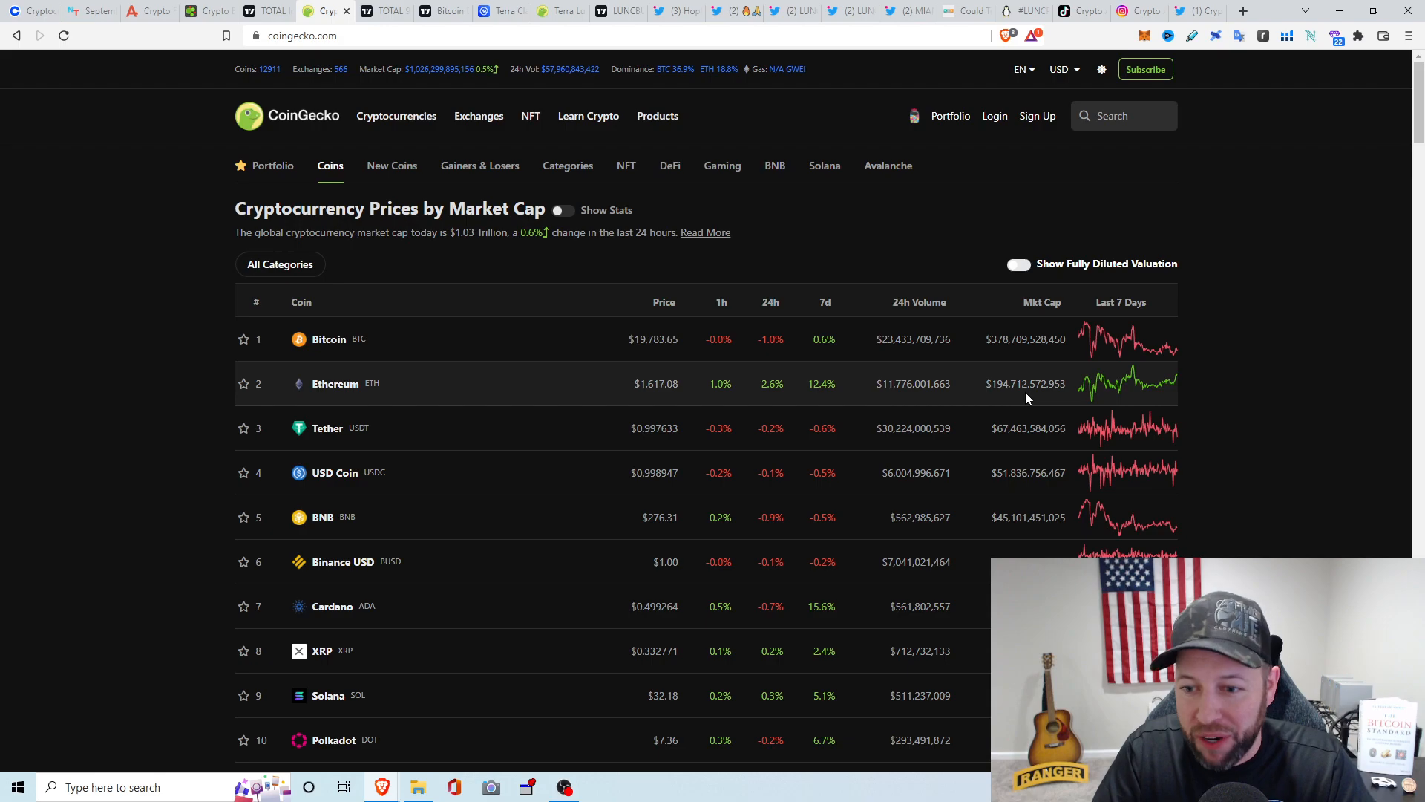
pyautogui.moveTo(990, 358)
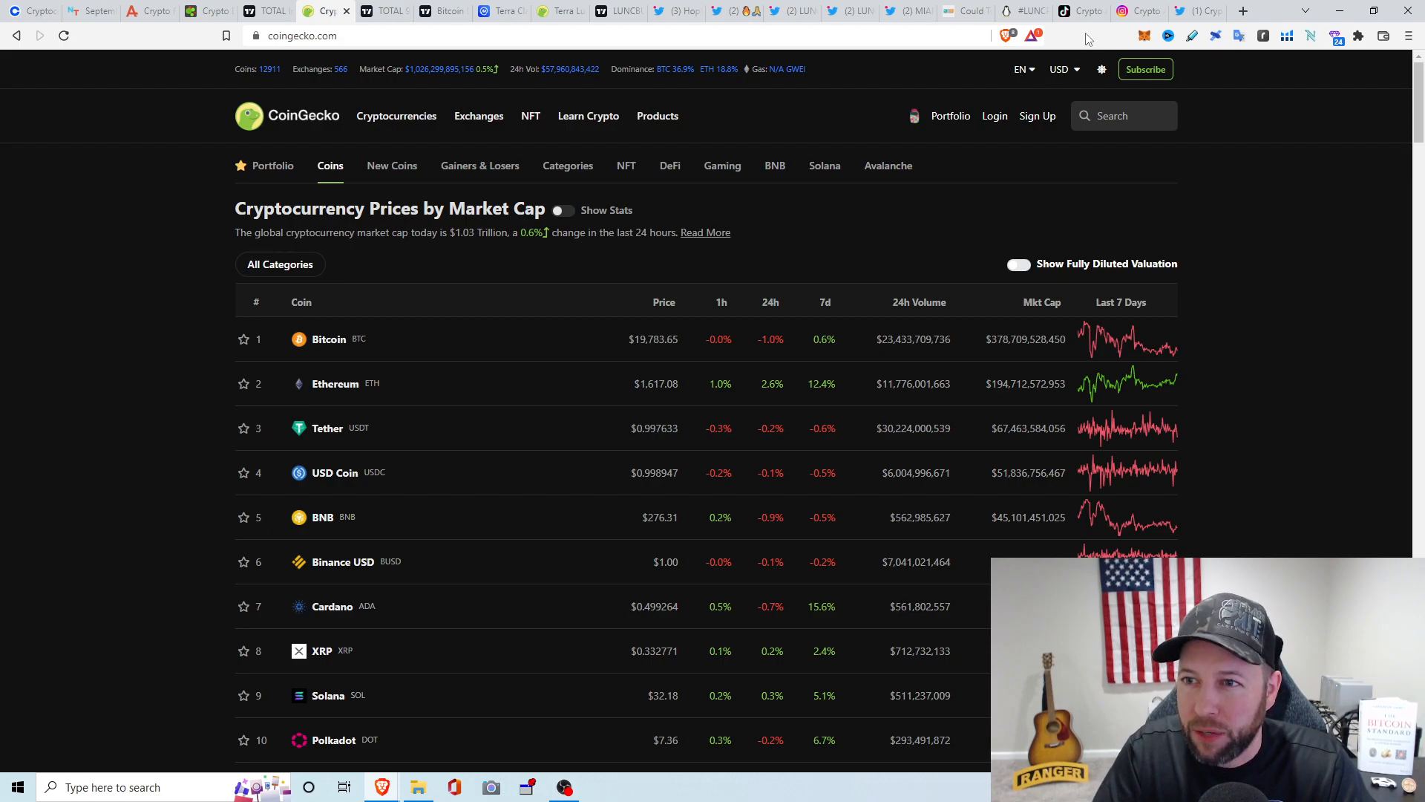
# Return to the LUNCPenguins burns toplist showing 3,523,074,760 LUNC burned, led by Lunatics Token
pyautogui.click(1024, 10)
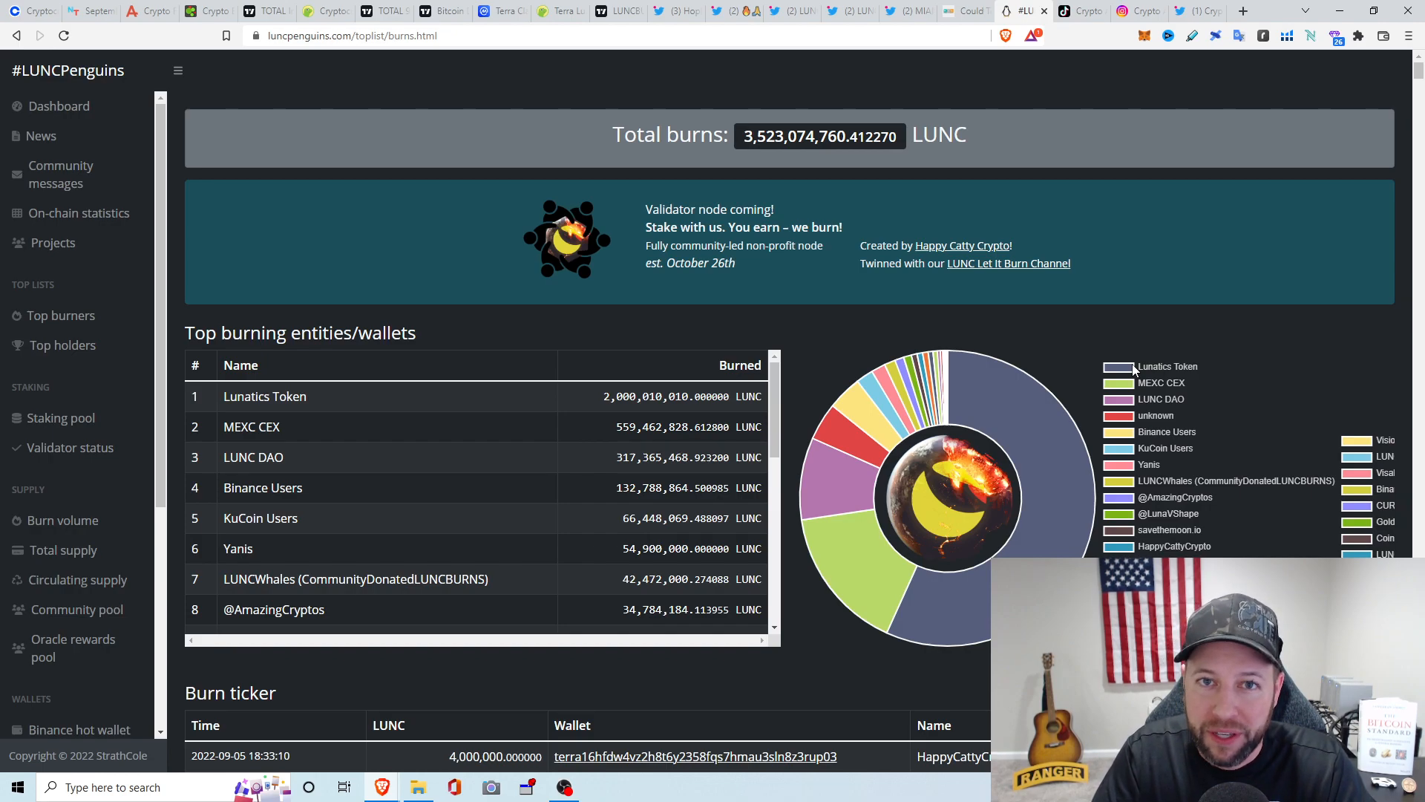
pyautogui.moveTo(456, 85)
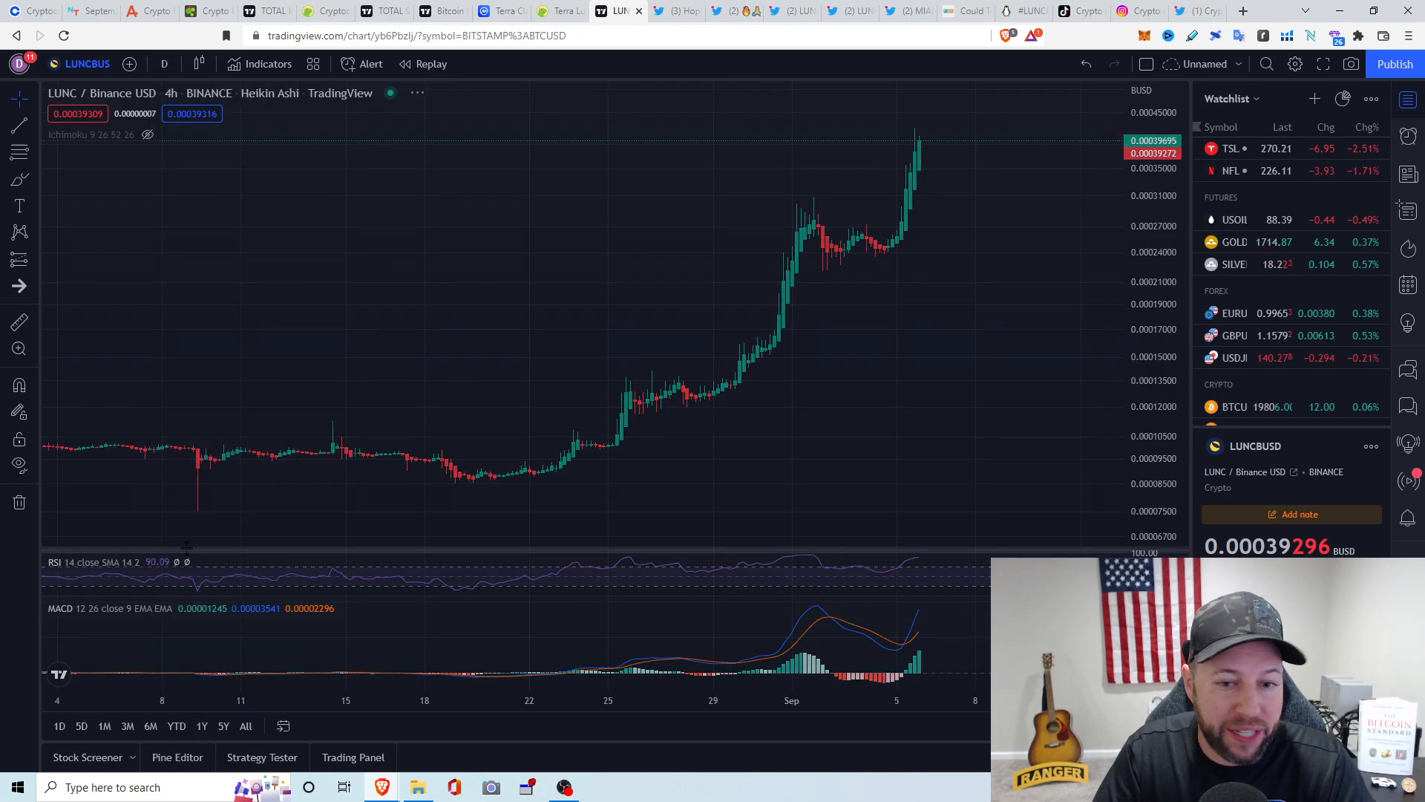
# Bring up TradingView's LUNC/Binance USD chart with price near 0.000394
pyautogui.click(164, 64)
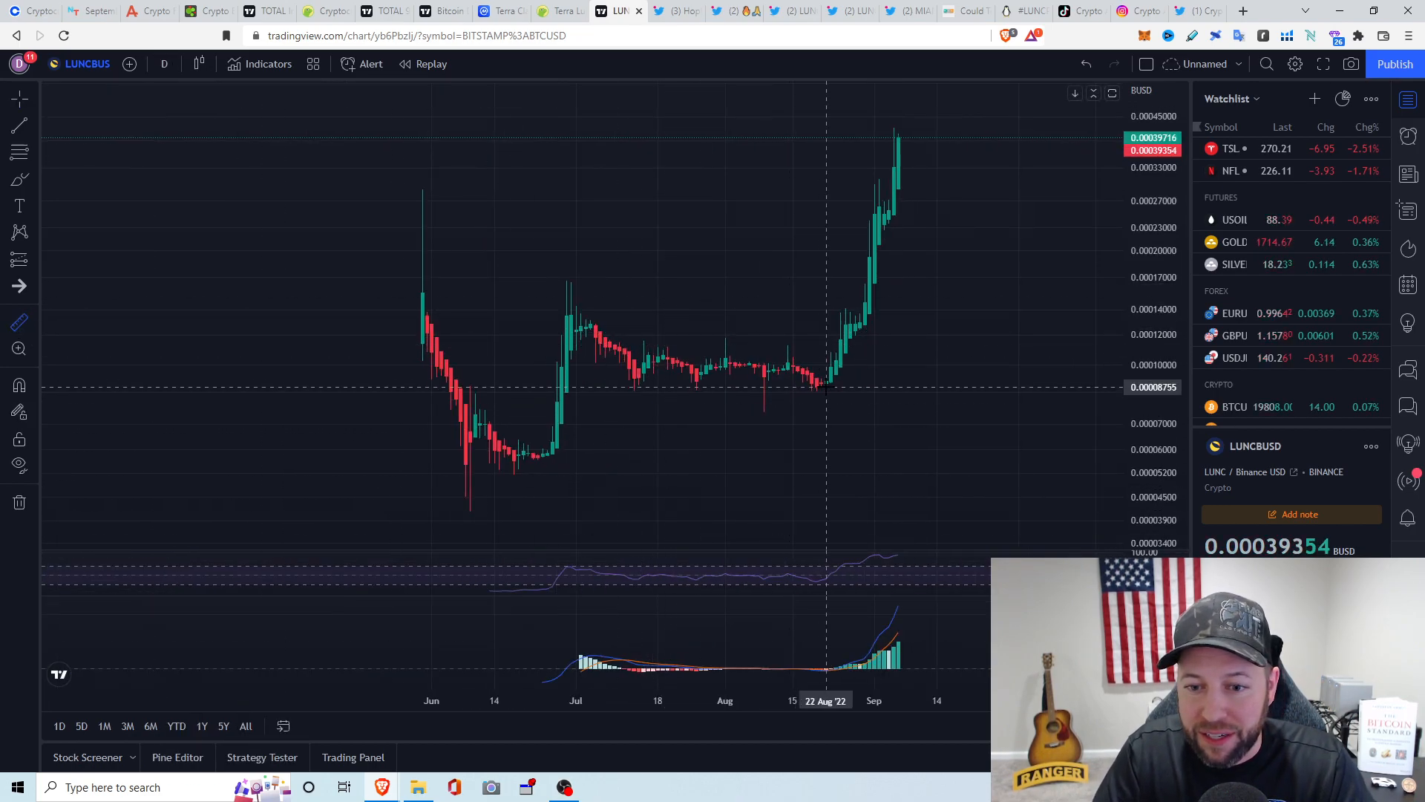
pyautogui.moveTo(825, 377)
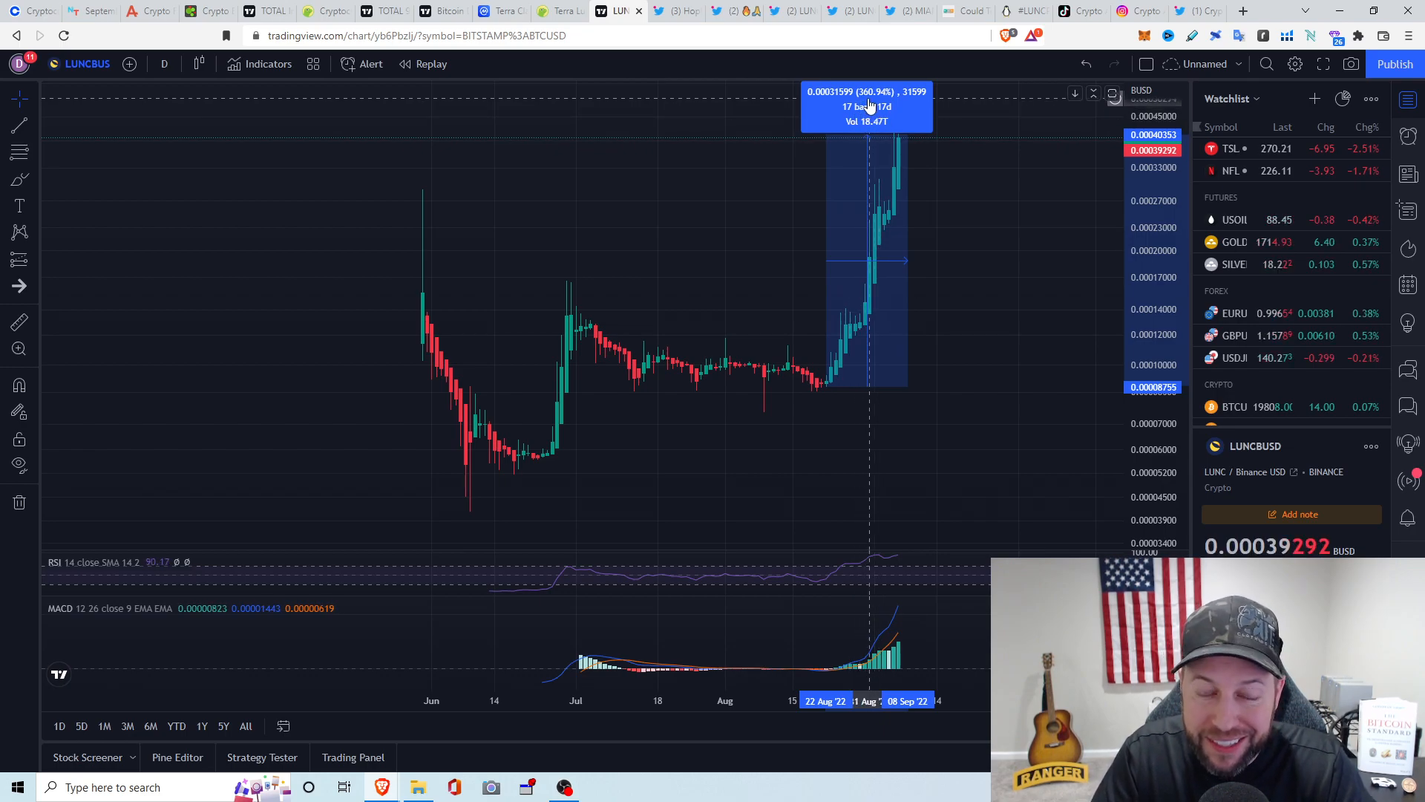
pyautogui.moveTo(821, 410)
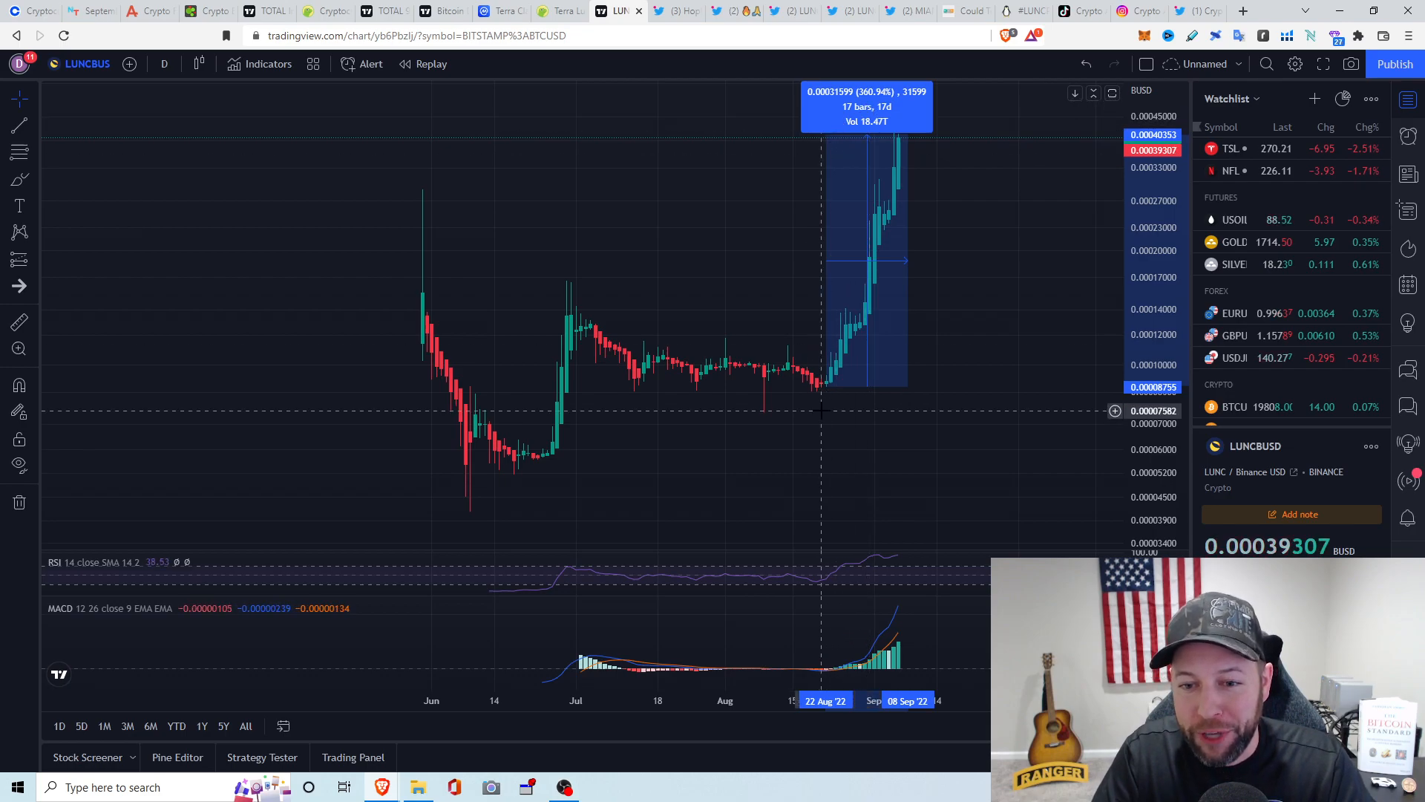
pyautogui.moveTo(515, 463)
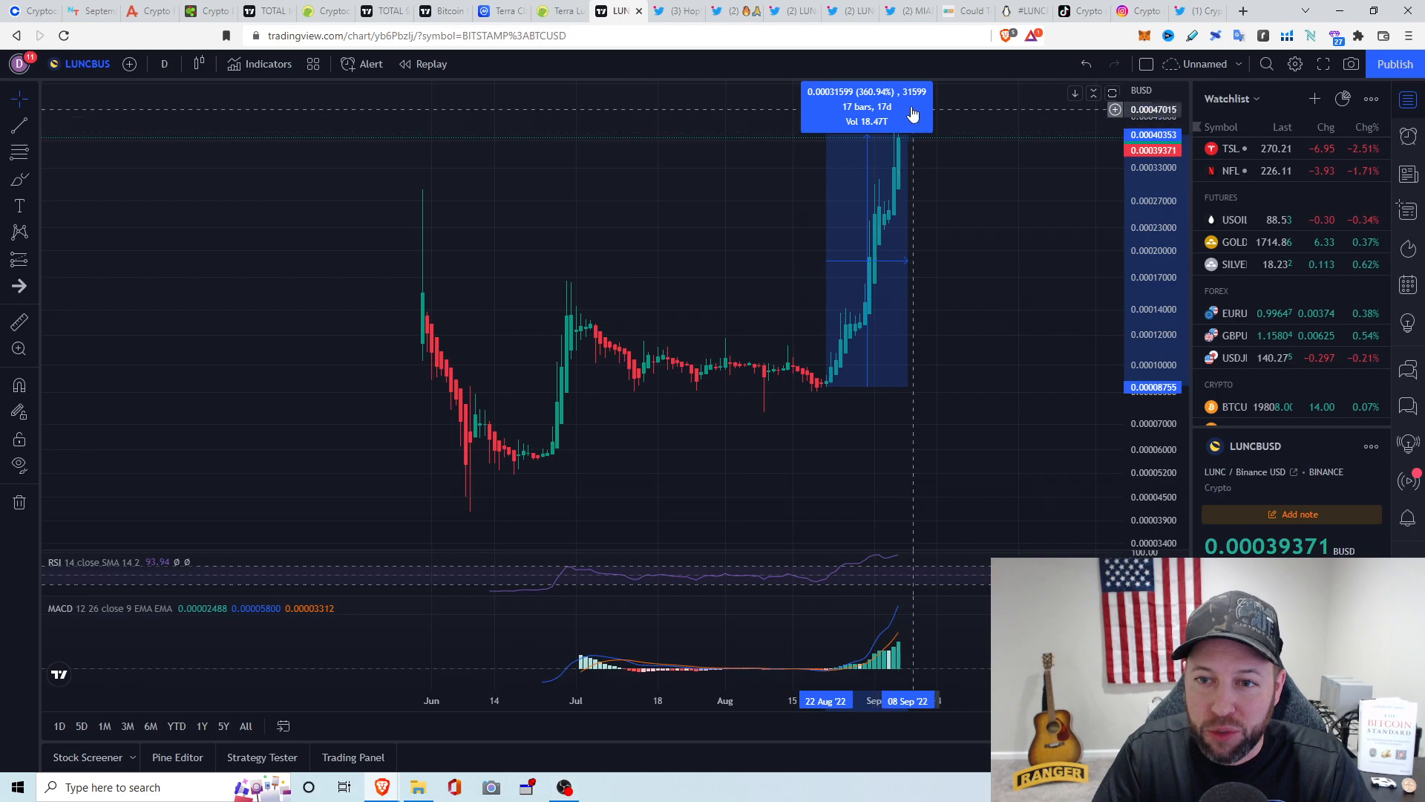
pyautogui.moveTo(1027, 77)
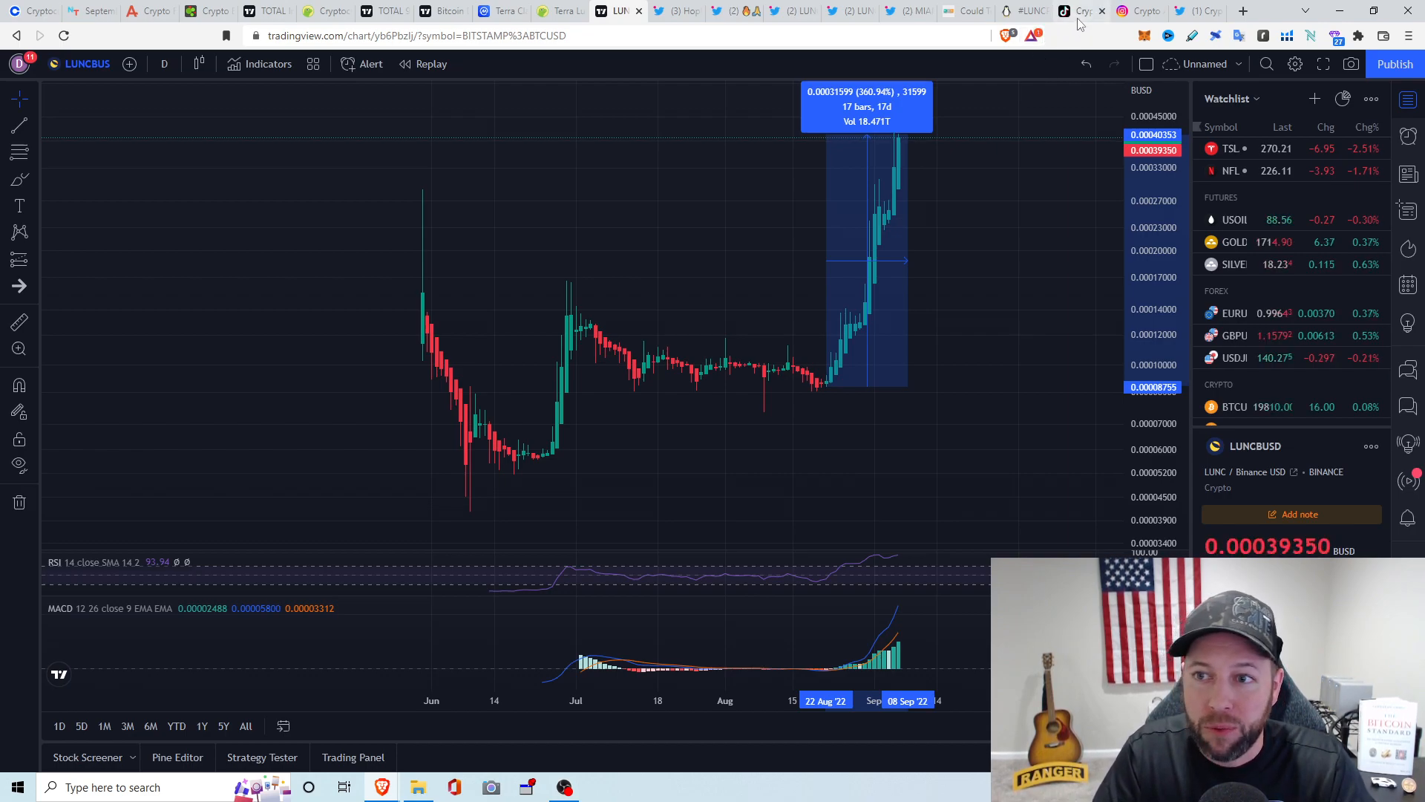
pyautogui.click(1077, 11)
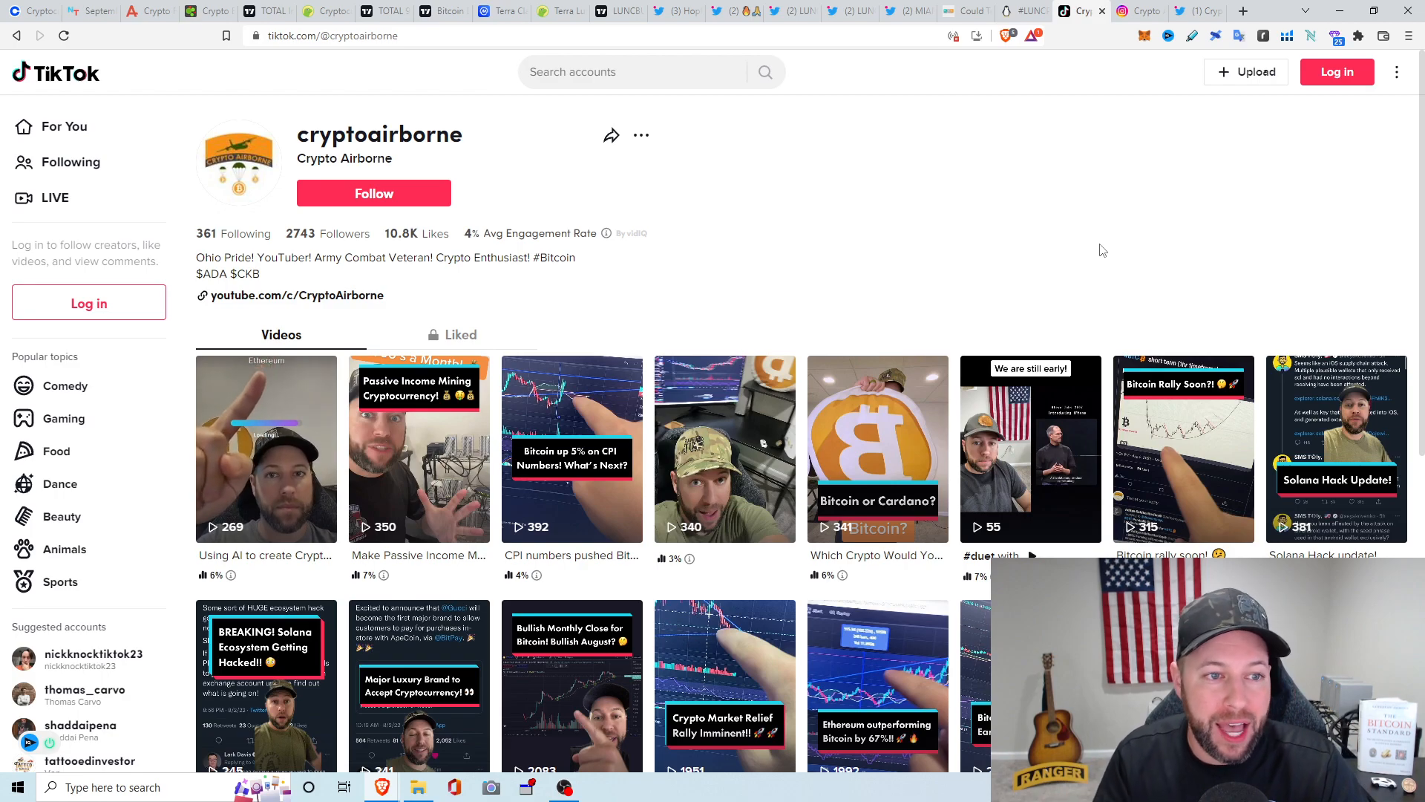
pyautogui.click(1127, 10)
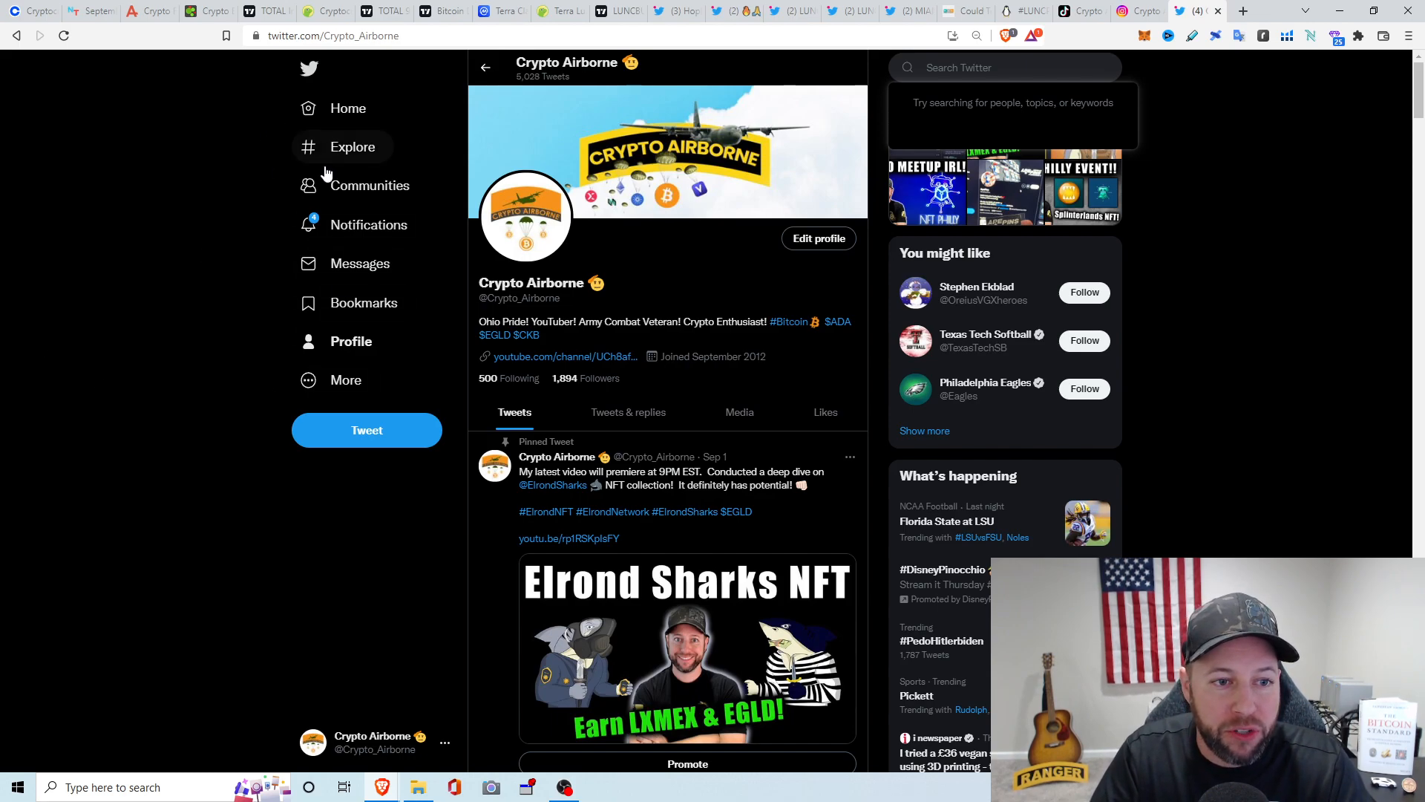
# Open the Crypto Airborne Community from Twitter's Communities list
pyautogui.click(369, 186)
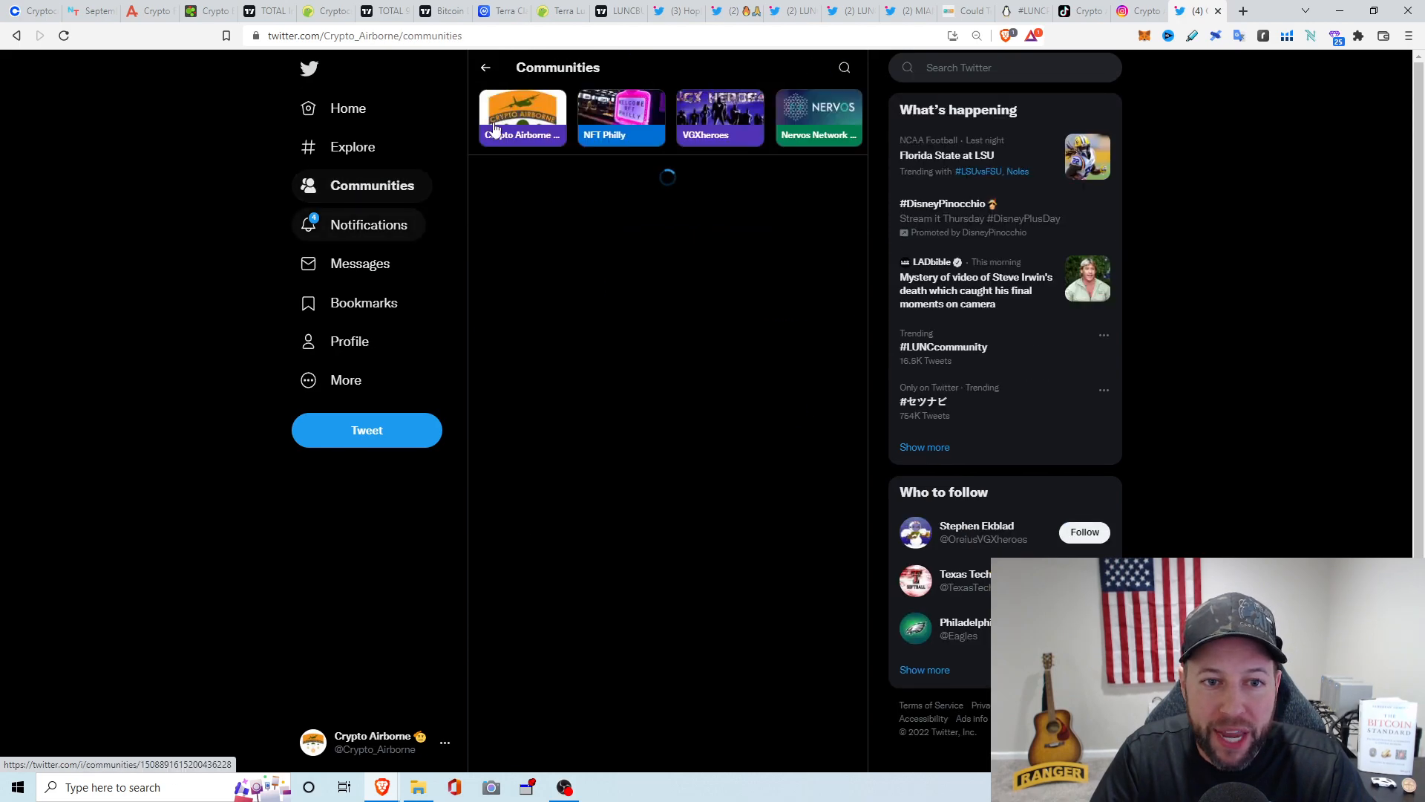
pyautogui.click(521, 119)
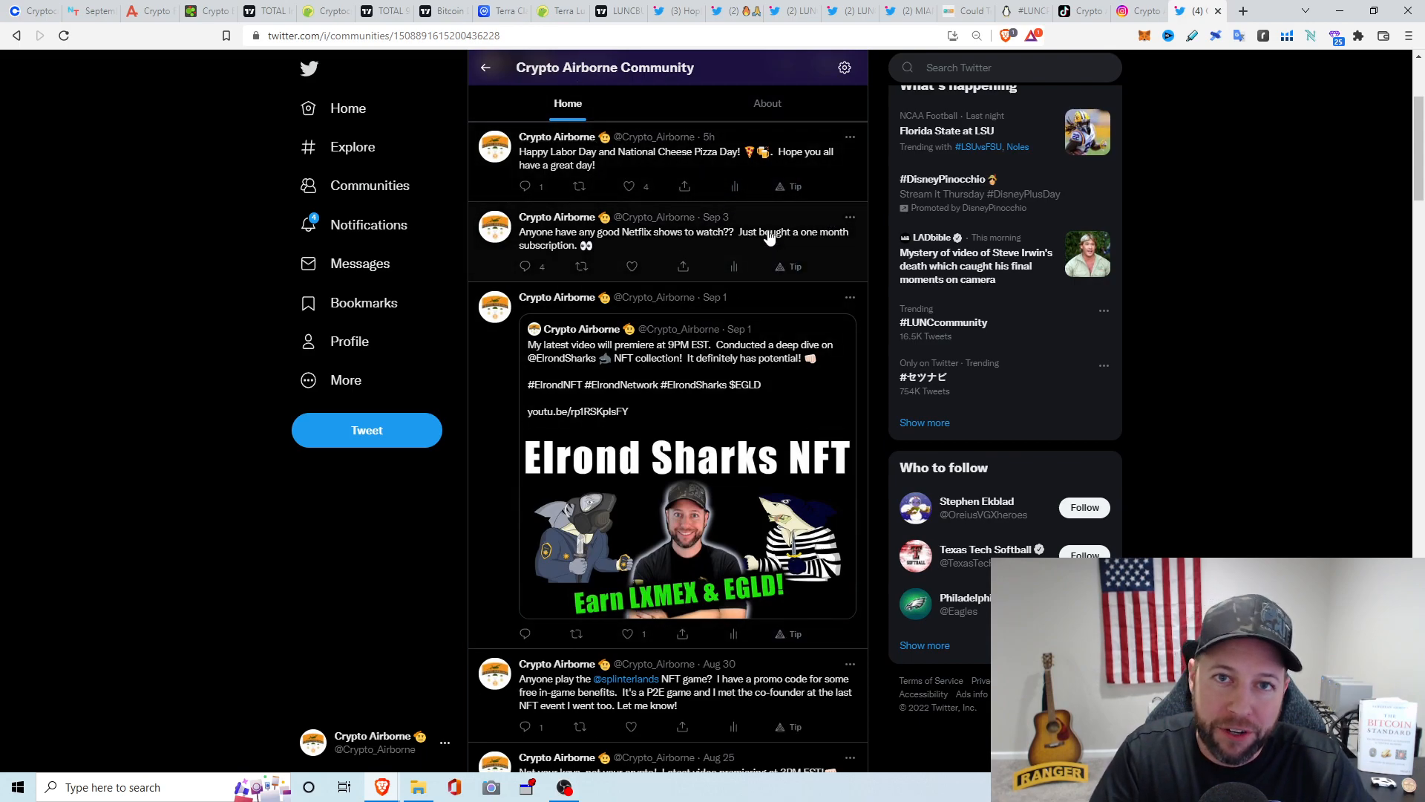
pyautogui.moveTo(782, 277)
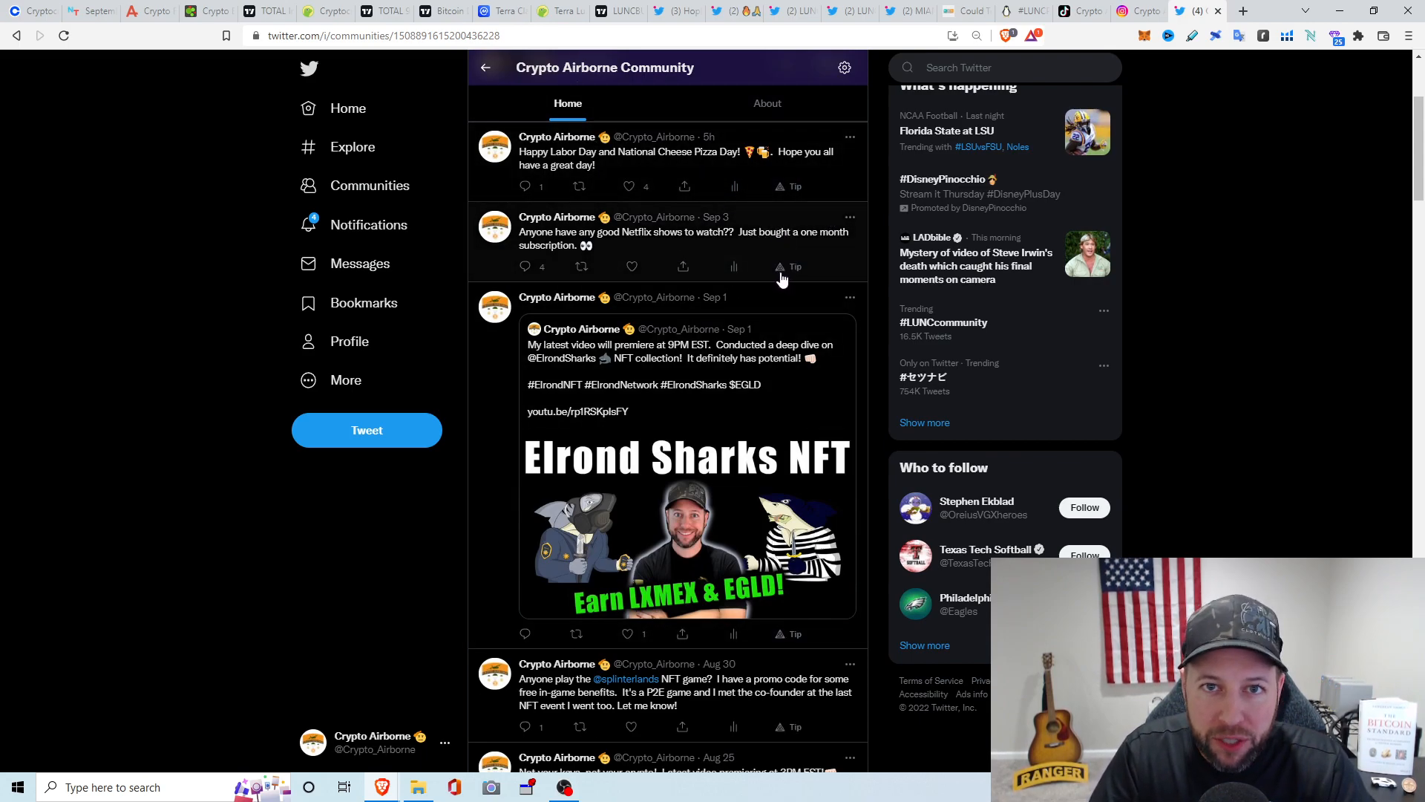
pyautogui.moveTo(1193, 309)
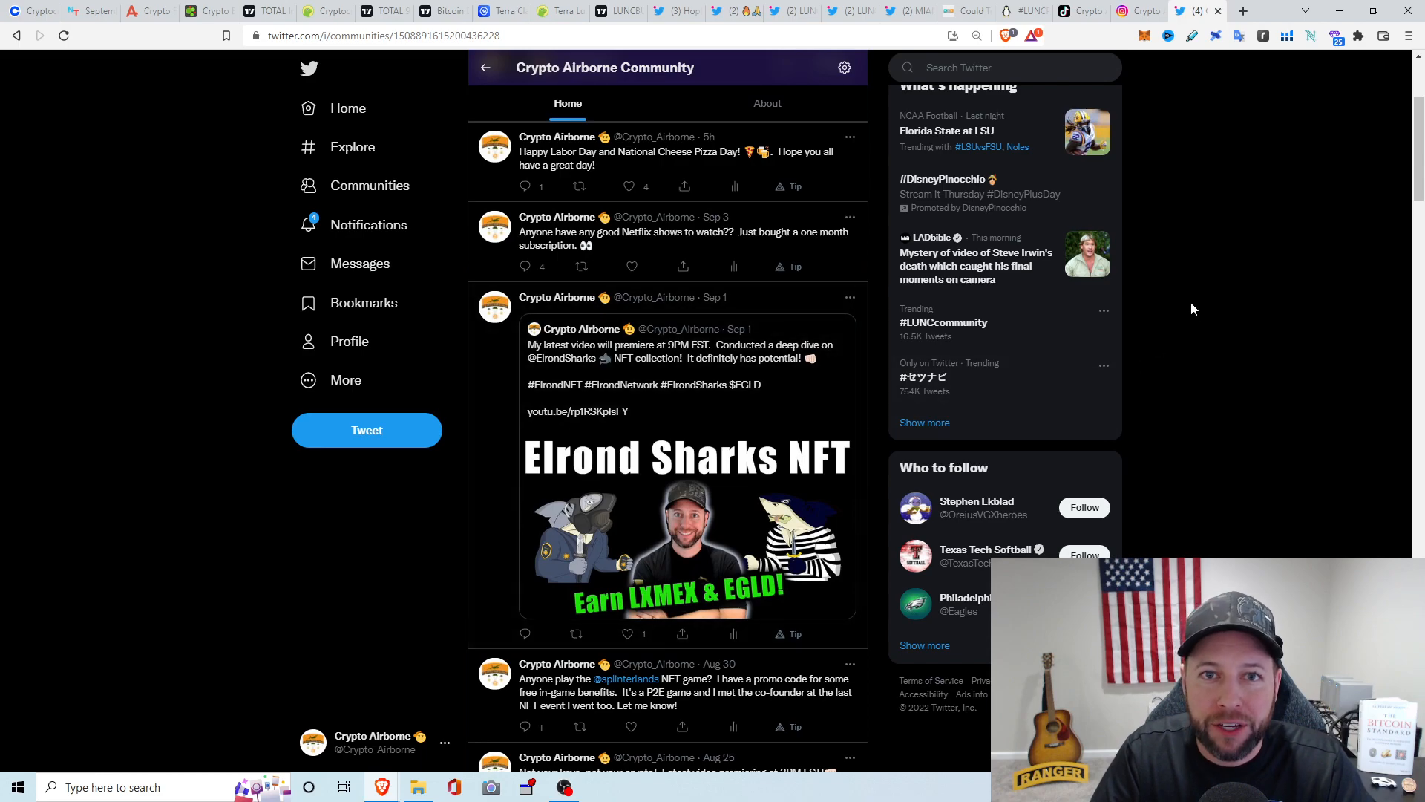